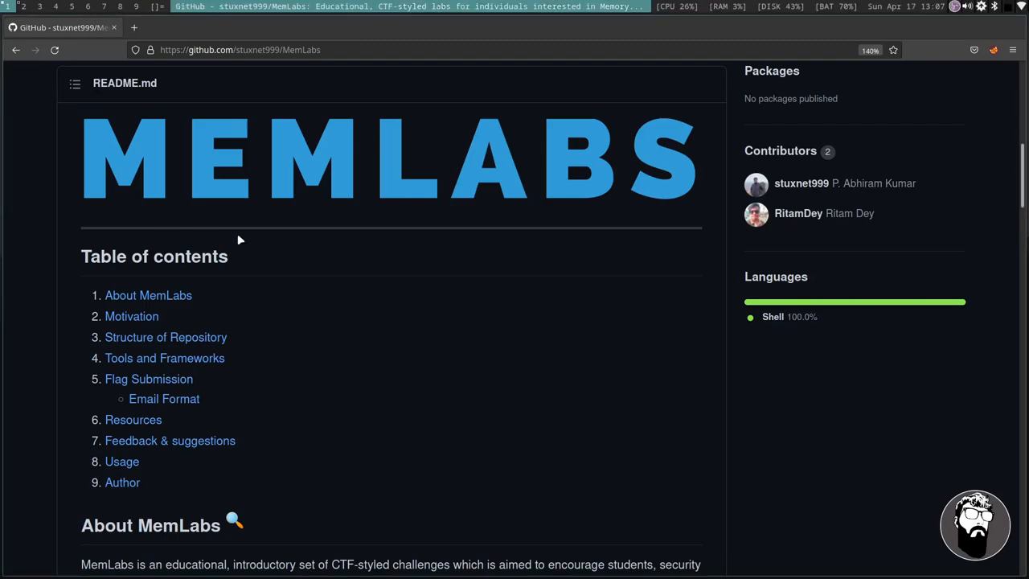
Scroll the MemLabs README down to the lab list and locate Lab 4 'Obsession'.
{"action": "scroll", "scroll_direction": "down", "scroll_amount": 3}
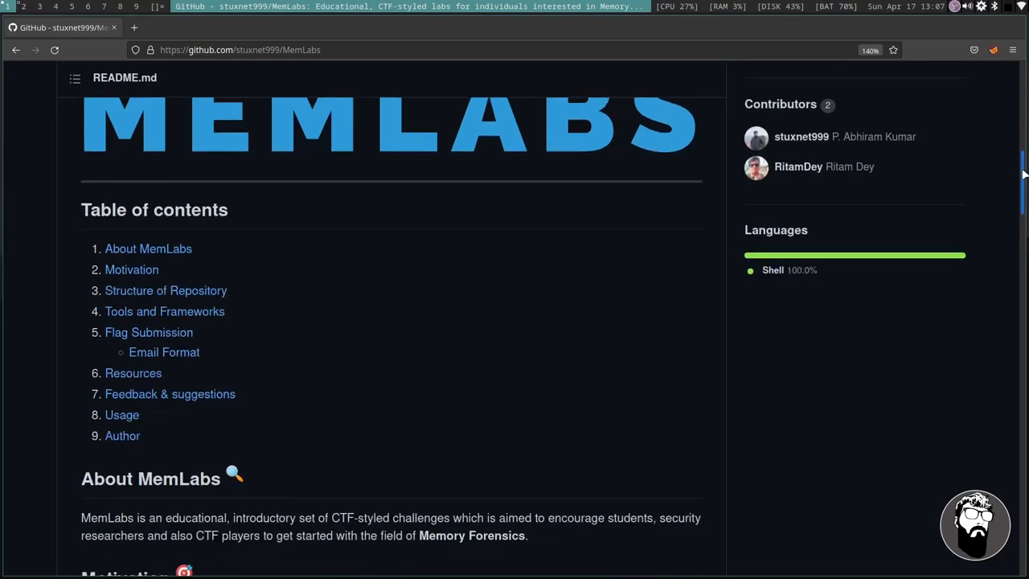
{"action": "scroll", "scroll_direction": "down", "scroll_amount": 3}
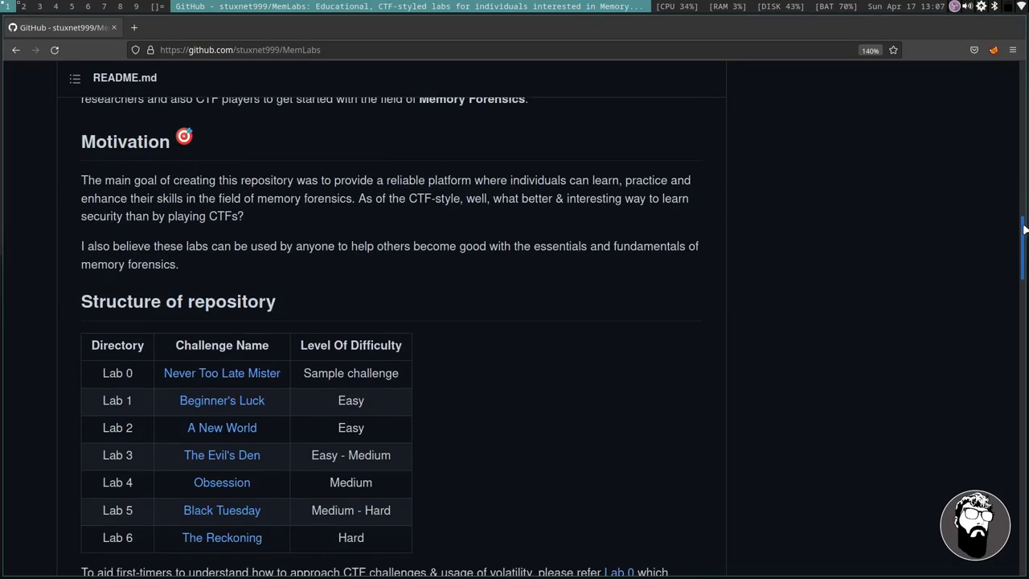
{"action": "scroll", "scroll_direction": "down", "scroll_amount": 3}
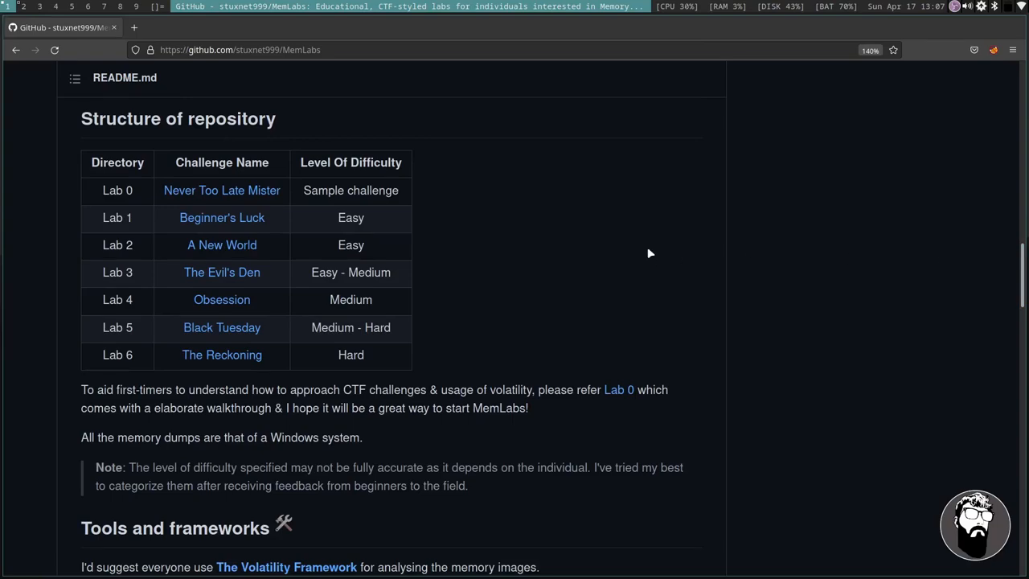
{"action": "mouse_move", "coordinate": [222, 299]}
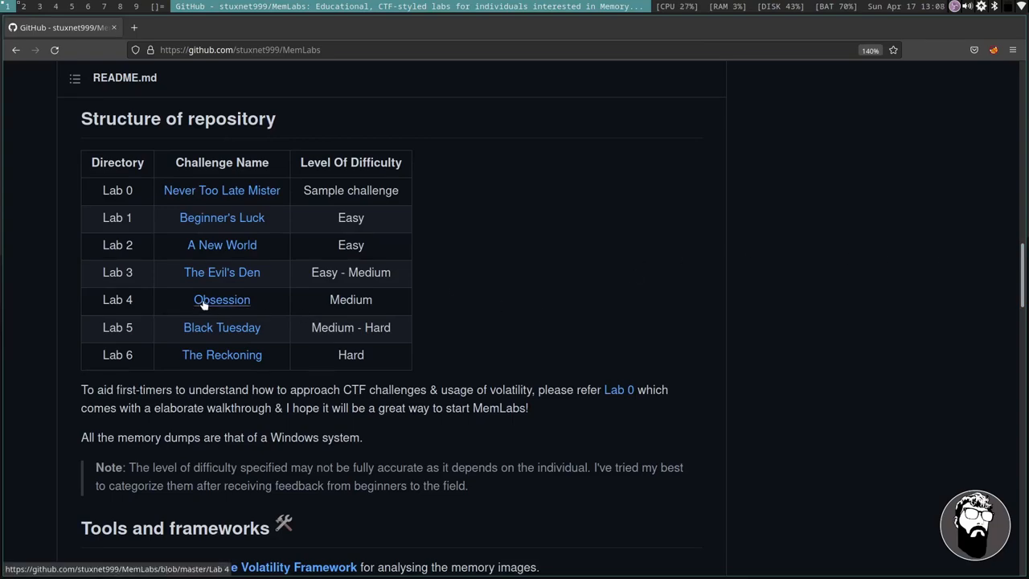
{"action": "mouse_move", "coordinate": [574, 335]}
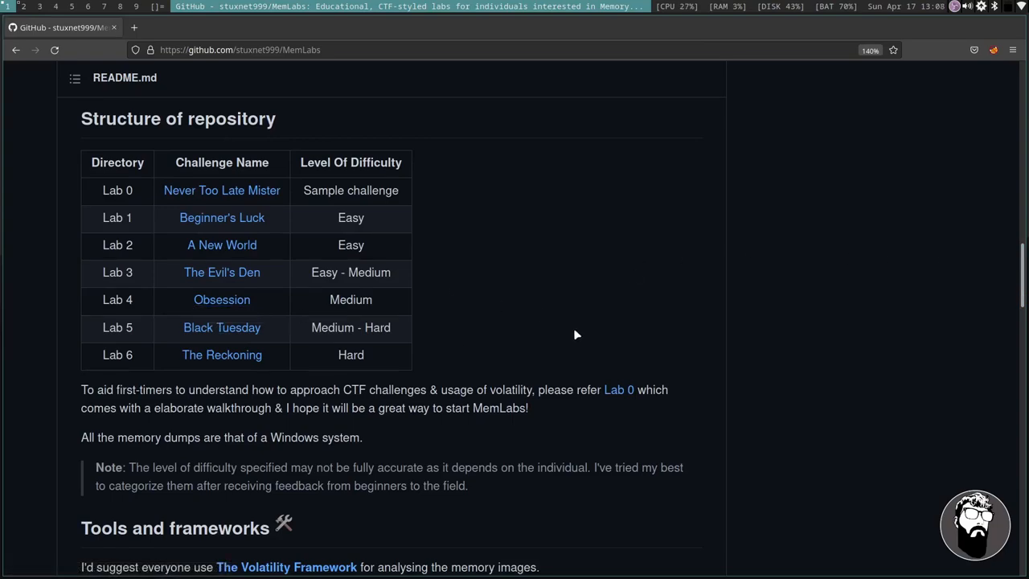
{"action": "mouse_move", "coordinate": [576, 289]}
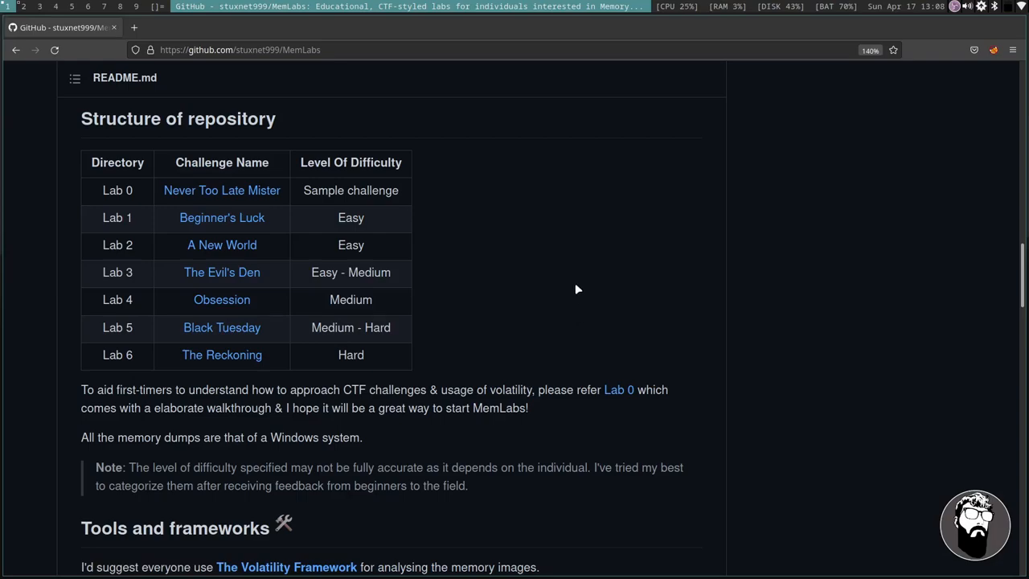
{"action": "mouse_move", "coordinate": [222, 299]}
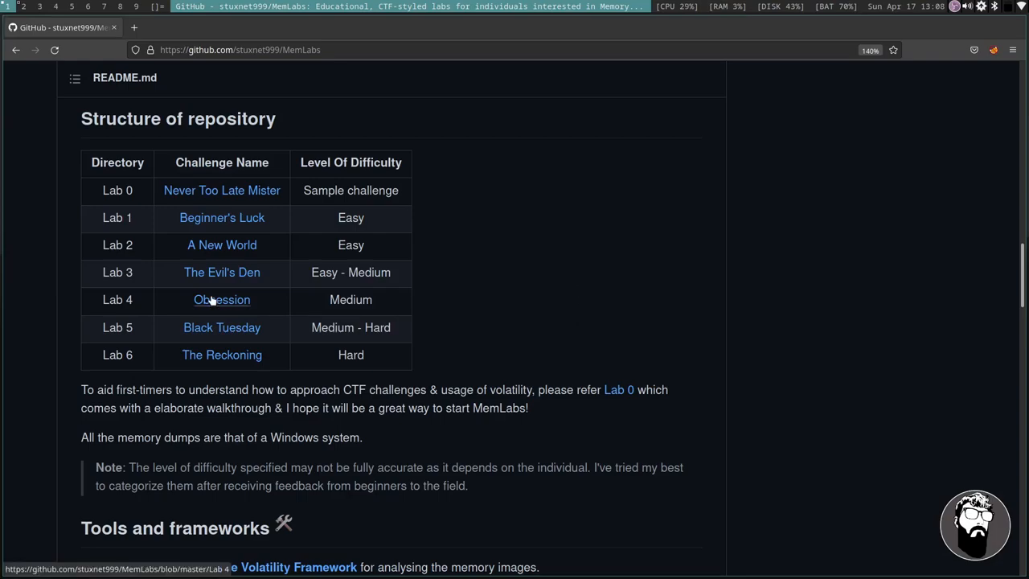
Open the Lab 4 'Obsession' challenge page and scroll to its README.
{"action": "left_click", "coordinate": [222, 299]}
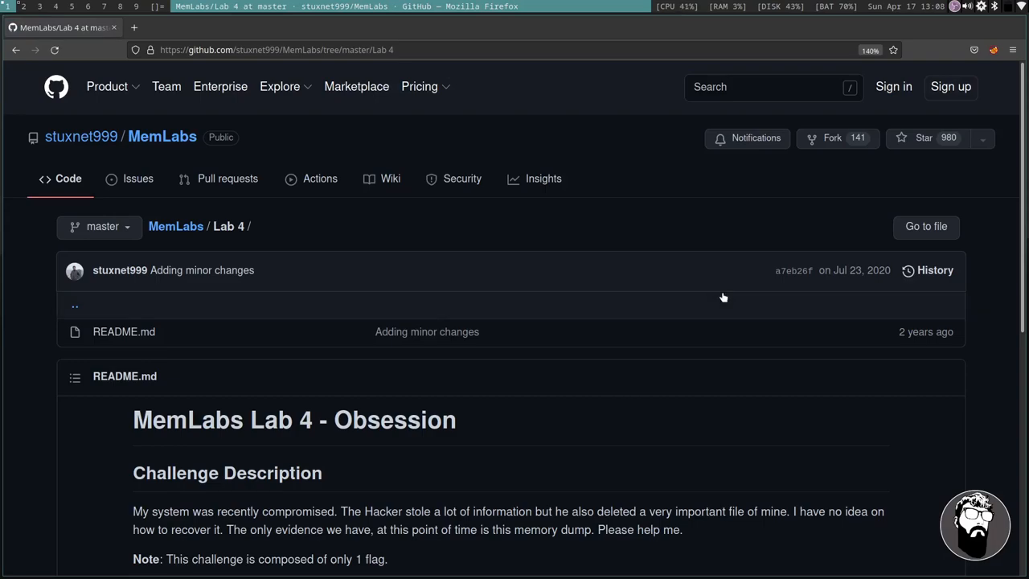
{"action": "scroll", "scroll_direction": "down", "scroll_amount": 3}
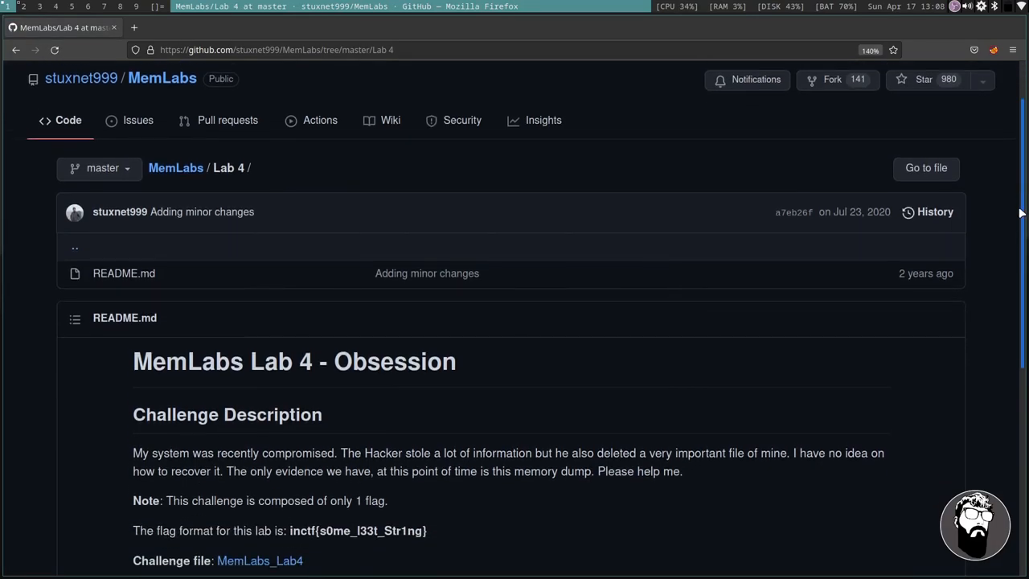
{"action": "scroll", "scroll_direction": "down", "scroll_amount": 3}
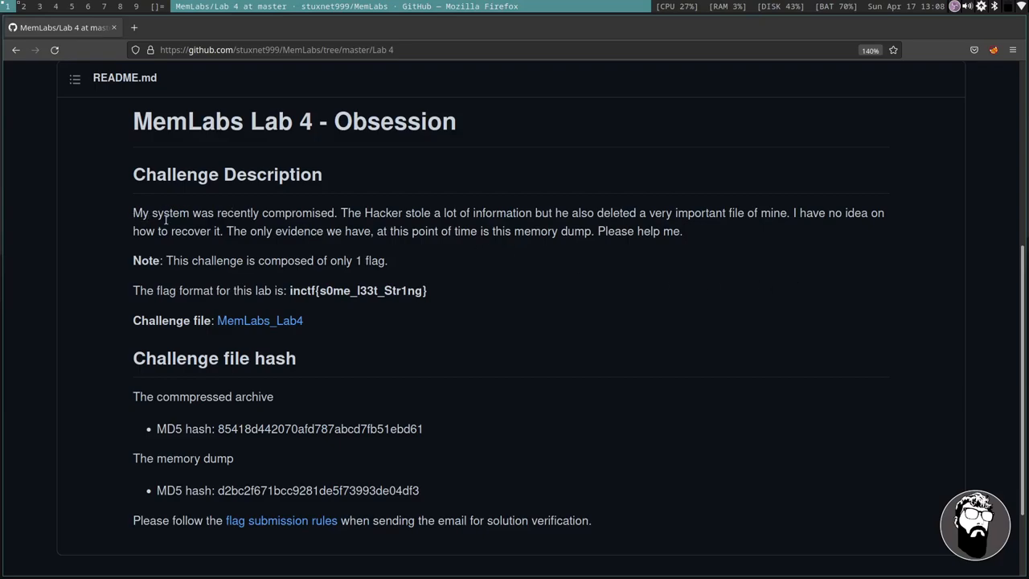
Highlight description sentences about the stolen information, deleted important file and memory dump.
{"action": "left_click_drag", "start_coordinate": [346, 213], "coordinate": [497, 213]}
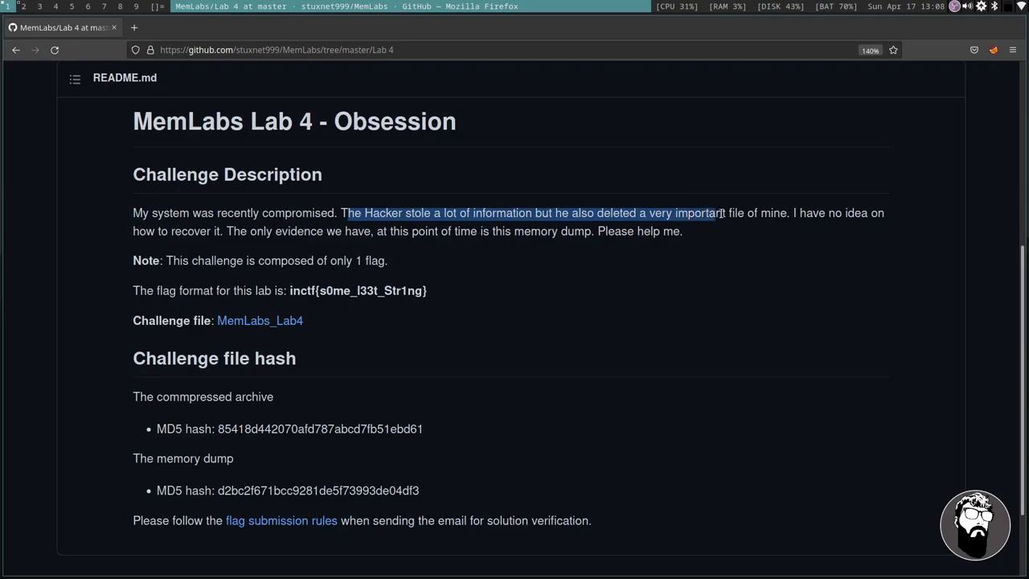
{"action": "left_click_drag", "start_coordinate": [720, 213], "coordinate": [771, 213]}
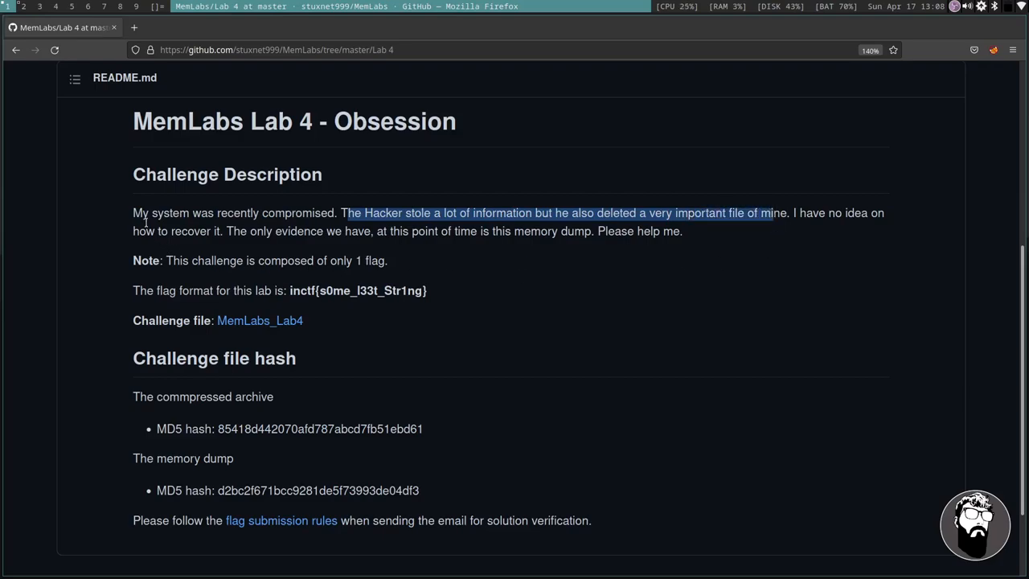
{"action": "left_click", "coordinate": [354, 231]}
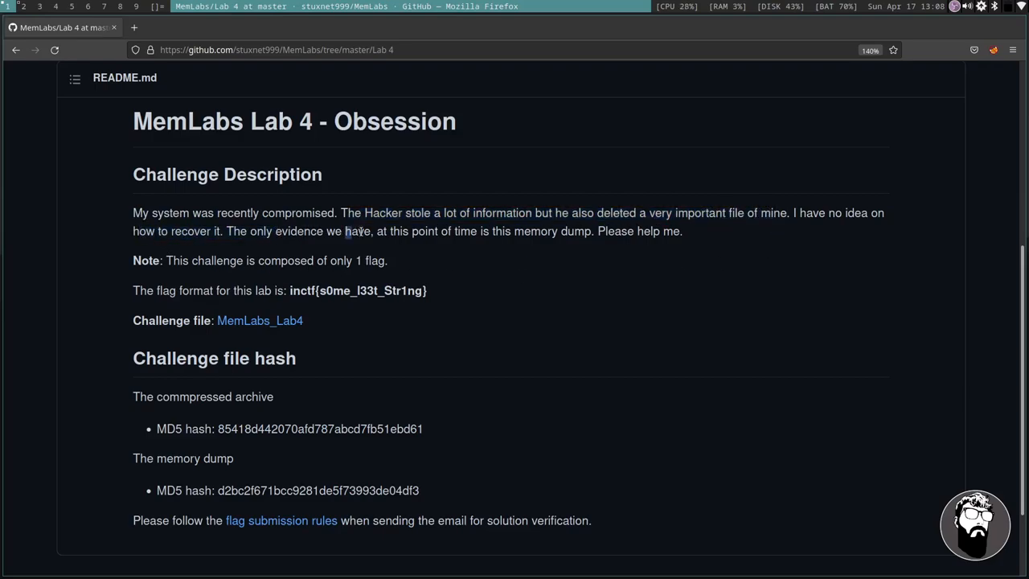
{"action": "left_click_drag", "start_coordinate": [345, 231], "coordinate": [571, 231]}
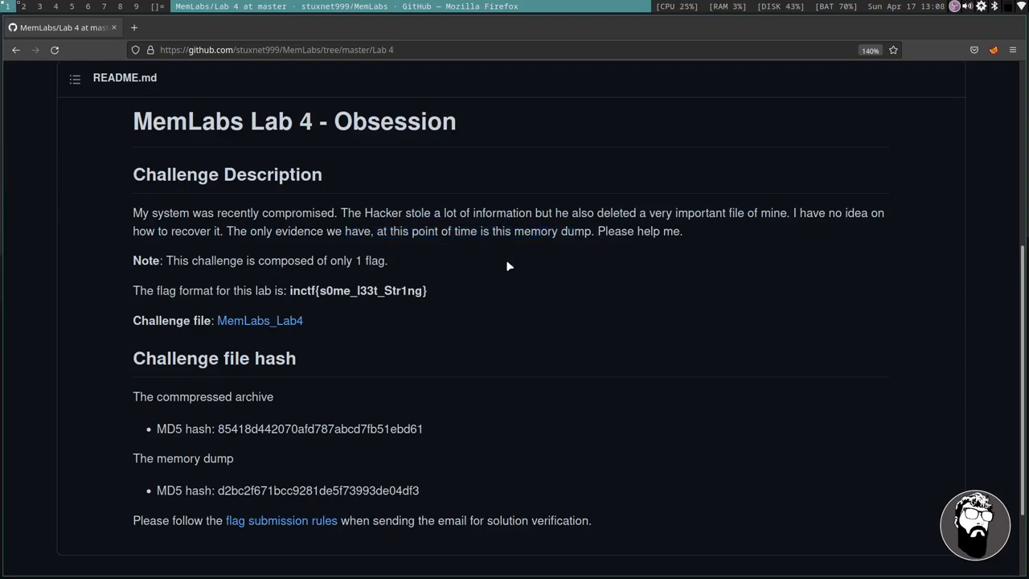
{"action": "left_click_drag", "start_coordinate": [168, 260], "coordinate": [365, 260]}
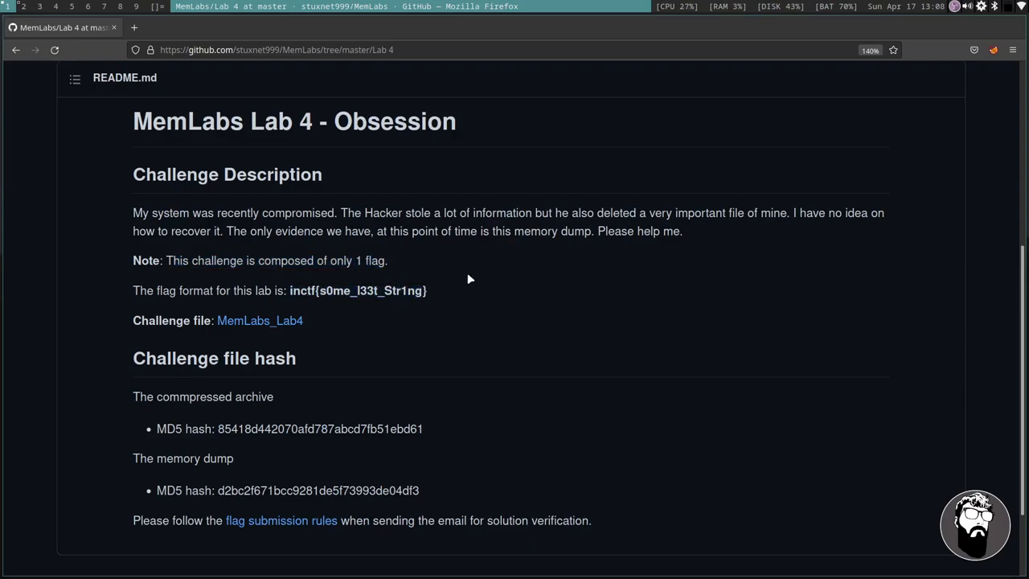
{"action": "mouse_move", "coordinate": [450, 264]}
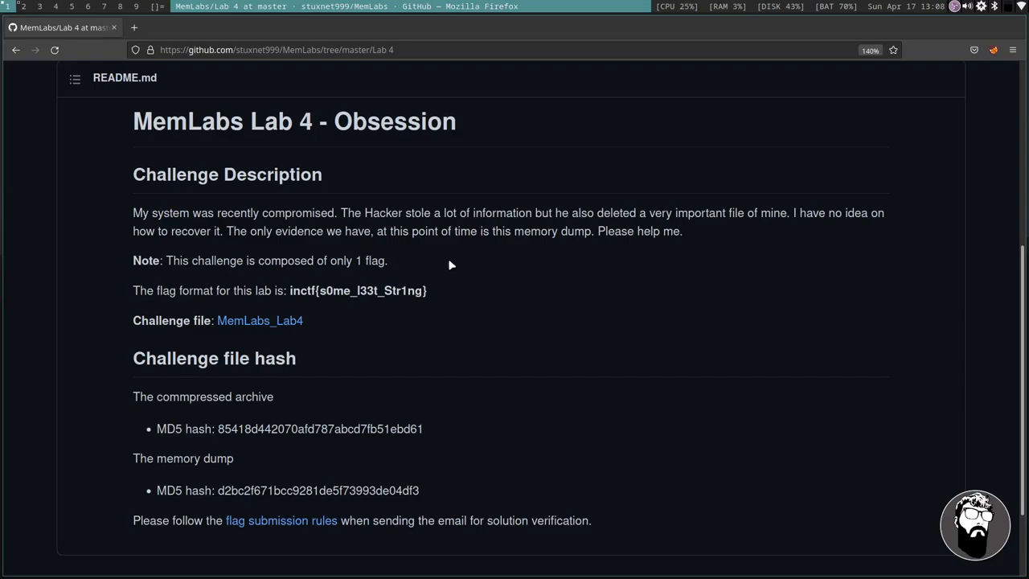
{"action": "mouse_move", "coordinate": [546, 315]}
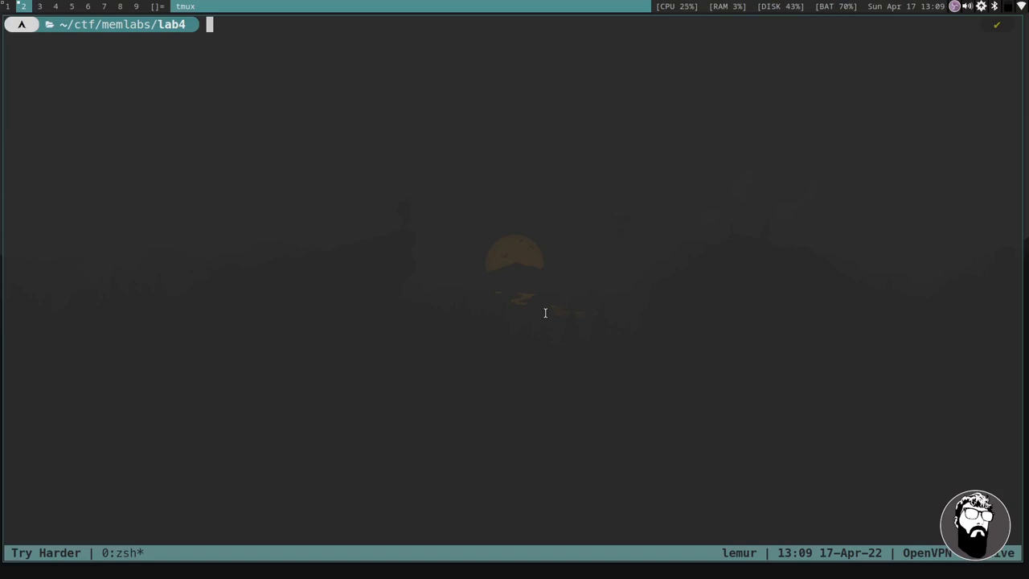
Run 'volatility -f MemoryDump_Lab4.raw imageinfo' to get suggested profiles like Win7SP1x64.
{"action": "type", "text": "vo"}
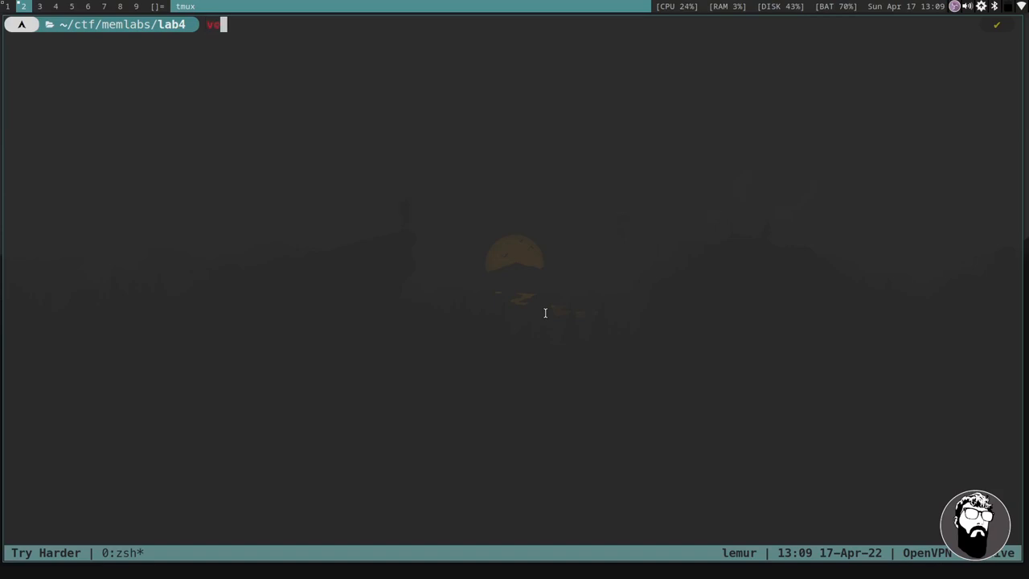
{"action": "type", "text": "volatility"}
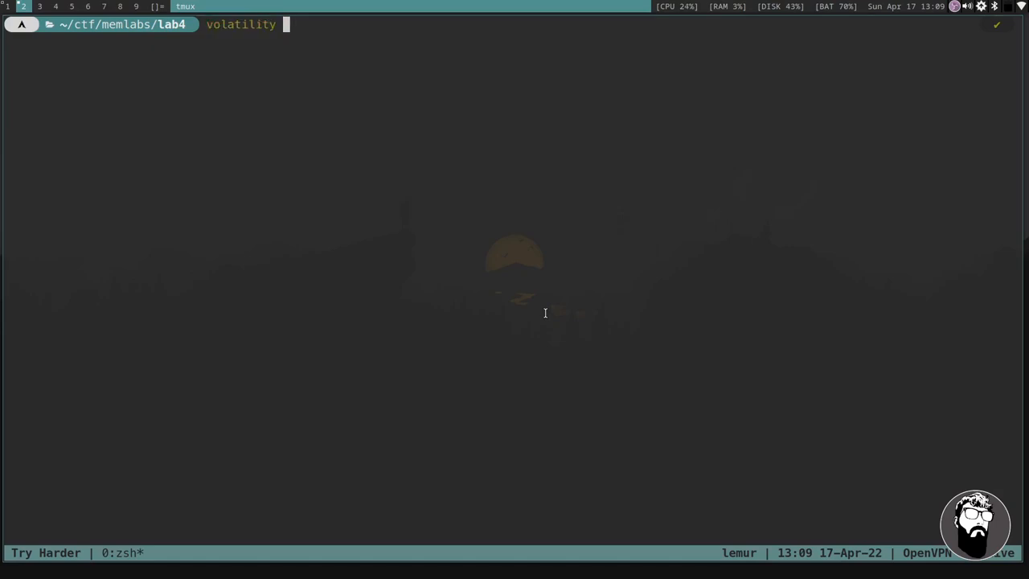
{"action": "type", "text": "-f"}
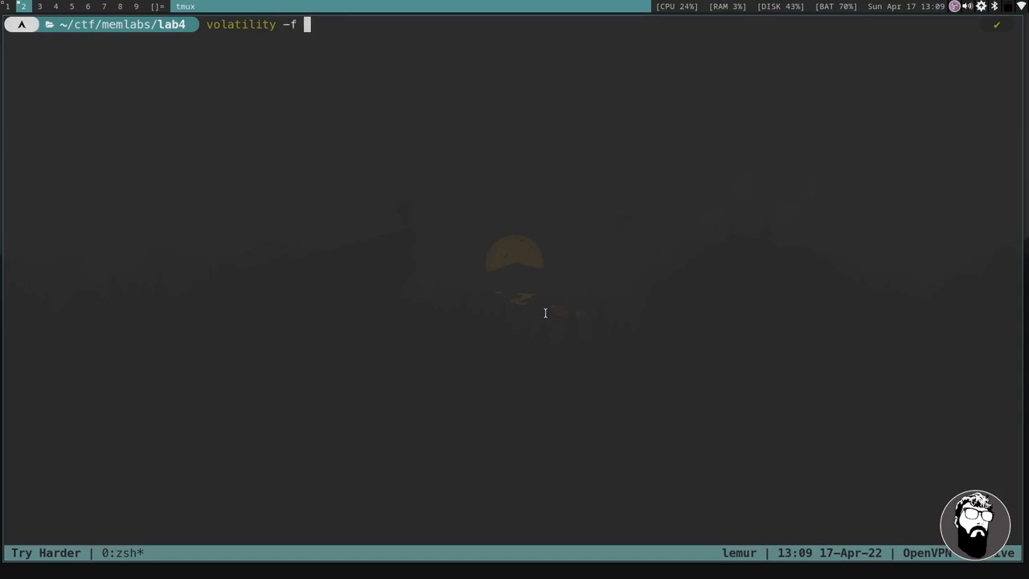
{"action": "type", "text": "MemoryDump_Lab4.raw"}
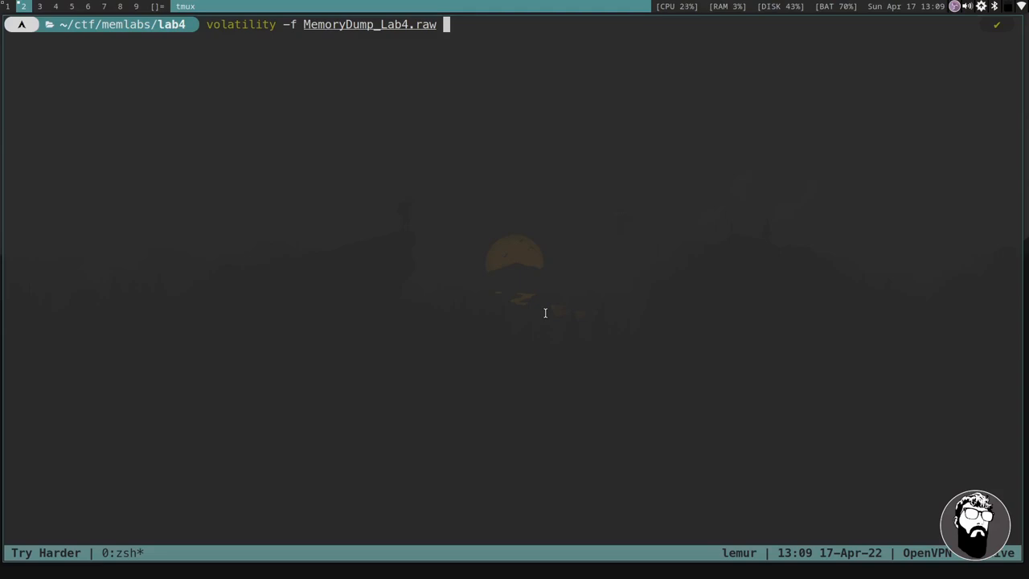
{"action": "type", "text": "imageinfo"}
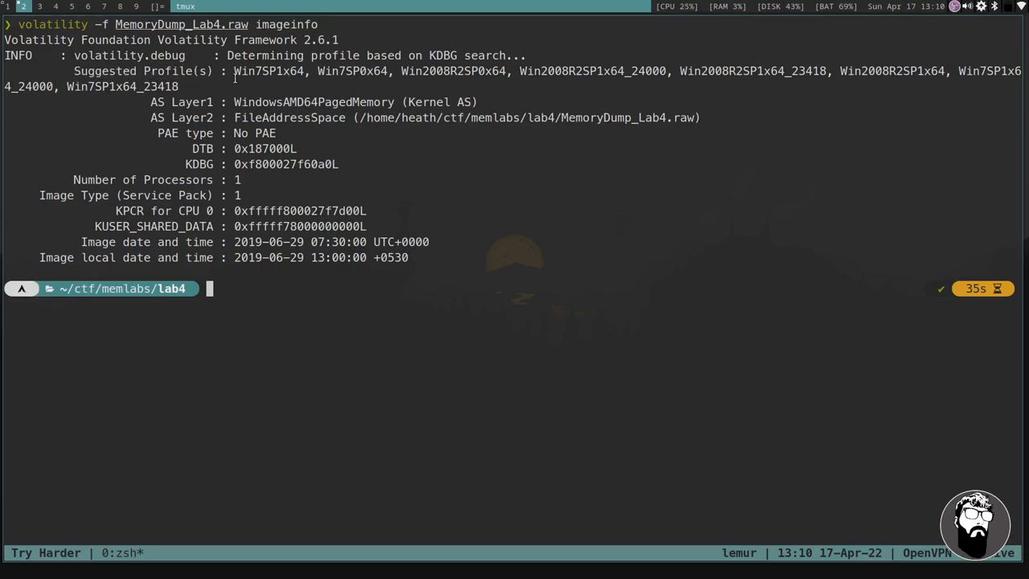
Run pslist with profile Win7SP1x64 and scroll the processes down to StikyNot.exe.
{"action": "double_click", "coordinate": [268, 70]}
{"action": "type", "text": "volatility -f MemoryDump_Lab4.raw --pro"}
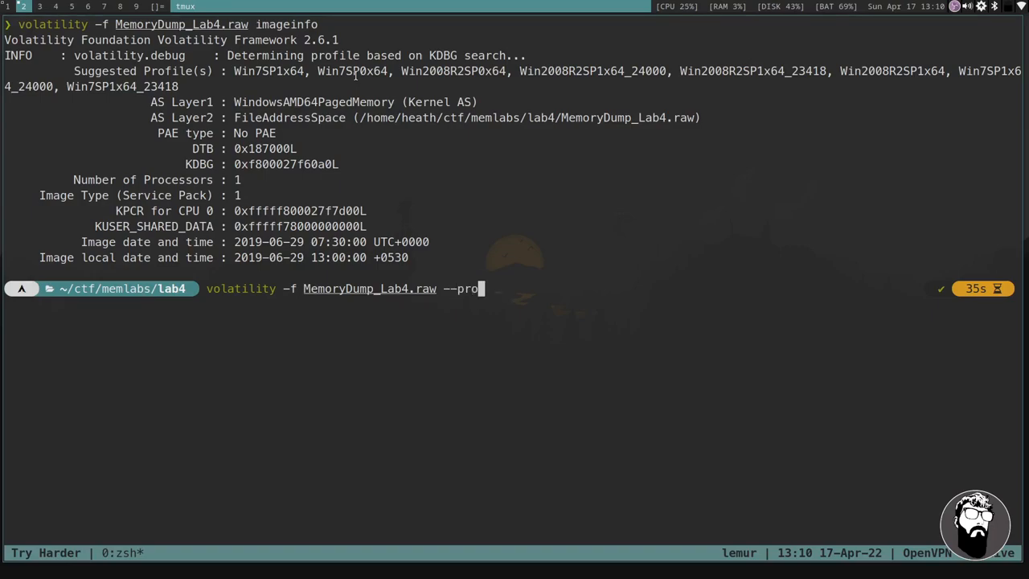
{"action": "type", "text": "file"}
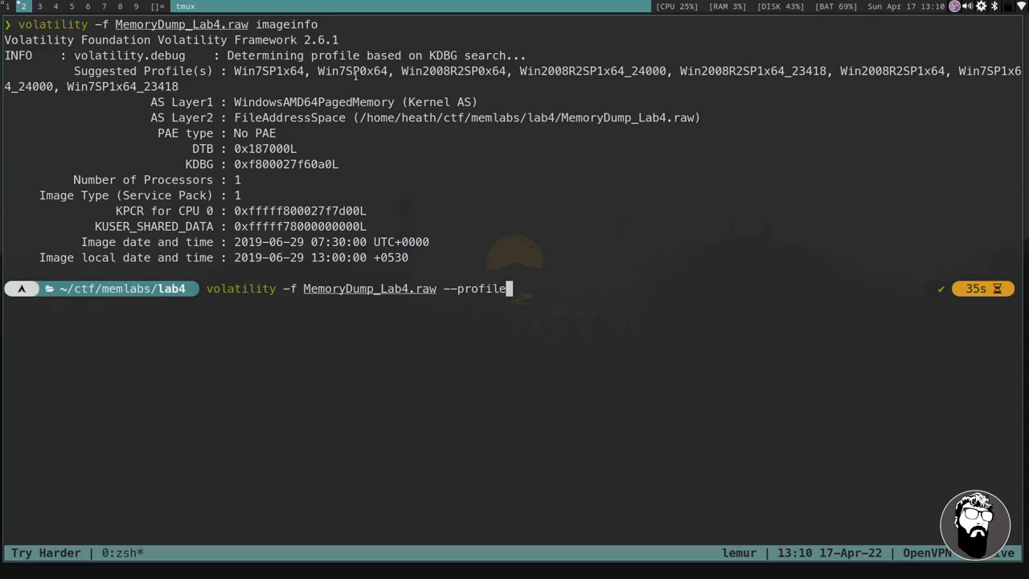
{"action": "type", "text": "=Win7SP1x64"}
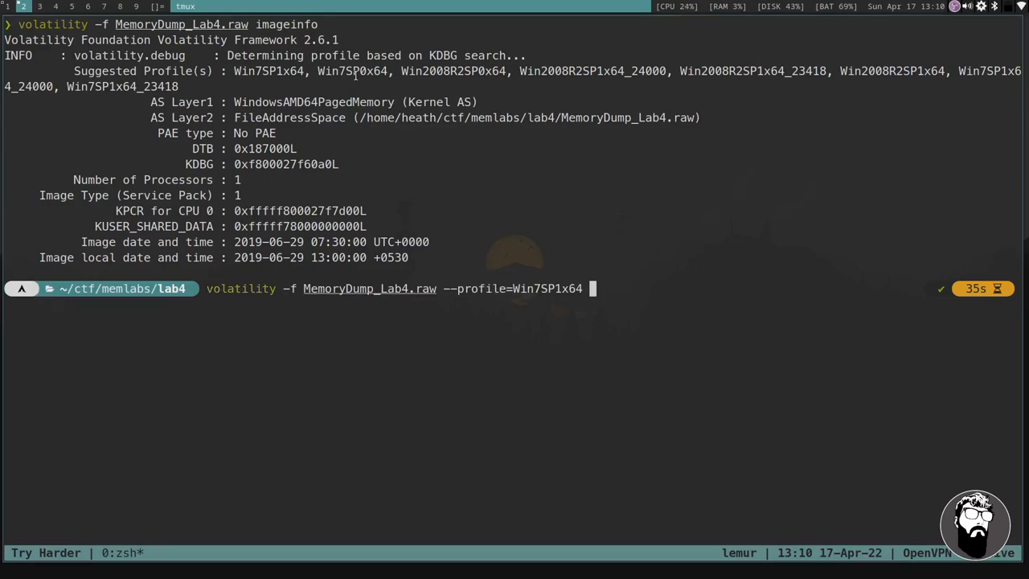
{"action": "type", "text": "p"}
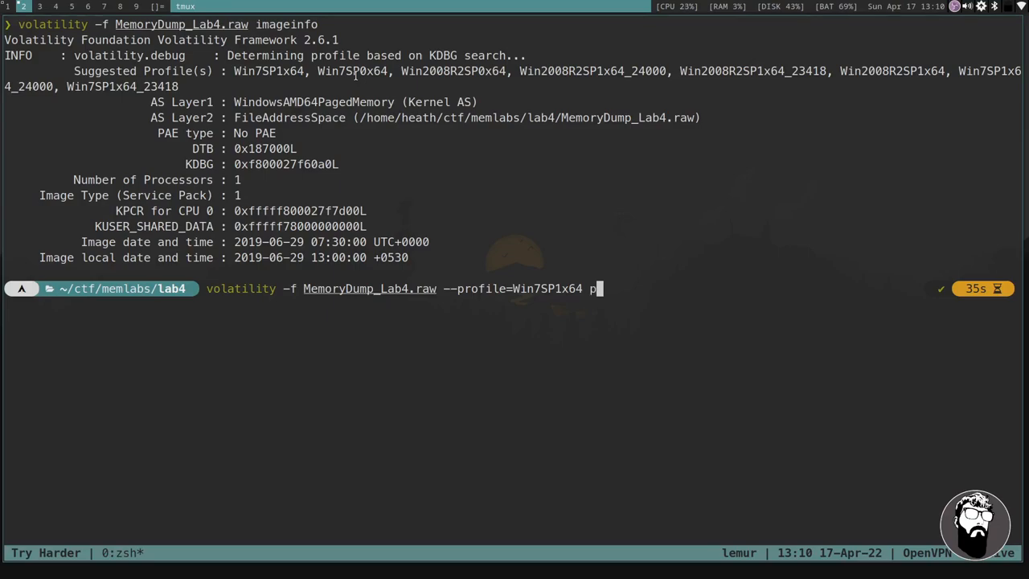
{"action": "type", "text": "slist"}
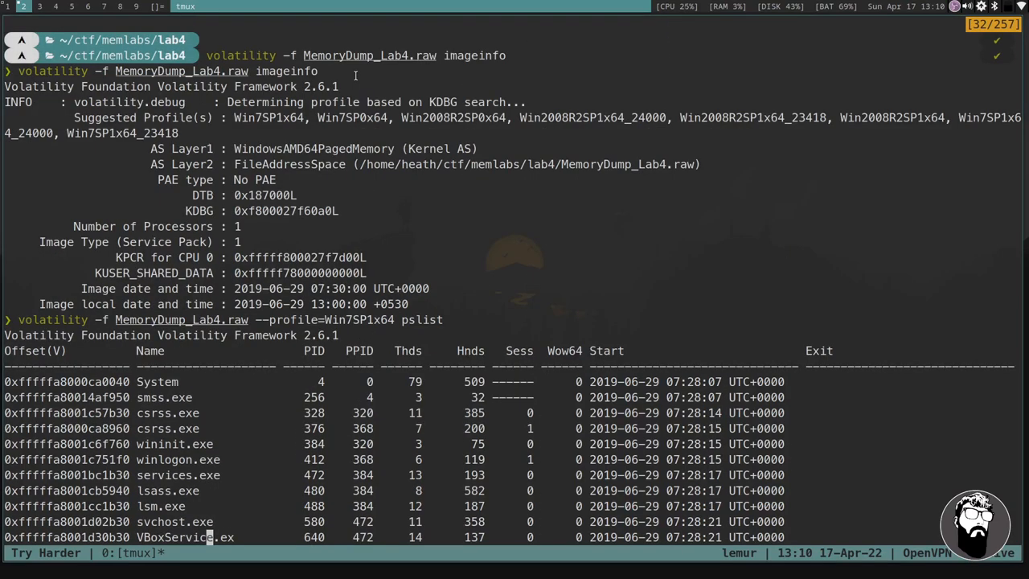
{"action": "scroll", "scroll_direction": "down", "scroll_amount": 3}
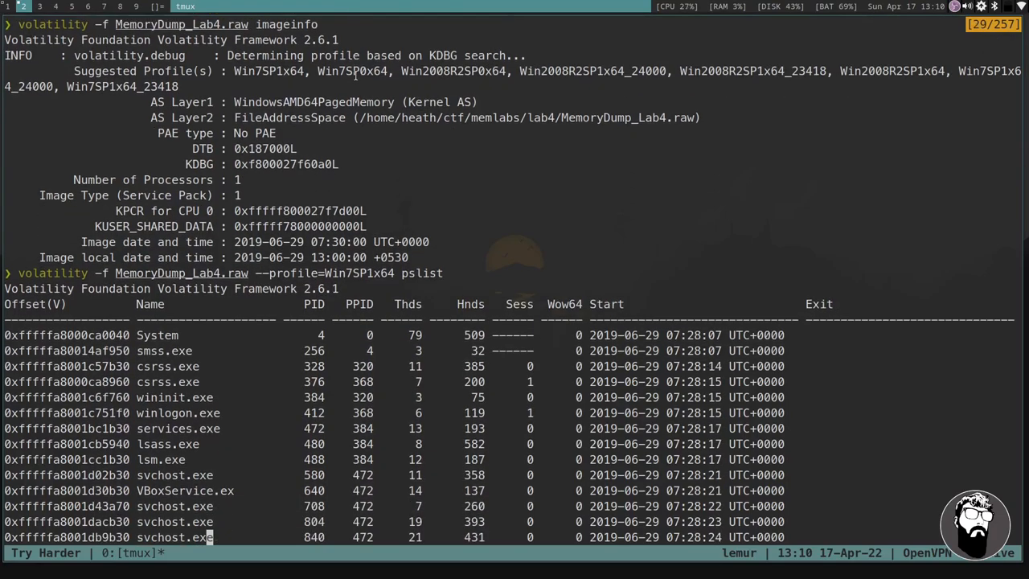
{"action": "scroll", "scroll_direction": "down", "scroll_amount": 3}
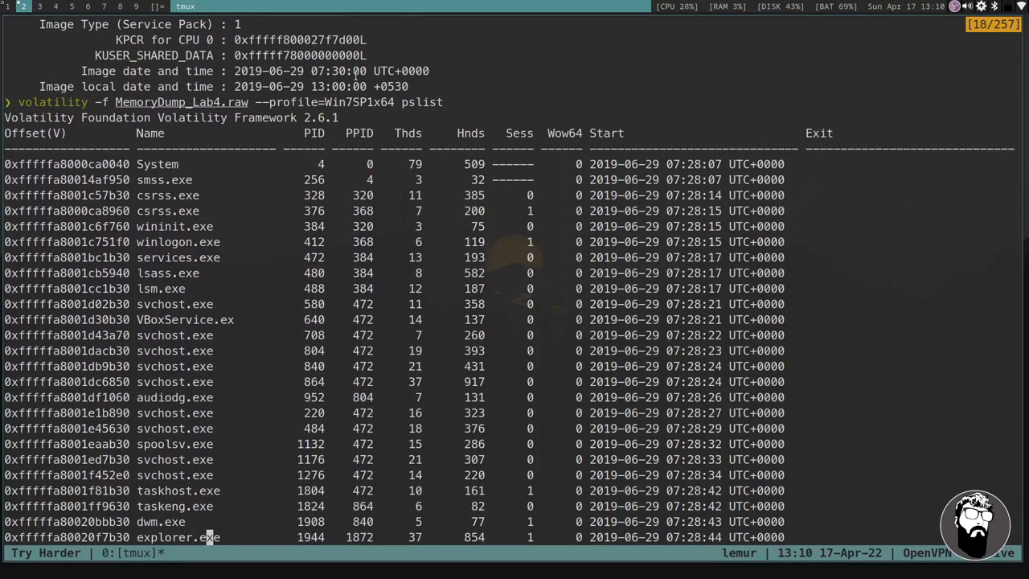
{"action": "scroll", "scroll_direction": "down", "scroll_amount": 3}
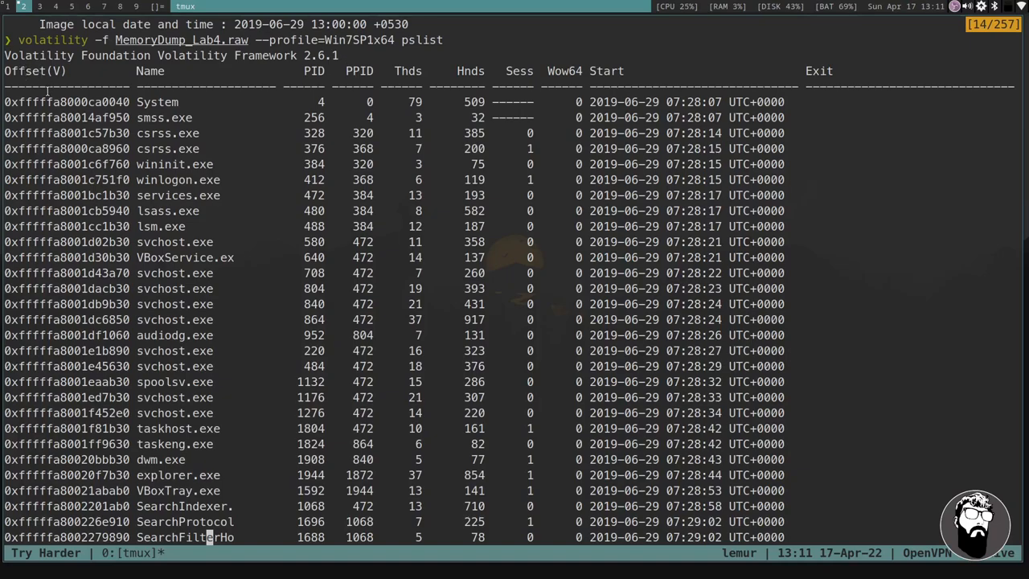
{"action": "mouse_move", "coordinate": [251, 50]}
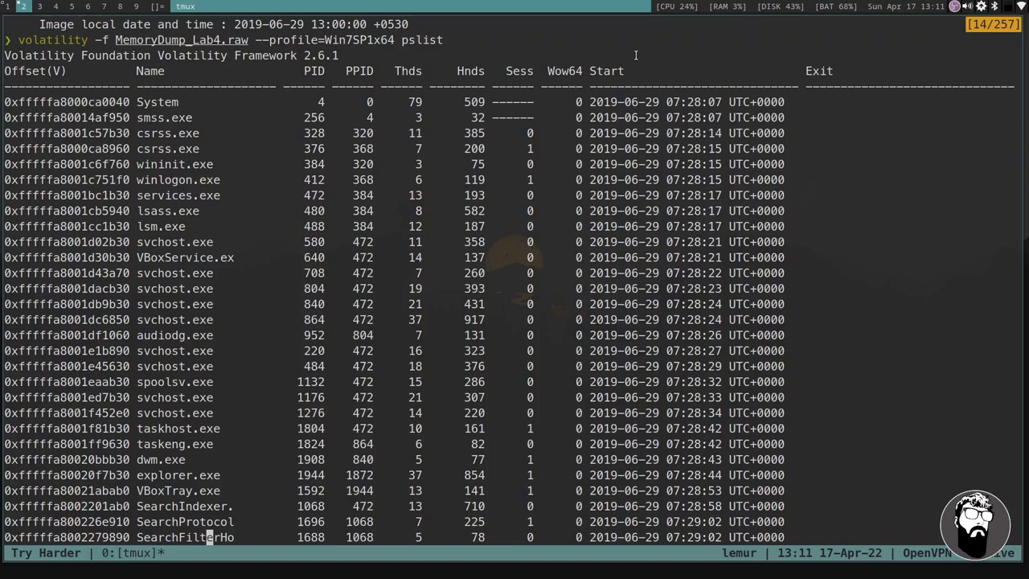
{"action": "scroll", "scroll_direction": "down", "scroll_amount": 3}
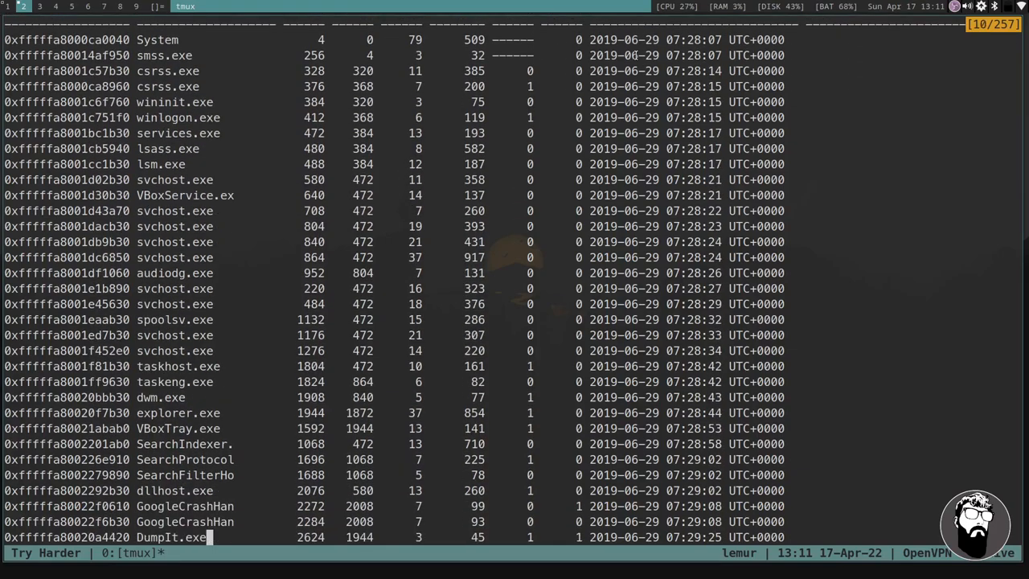
{"action": "scroll", "scroll_direction": "down", "scroll_amount": 3}
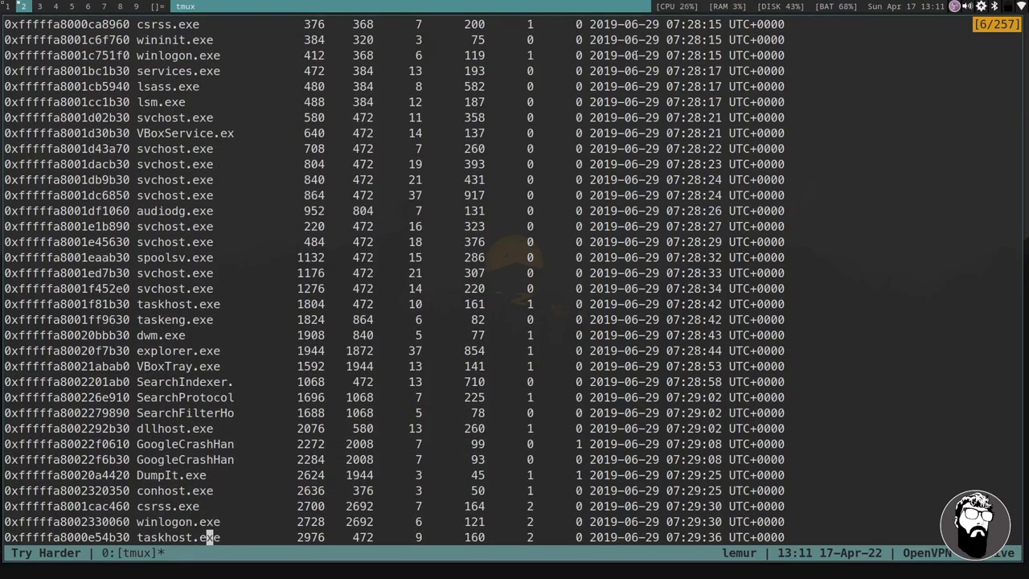
{"action": "scroll", "scroll_direction": "down", "scroll_amount": 3}
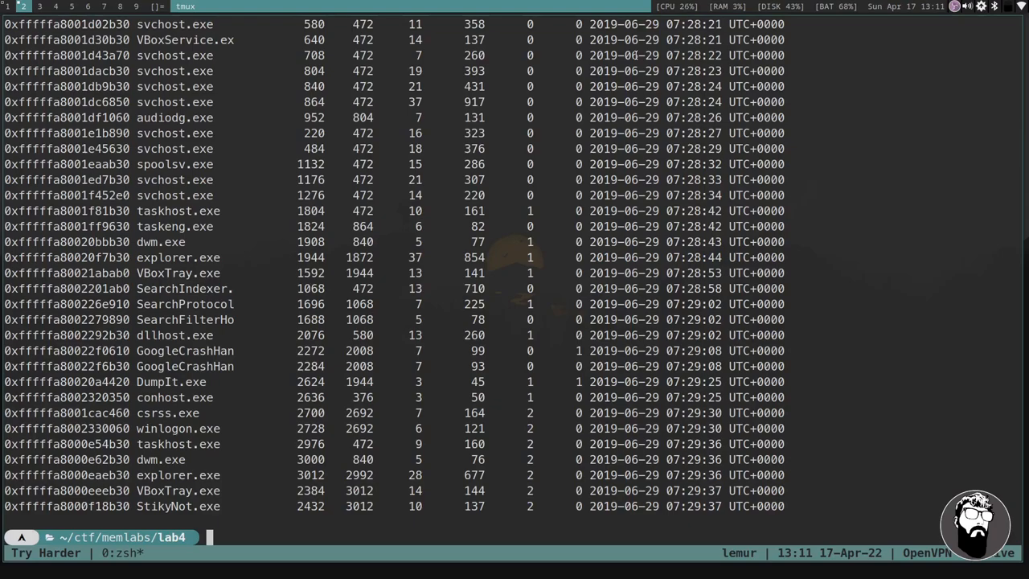
Run pstree with Win7SP1x64 and inspect the lsass.exe and svchost.exe entries.
{"action": "type", "text": "volatility -f MemoryDump_Lab4.raw --profile=Win7SP1x64 pslist"}
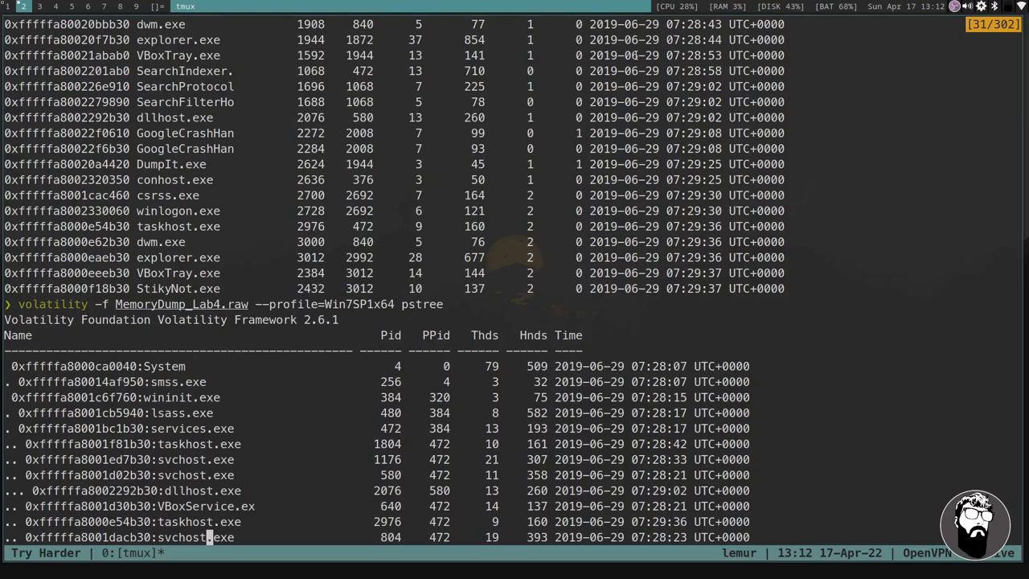
{"action": "scroll", "scroll_direction": "down", "scroll_amount": 3}
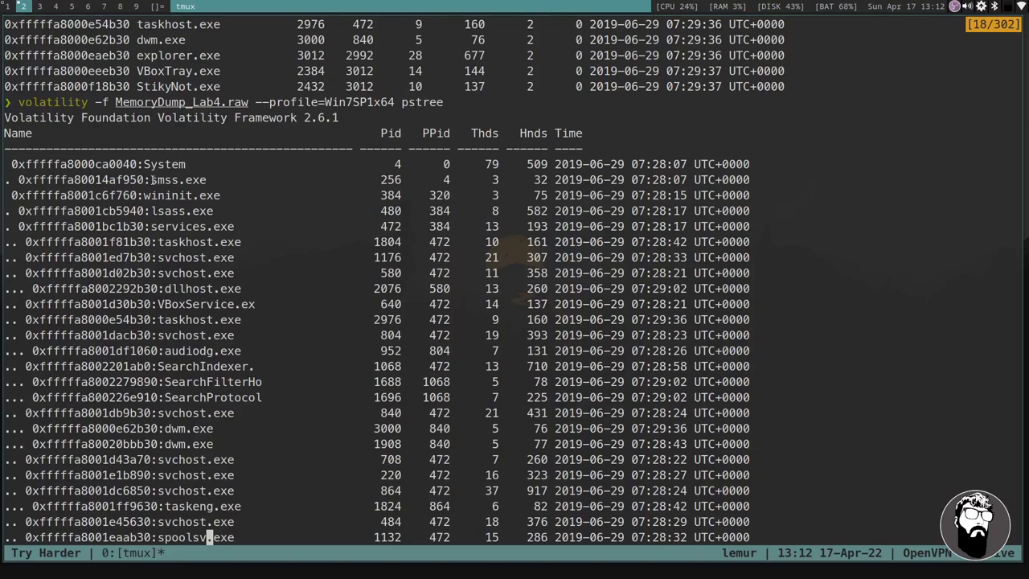
{"action": "double_click", "coordinate": [175, 180]}
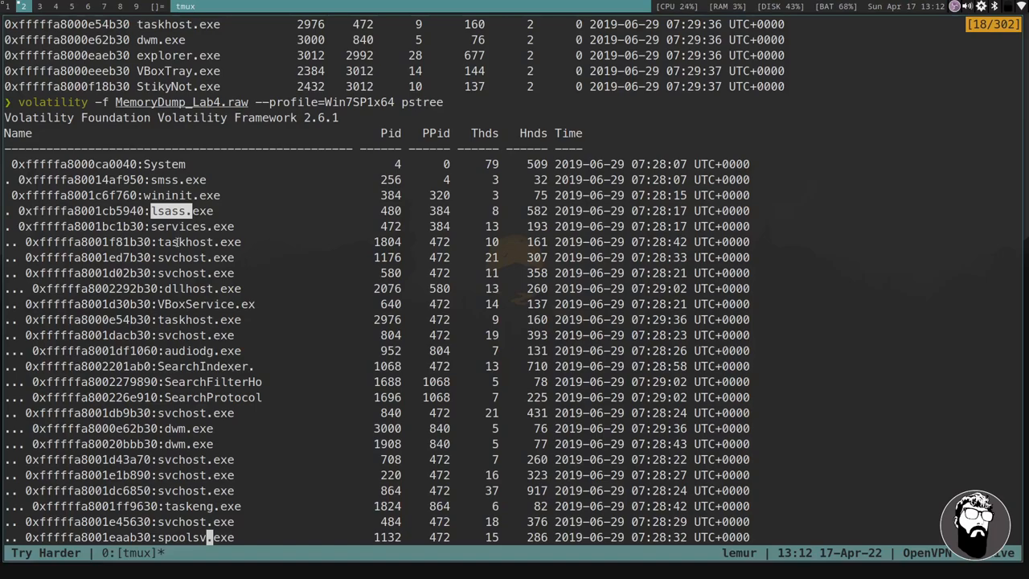
{"action": "double_click", "coordinate": [179, 226]}
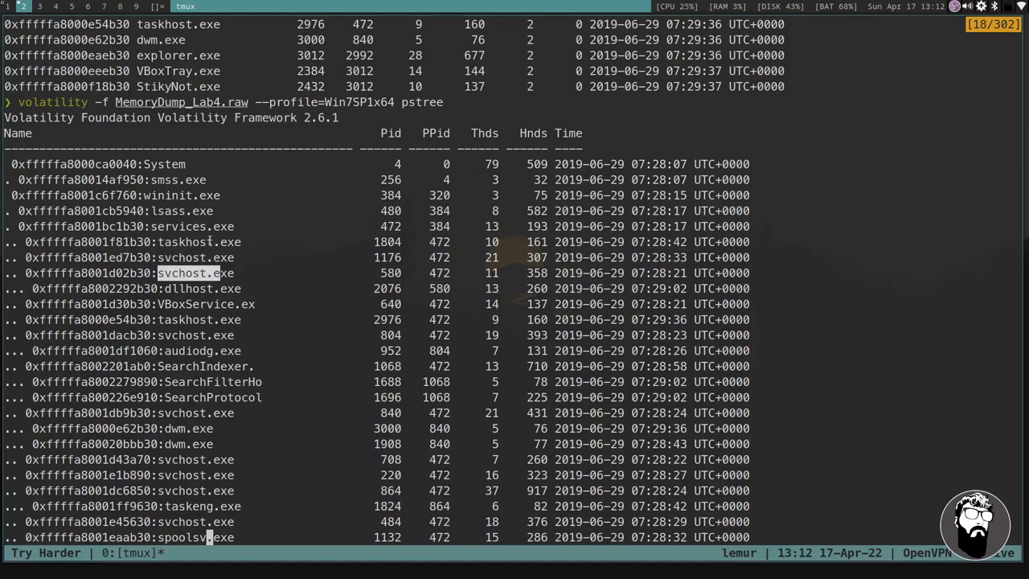
{"action": "mouse_move", "coordinate": [181, 287]}
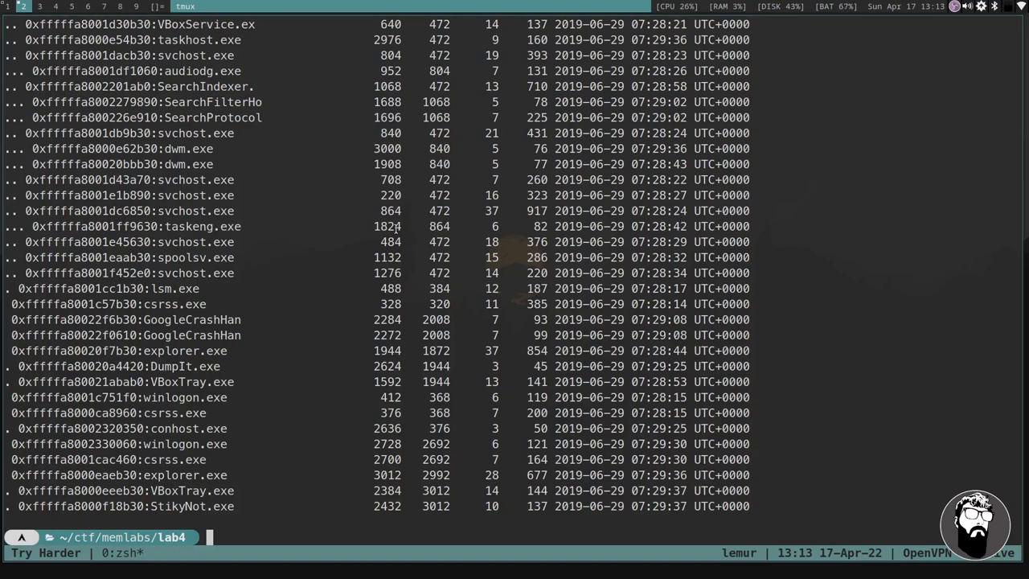
Browse the 'volatility -h' help listing of available plugins.
{"action": "type", "text": "volatility"}
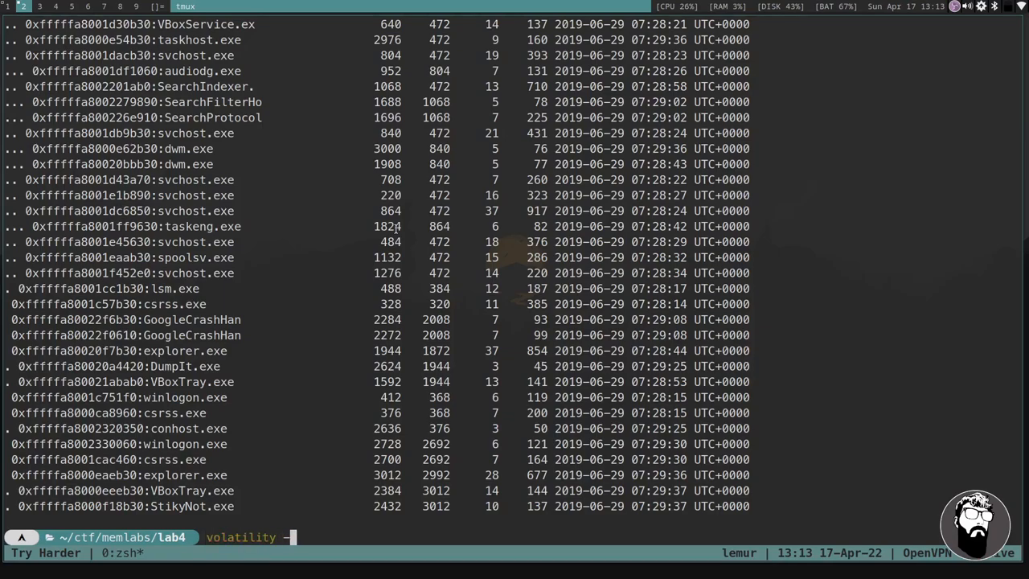
{"action": "type", "text": "-h"}
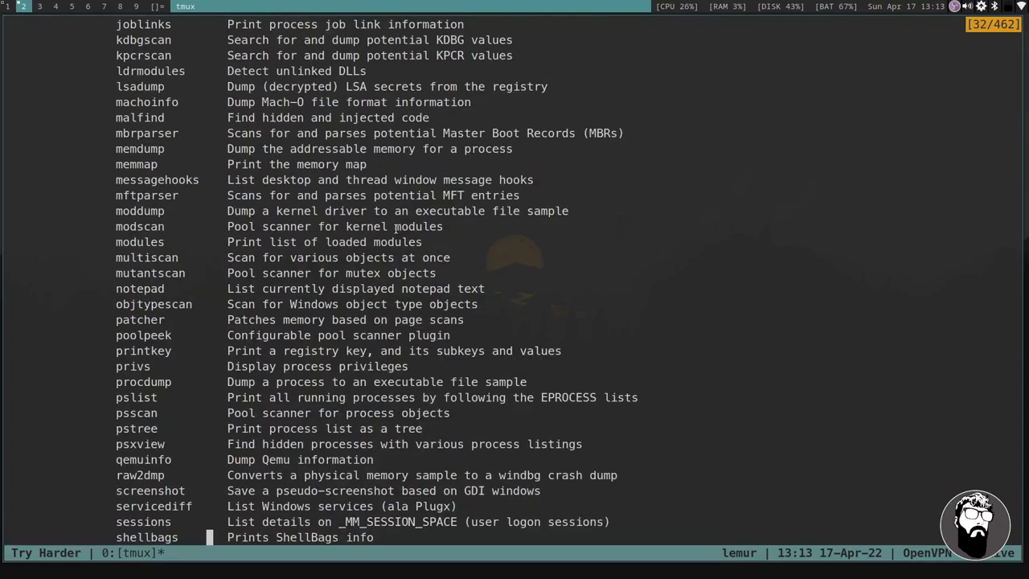
{"action": "scroll", "scroll_direction": "down", "scroll_amount": 3}
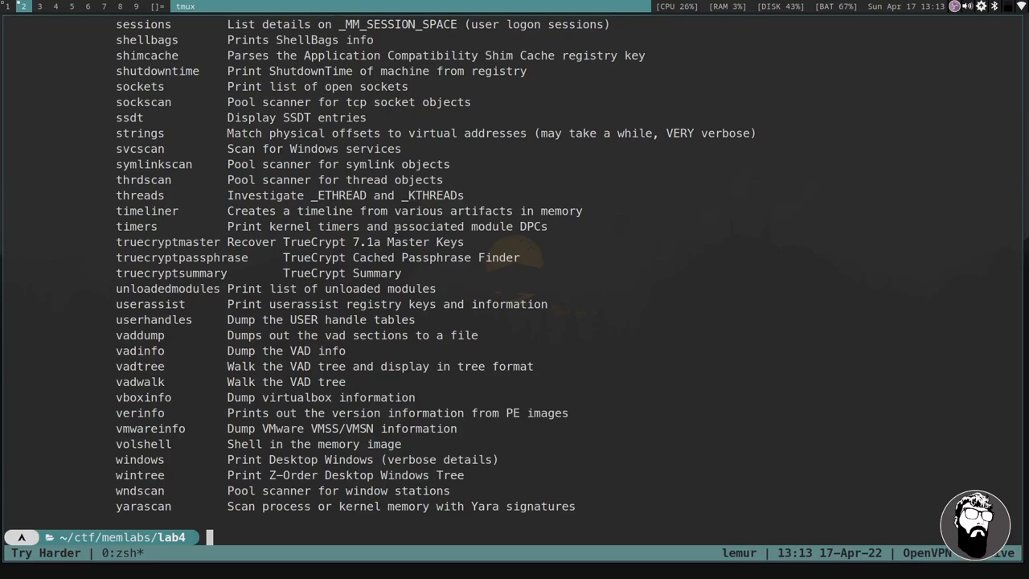
Dump PID 2432 to the current folder with memdump -D . and confirm 2432.dmp with la.
{"action": "type", "text": "volatility -f MemoryDump_Lab4.raw --profile=Win7SP1x64"}
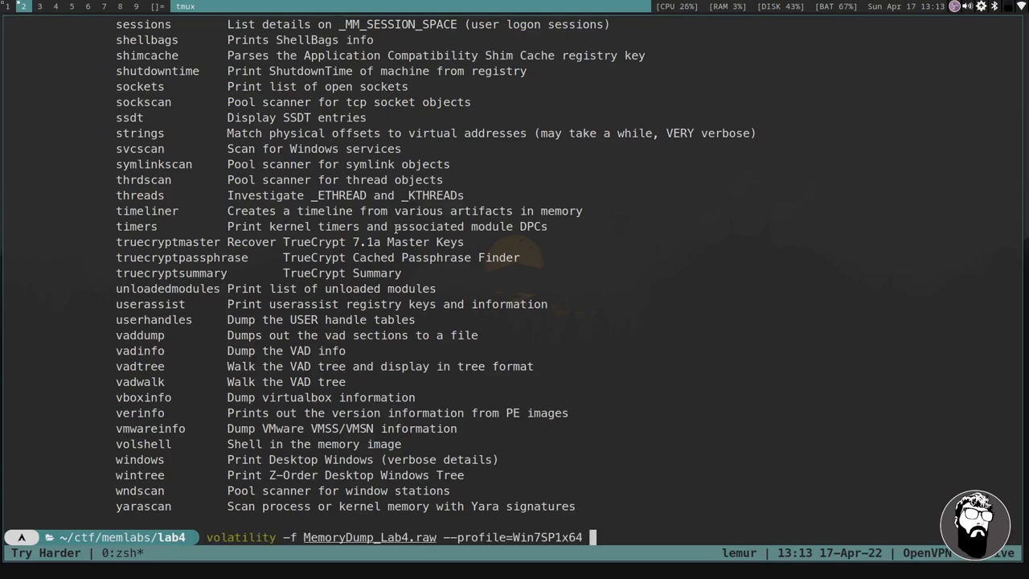
{"action": "type", "text": "memf"}
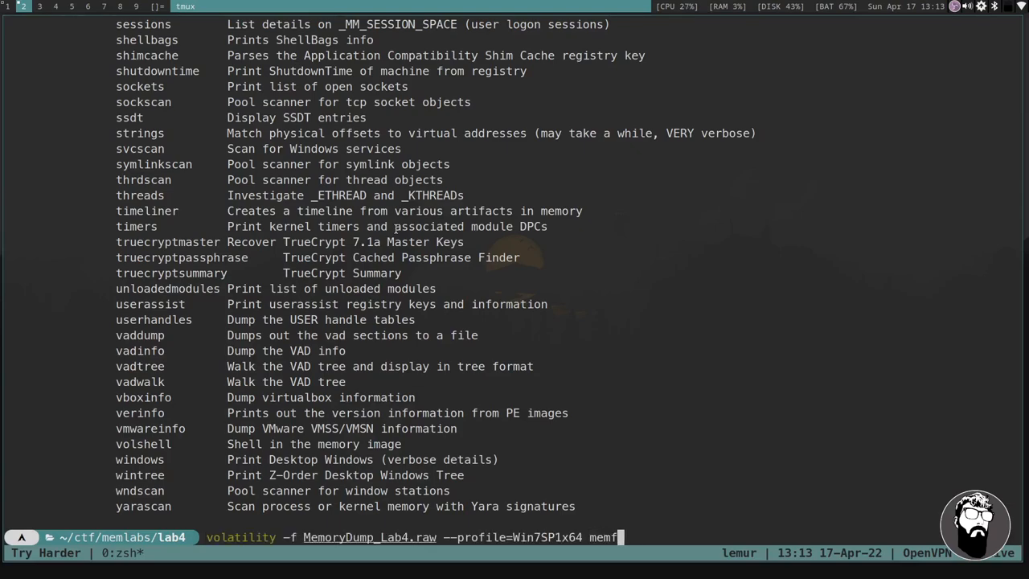
{"action": "type", "text": "dump"}
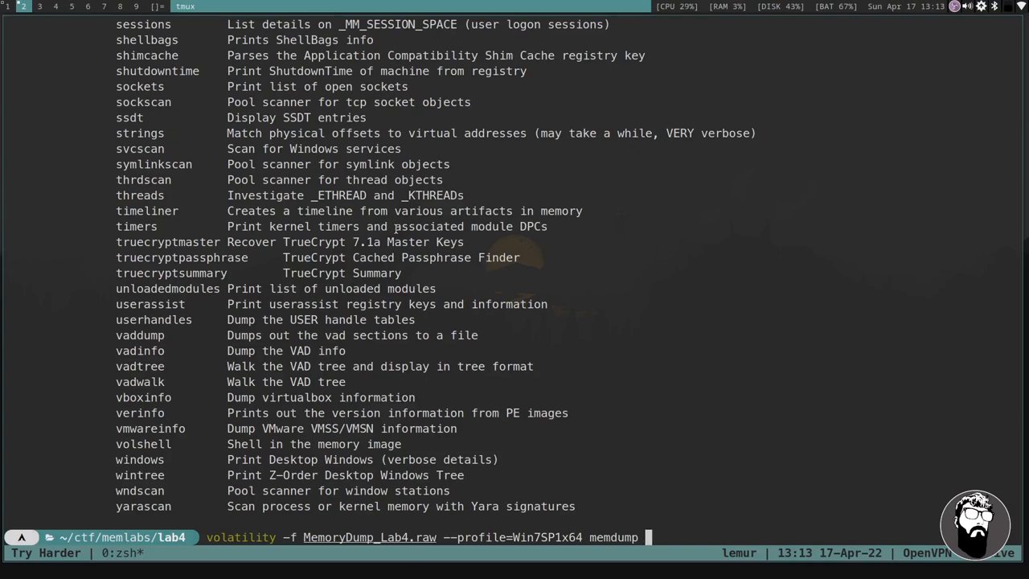
{"action": "type", "text": "-"}
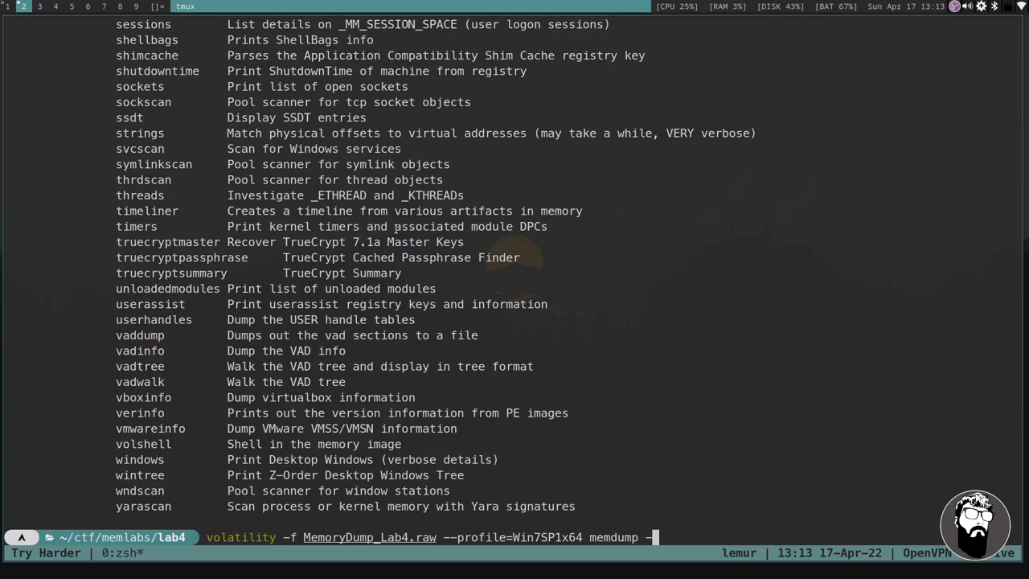
{"action": "type", "text": "D"}
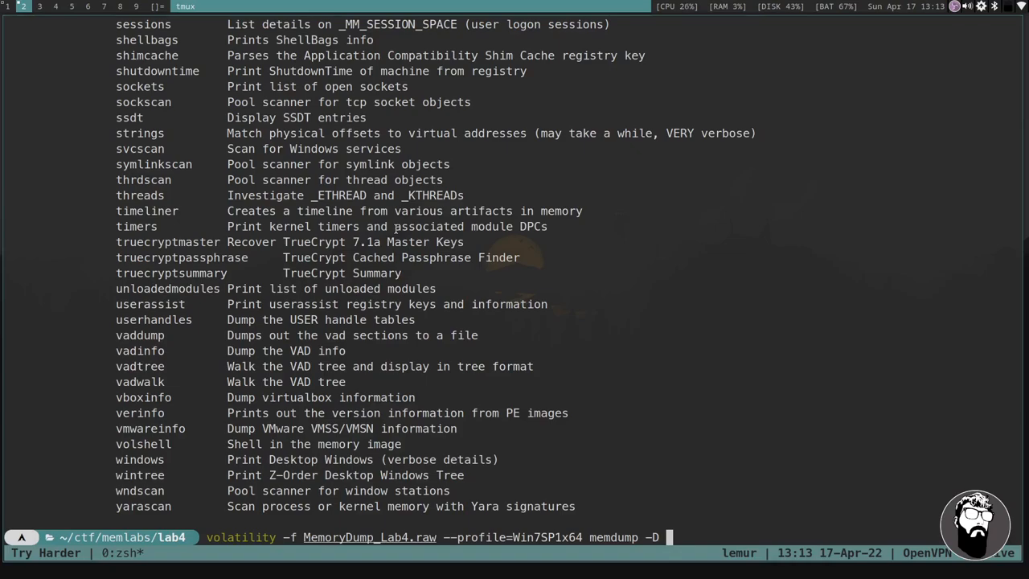
{"action": "type", "text": "."}
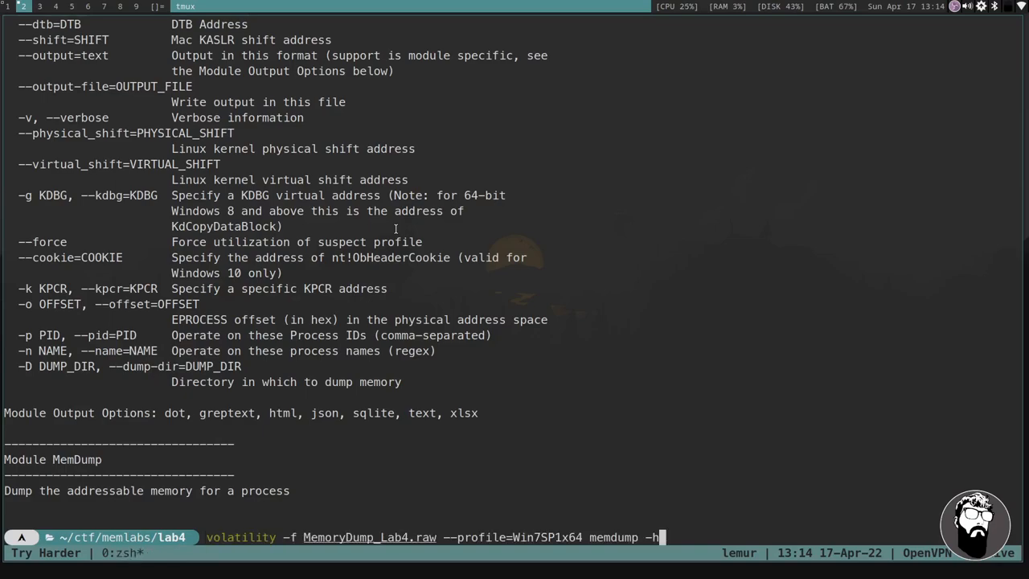
{"action": "type", "text": "-D"}
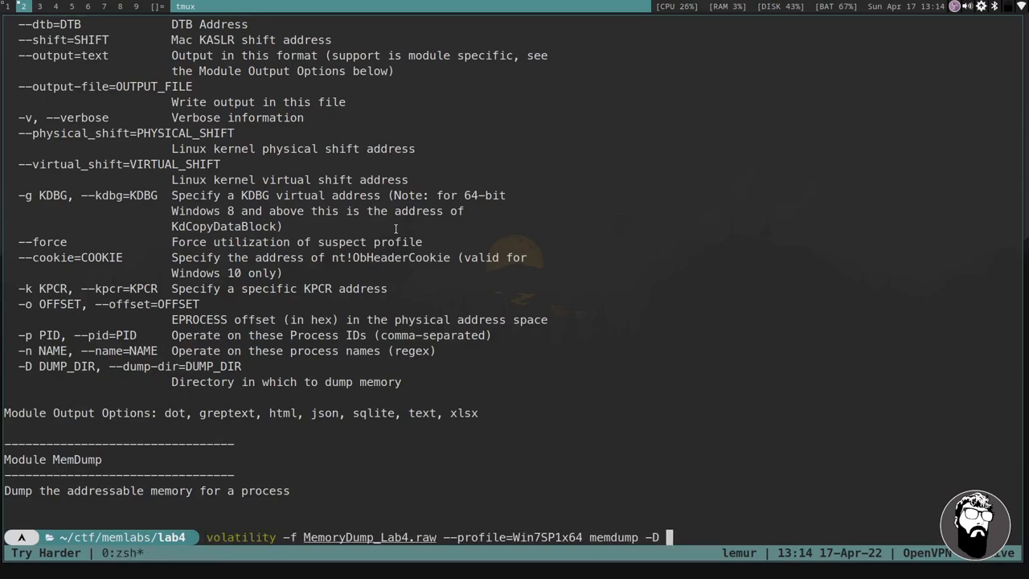
{"action": "type", "text": "."}
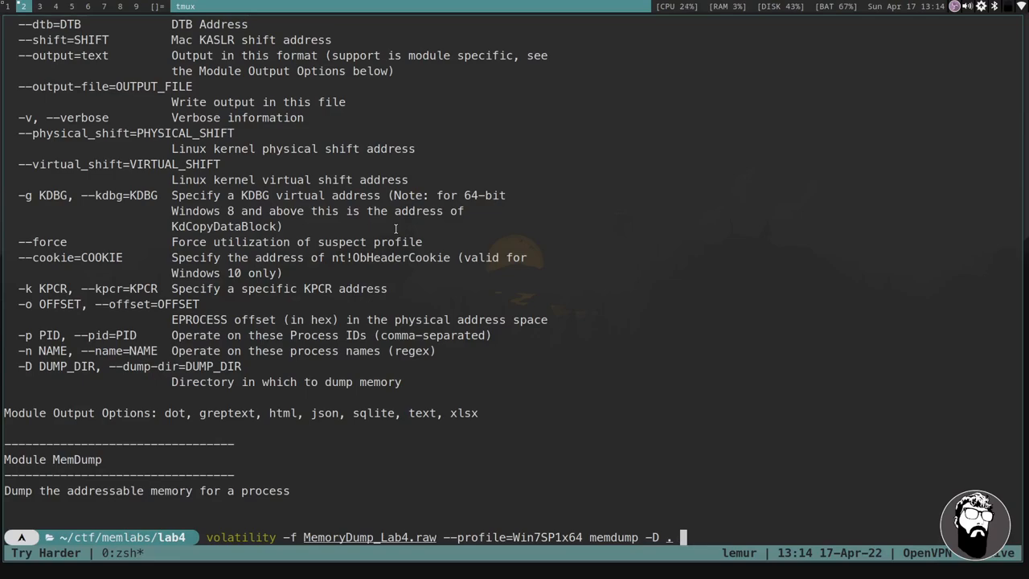
{"action": "type", "text": "-p 2432"}
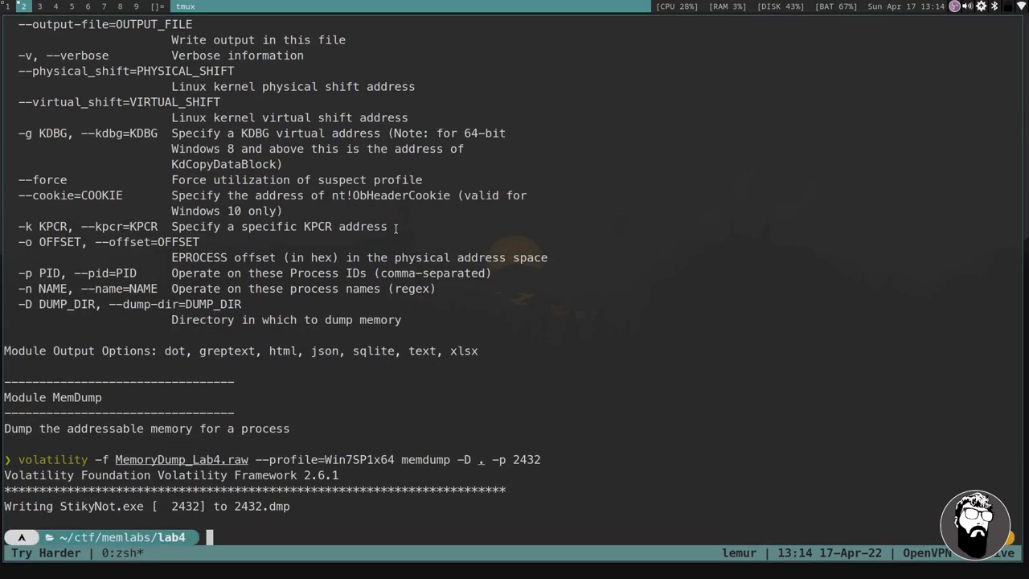
{"action": "type", "text": "la"}
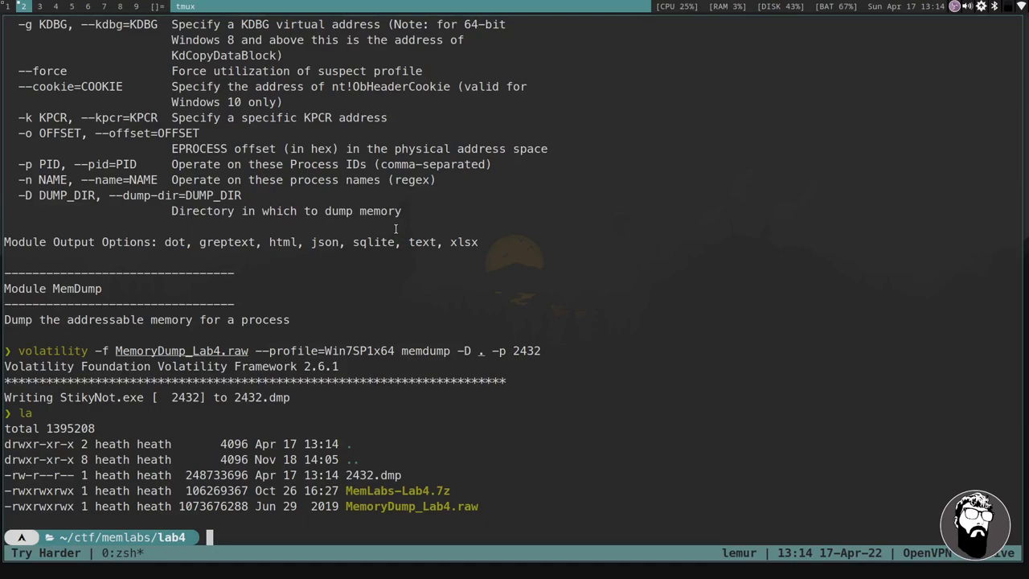
Page through the strings of 2432.dmp in less.
{"action": "type", "text": "strings"}
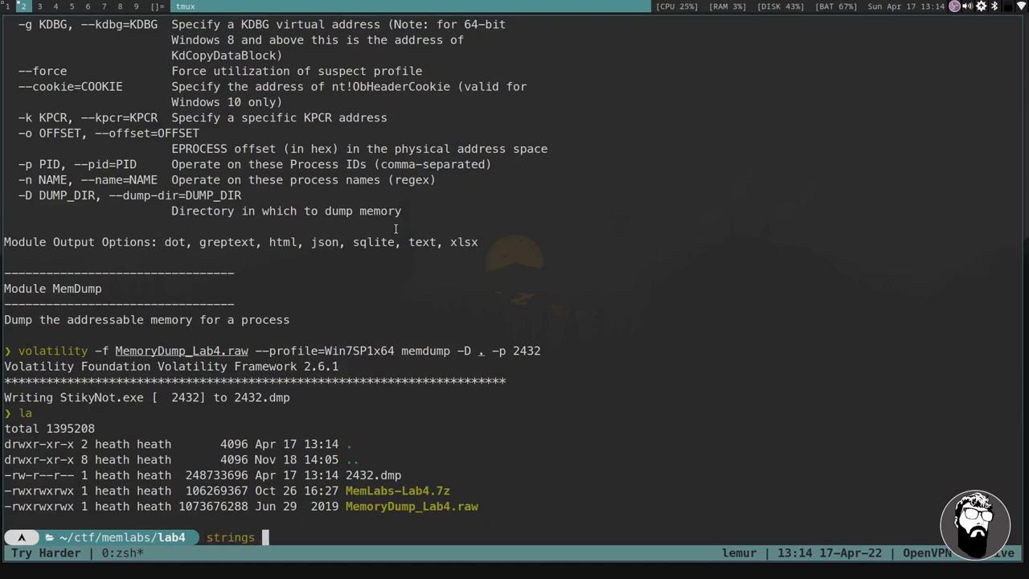
{"action": "type", "text": "2432."}
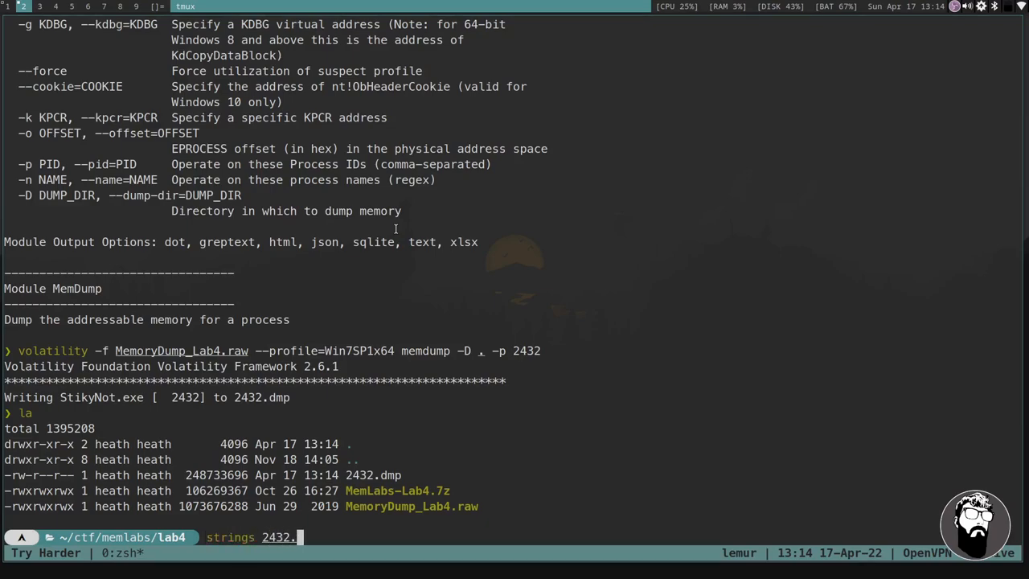
{"action": "type", "text": "dmp"}
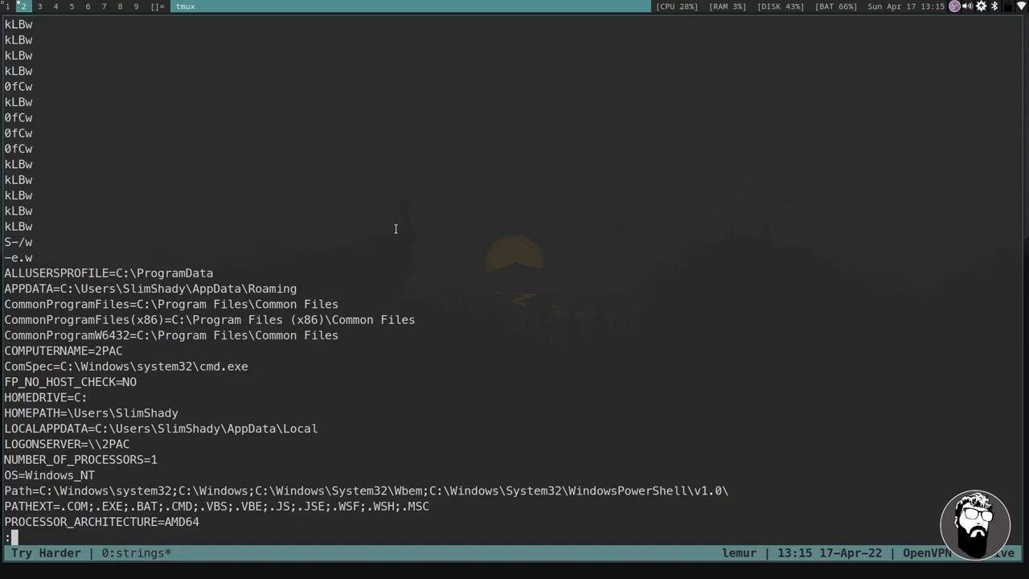
{"action": "scroll", "scroll_direction": "down", "scroll_amount": 3}
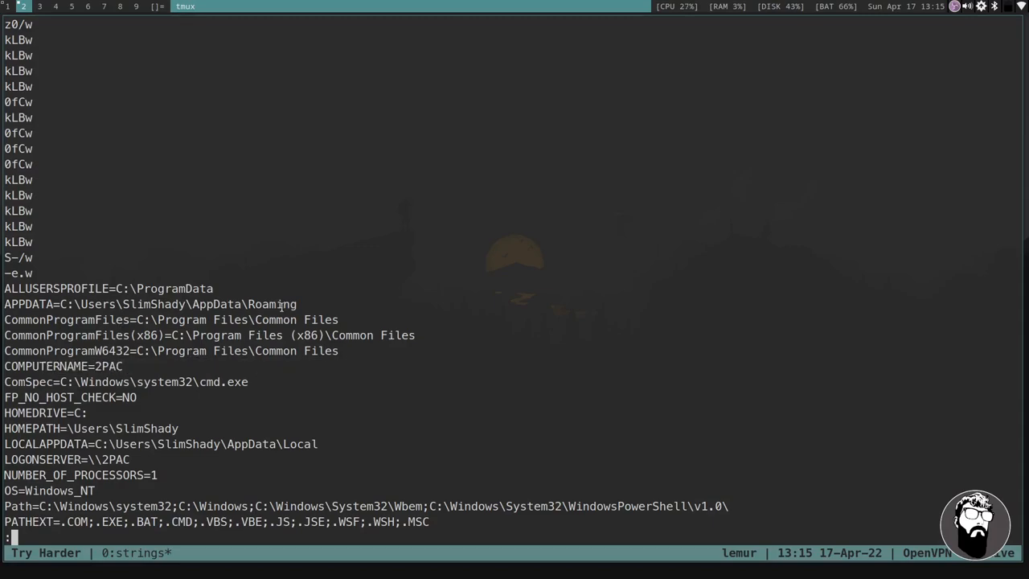
{"action": "scroll", "scroll_direction": "down", "scroll_amount": 3}
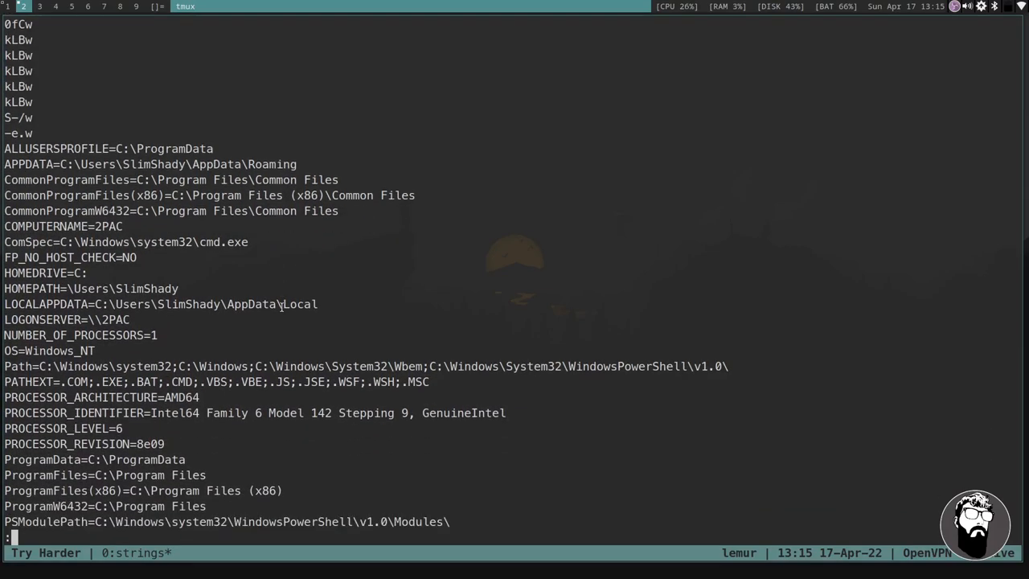
{"action": "scroll", "scroll_direction": "down", "scroll_amount": 3}
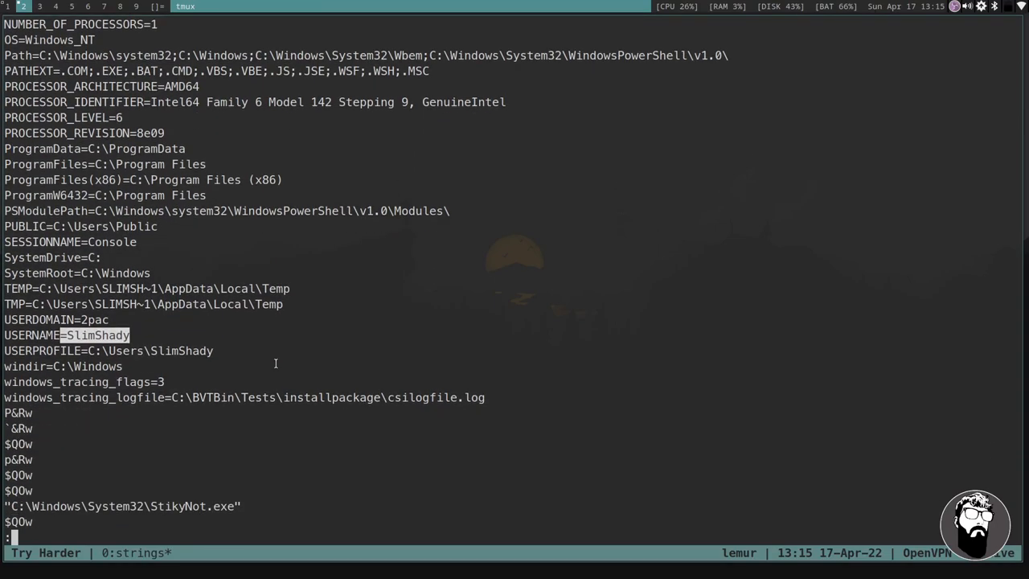
Scroll on to the RTF note: 'The clipboard plugin works well but it doesn't give the flag'.
{"action": "scroll", "scroll_direction": "down", "scroll_amount": 3}
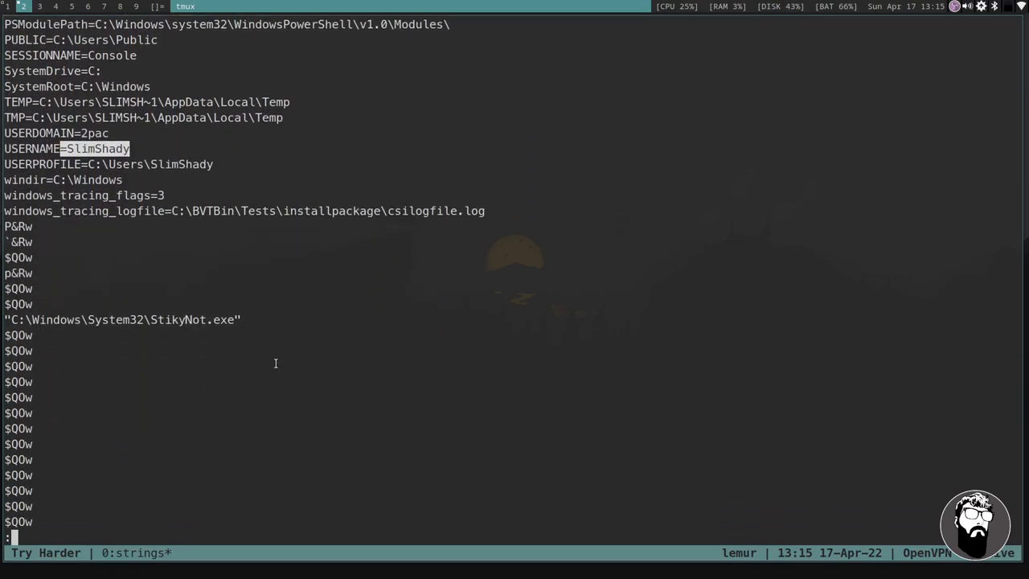
{"action": "scroll", "scroll_direction": "down", "scroll_amount": 3}
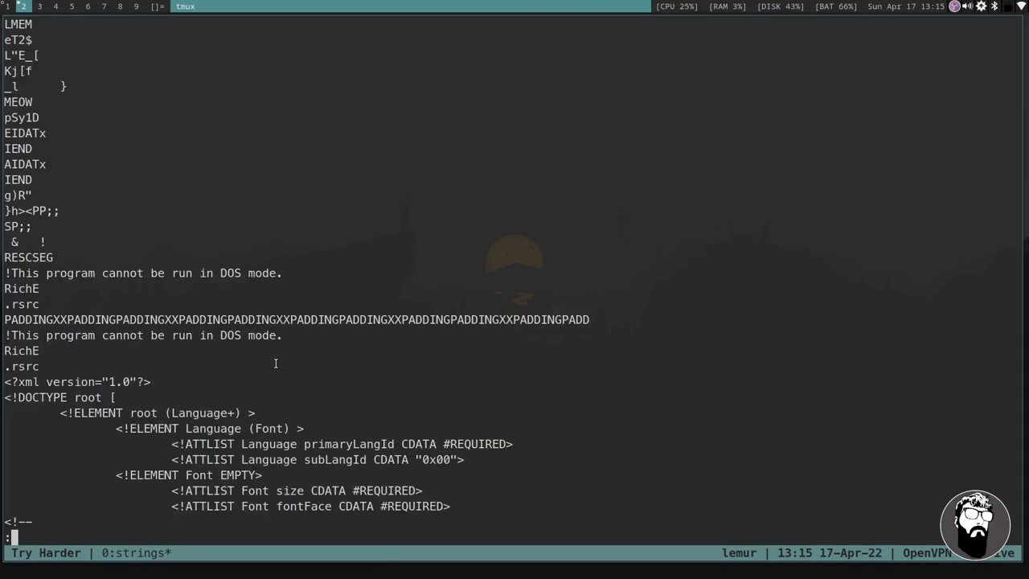
{"action": "scroll", "scroll_direction": "down", "scroll_amount": 3}
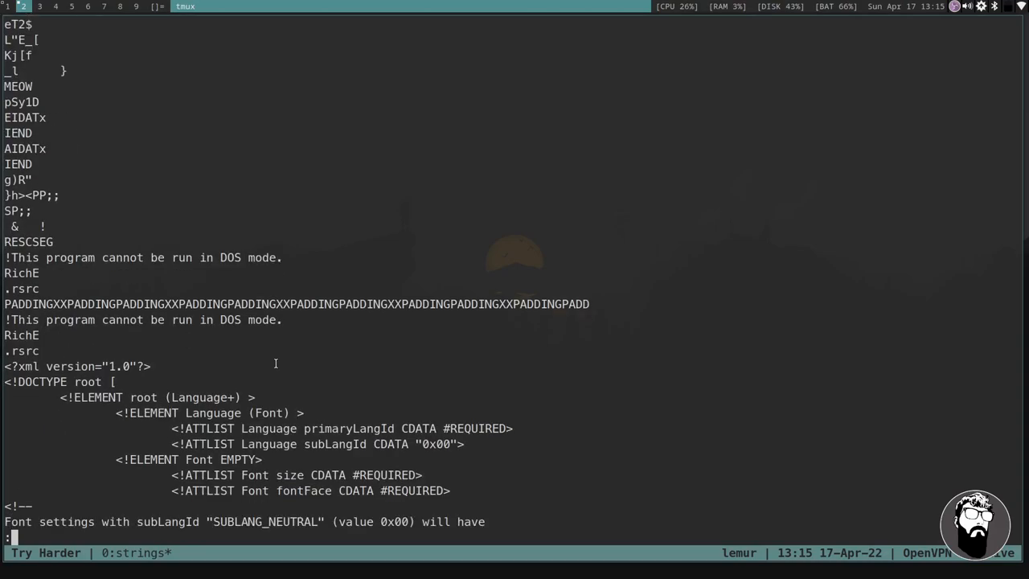
{"action": "scroll", "scroll_direction": "down", "scroll_amount": 3}
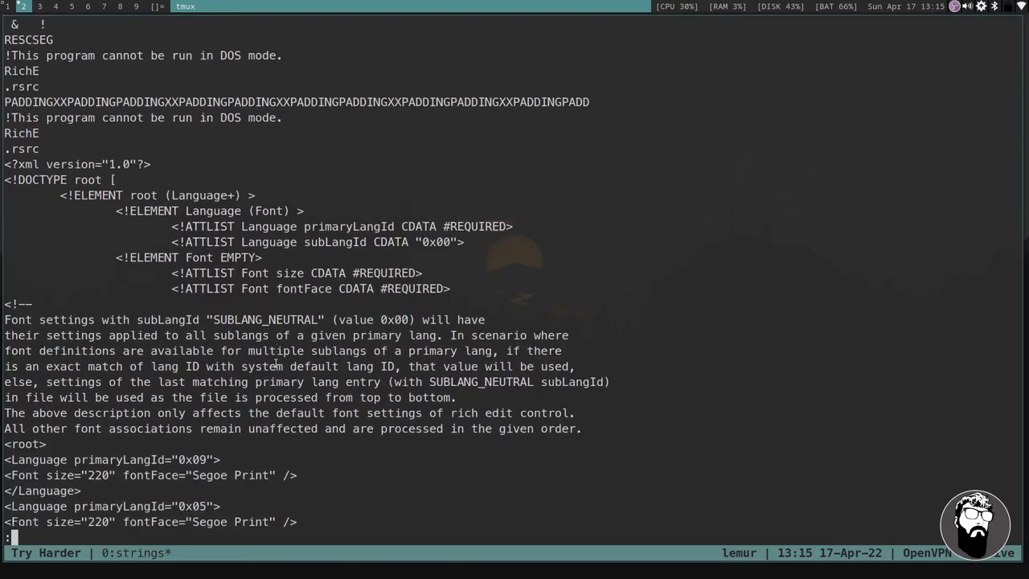
{"action": "scroll", "scroll_direction": "down", "scroll_amount": 3}
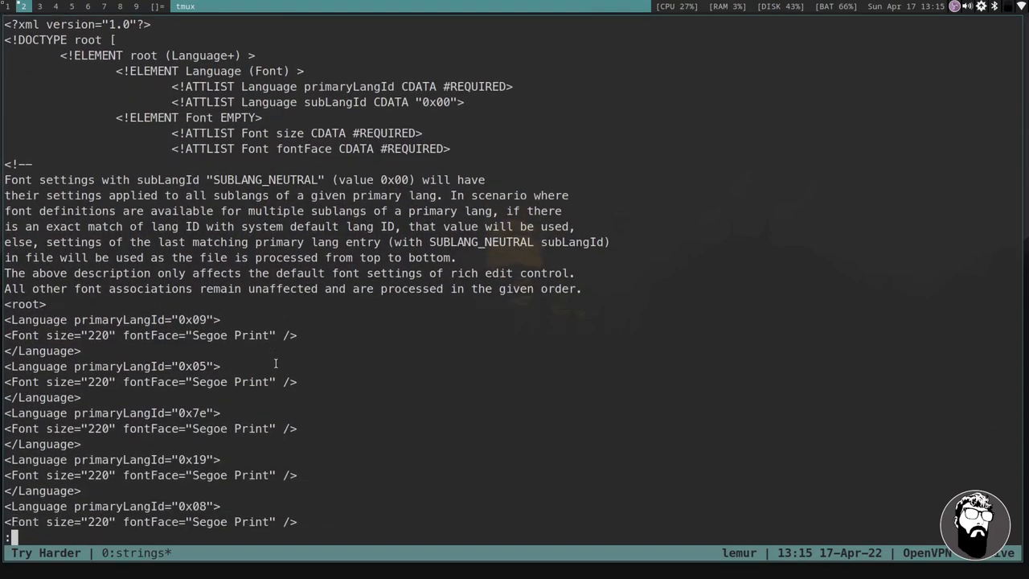
{"action": "scroll", "scroll_direction": "down", "scroll_amount": 3}
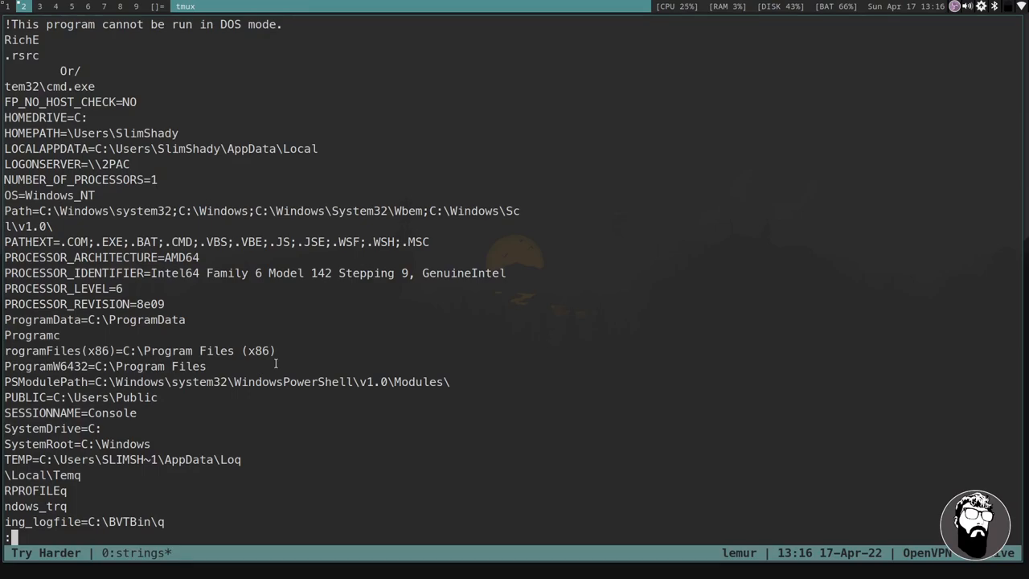
{"action": "scroll", "scroll_direction": "down", "scroll_amount": 3}
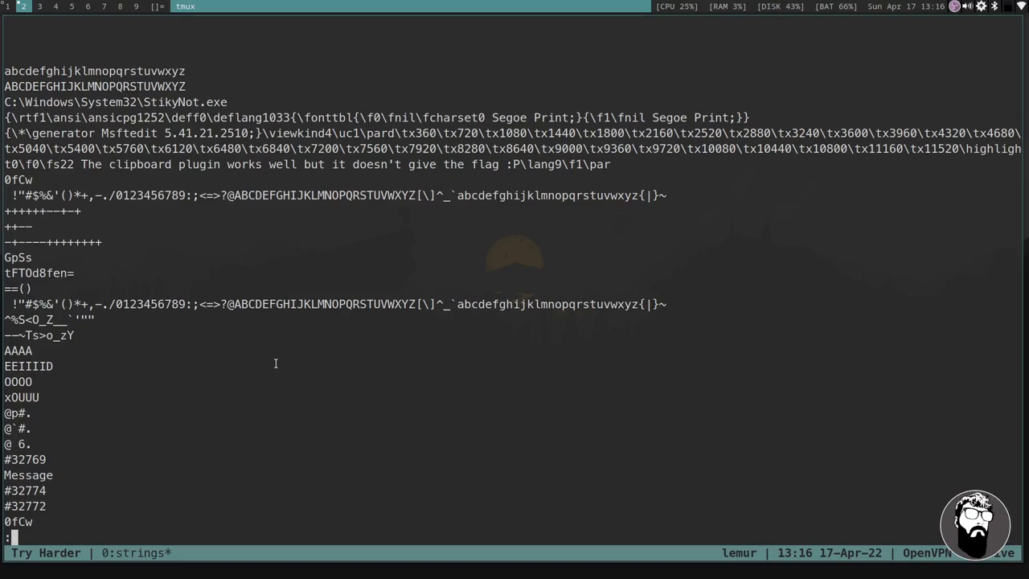
{"action": "scroll", "scroll_direction": "down", "scroll_amount": 3}
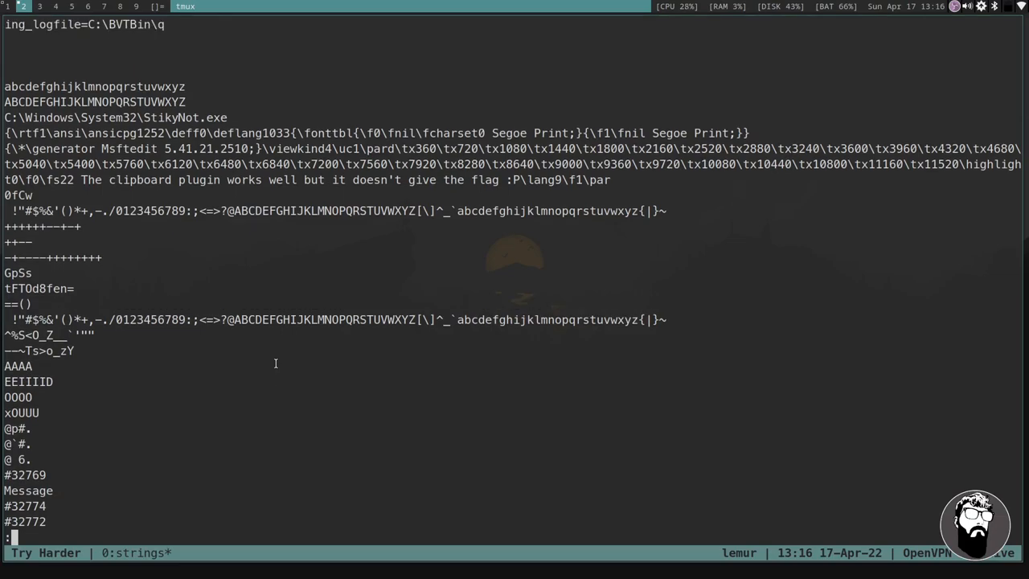
{"action": "scroll", "scroll_direction": "down", "scroll_amount": 3}
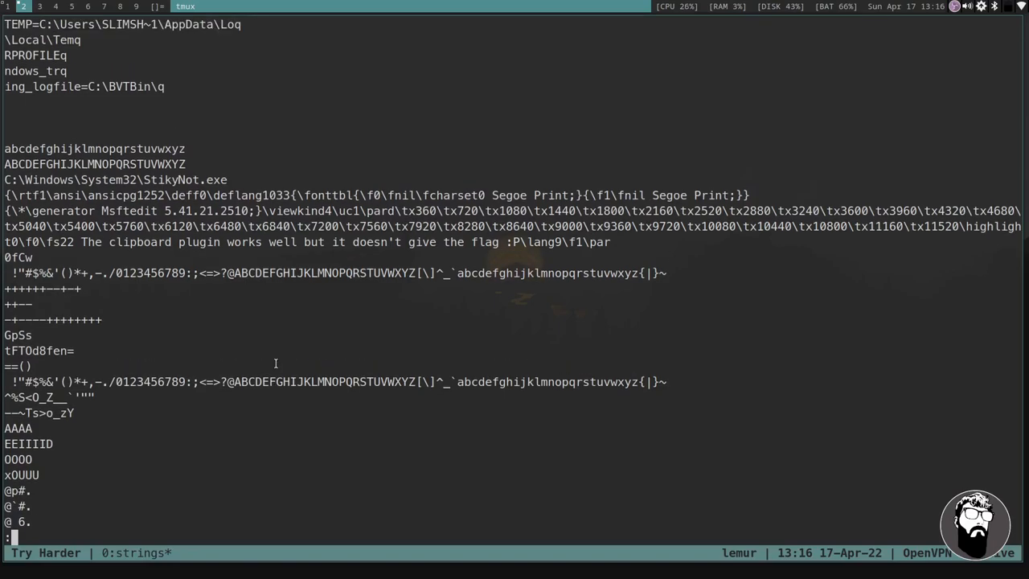
{"action": "scroll", "scroll_direction": "down", "scroll_amount": 3}
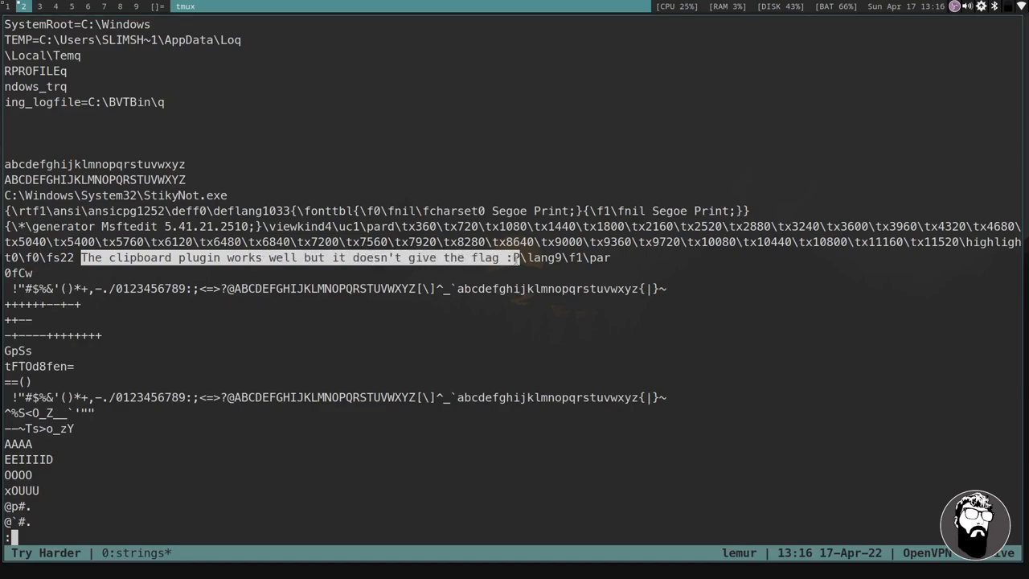
{"action": "mouse_move", "coordinate": [508, 271]}
{"action": "type", "text": "volatility -f MemoryDump_Lab4.raw --profile=Win7SP1x64"}
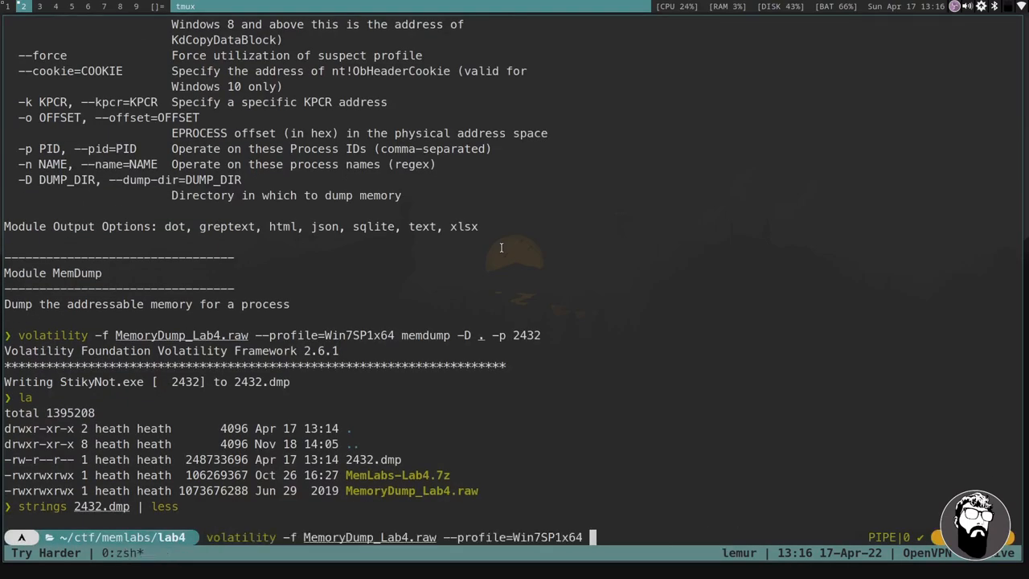
Run the clipboard plugin with profile Win7SP1x64 and review the WinSta0 entries.
{"action": "type", "text": "clipboard"}
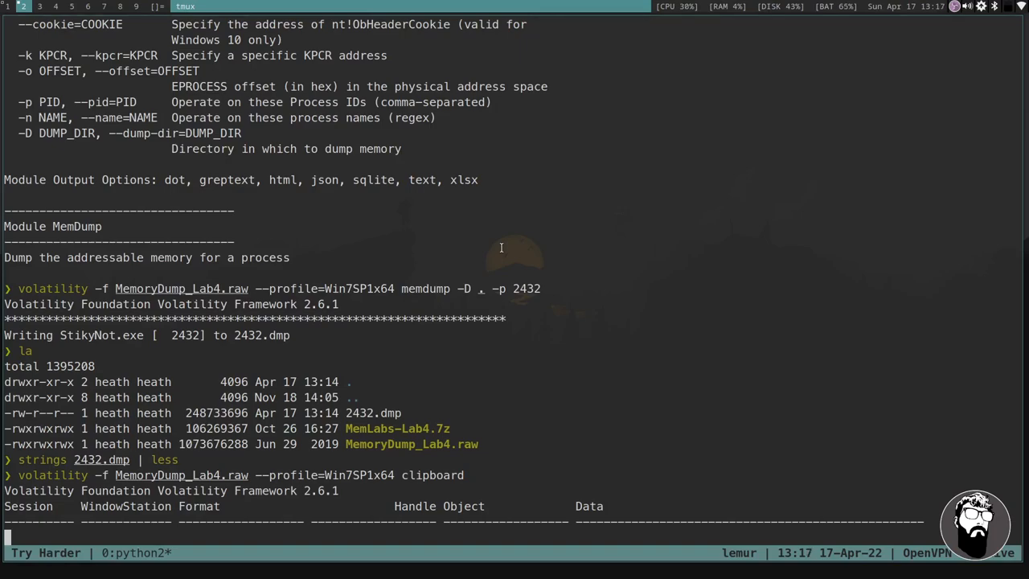
{"action": "scroll", "scroll_direction": "down", "scroll_amount": 3}
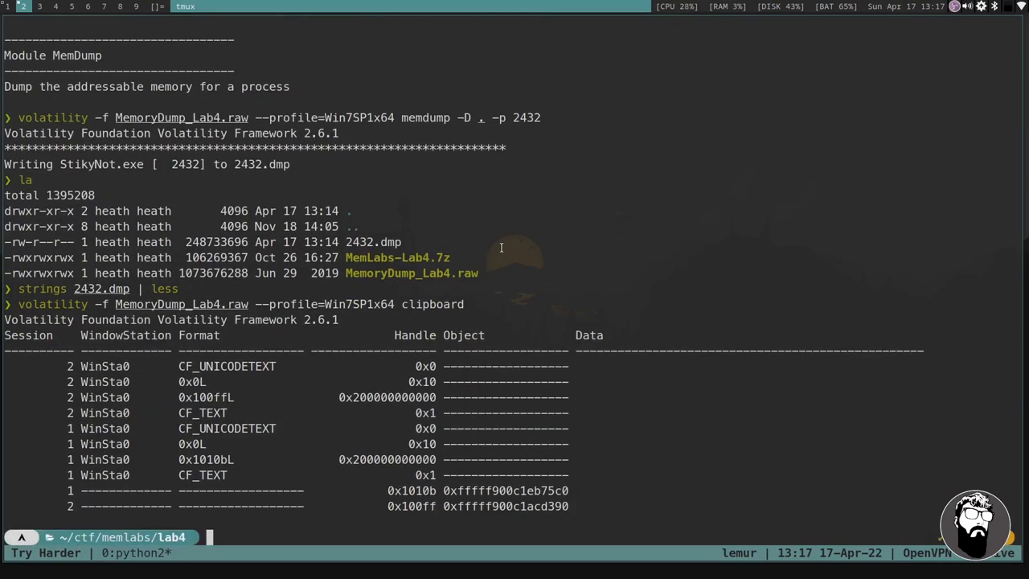
{"action": "mouse_move", "coordinate": [424, 359]}
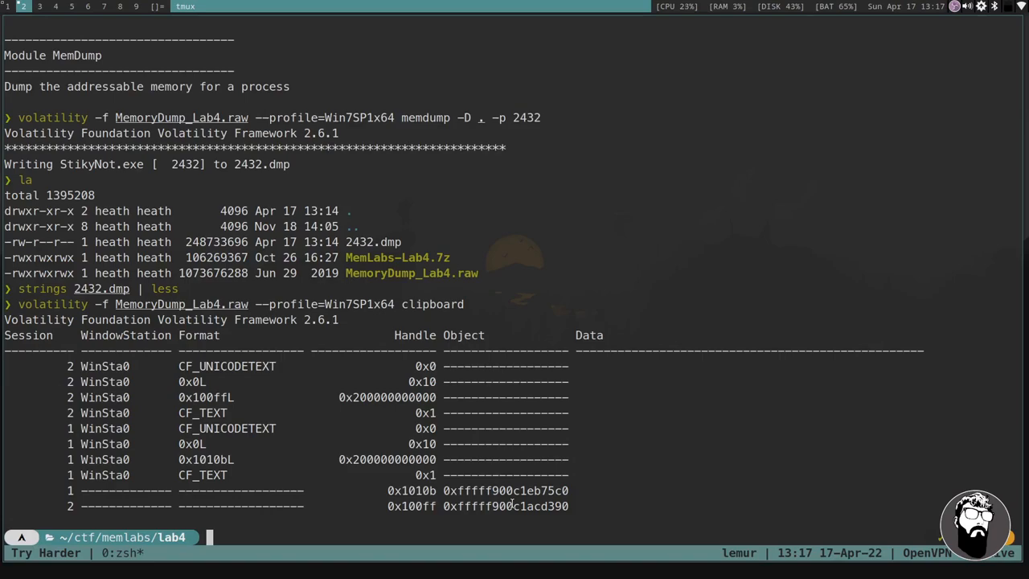
Edit the previous command into an envars run piped into less.
{"action": "type", "text": "volatility -f MemoryDump_Lab4.raw --profile=Win7SP1x64 clipboard"}
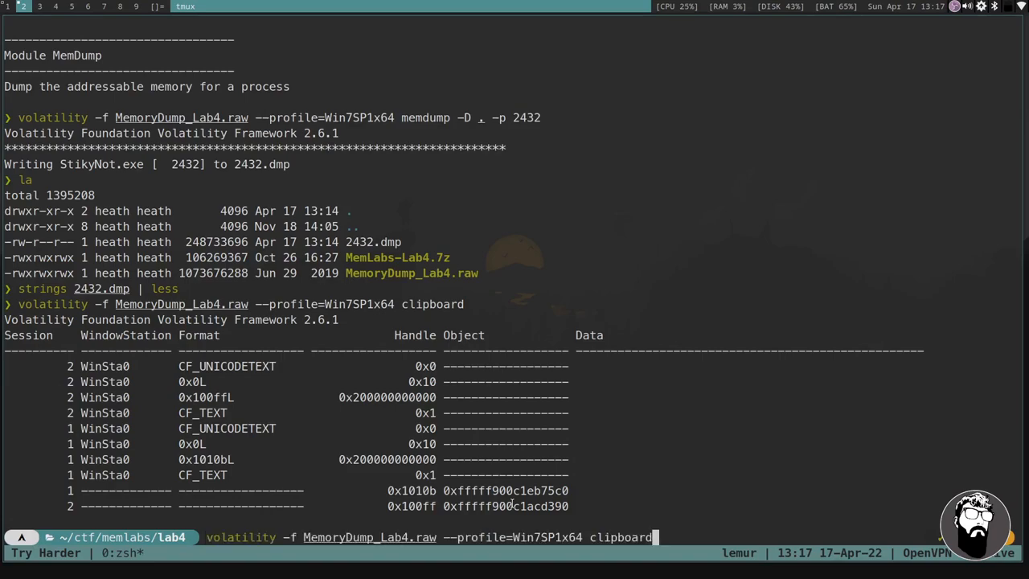
{"action": "type", "text": "env"}
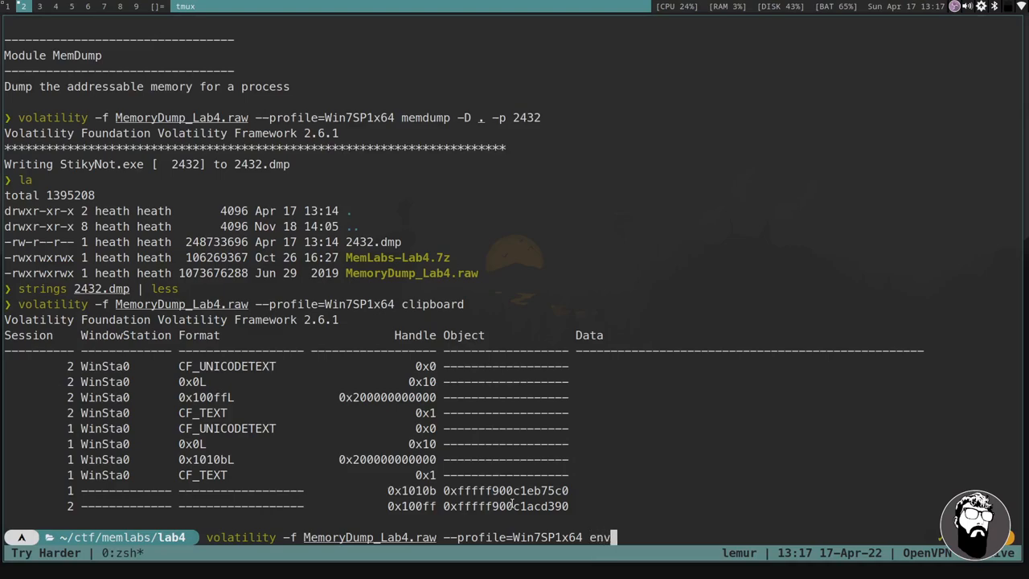
{"action": "type", "text": "ars |"}
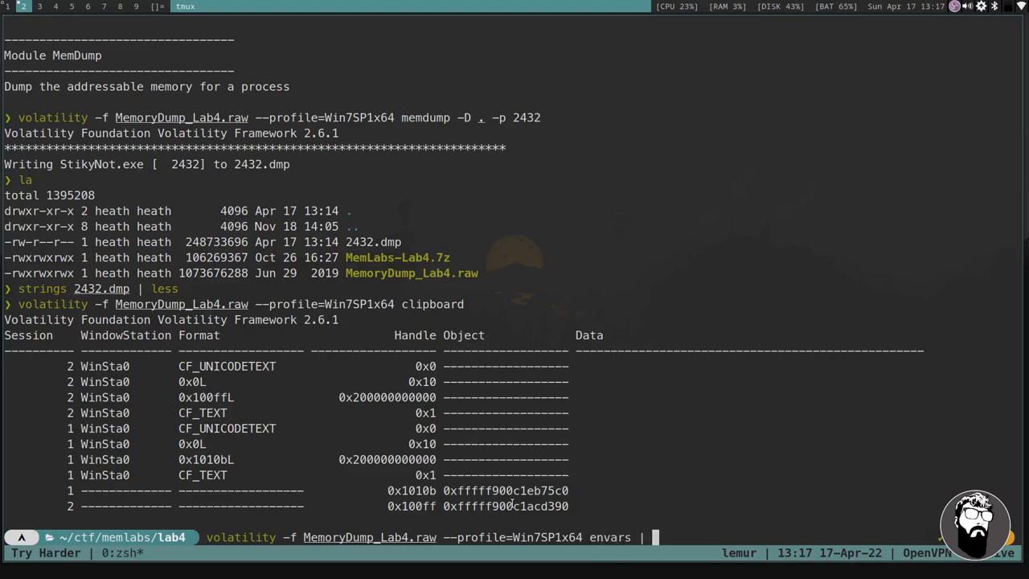
{"action": "type", "text": "less"}
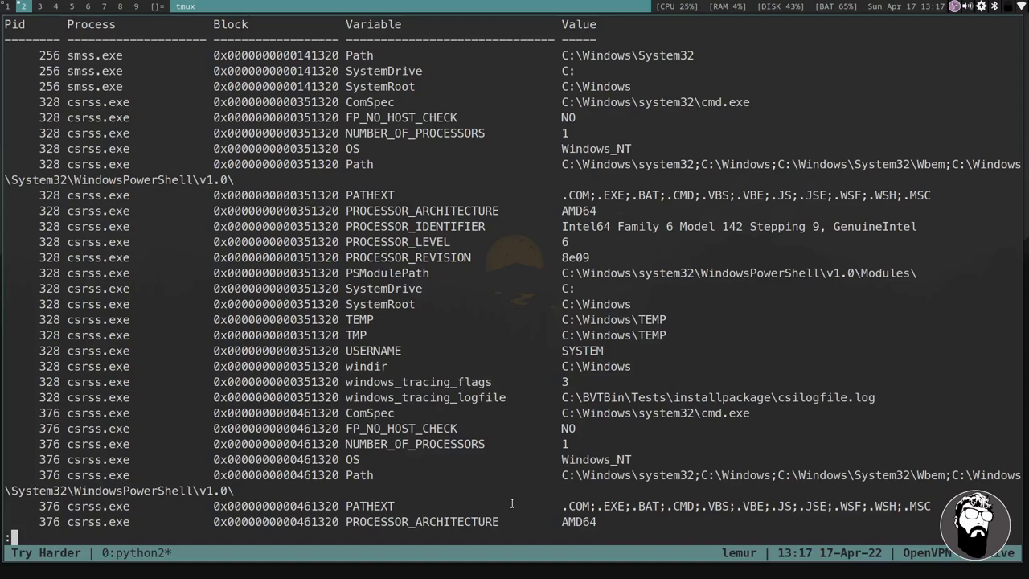
Scroll through each process's environment variables in the envars output.
{"action": "scroll", "scroll_direction": "down", "scroll_amount": 3}
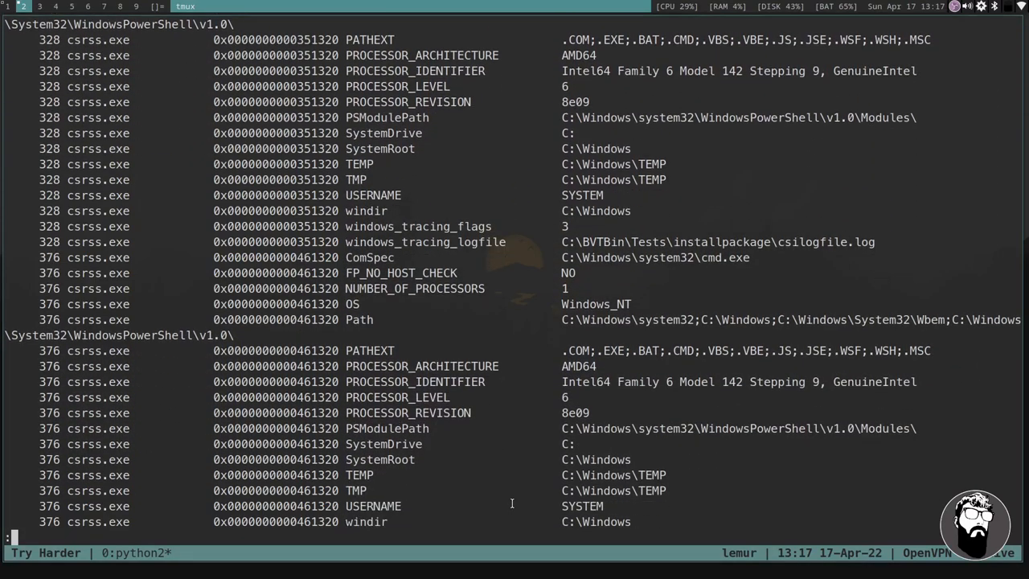
{"action": "scroll", "scroll_direction": "down", "scroll_amount": 3}
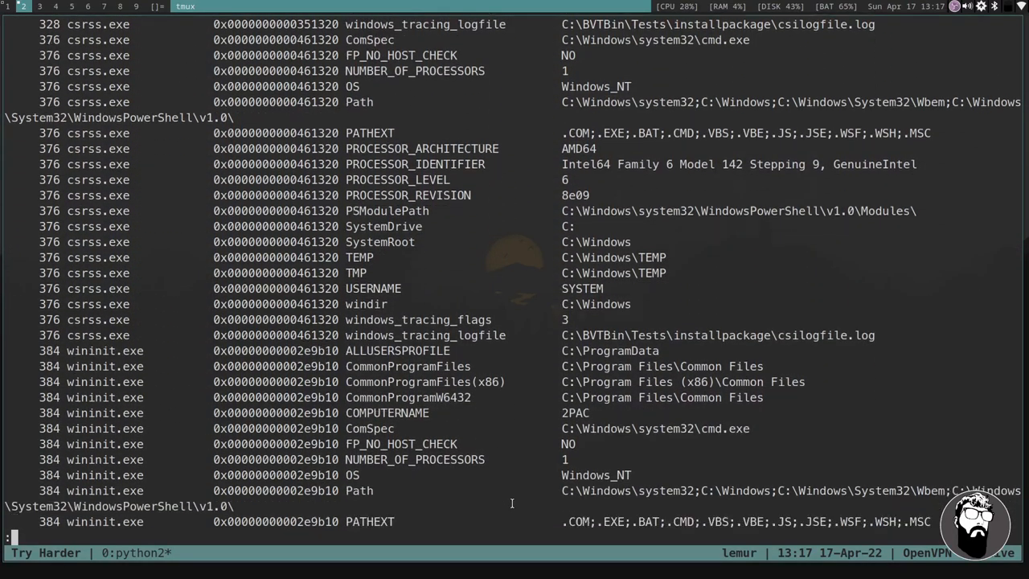
{"action": "scroll", "scroll_direction": "down", "scroll_amount": 3}
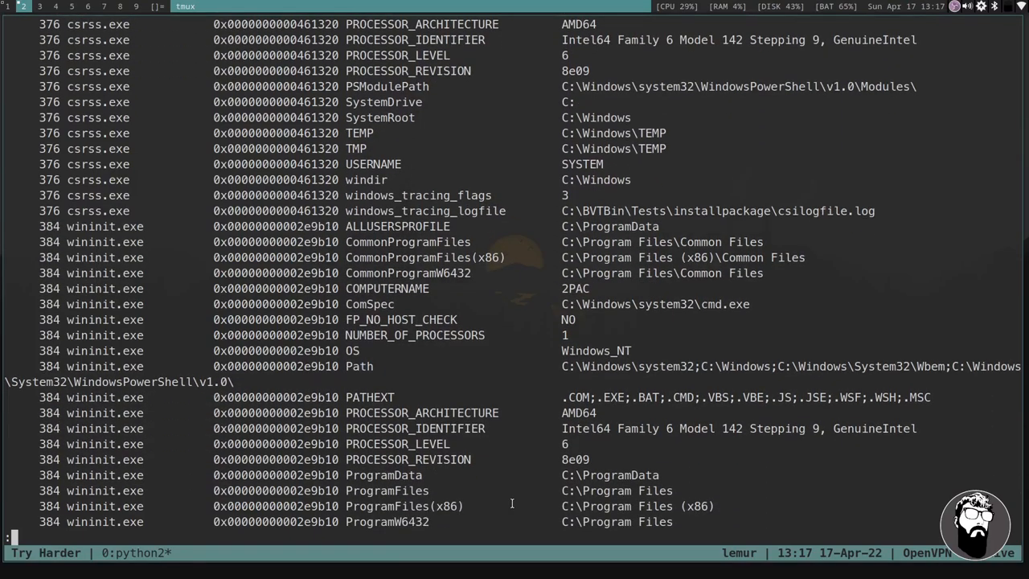
{"action": "scroll", "scroll_direction": "down", "scroll_amount": 3}
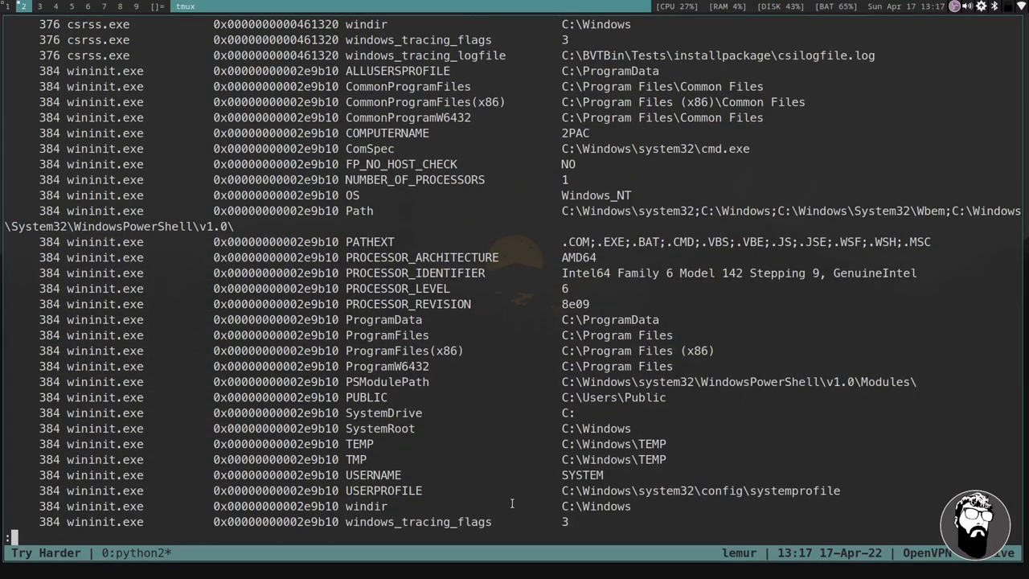
{"action": "scroll", "scroll_direction": "down", "scroll_amount": 3}
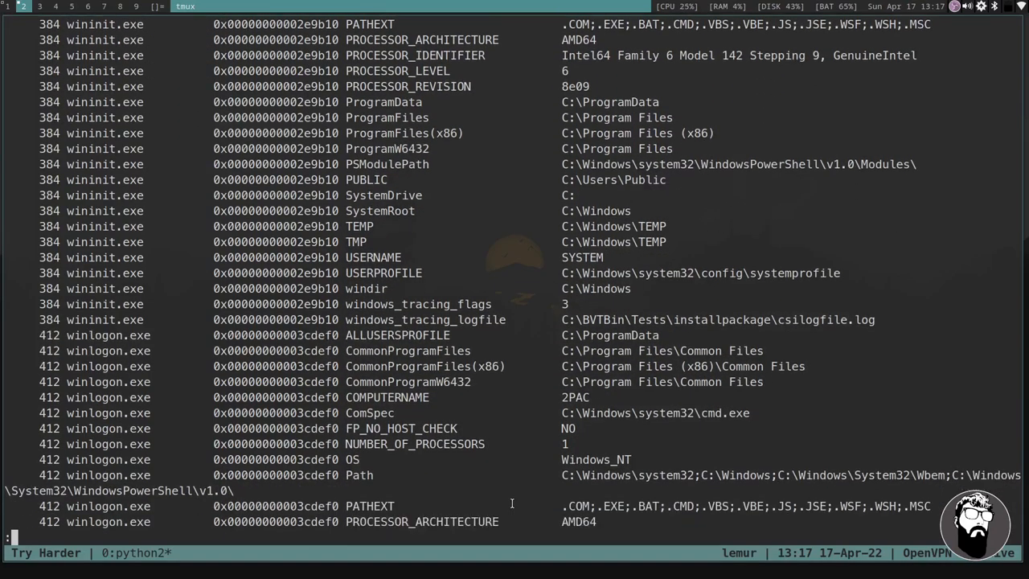
{"action": "scroll", "scroll_direction": "down", "scroll_amount": 3}
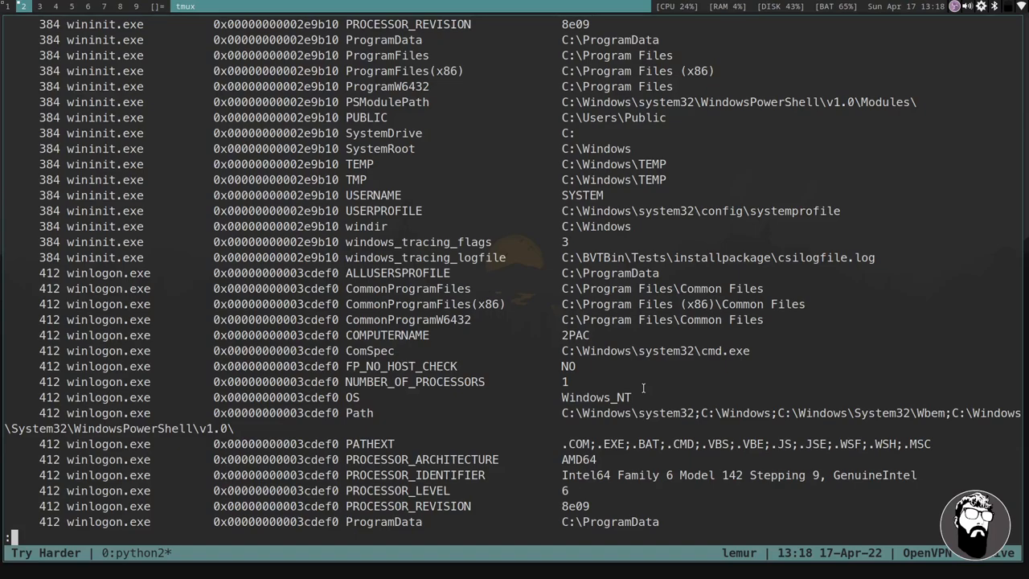
{"action": "scroll", "scroll_direction": "down", "scroll_amount": 3}
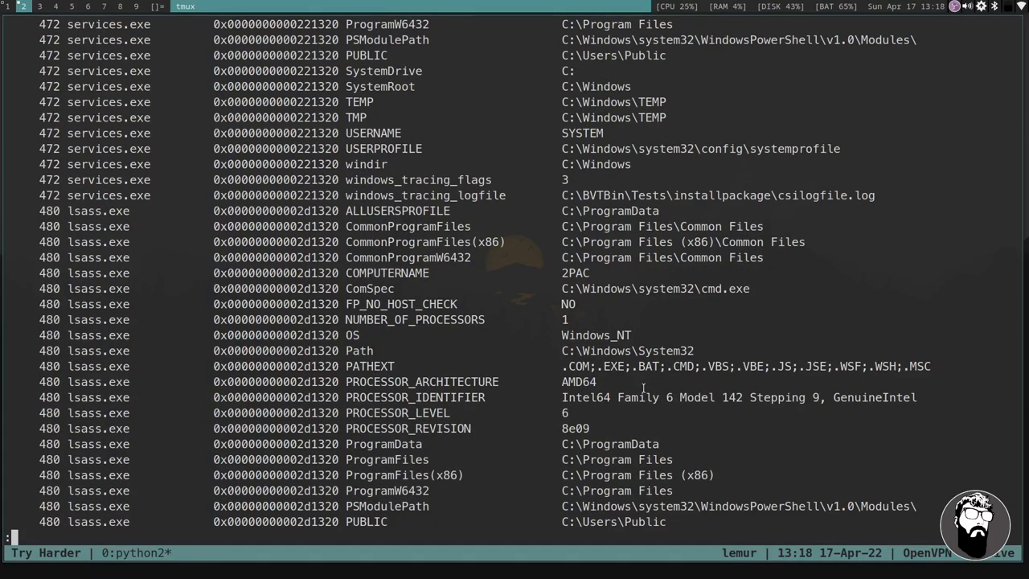
{"action": "scroll", "scroll_direction": "down", "scroll_amount": 3}
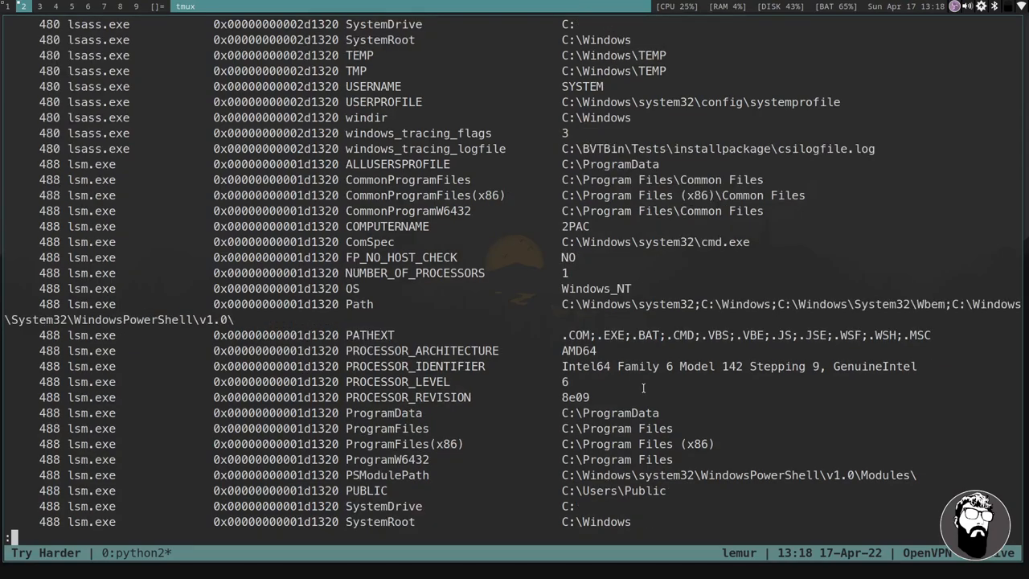
{"action": "scroll", "scroll_direction": "down", "scroll_amount": 3}
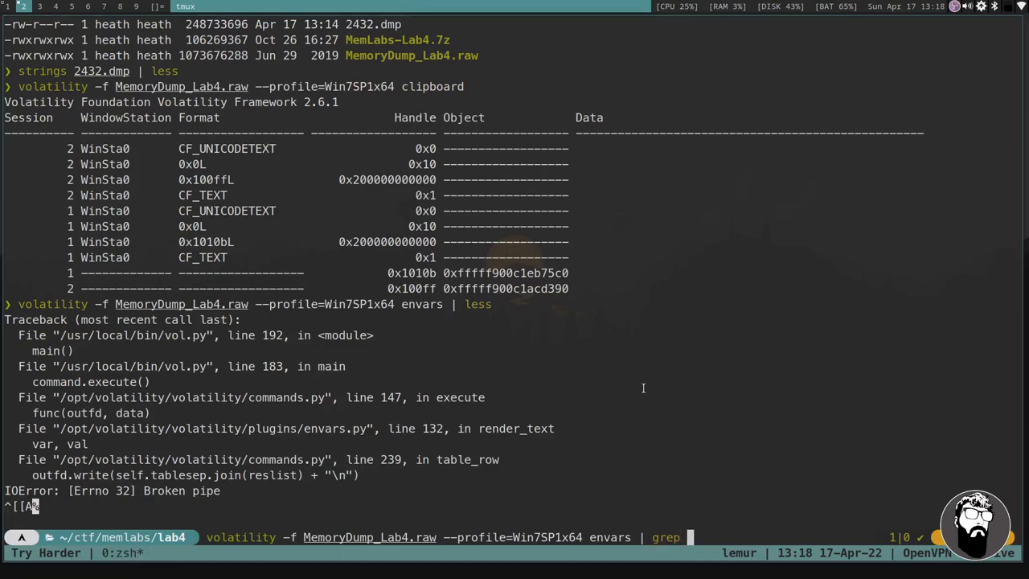
Filter envars by 'Users' to reveal eminem and SlimShady, then begin a hashdump command.
{"action": "type", "text": "Users"}
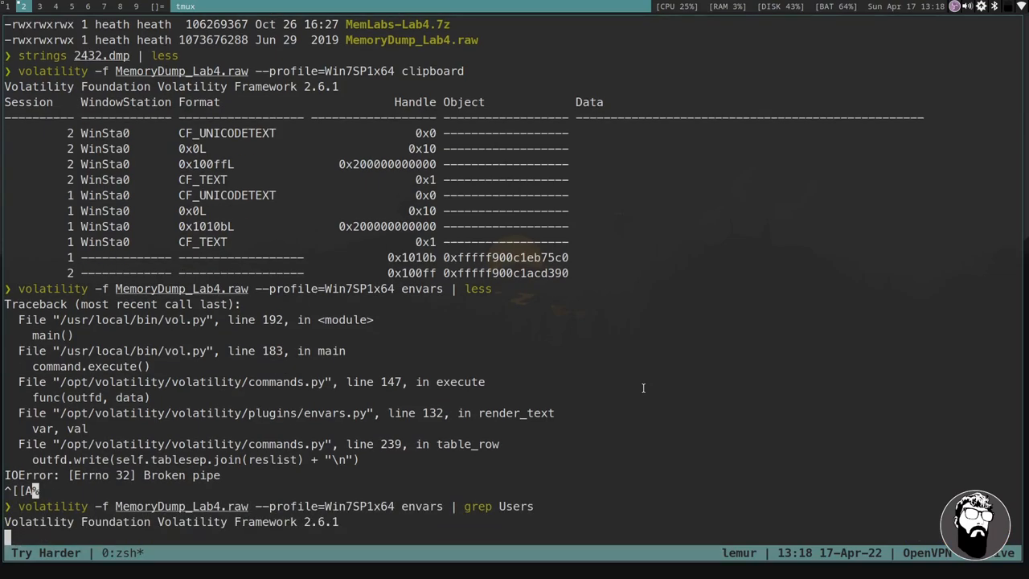
{"action": "key", "text": "Return"}
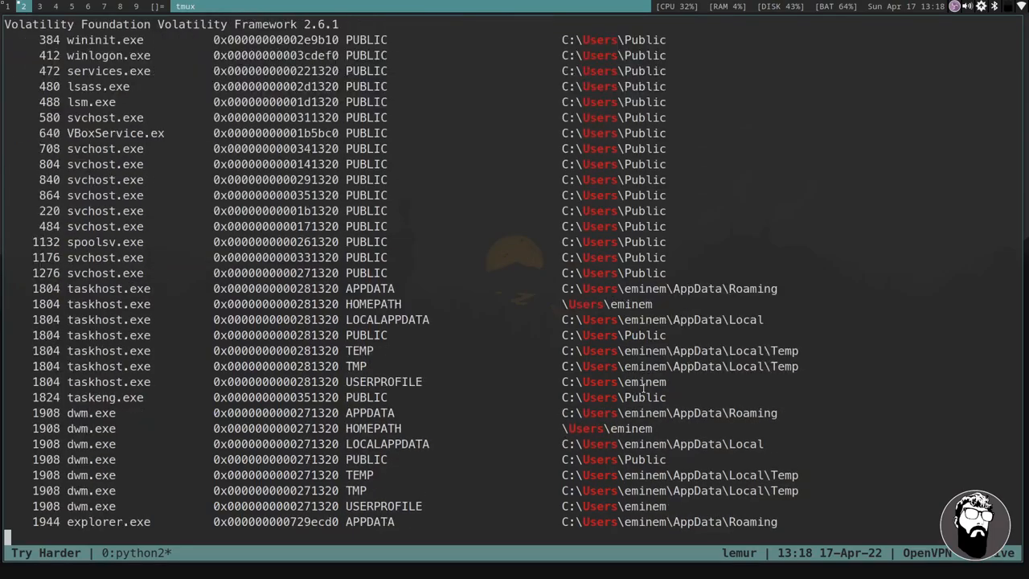
{"action": "scroll", "scroll_direction": "down", "scroll_amount": 3}
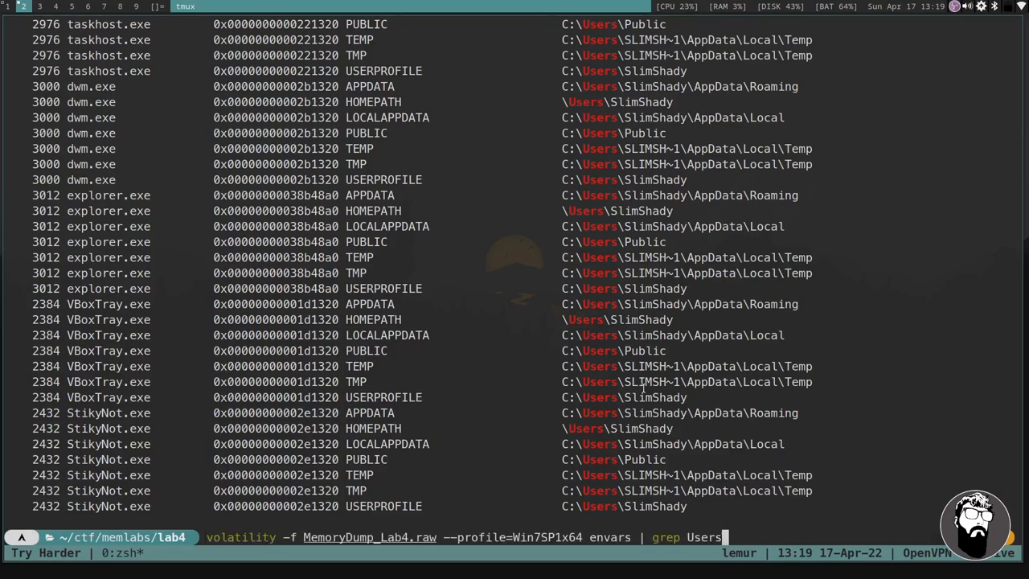
{"action": "key", "text": "ctrl+u"}
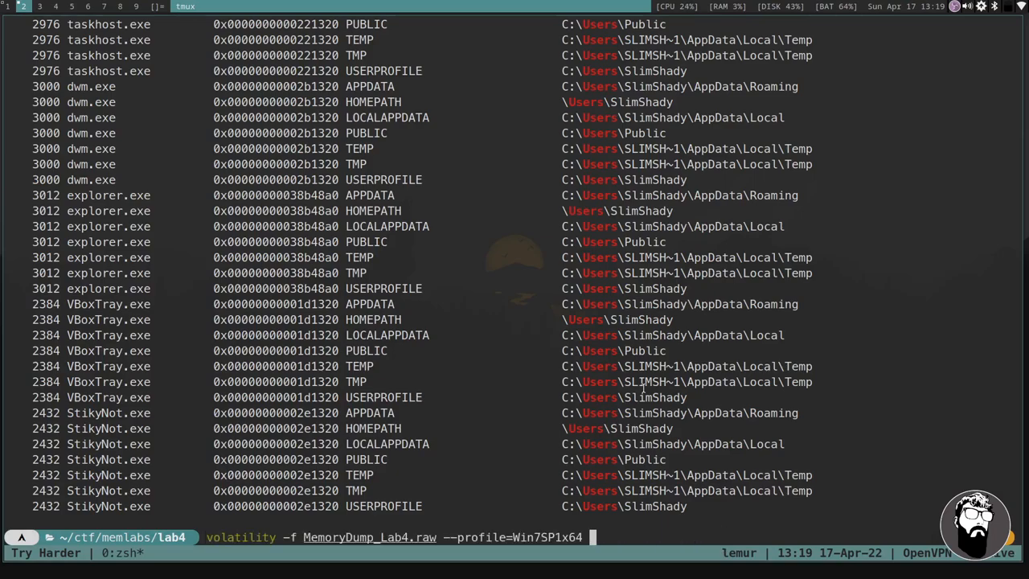
{"action": "type", "text": "hashdump"}
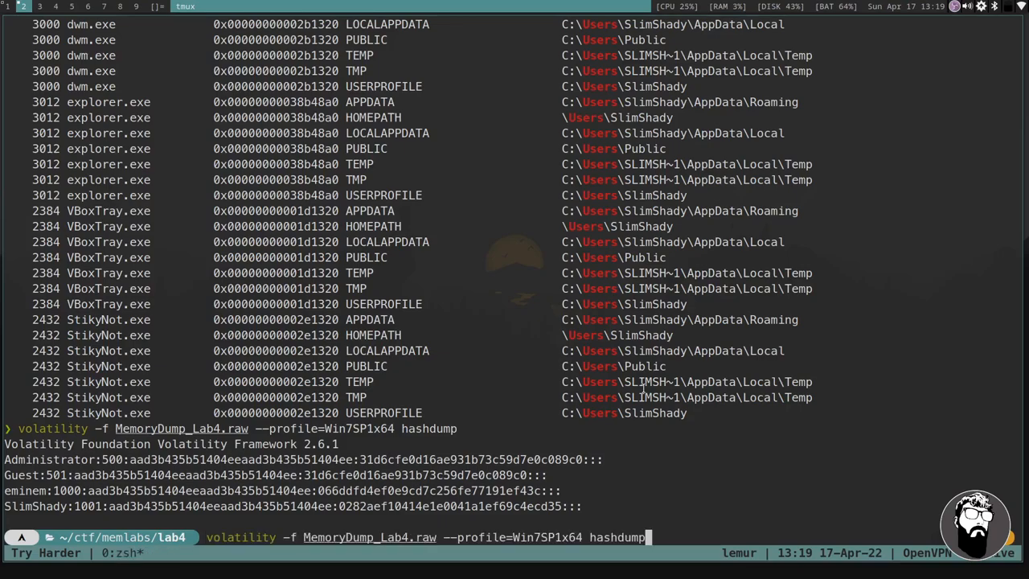
Run the cmdline plugin and scroll its output down to DumpIt.exe and StikyNot.exe.
{"action": "type", "text": "cmdline"}
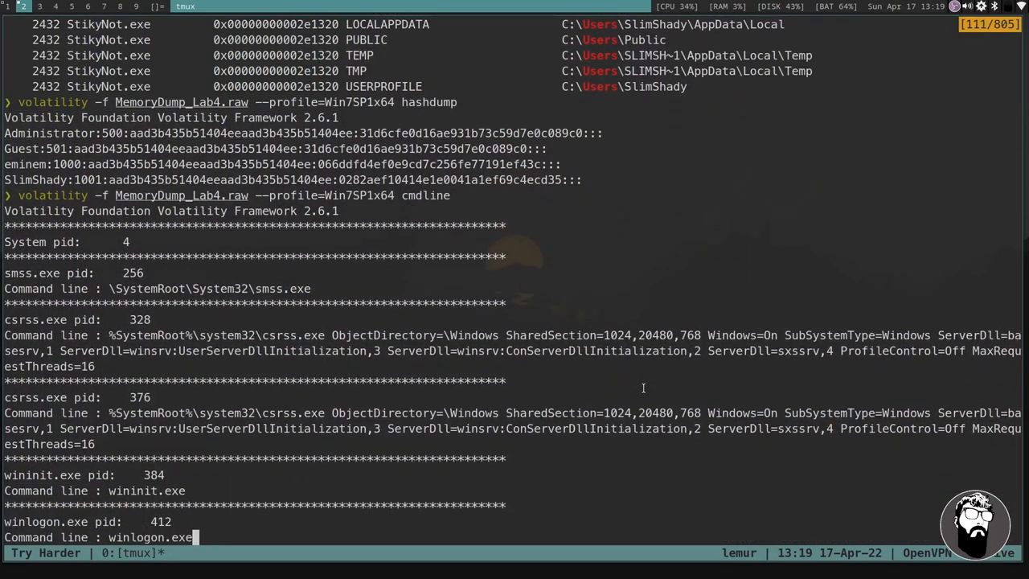
{"action": "scroll", "scroll_direction": "down", "scroll_amount": 3}
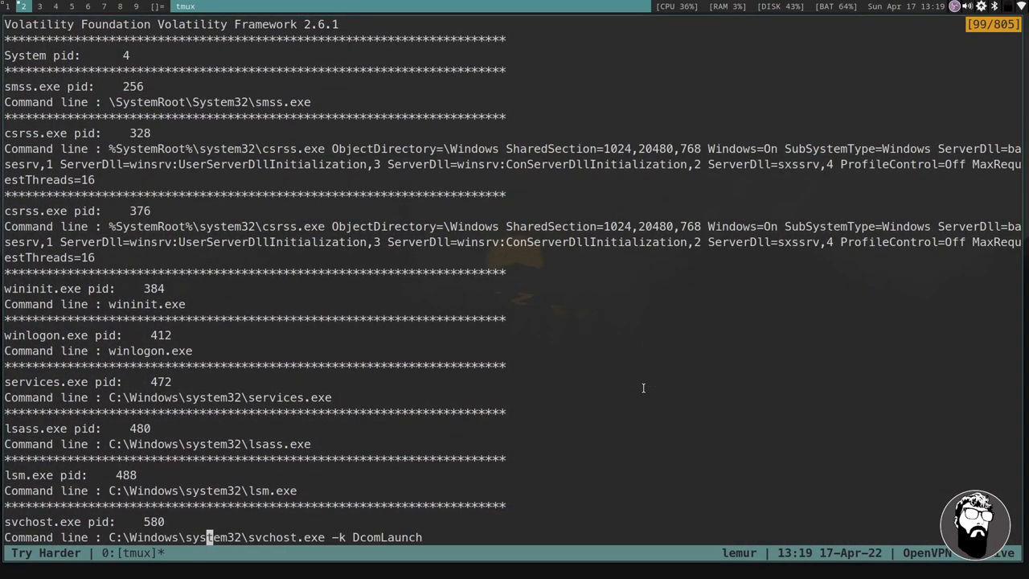
{"action": "scroll", "scroll_direction": "down", "scroll_amount": 3}
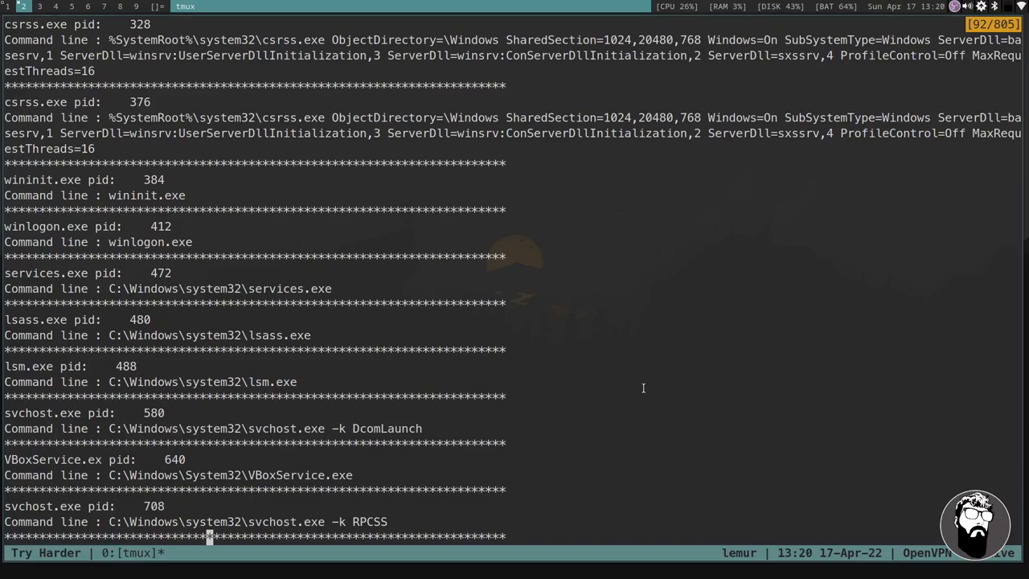
{"action": "scroll", "scroll_direction": "down", "scroll_amount": 3}
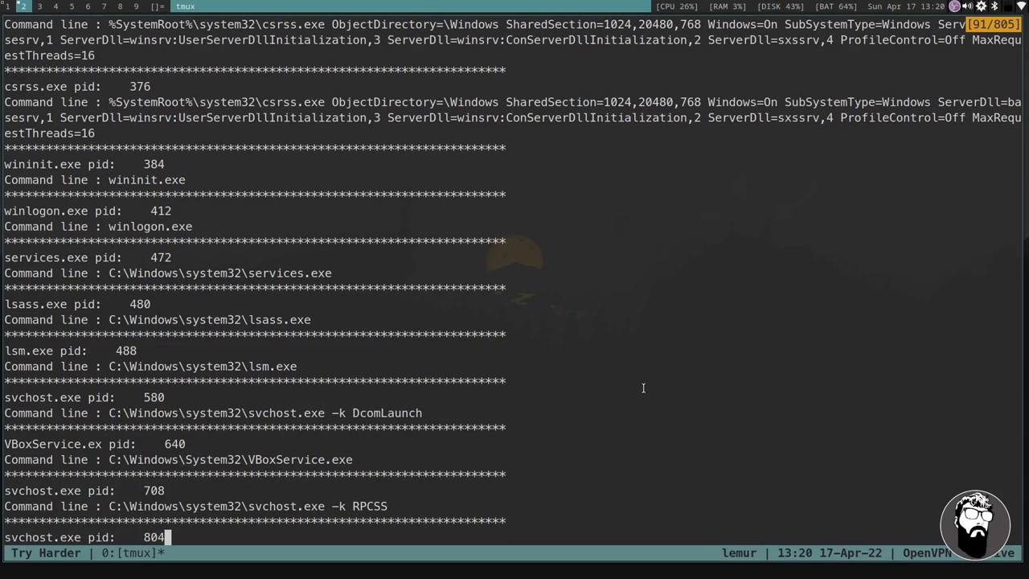
{"action": "scroll", "scroll_direction": "down", "scroll_amount": 3}
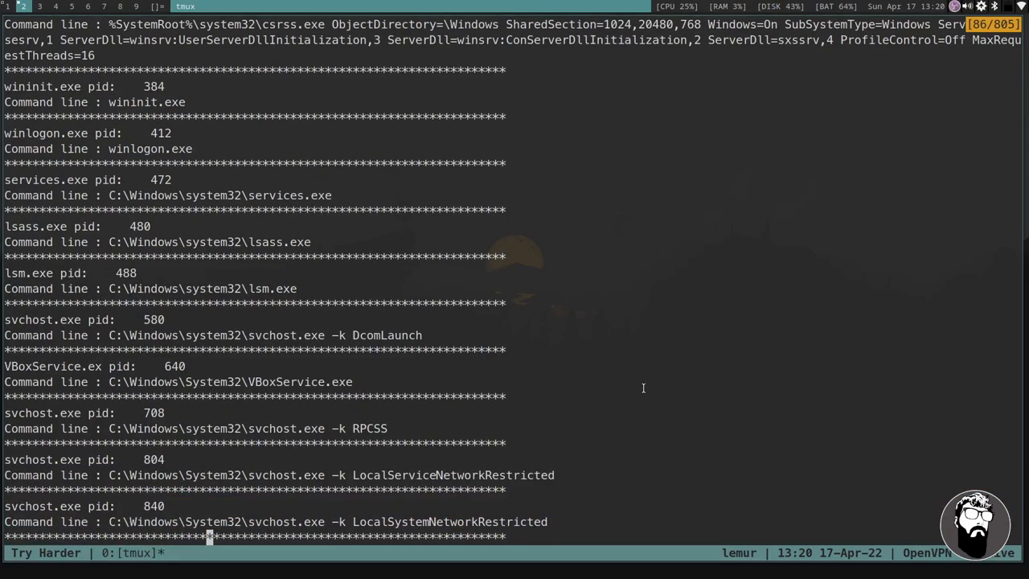
{"action": "scroll", "scroll_direction": "down", "scroll_amount": 3}
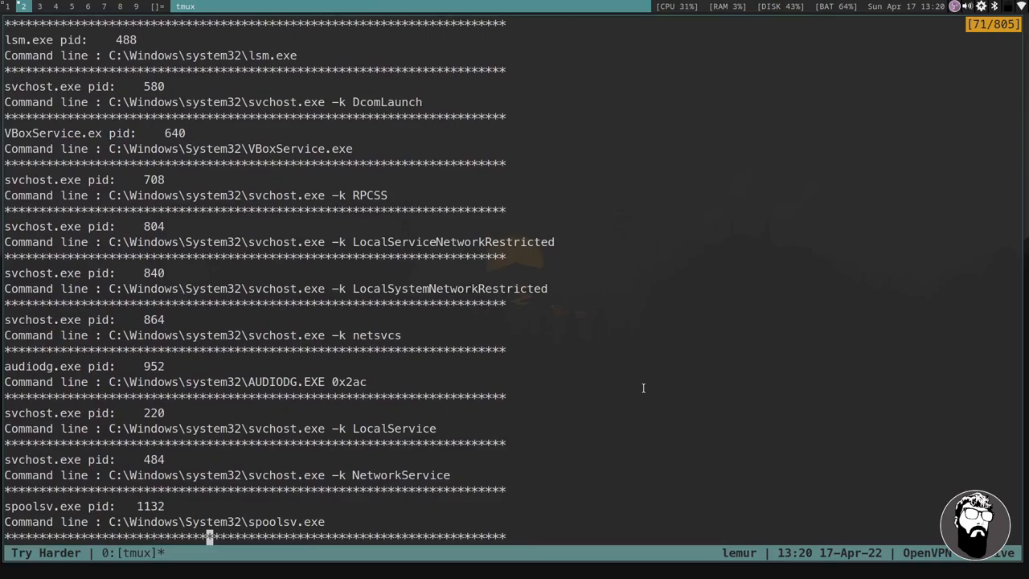
{"action": "scroll", "scroll_direction": "down", "scroll_amount": 3}
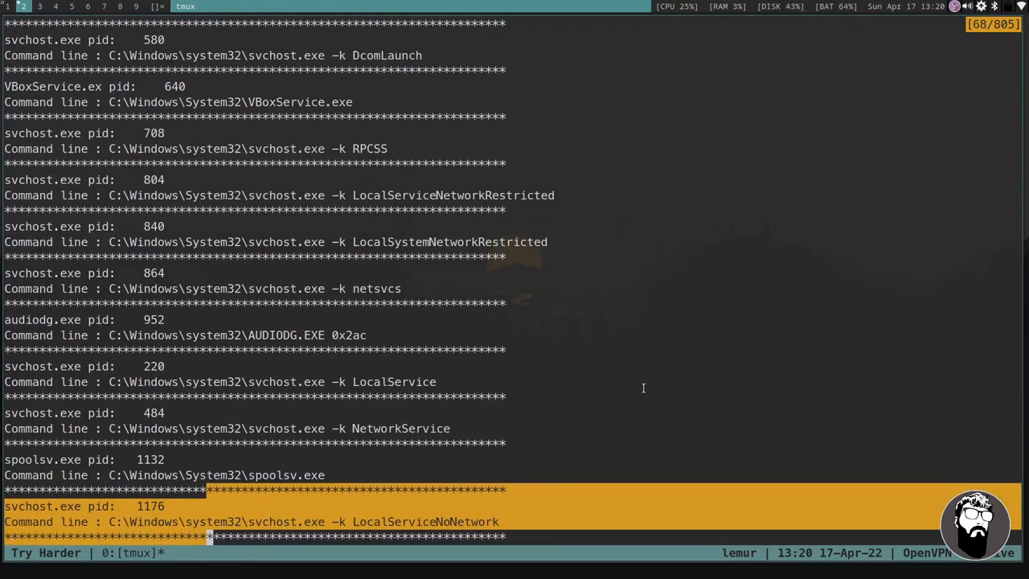
{"action": "scroll", "scroll_direction": "down", "scroll_amount": 3}
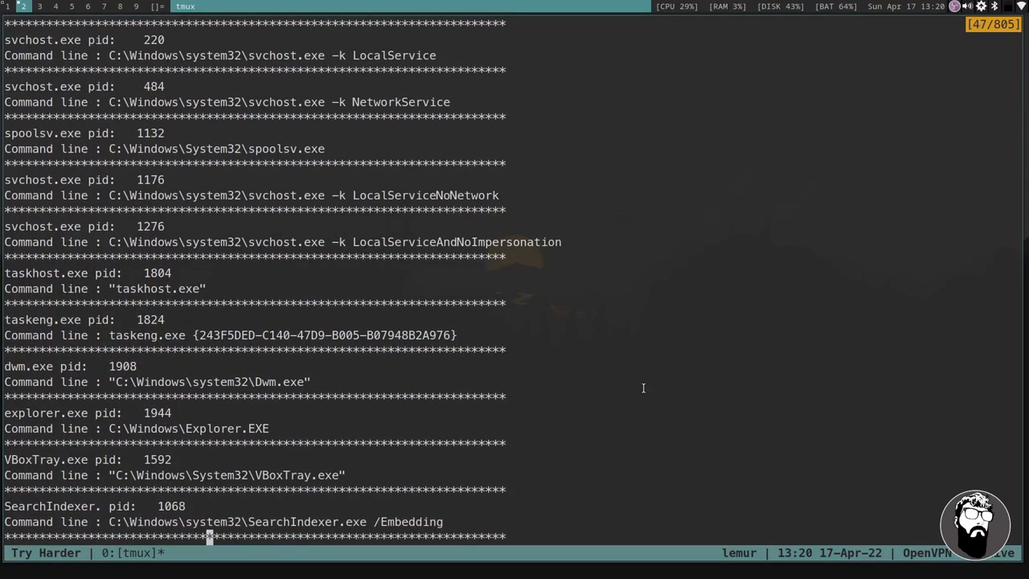
{"action": "scroll", "scroll_direction": "down", "scroll_amount": 3}
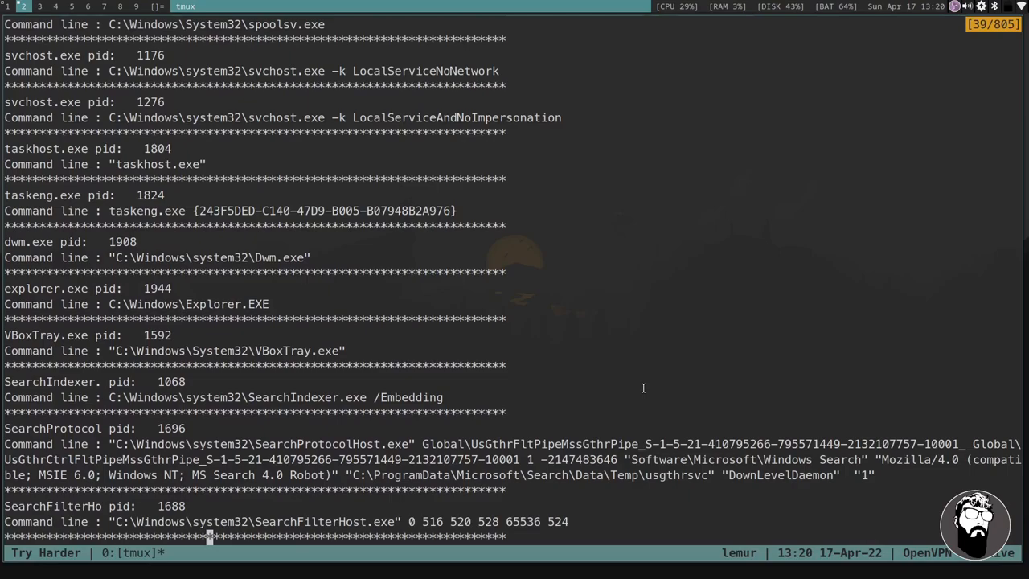
{"action": "scroll", "scroll_direction": "down", "scroll_amount": 3}
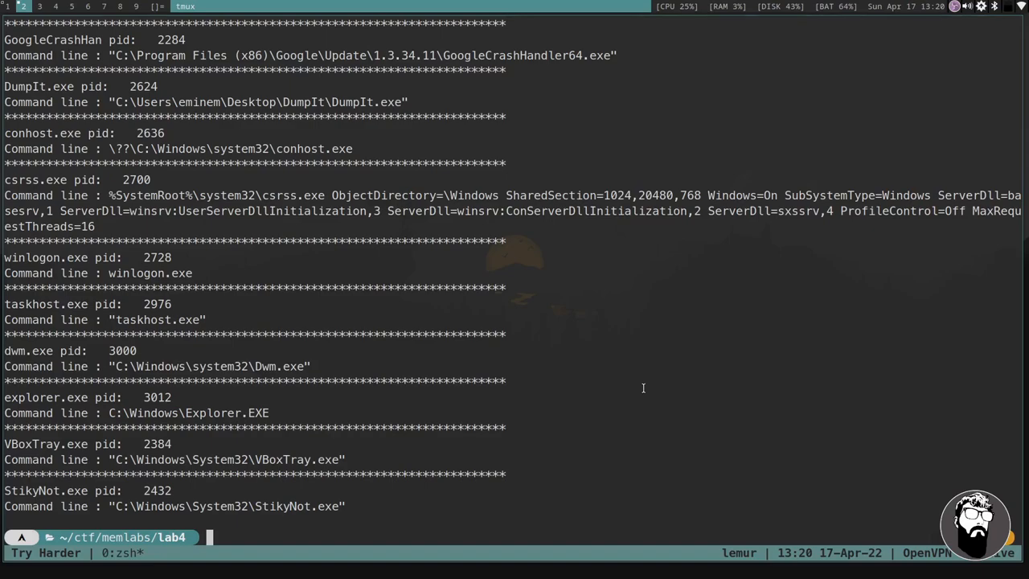
Run the consoles plugin on MemoryDump_Lab4.raw with the Win7SP1x64 profile.
{"action": "type", "text": "volatility -f MemoryDump_Lab4.raw --profile=Win7SP1x64 cmdline"}
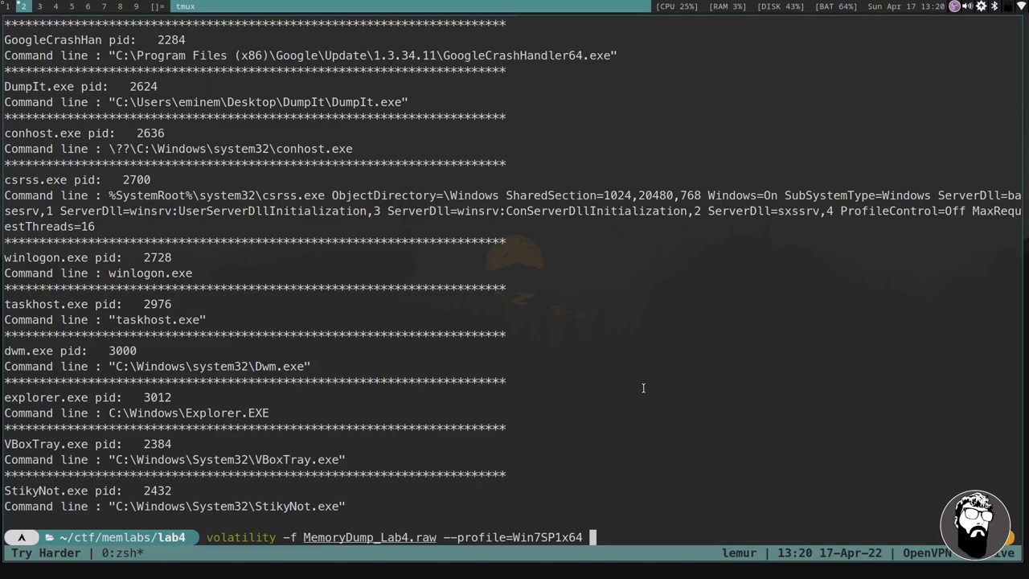
{"action": "type", "text": "consoles"}
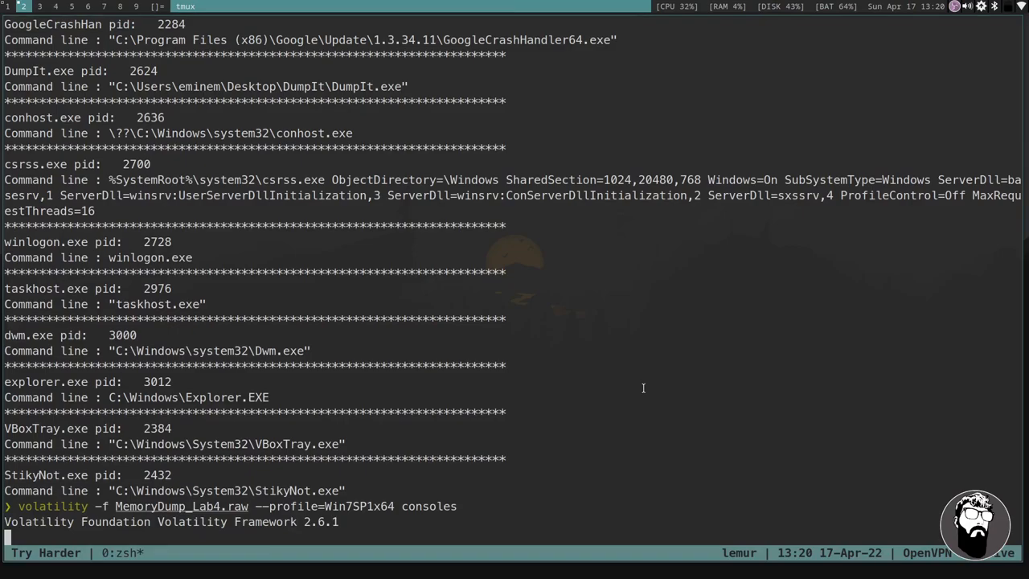
{"action": "key", "text": "Enter"}
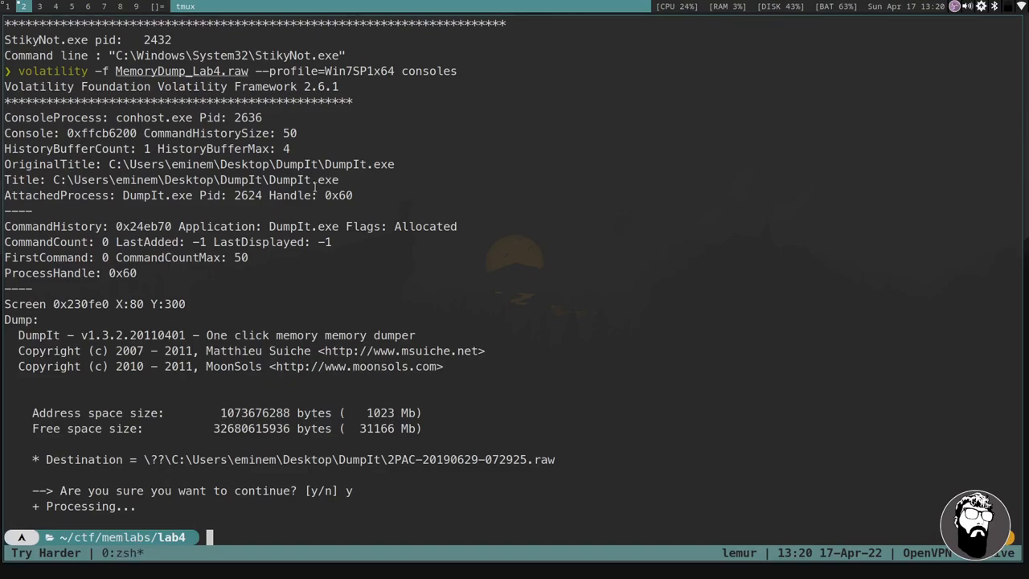
{"action": "mouse_move", "coordinate": [457, 200]}
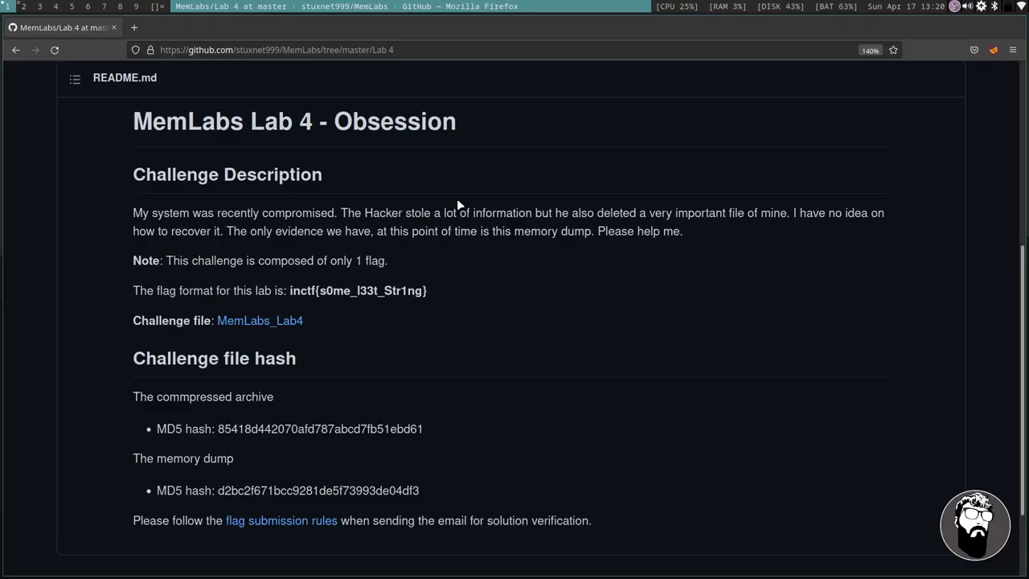
{"action": "mouse_move", "coordinate": [405, 213]}
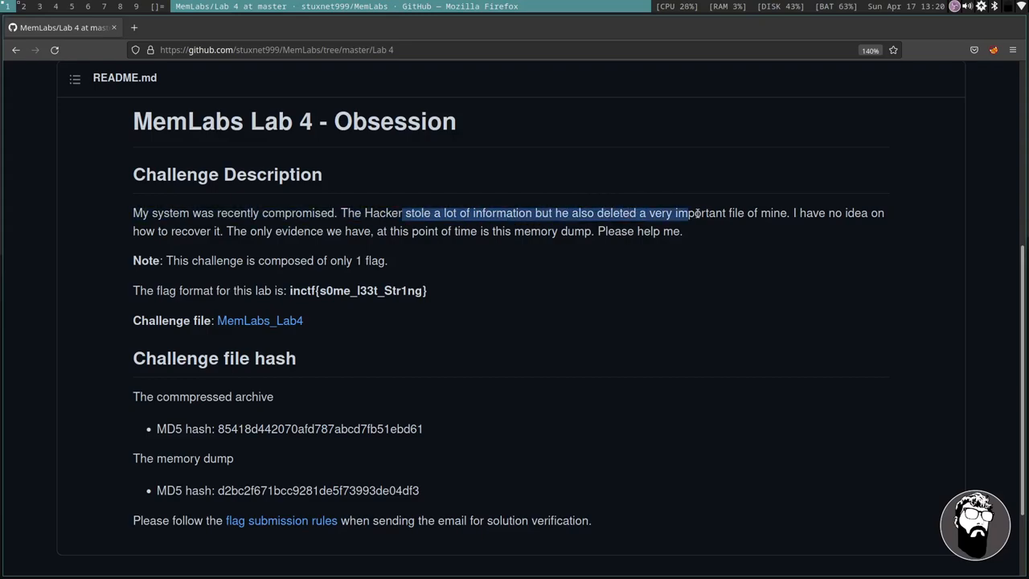
Select the Lab 4 README sentence about the hacker deleting an important file.
{"action": "left_click", "coordinate": [645, 234]}
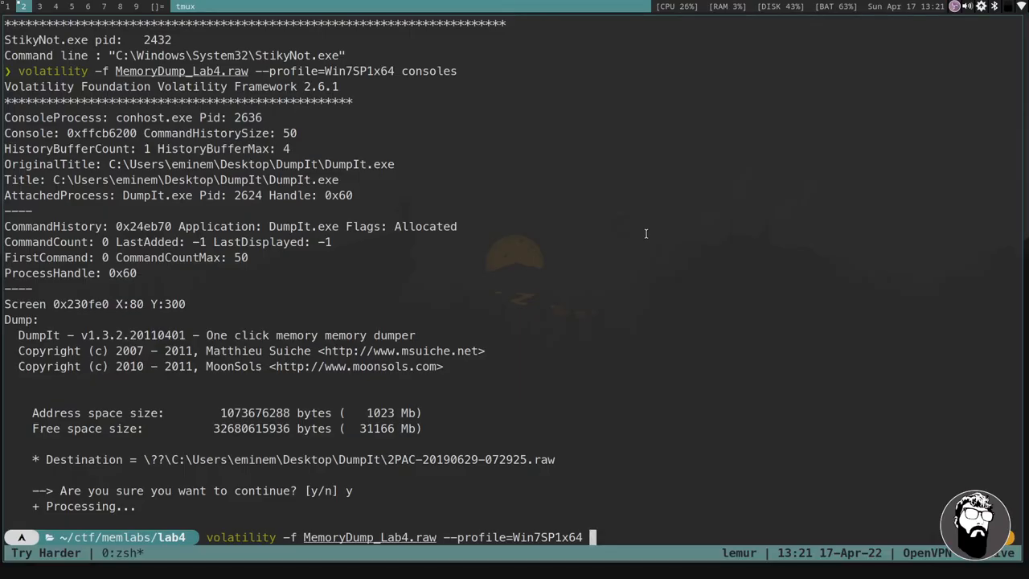
Run filescan, interrupt it, then redirect the full output into a file named filescan.
{"action": "type", "text": "files"}
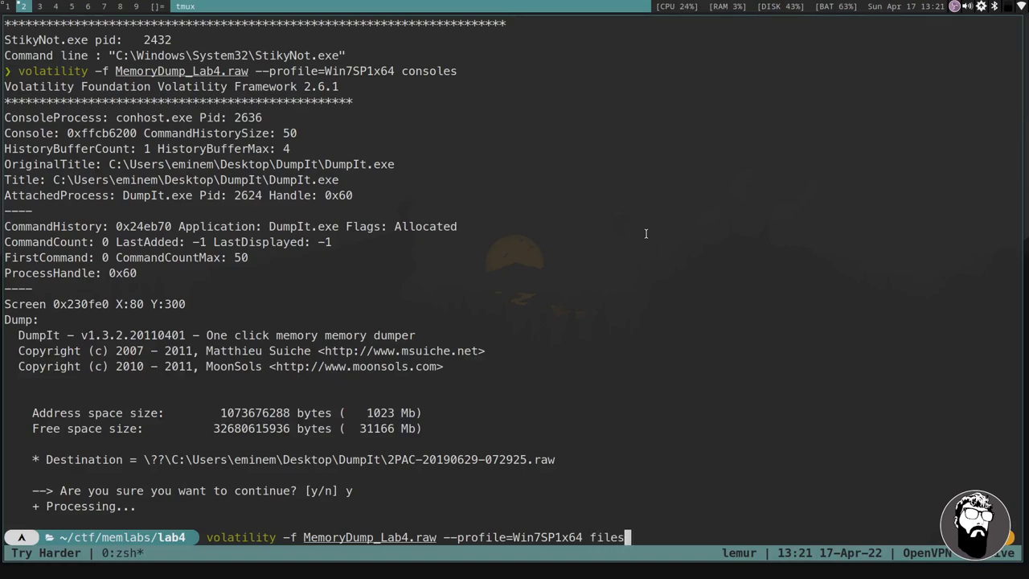
{"action": "type", "text": "can {"}
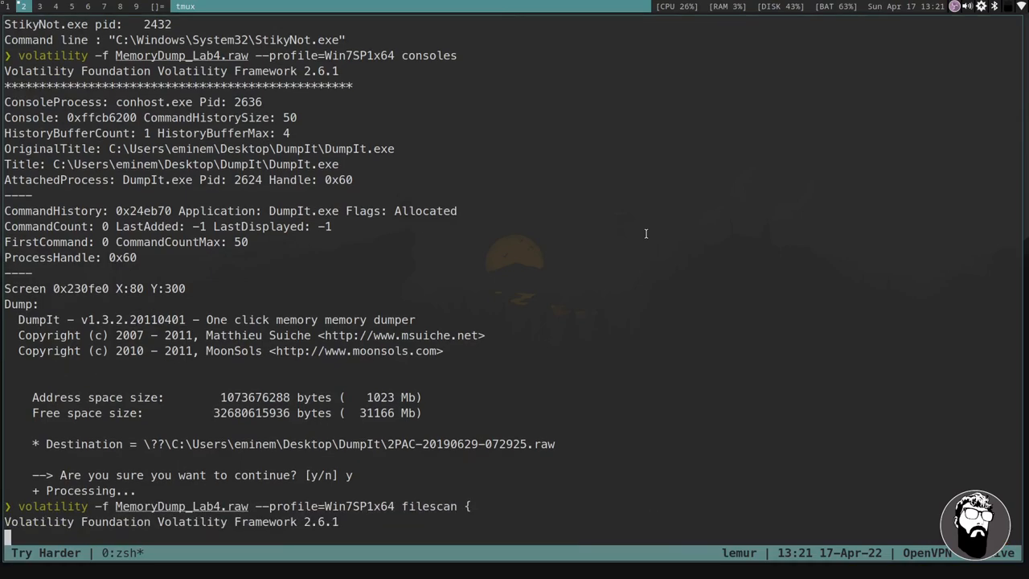
{"action": "key", "text": "ctrl+c"}
{"action": "type", "text": "volatility -f MemoryDump_Lab4.raw --profile=Win7SP1x64 "}
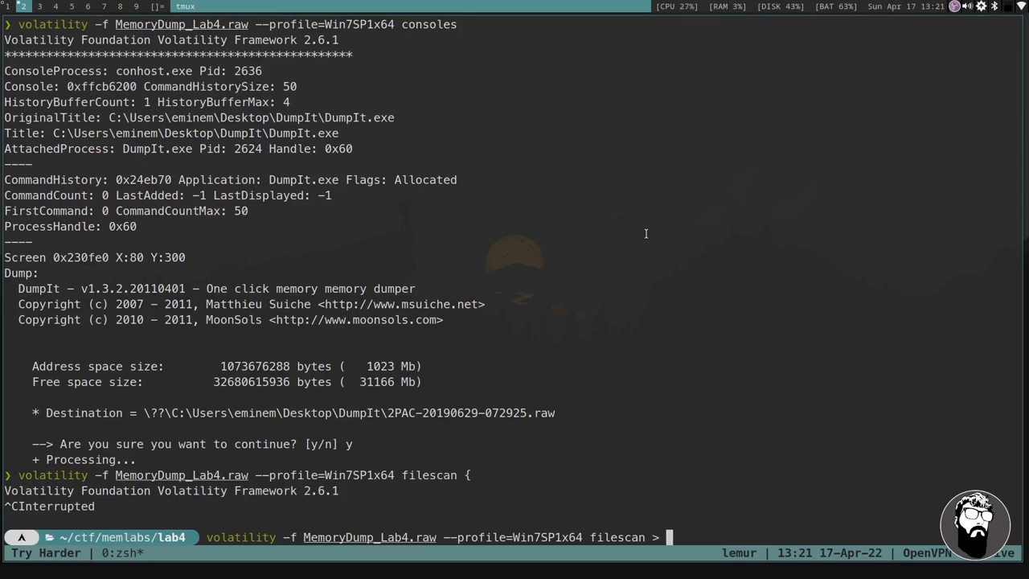
{"action": "type", "text": "filescan"}
{"action": "type", "text": "la"}
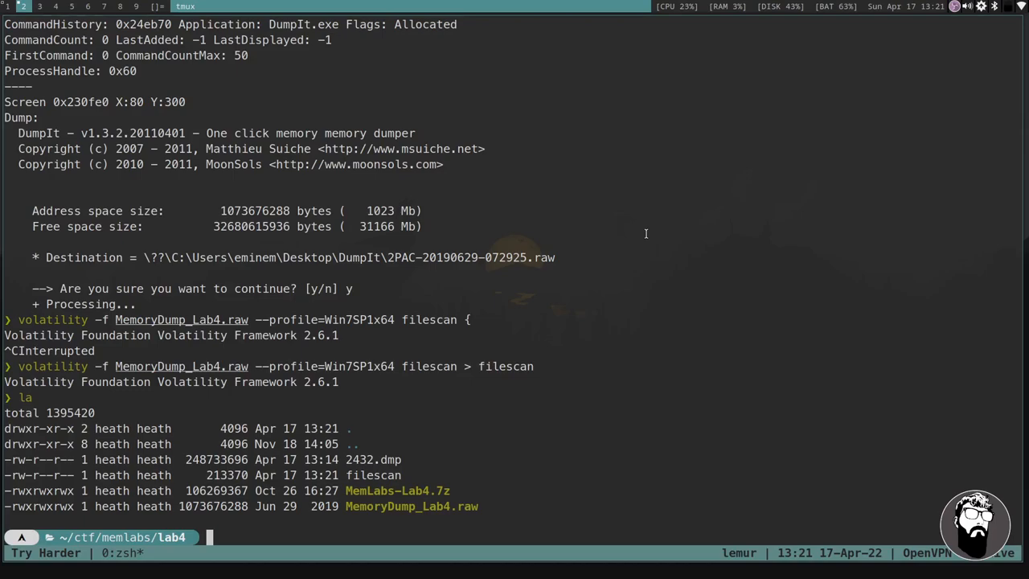
{"action": "type", "text": "es"}
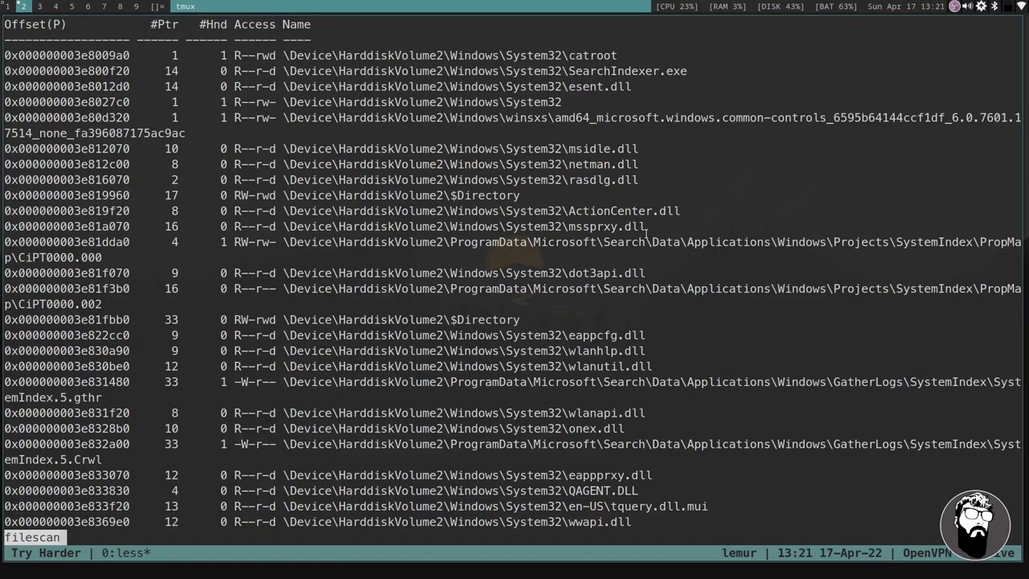
Page down through the saved filescan listing in less.
{"action": "scroll", "scroll_direction": "down", "scroll_amount": 3}
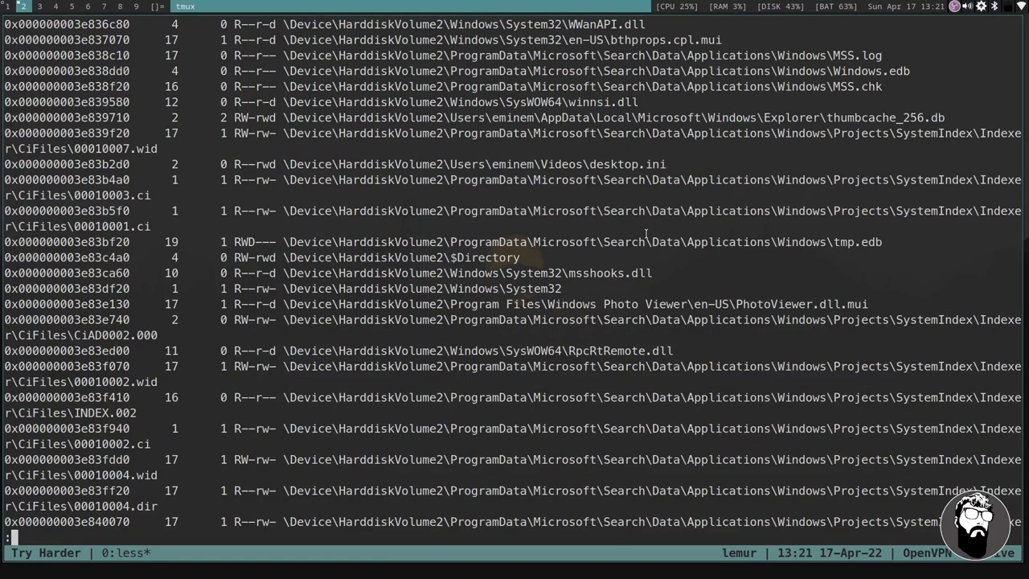
{"action": "scroll", "scroll_direction": "down", "scroll_amount": 3}
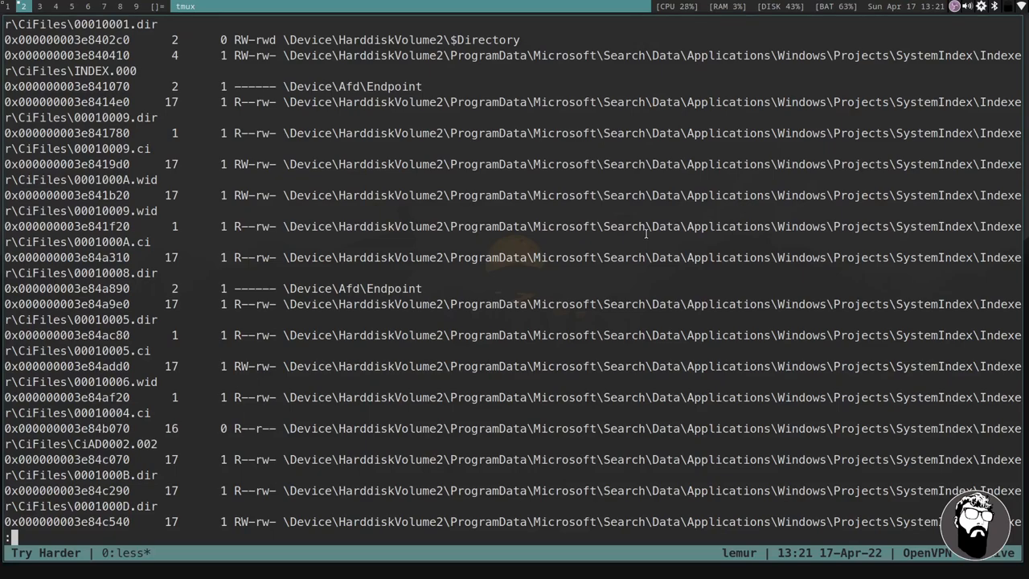
{"action": "scroll", "scroll_direction": "down", "scroll_amount": 3}
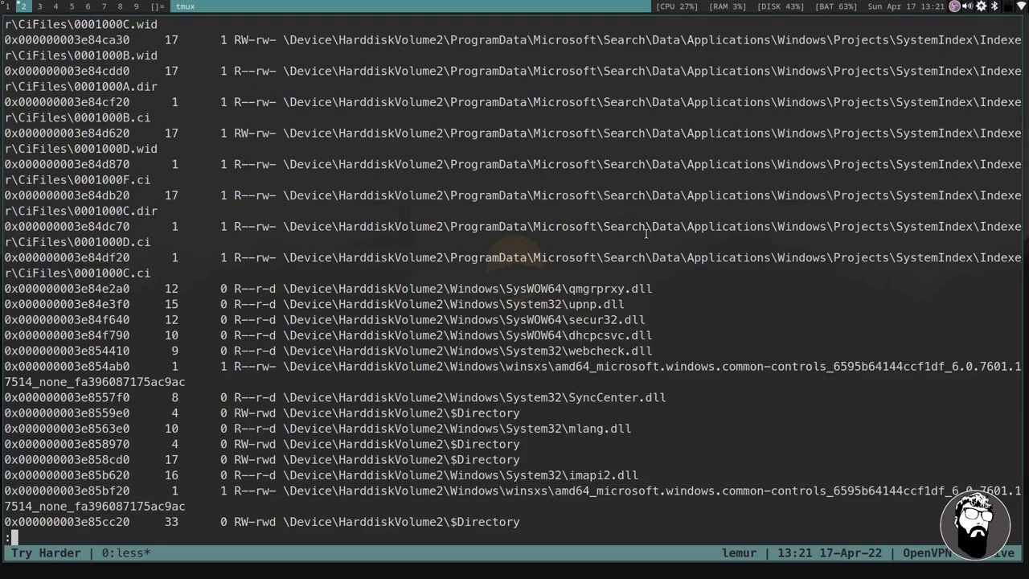
{"action": "scroll", "scroll_direction": "down", "scroll_amount": 3}
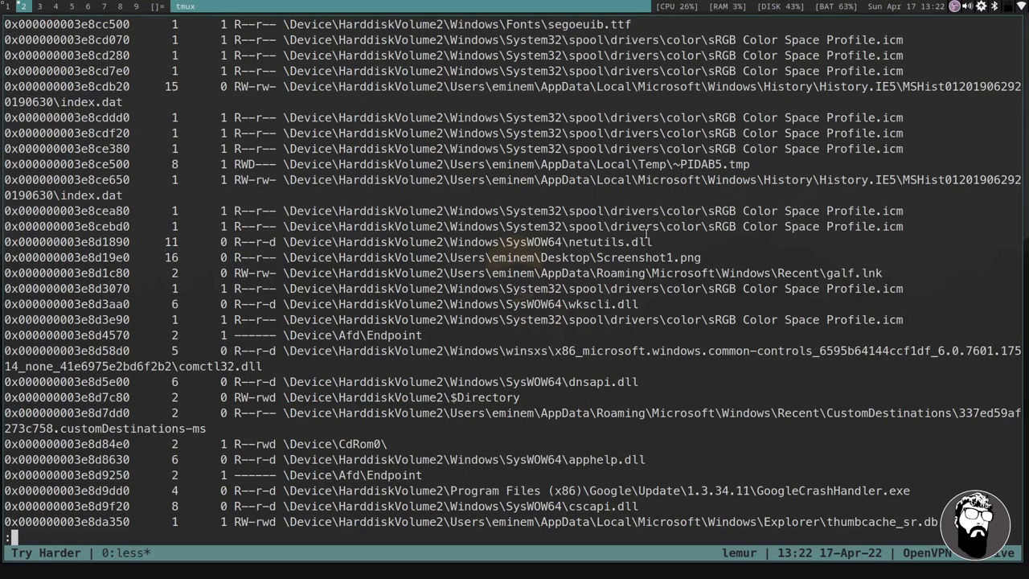
{"action": "scroll", "scroll_direction": "down", "scroll_amount": 3}
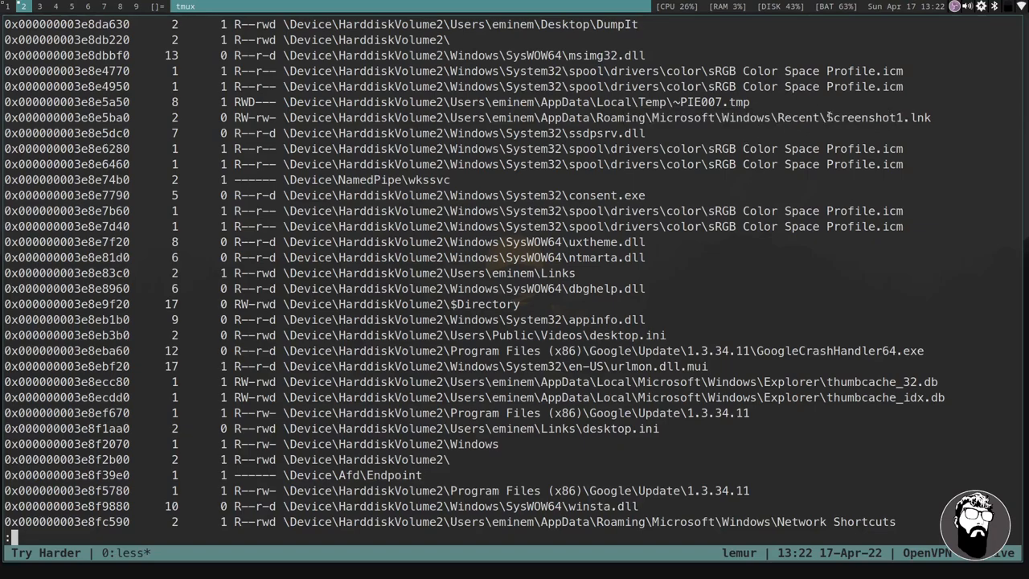
Search the listing for Screenshot1 and jump to the first match.
{"action": "double_click", "coordinate": [864, 118]}
{"action": "type", "text": "/"}
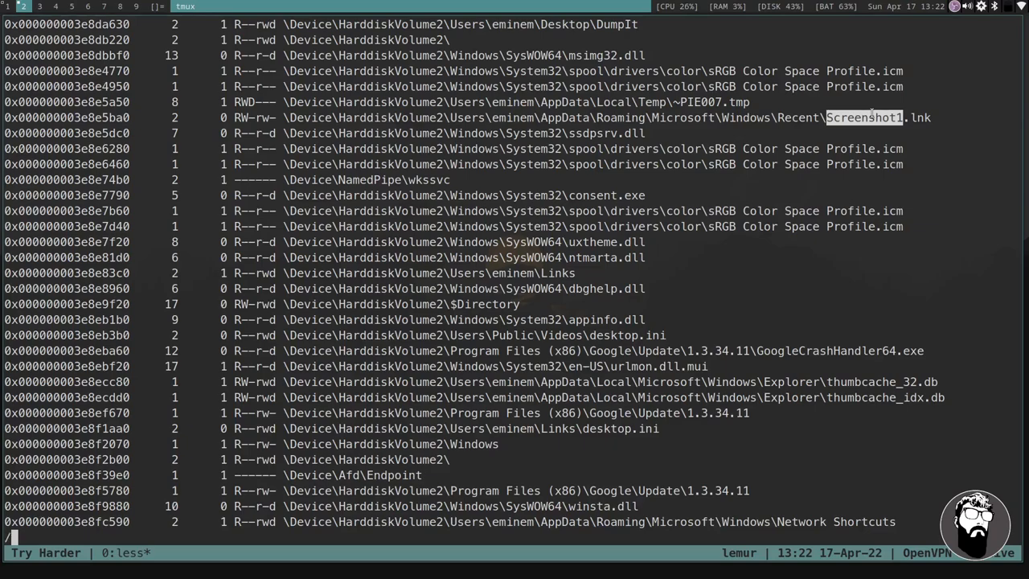
{"action": "type", "text": "S"}
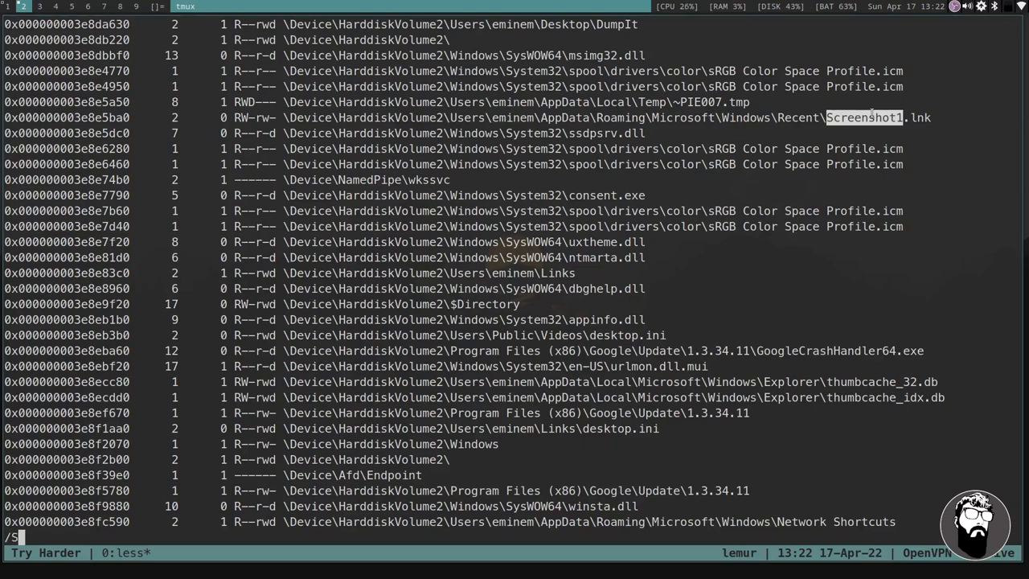
{"action": "type", "text": "creenshot1"}
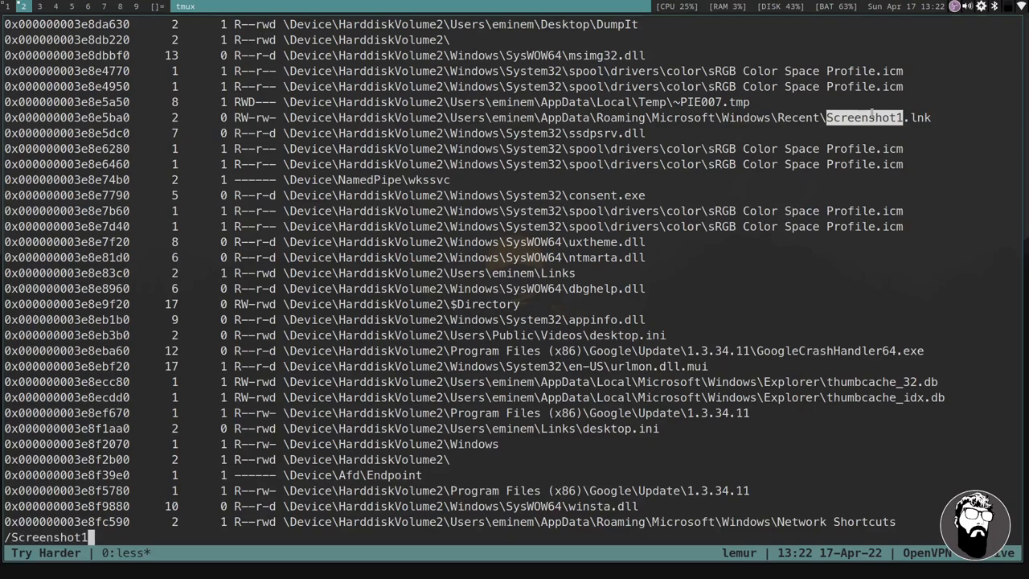
{"action": "scroll", "scroll_direction": "down", "scroll_amount": 3}
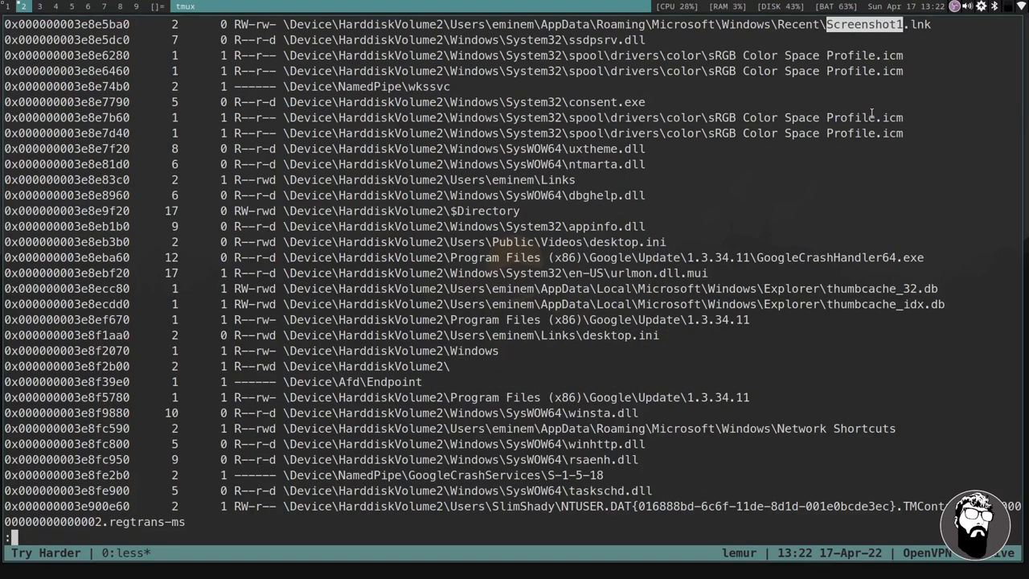
{"action": "key", "text": "Return"}
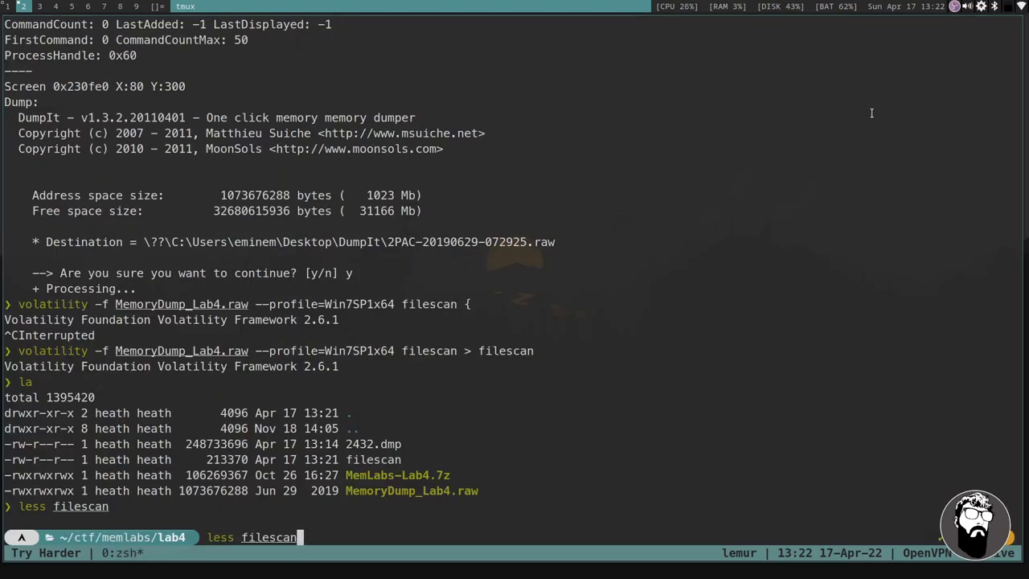
Grep the filescan listing for Screenshot1 to find its offset.
{"action": "type", "text": "| grepp"}
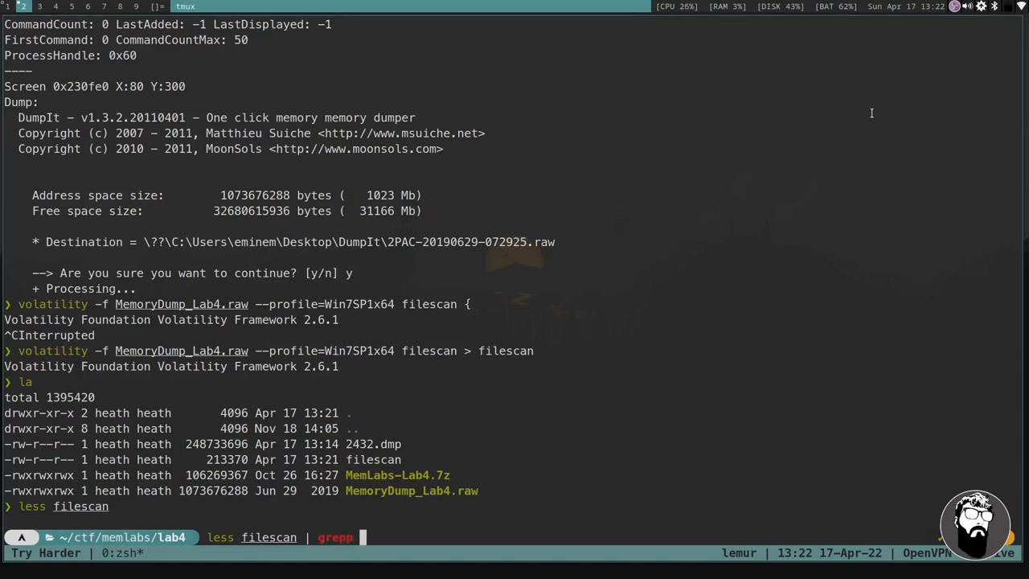
{"action": "type", "text": "Screenshot1"}
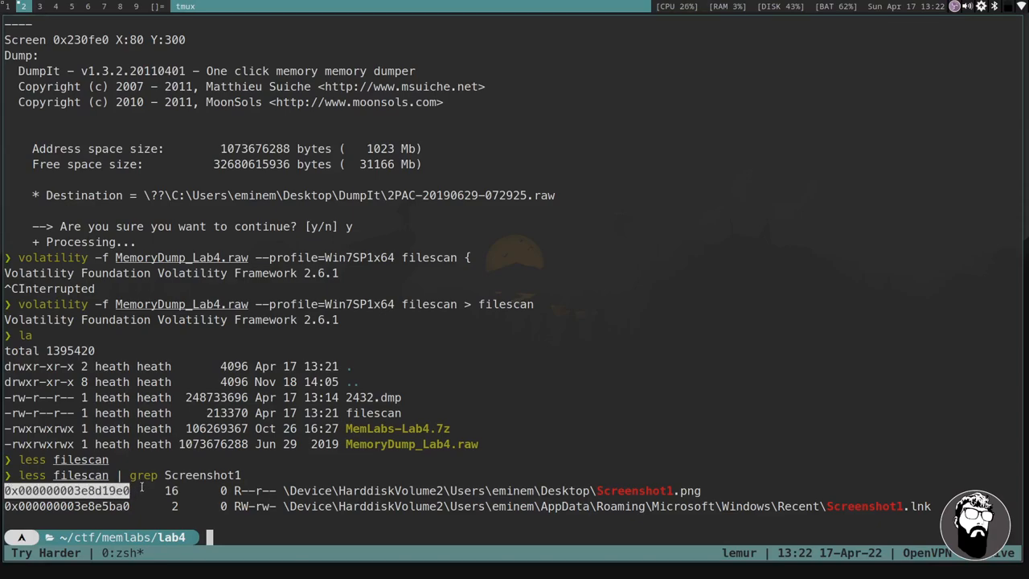
{"action": "type", "text": "less filescan | grep Screenshot1"}
{"action": "type", "text": "volatility -f MemoryDump_Lab4.raw --profile=Win7SP1x64"}
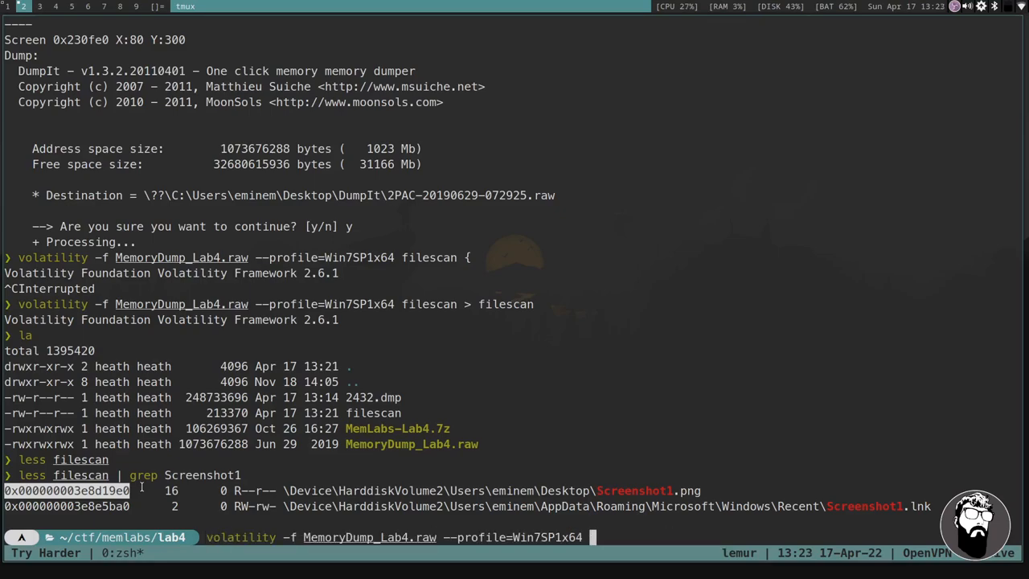
Dump the file at offset 0x000000003e8d19e0 and check its type with file.
{"action": "type", "text": "dumpfiles -D ."}
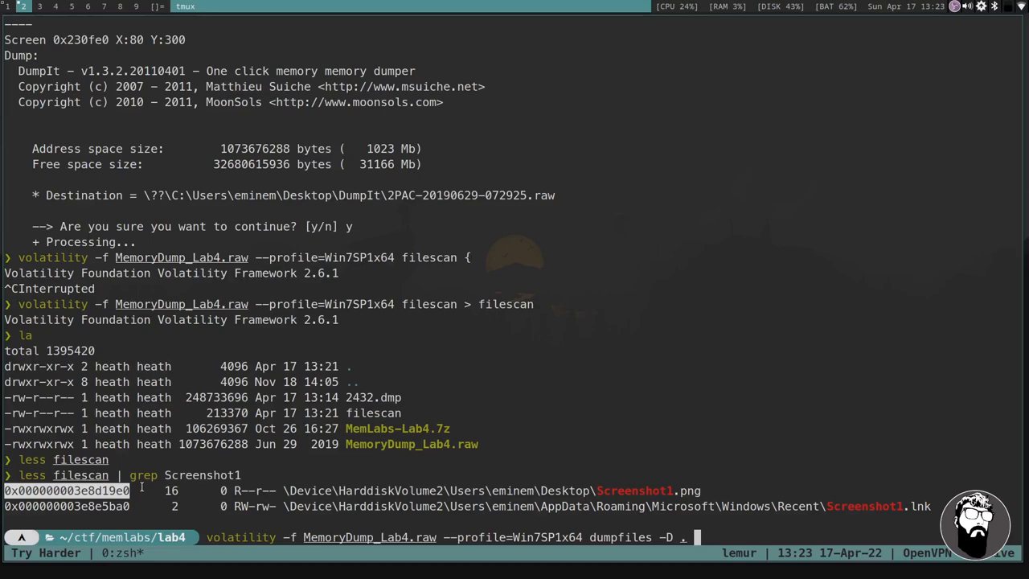
{"action": "type", "text": "-Q"}
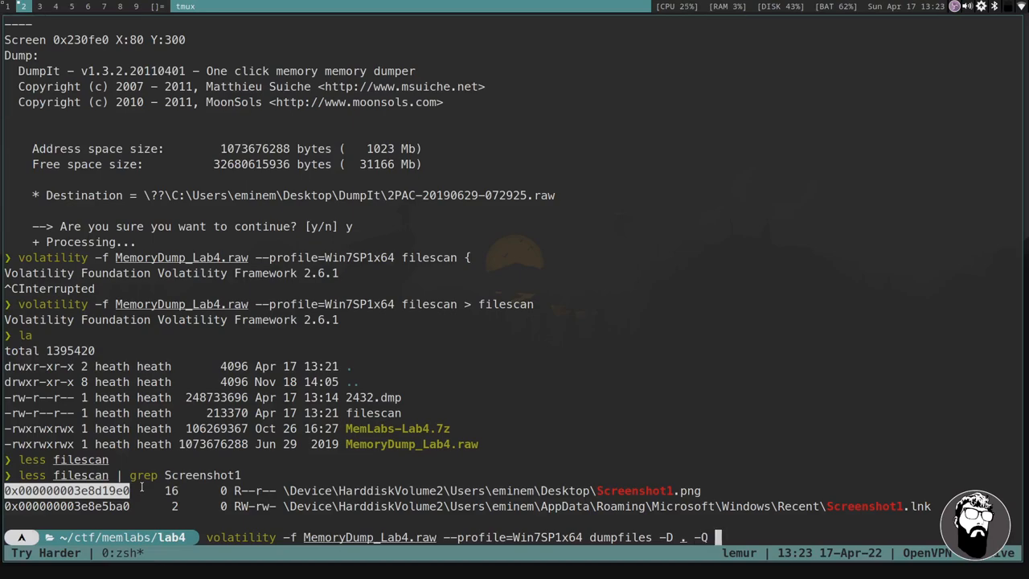
{"action": "type", "text": "0x000000003e8d19e0 -n"}
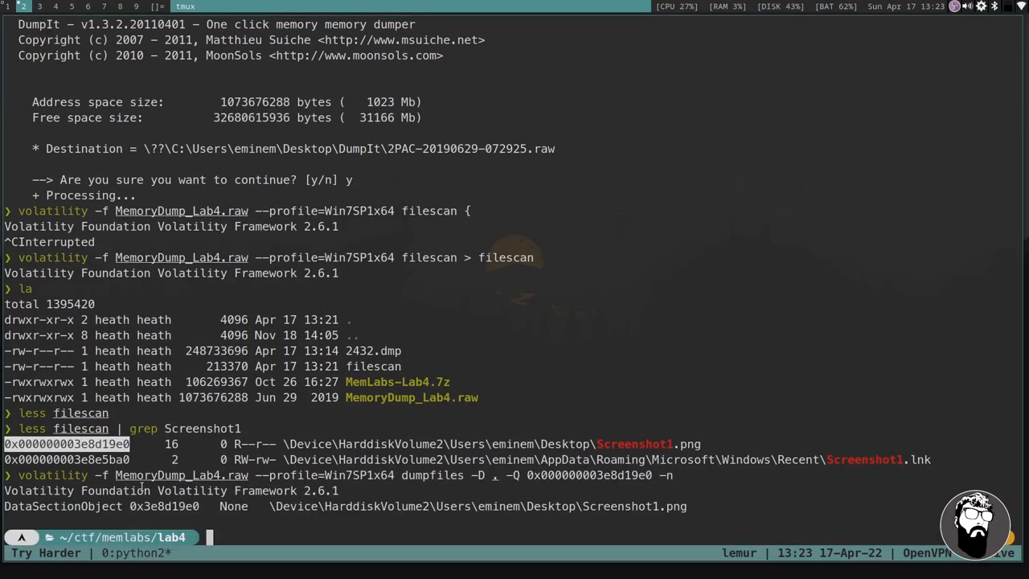
{"action": "type", "text": "file S"}
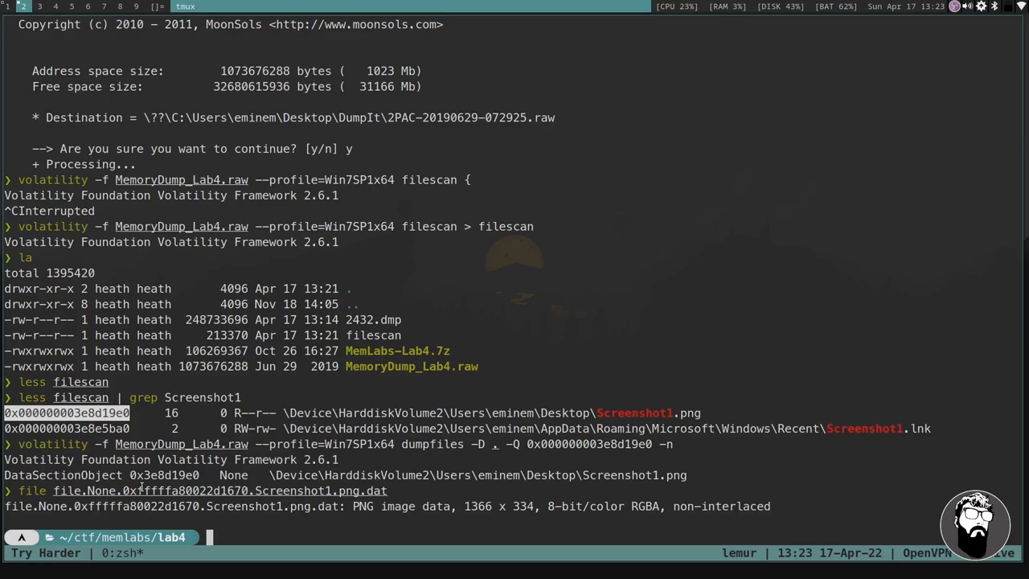
Page through the xxd hex dump of file.None.0xfffffa80022d1670.Screenshot1.png.dat in less.
{"action": "type", "text": "xxd"}
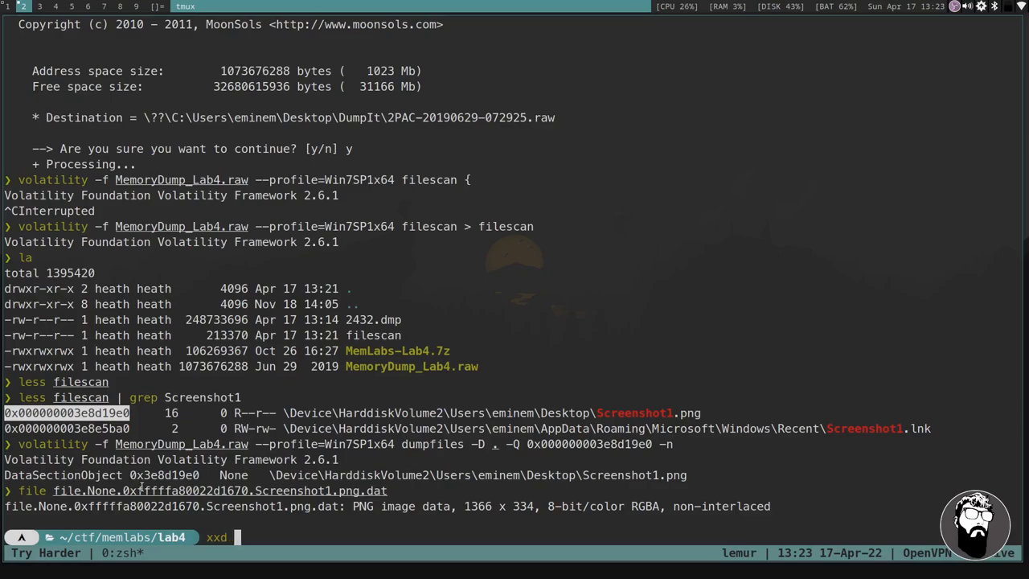
{"action": "type", "text": "file.None.0xffffffa80022d1670.Screenshot1.png.dat"}
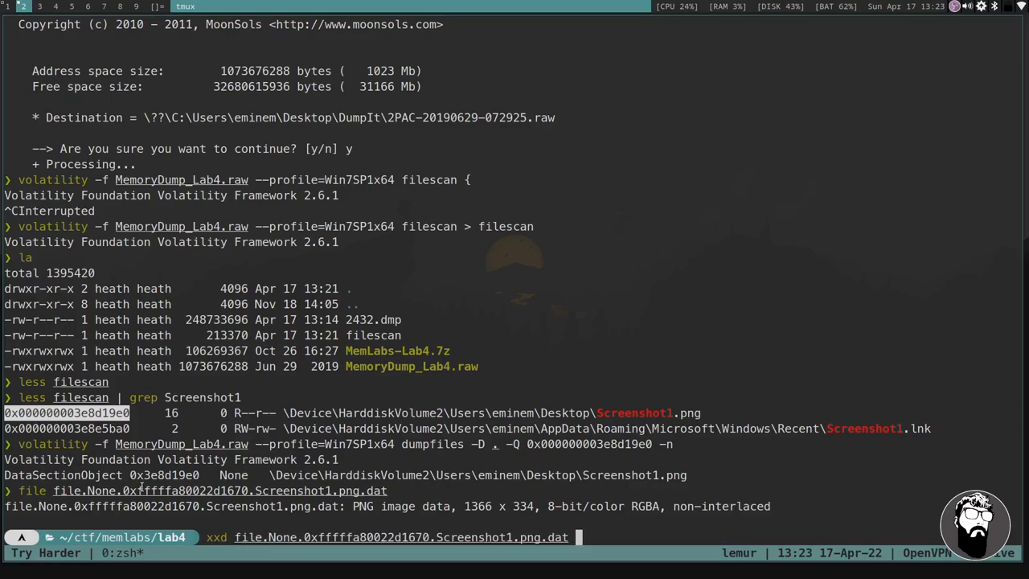
{"action": "type", "text": "| les"}
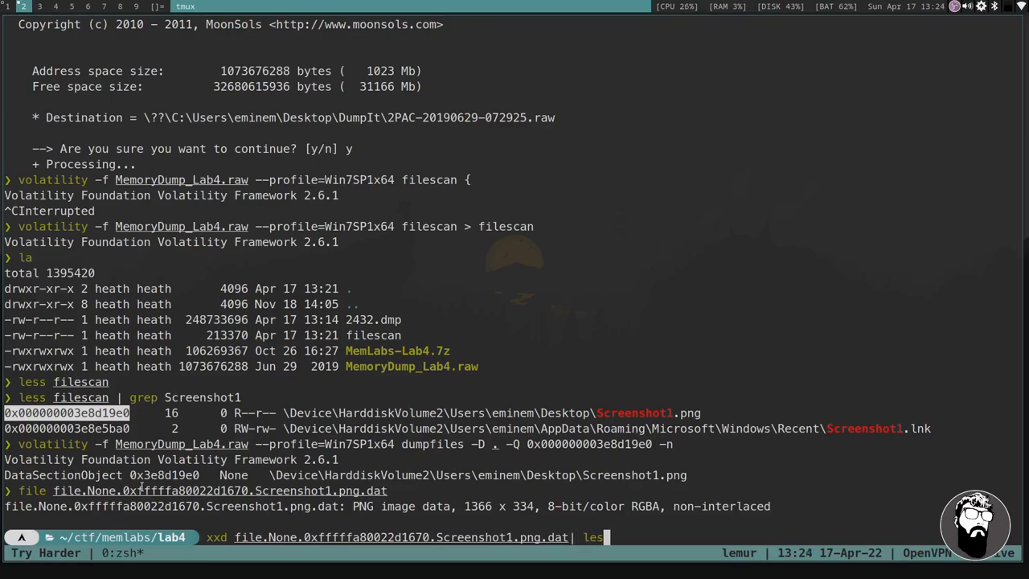
{"action": "key", "text": "Return"}
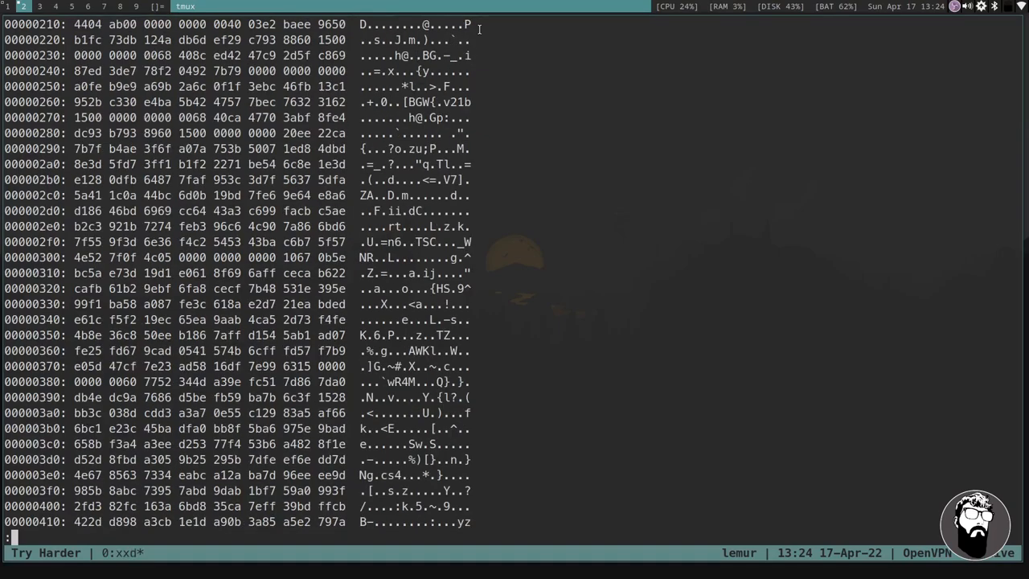
{"action": "scroll", "scroll_direction": "down", "scroll_amount": 3}
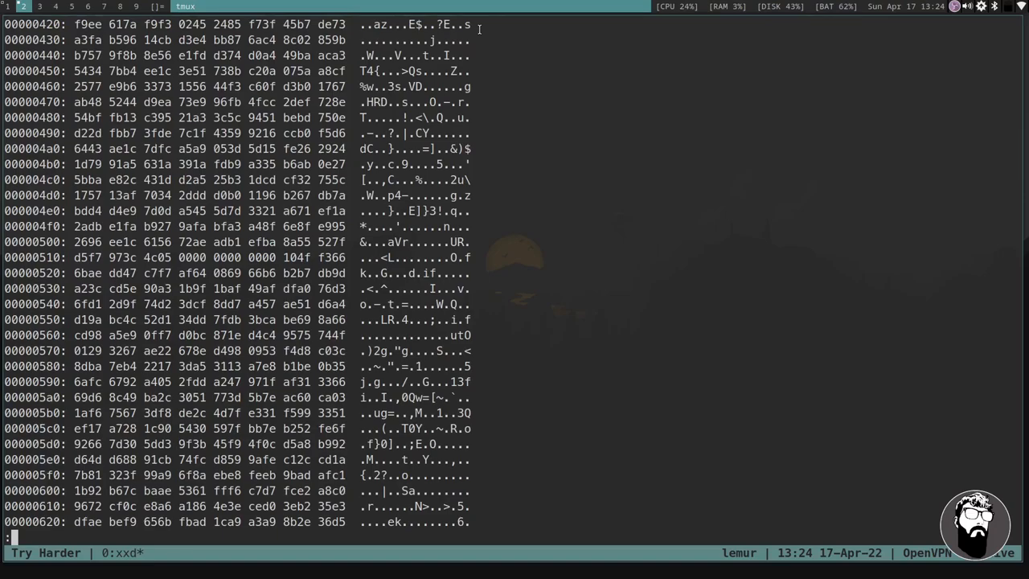
{"action": "scroll", "scroll_direction": "down", "scroll_amount": 3}
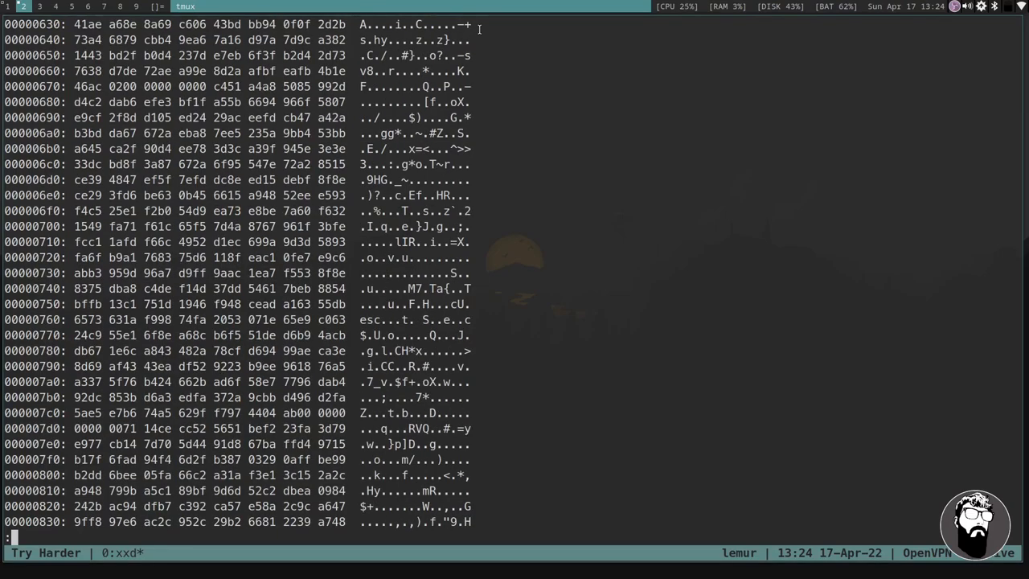
{"action": "scroll", "scroll_direction": "down", "scroll_amount": 3}
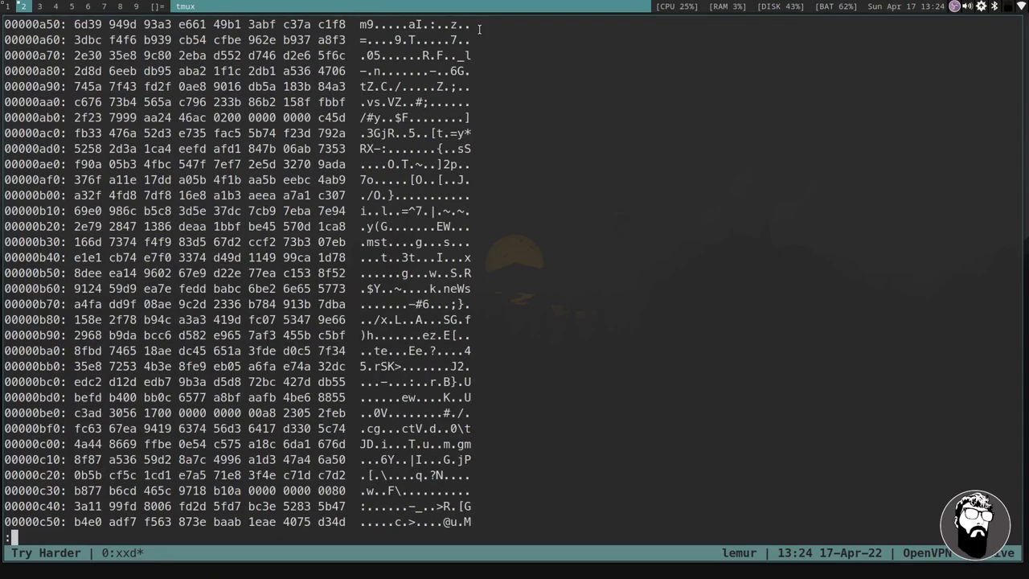
{"action": "scroll", "scroll_direction": "down", "scroll_amount": 3}
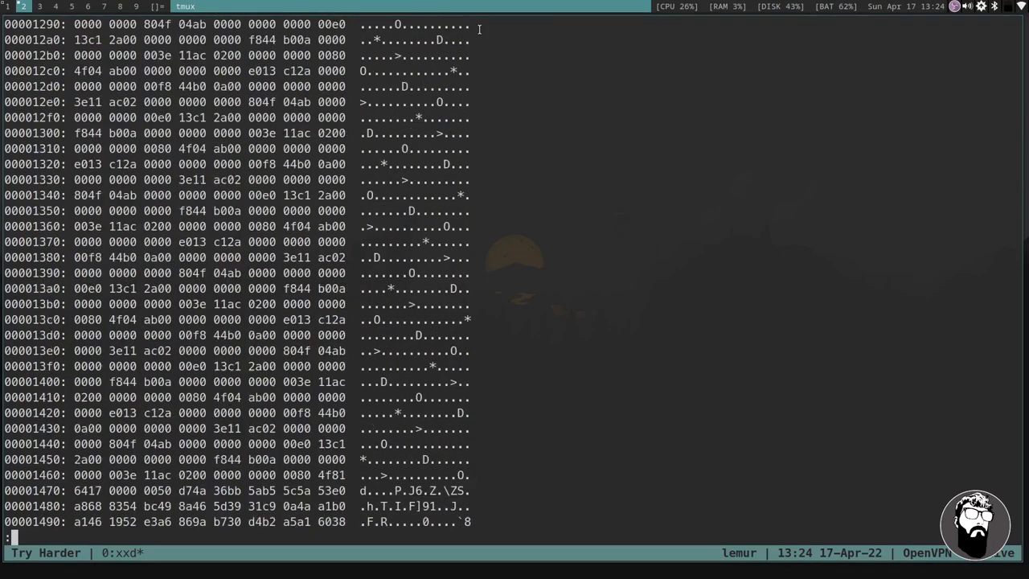
{"action": "scroll", "scroll_direction": "down", "scroll_amount": 3}
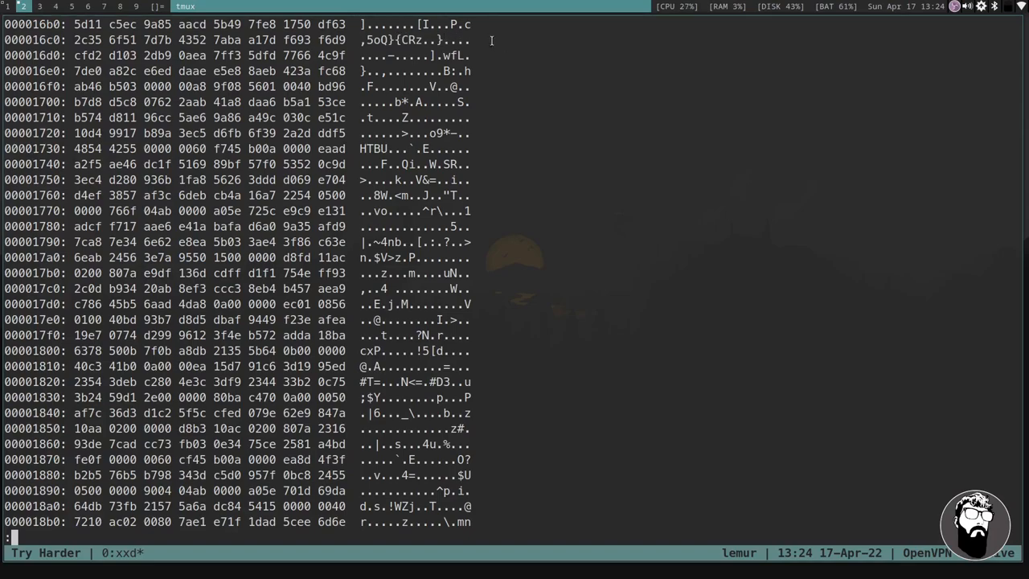
{"action": "scroll", "scroll_direction": "down", "scroll_amount": 3}
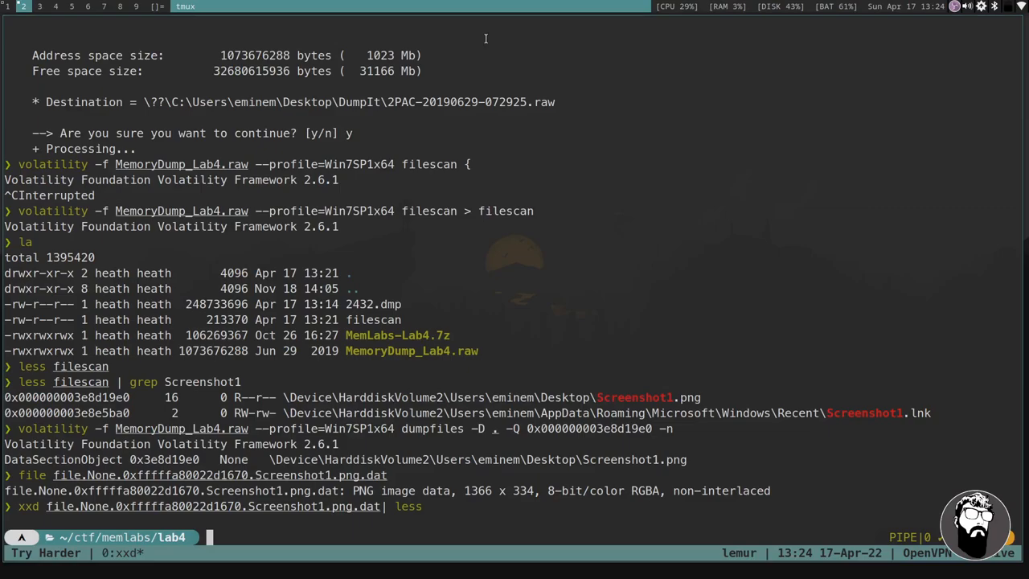
Run exiftool on file.None.0xfffffa80022d1670.Screenshot1.png.dat.
{"action": "type", "text": "exiftool"}
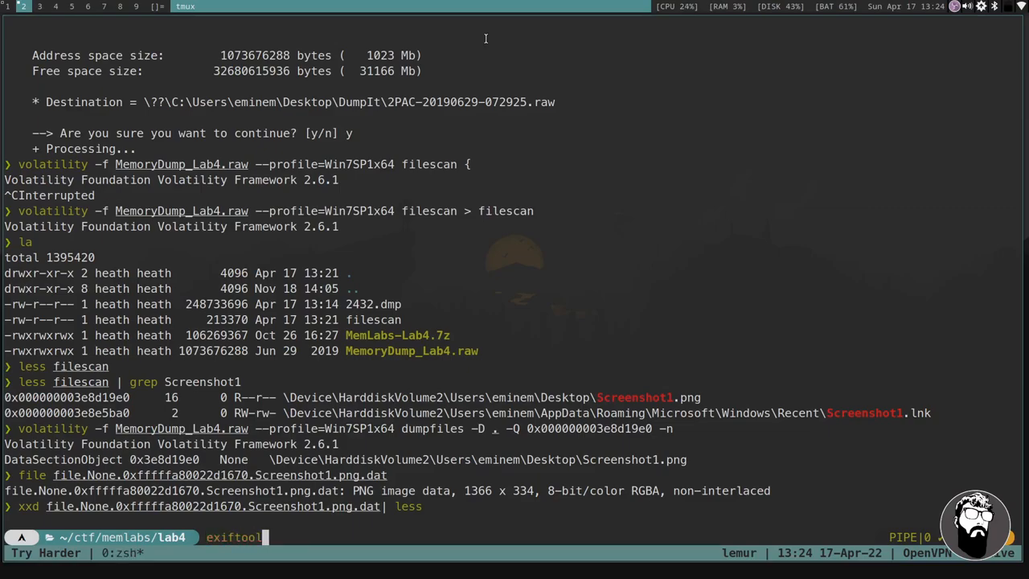
{"action": "type", "text": "file.None.0xfffffa80022d1670.Screenshot1.png.dat"}
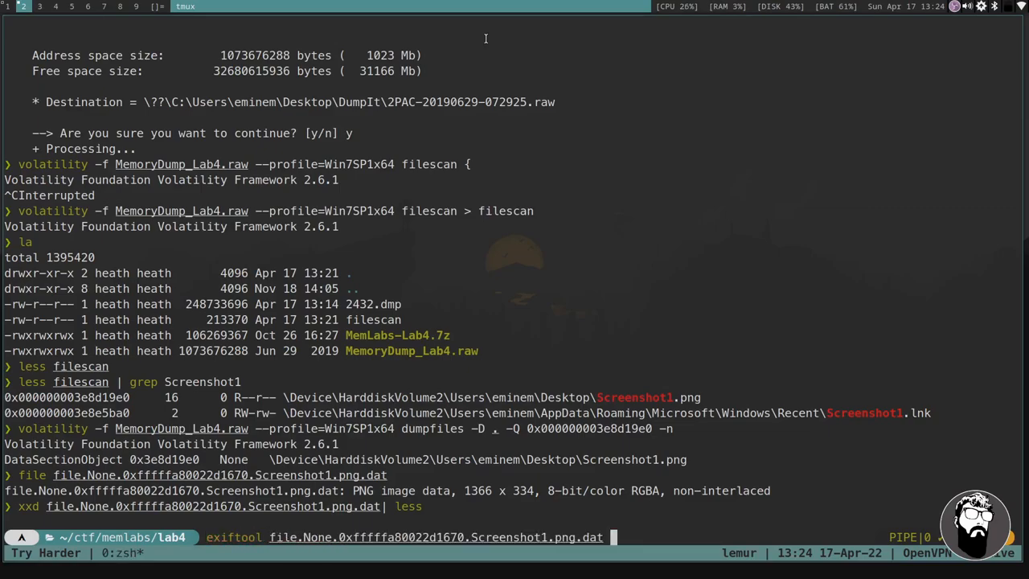
{"action": "key", "text": "Return"}
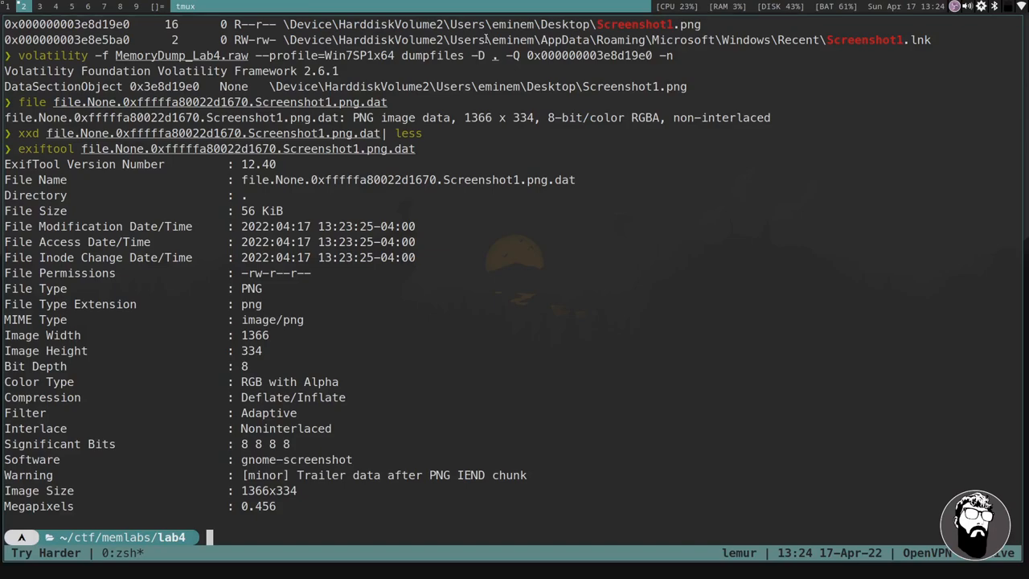
Page the filescan entries matching Users and copy galf.jpeg's memory offset.
{"action": "type", "text": "grep"}
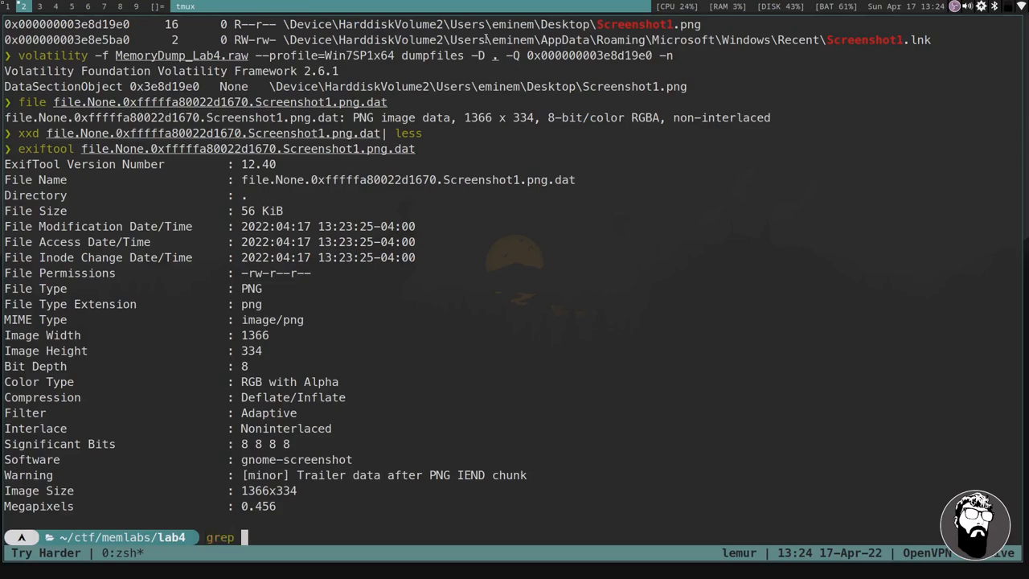
{"action": "type", "text": "Users"}
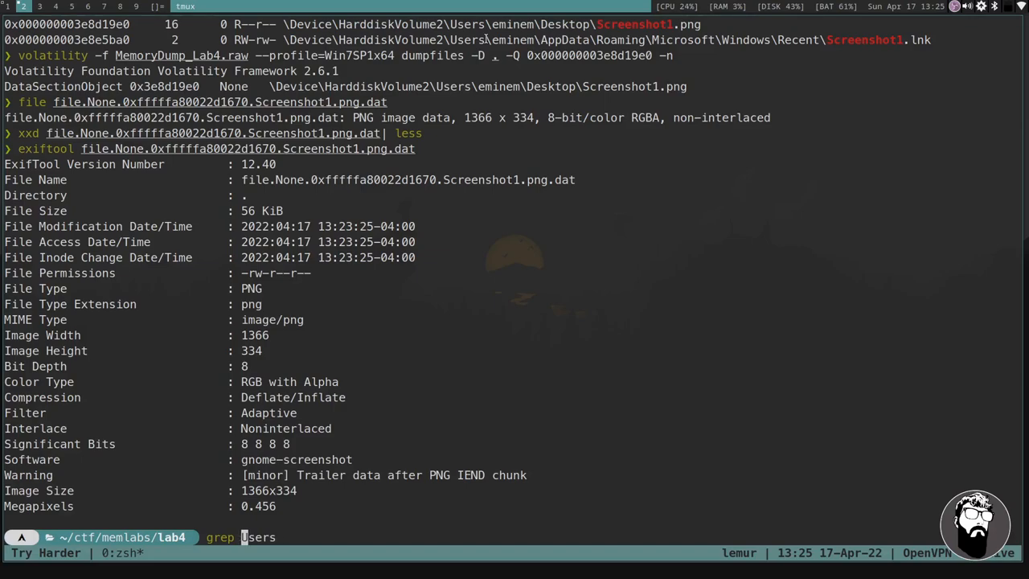
{"action": "type", "text": "file"}
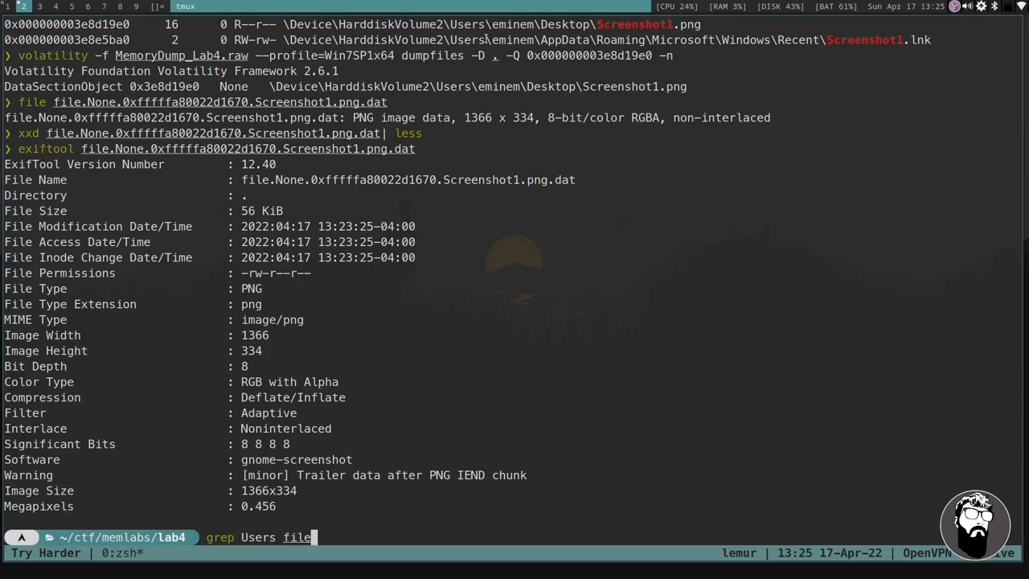
{"action": "type", "text": "scan"}
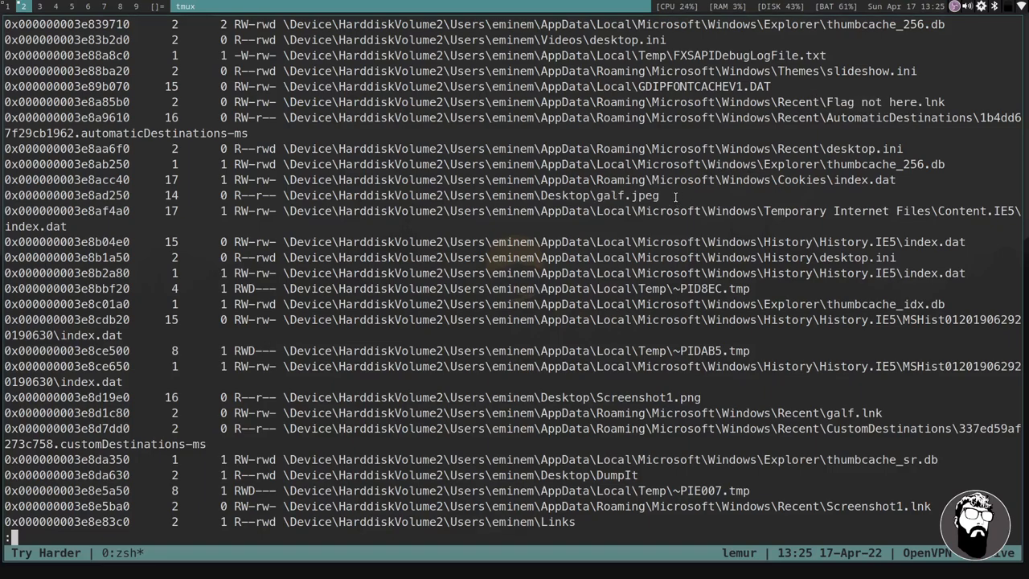
{"action": "double_click", "coordinate": [63, 196]}
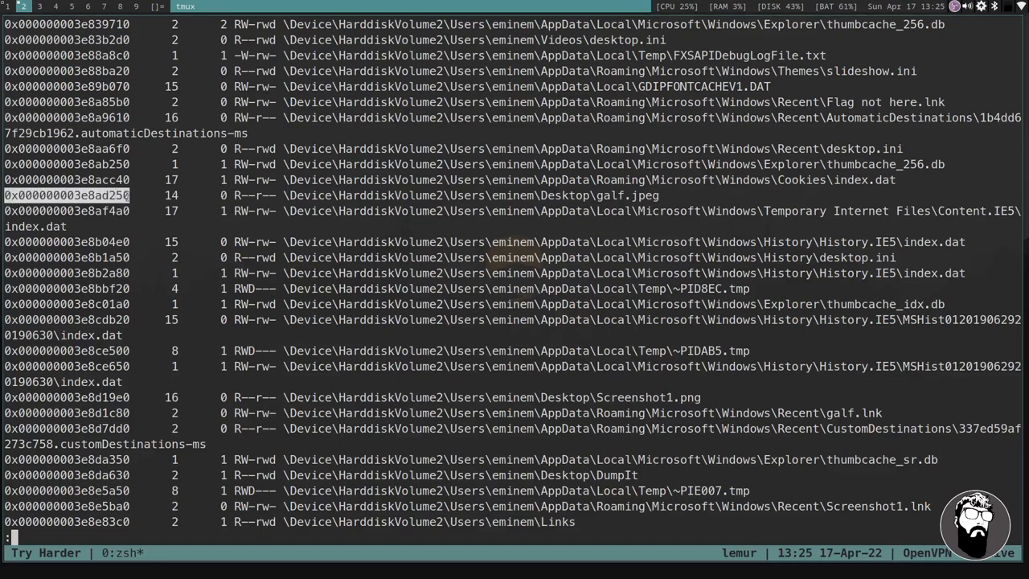
{"action": "mouse_move", "coordinate": [137, 195]}
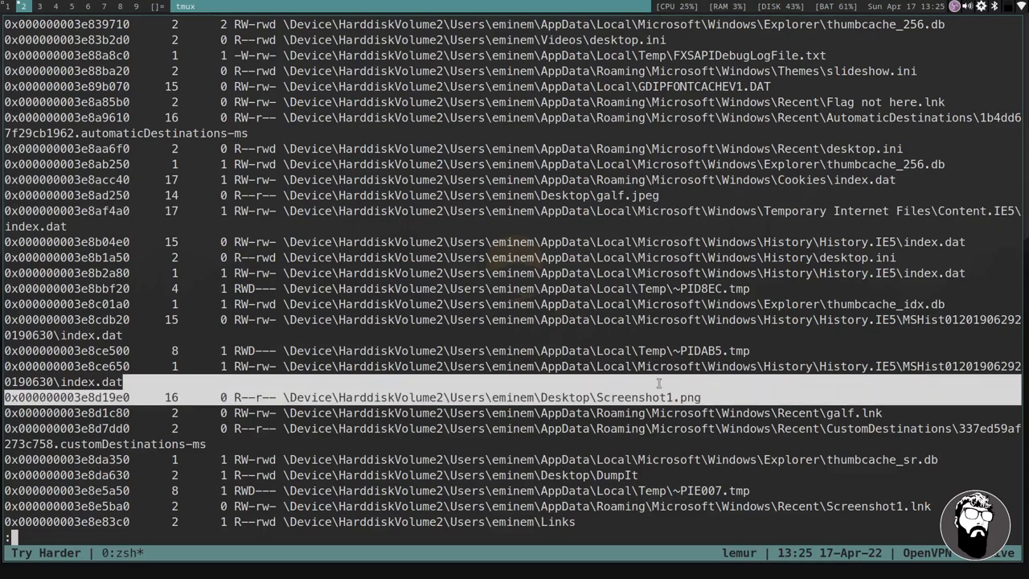
{"action": "scroll", "scroll_direction": "down", "scroll_amount": 3}
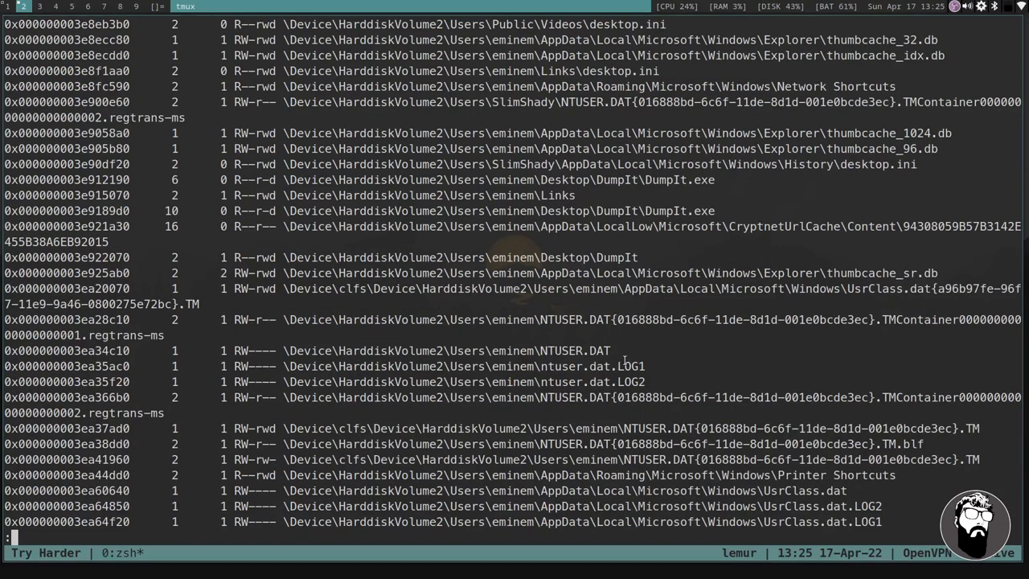
{"action": "scroll", "scroll_direction": "down", "scroll_amount": 3}
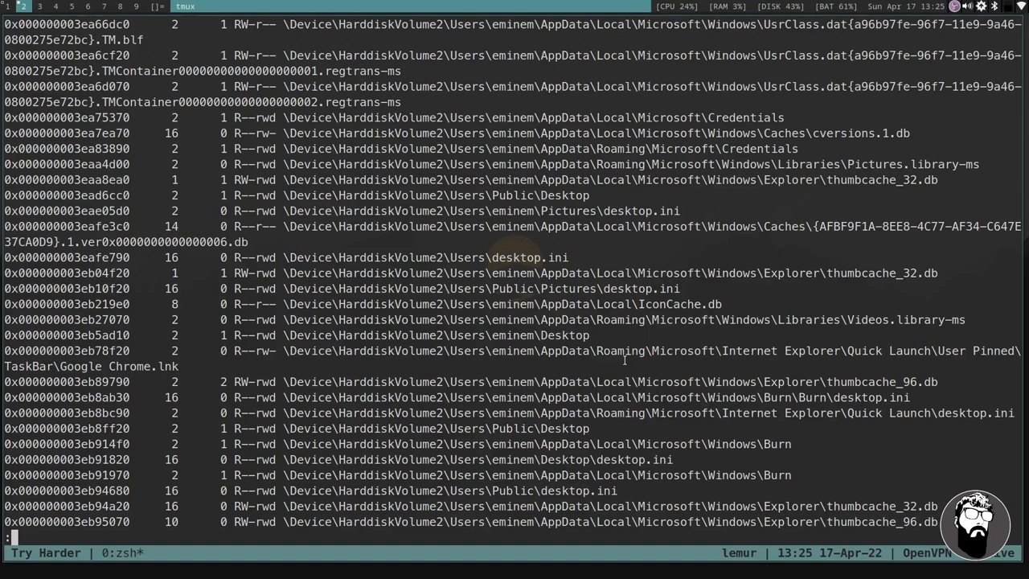
{"action": "scroll", "scroll_direction": "down", "scroll_amount": 3}
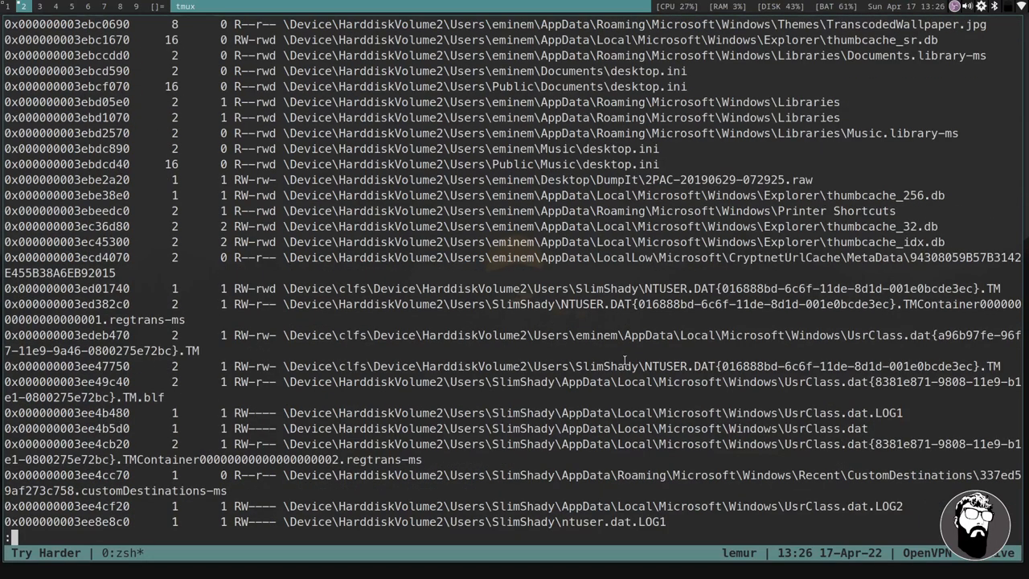
{"action": "scroll", "scroll_direction": "down", "scroll_amount": 3}
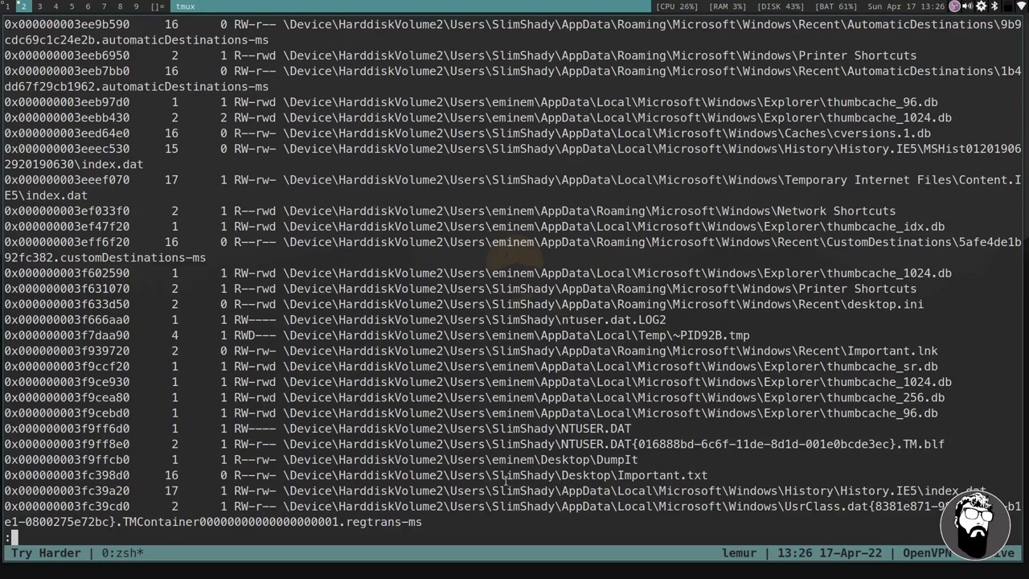
{"action": "mouse_move", "coordinate": [656, 459]}
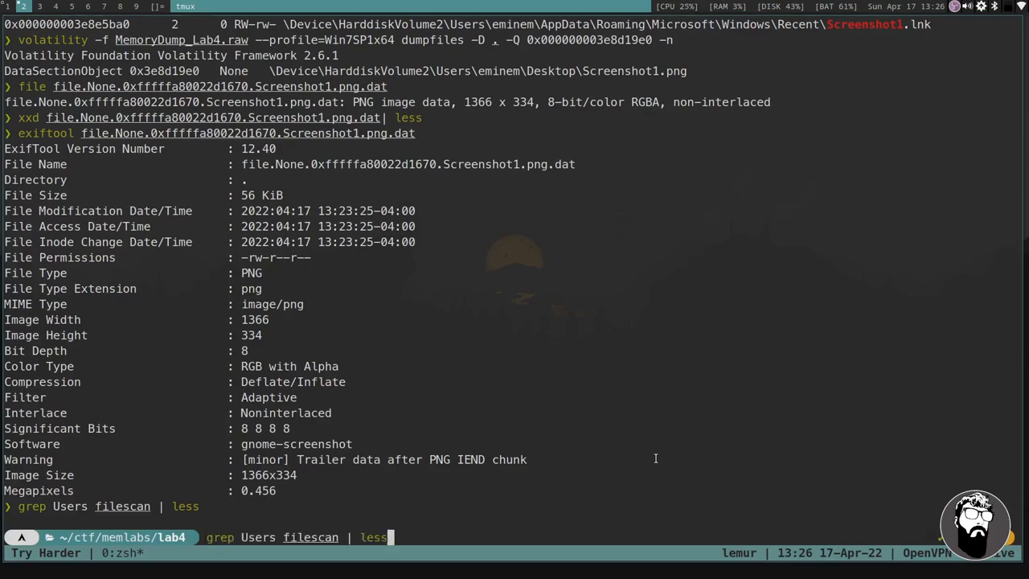
Dump galf.jpeg from the image, list the folder, and inspect it with file and exiftool.
{"action": "key", "text": "Up"}
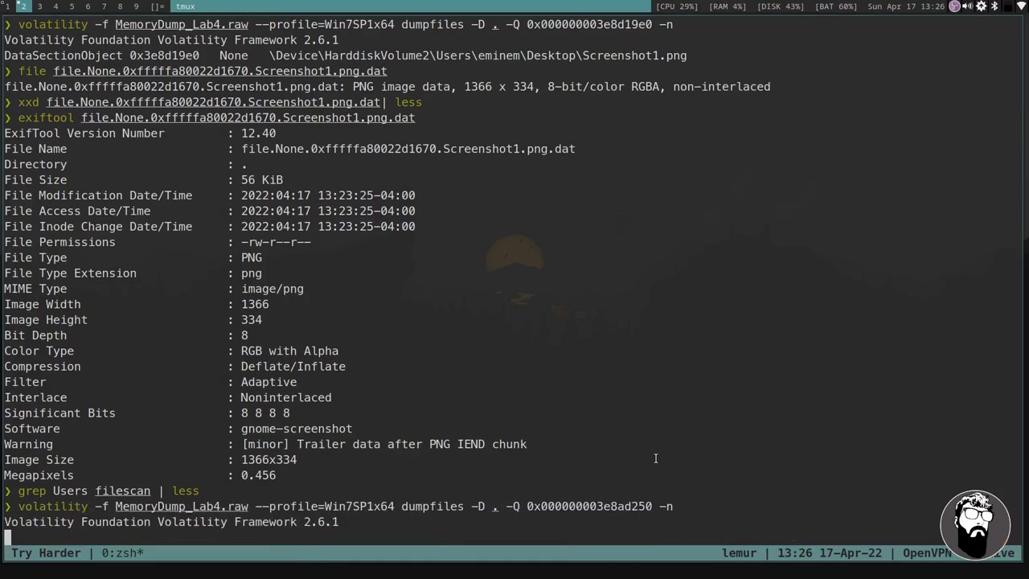
{"action": "key", "text": "Return"}
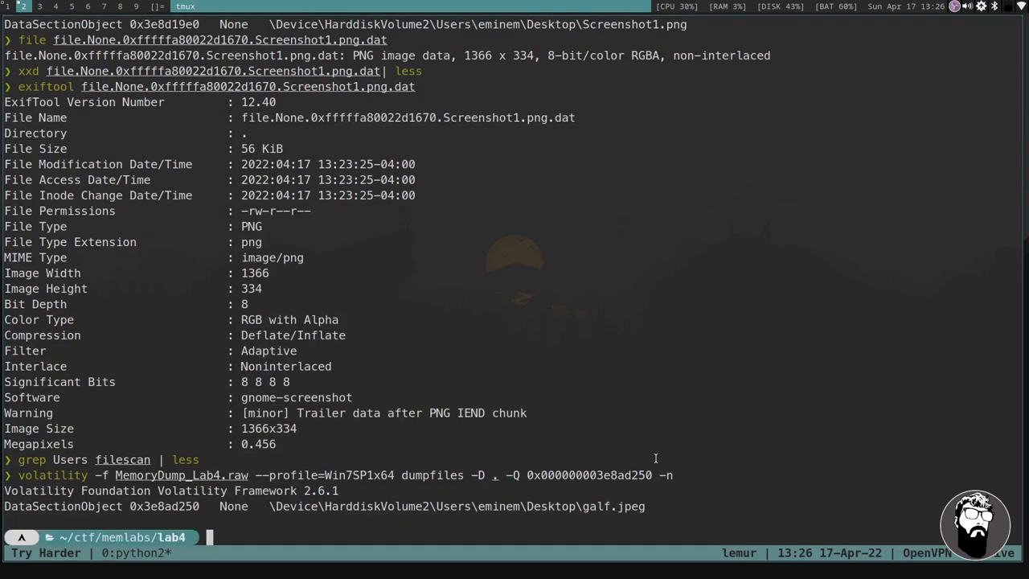
{"action": "type", "text": "la"}
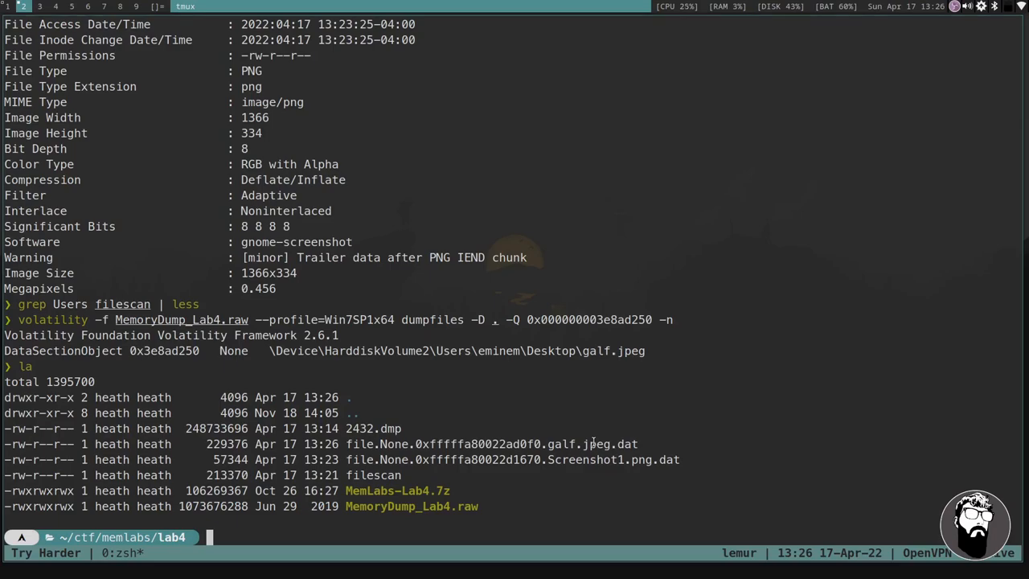
{"action": "type", "text": "file a"}
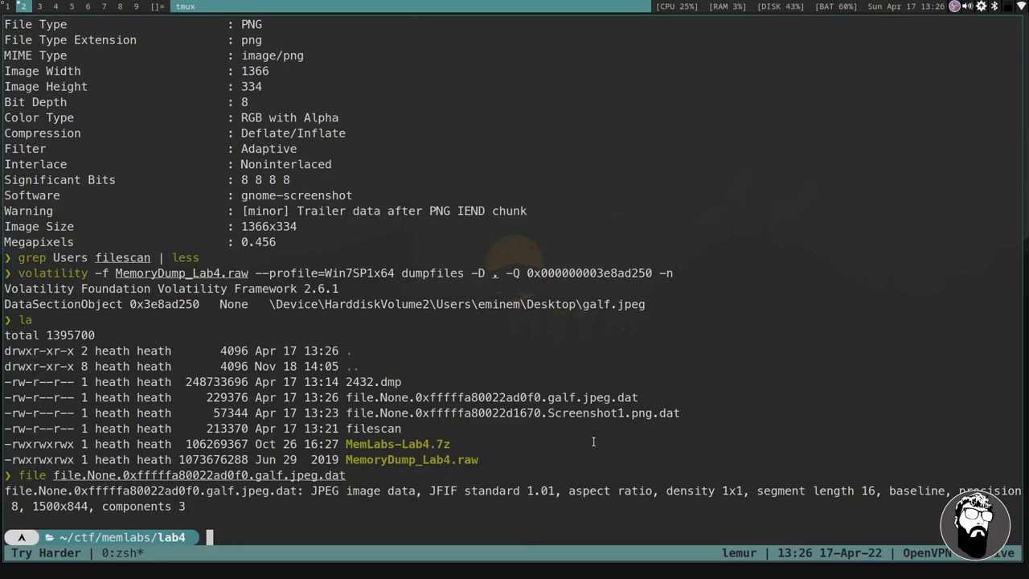
{"action": "type", "text": "exiftool file.None.0xfffffa80022ad0f0.galf.jpeg.dat"}
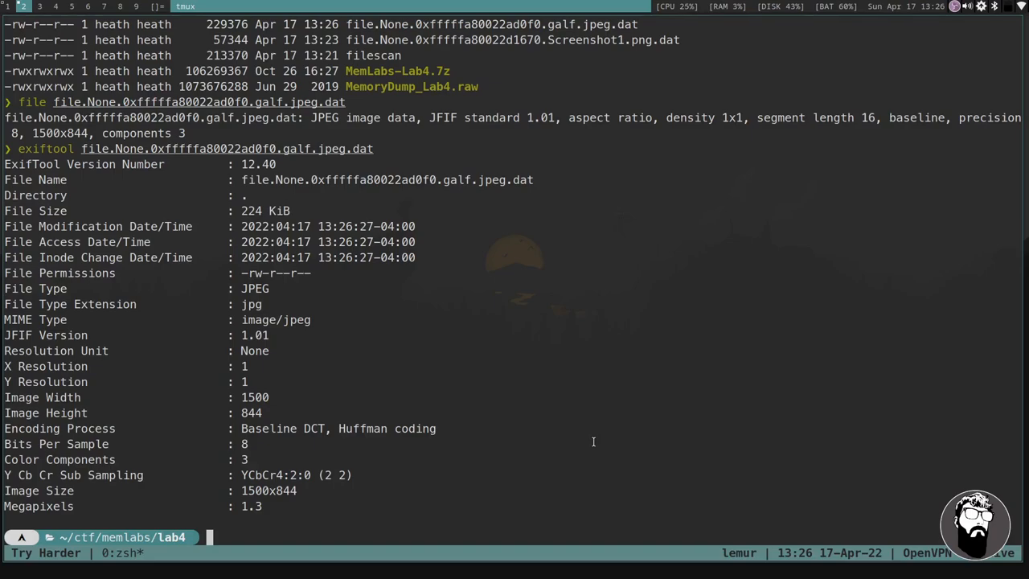
Run steghide info on the Screenshot1.png and galf dumps, confirming with y.
{"action": "type", "text": "sta"}
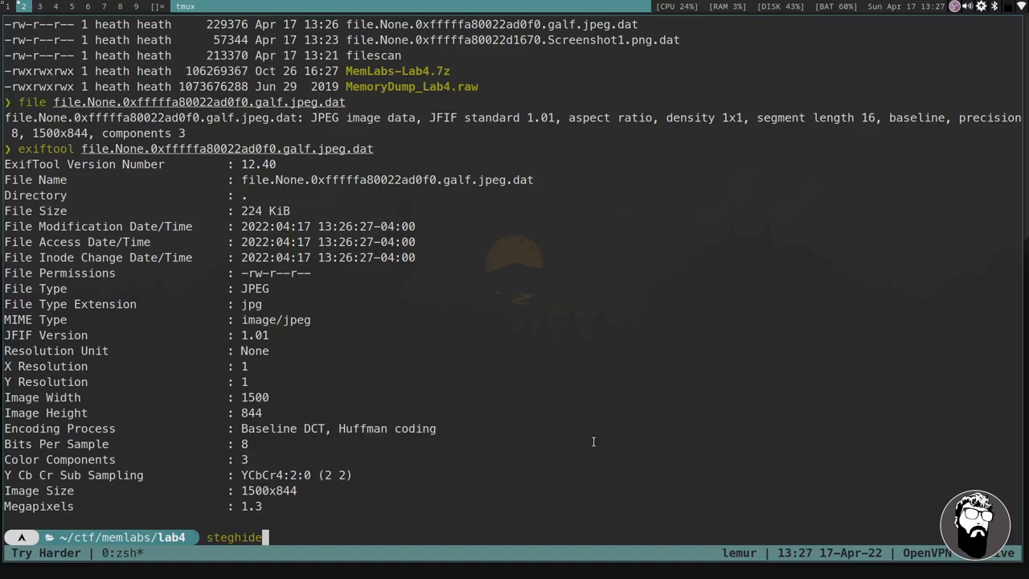
{"action": "type", "text": "info"}
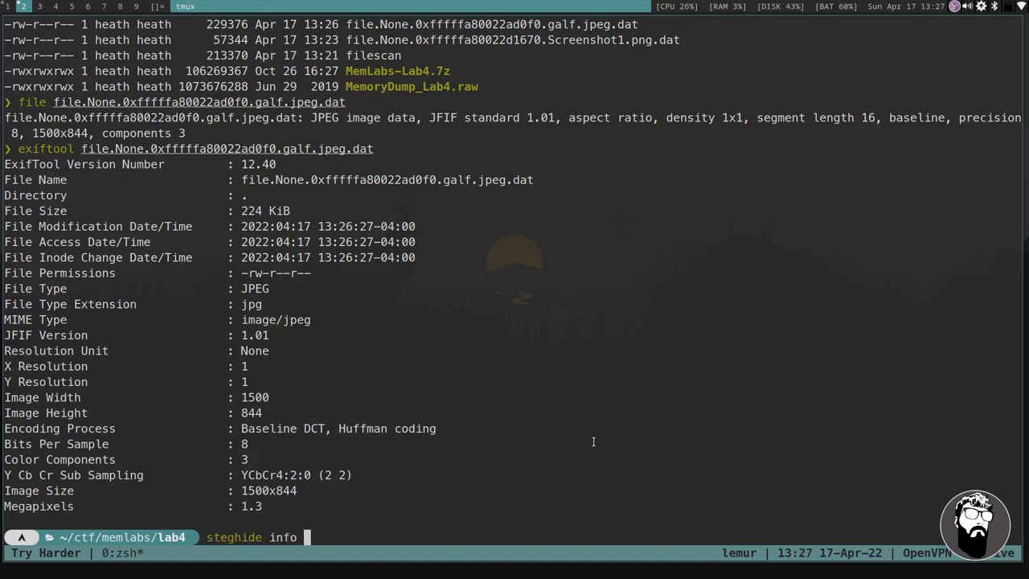
{"action": "type", "text": "file.None.0xfffffa80022d1670.Screenshot1.png.dat"}
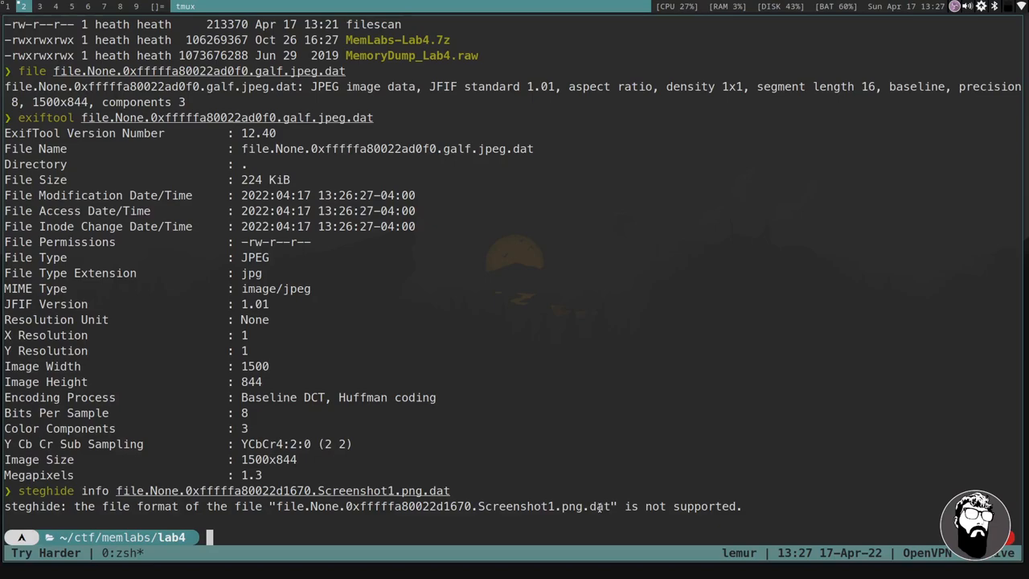
{"action": "mouse_move", "coordinate": [544, 522]}
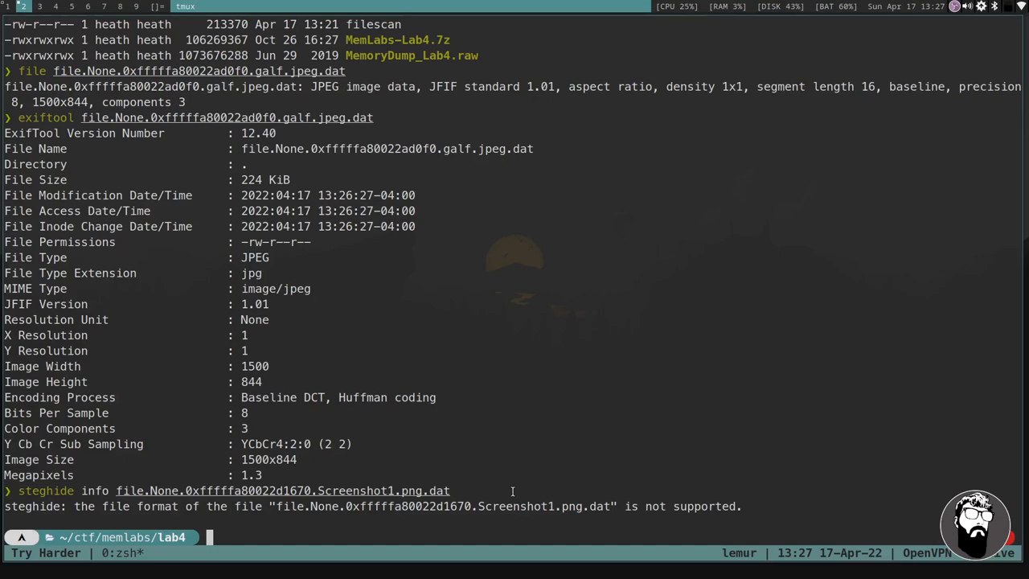
{"action": "type", "text": "steghide info file.None.0xfffffa80022ad0f0.galf.jpeg.dat"}
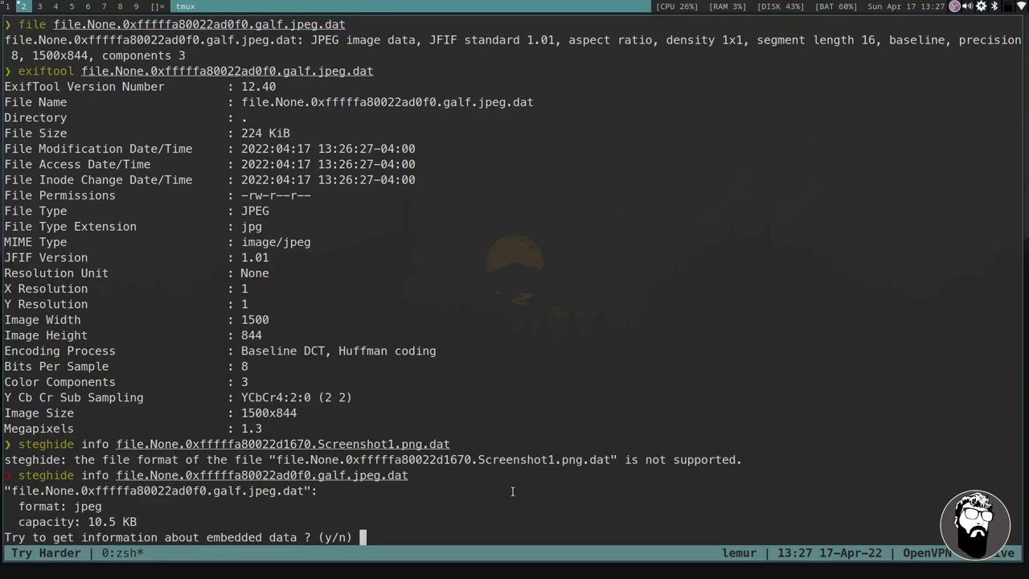
{"action": "type", "text": "y"}
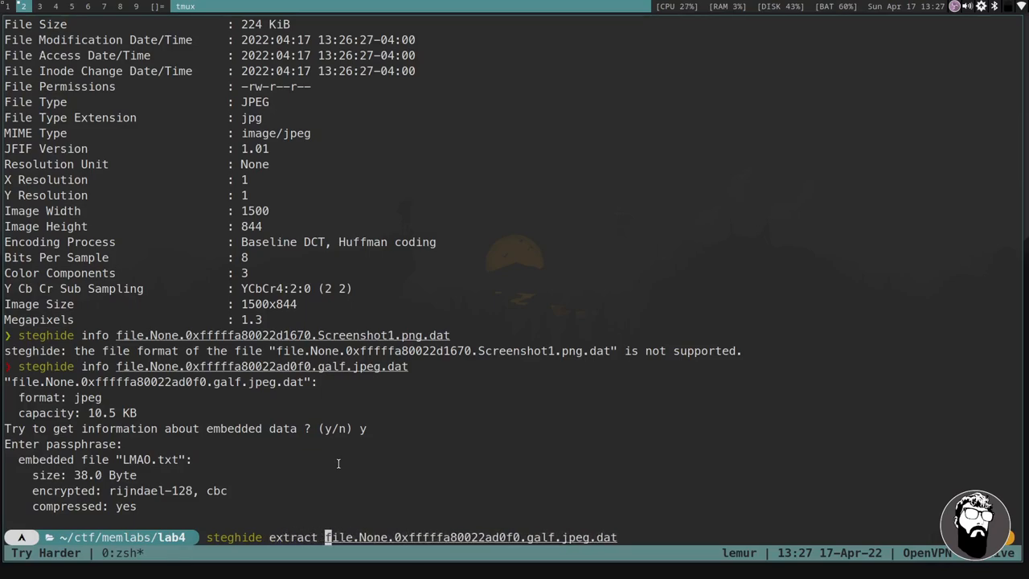
Extract LMAO.txt from the galf JPEG with steghide -sf and read it.
{"action": "type", "text": "-sf"}
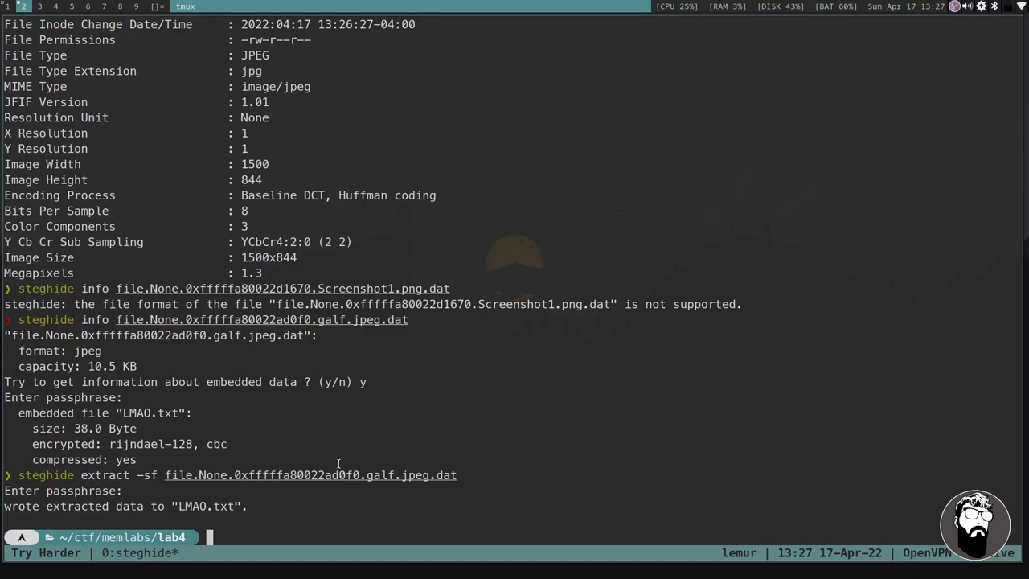
{"action": "type", "text": "la"}
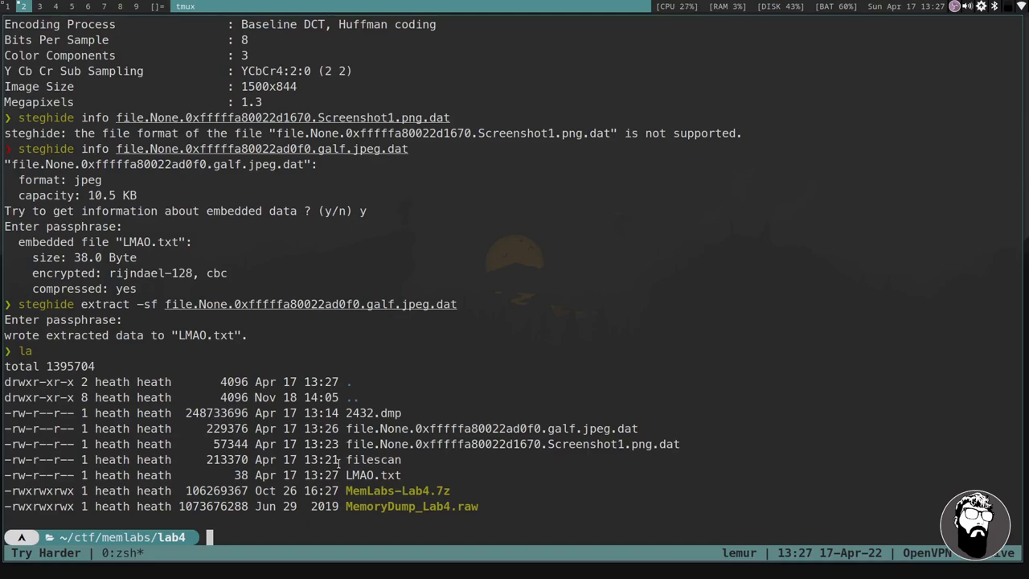
{"action": "type", "text": "cat LMAO.txt"}
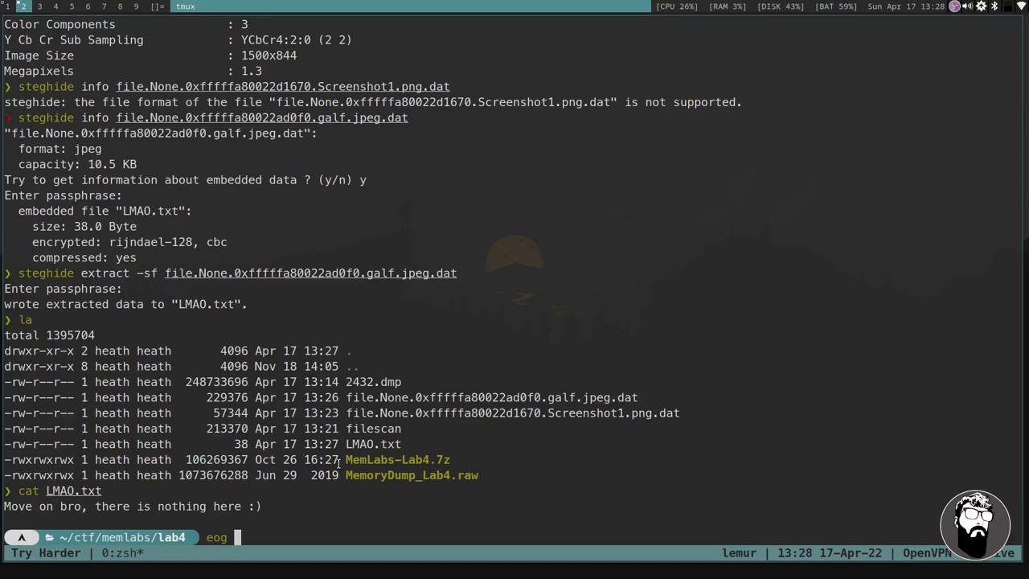
Open the Screenshot1.png.dat and galf.jpeg.dat dumps in eog.
{"action": "type", "text": "Scr"}
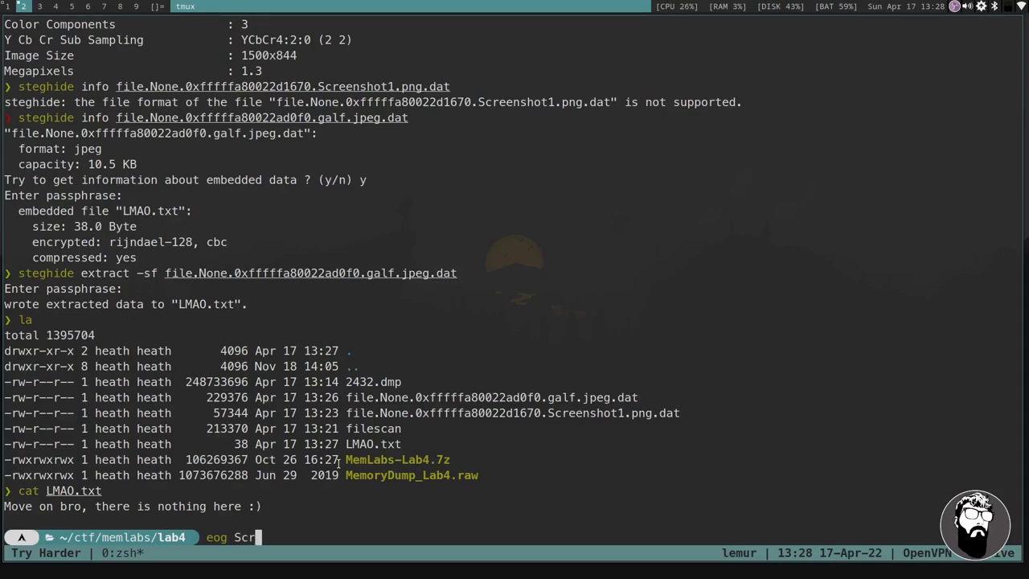
{"action": "key", "text": "Tab"}
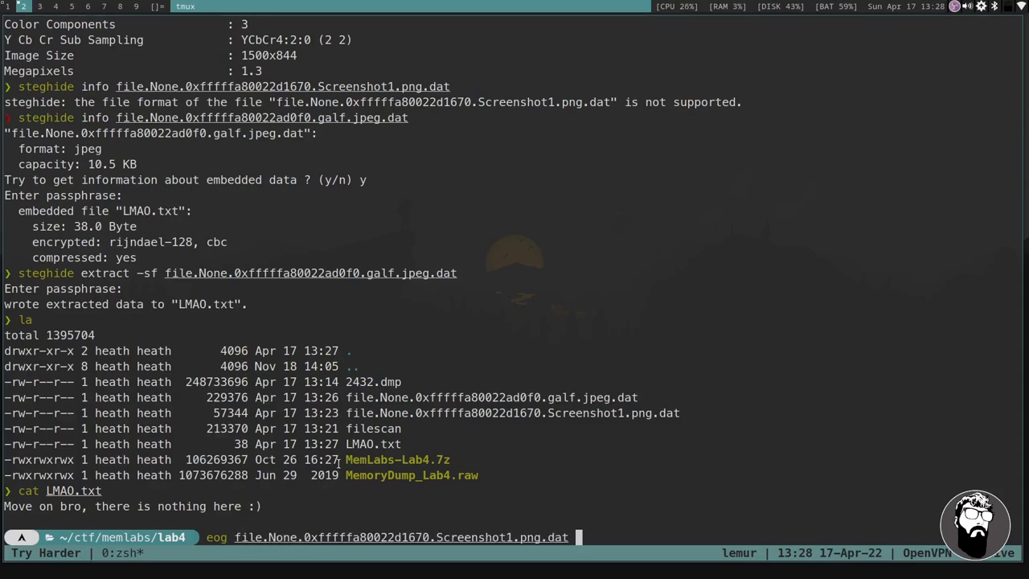
{"action": "key", "text": "Return"}
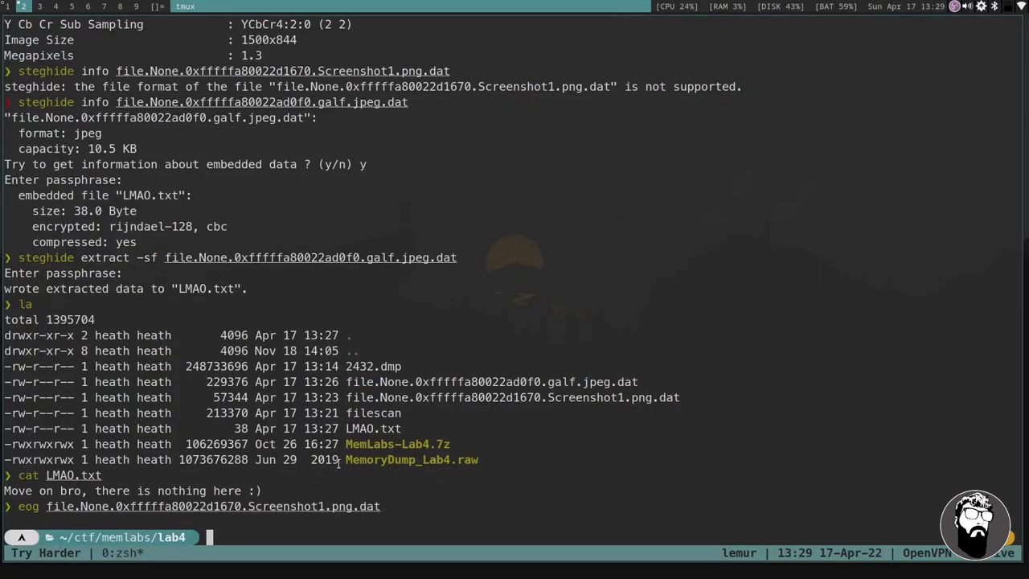
{"action": "type", "text": "eog"}
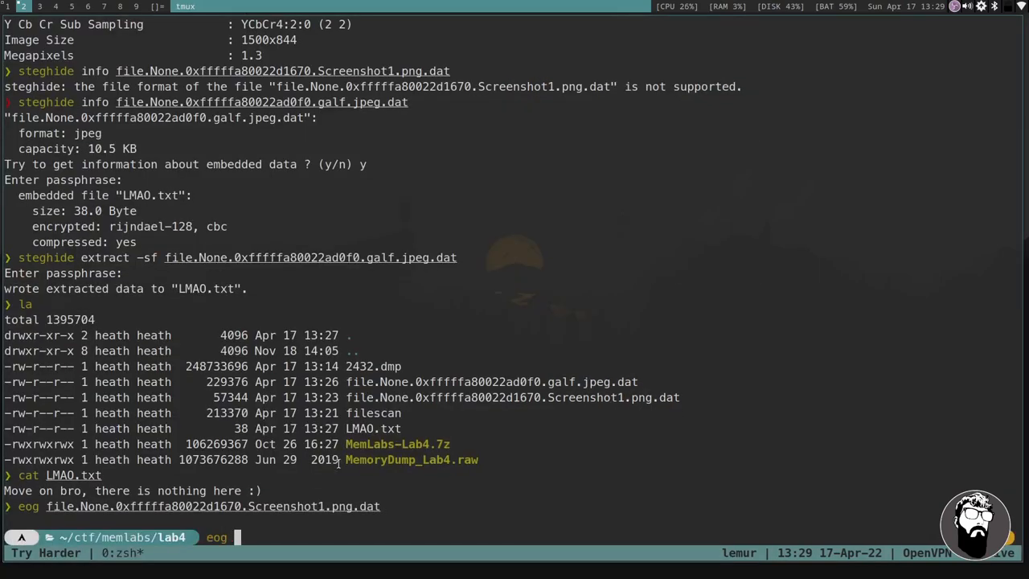
{"action": "type", "text": "glaf"}
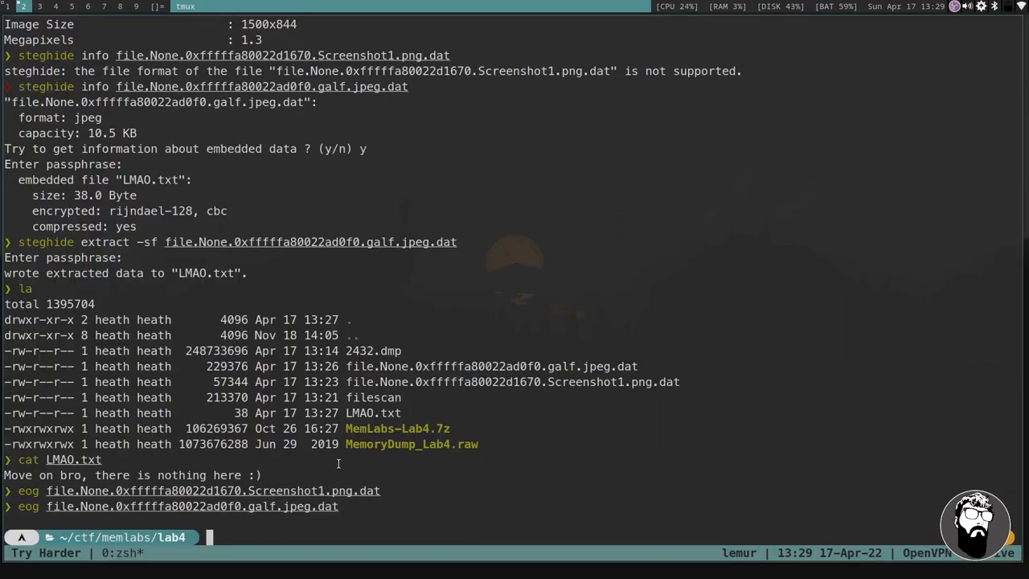
{"action": "mouse_move", "coordinate": [524, 314]}
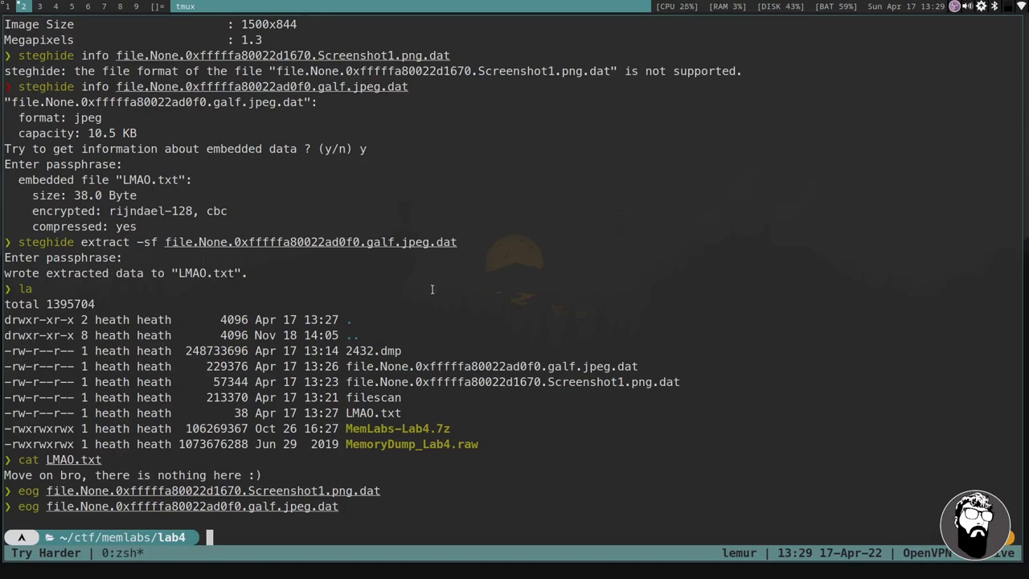
{"action": "mouse_move", "coordinate": [480, 288]}
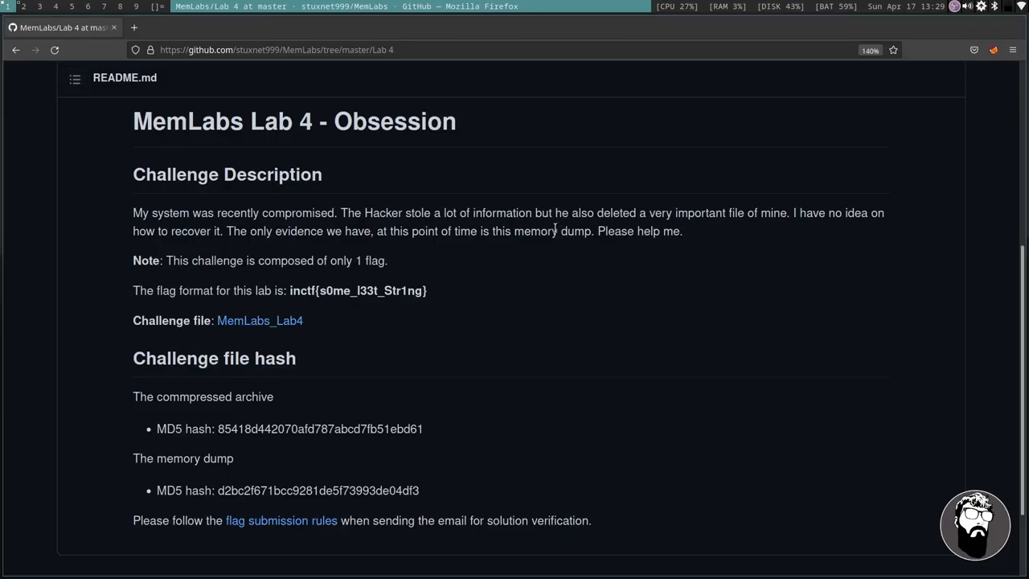
{"action": "mouse_move", "coordinate": [428, 269]}
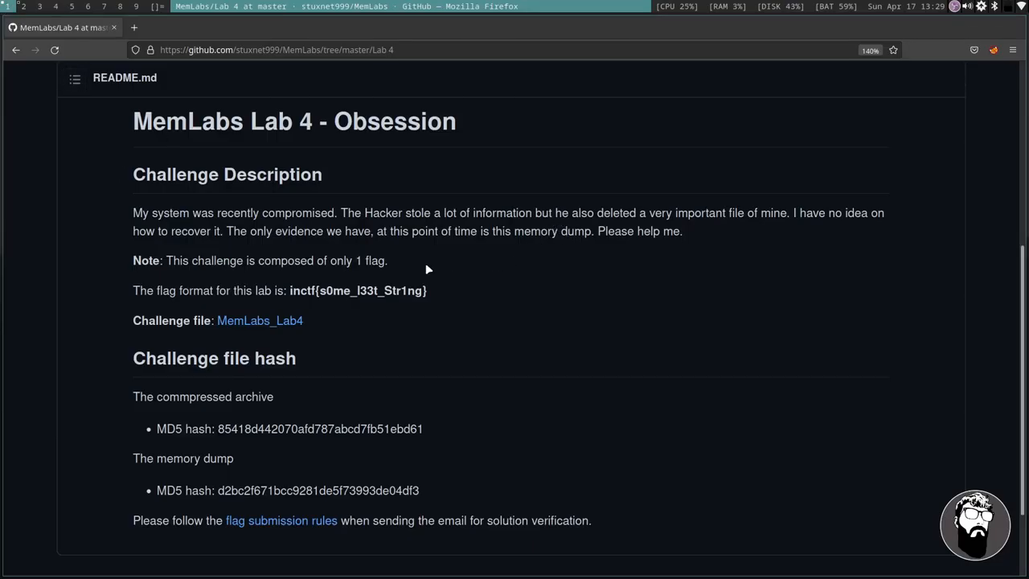
{"action": "mouse_move", "coordinate": [456, 263]}
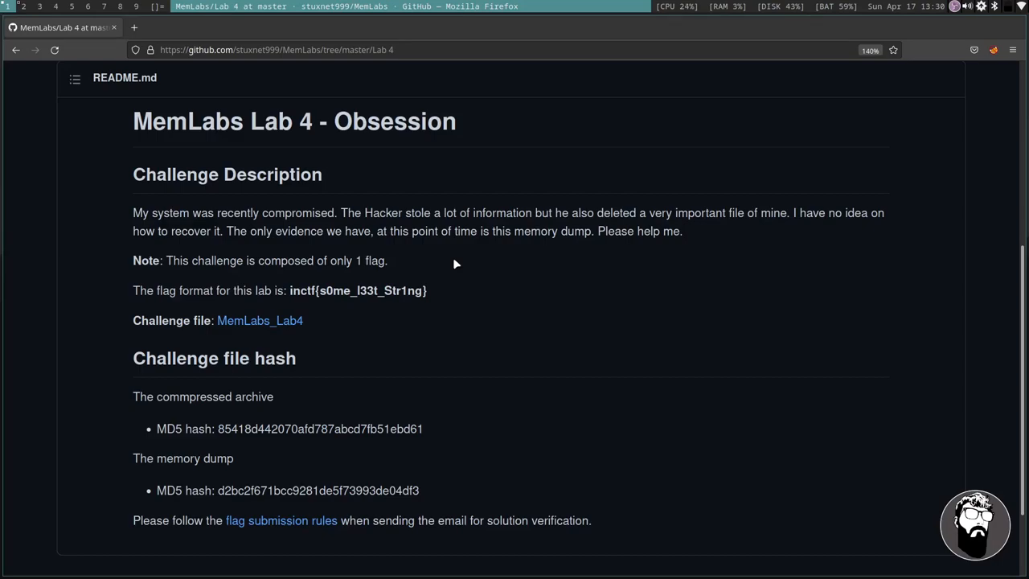
{"action": "mouse_move", "coordinate": [593, 217]}
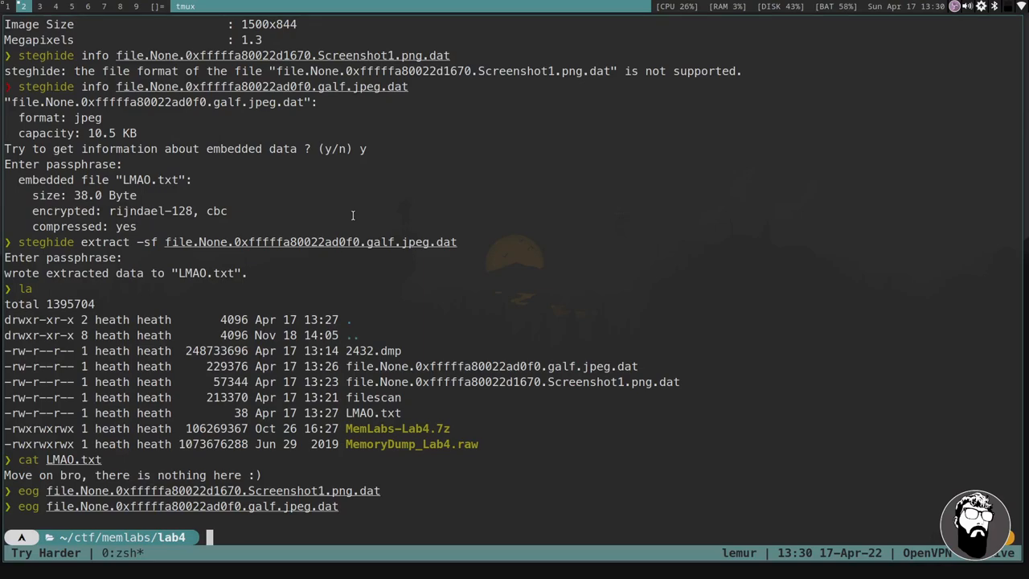
Grep the saved filescan output for Important to locate Important.txt.
{"action": "type", "text": "grep I"}
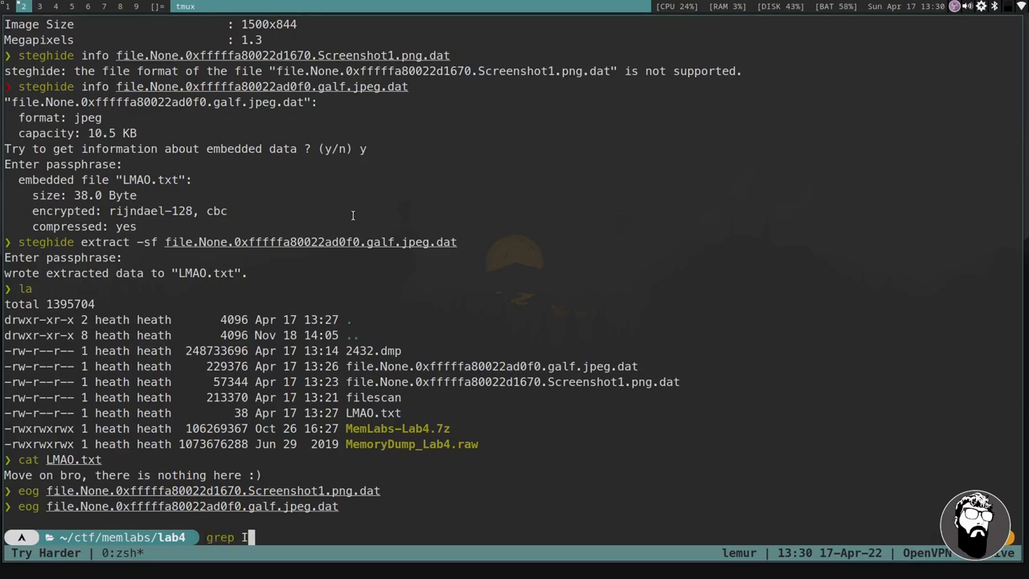
{"action": "type", "text": "Importang"}
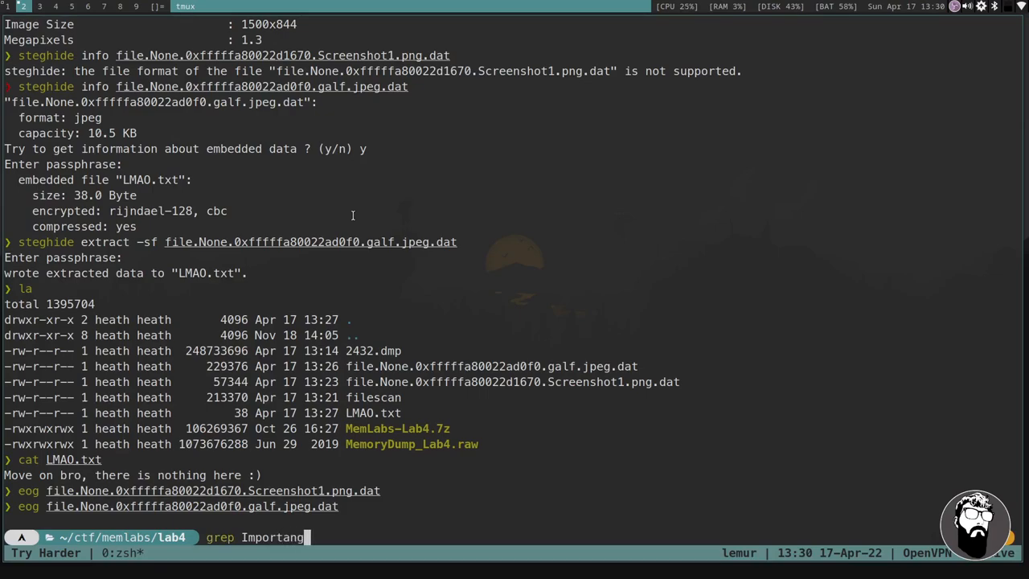
{"action": "type", "text": "filescan"}
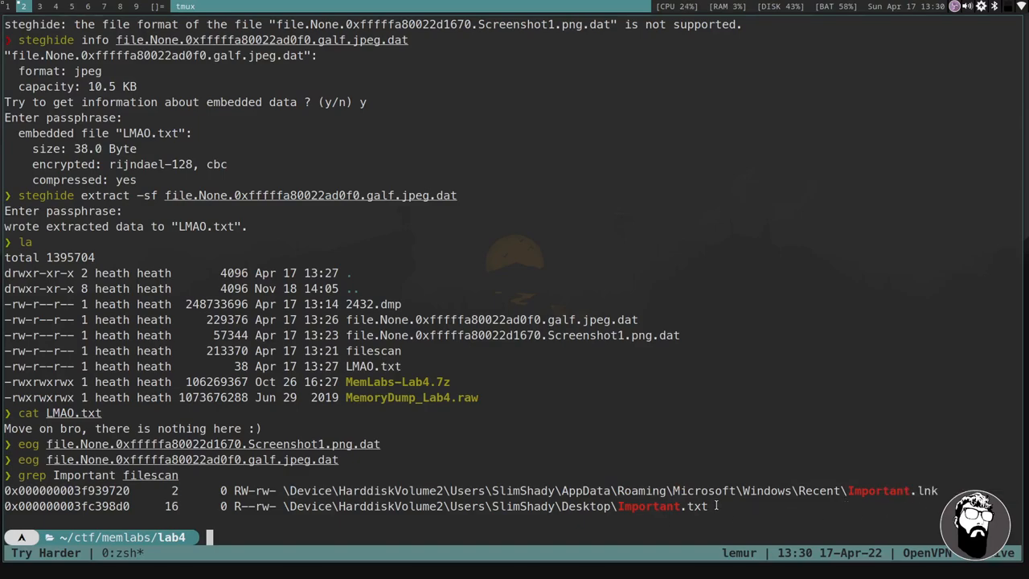
{"action": "mouse_move", "coordinate": [748, 502]}
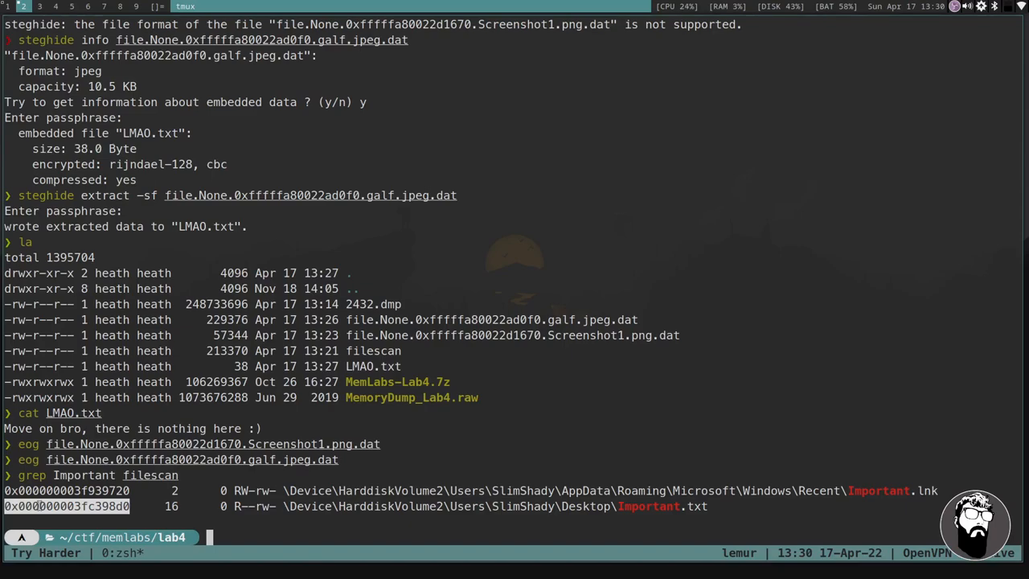
Start volatility dumpfiles -Q on the Important.txt offset, then cancel the run with Ctrl+C.
{"action": "type", "text": "steghide info file.None.0xfffffa80022d1670.Screenshot1.png.dat"}
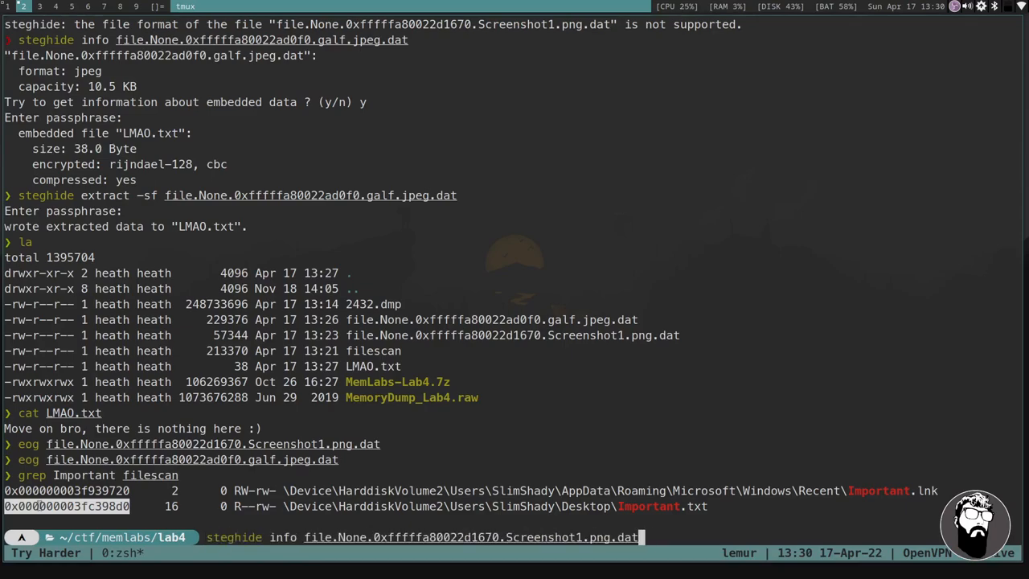
{"action": "type", "text": "volatility -f MemoryDump_Lab4.raw --profile=Win7SP1x64 dumpfiles -D . -Q 0x000000003e8ad250 -n"}
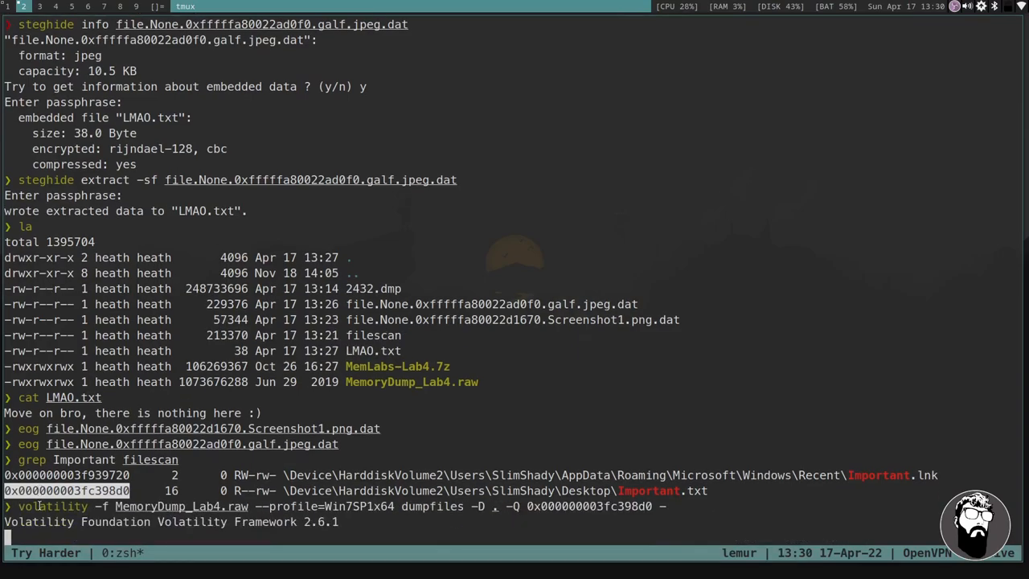
{"action": "key", "text": "ctrl+c"}
{"action": "type", "text": "la"}
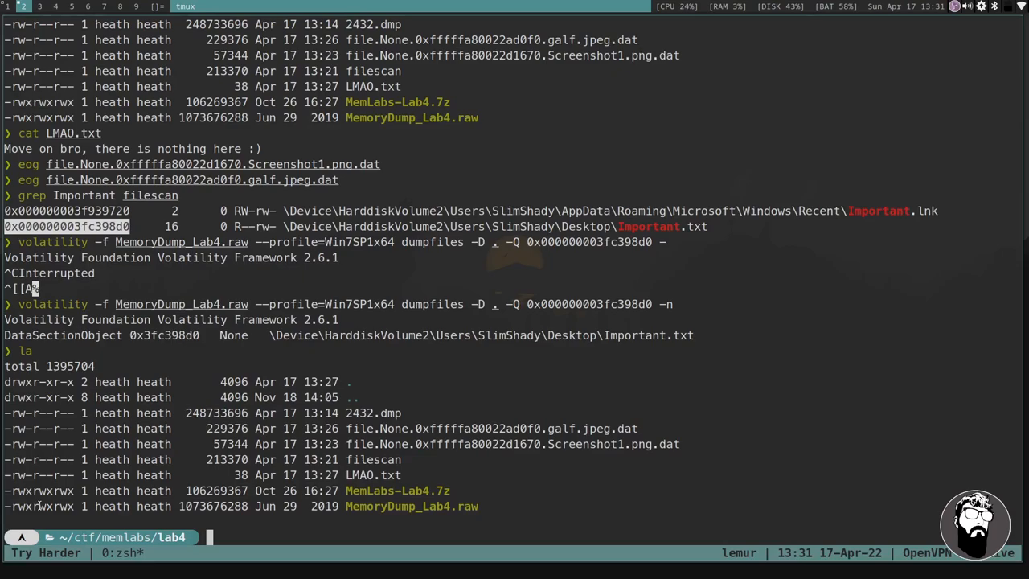
{"action": "mouse_move", "coordinate": [576, 344]}
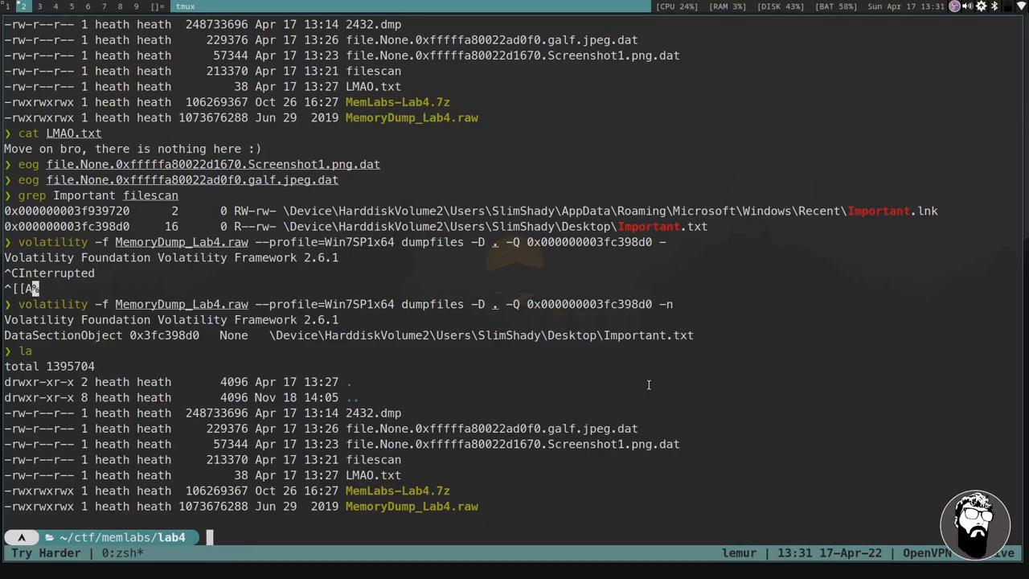
Type grep -i recycle filescan to search case-insensitively for recycle bin entries.
{"action": "type", "text": "grep"}
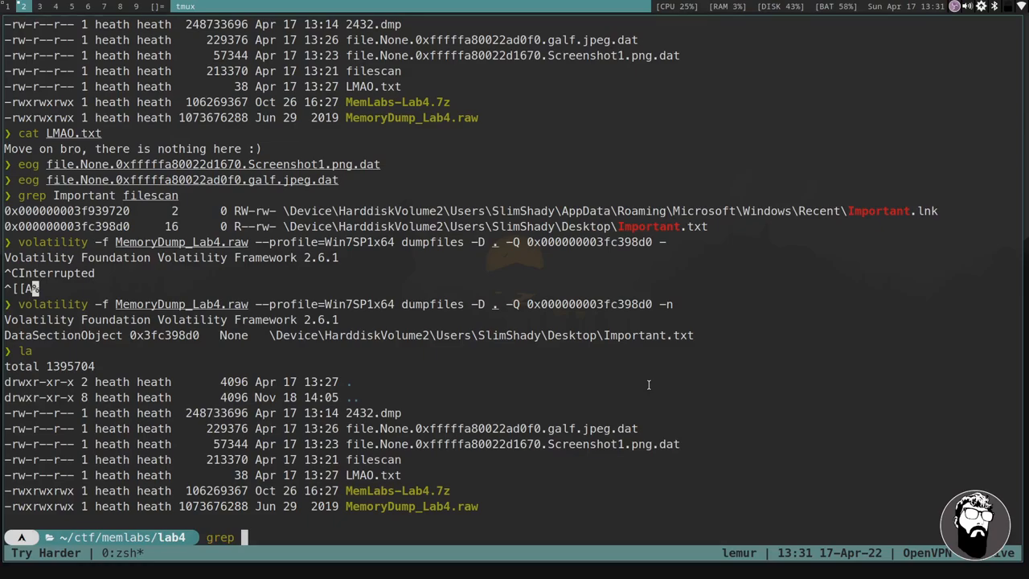
{"action": "type", "text": "-i recycle"}
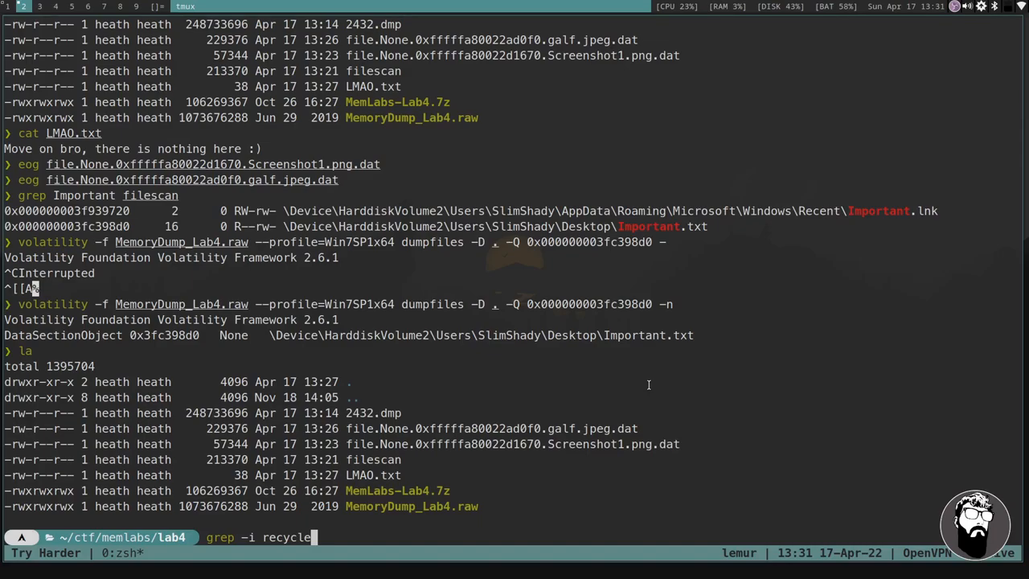
{"action": "type", "text": "filescan"}
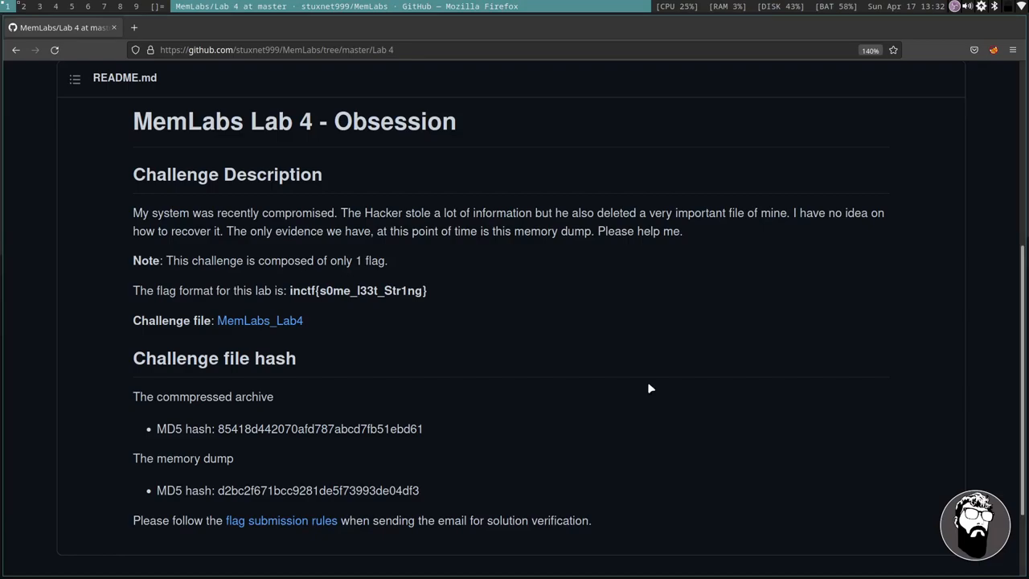
Open a new Firefox tab beside the MemLabs Lab 4 GitHub page.
{"action": "left_click", "coordinate": [254, 27]}
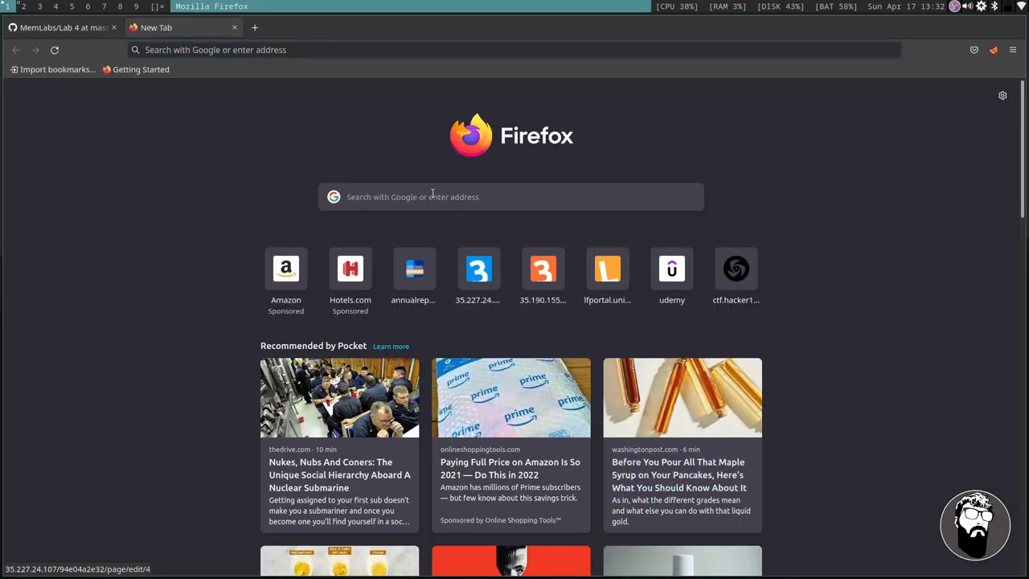
Search Google for 'mft table windows'.
{"action": "left_click", "coordinate": [511, 196]}
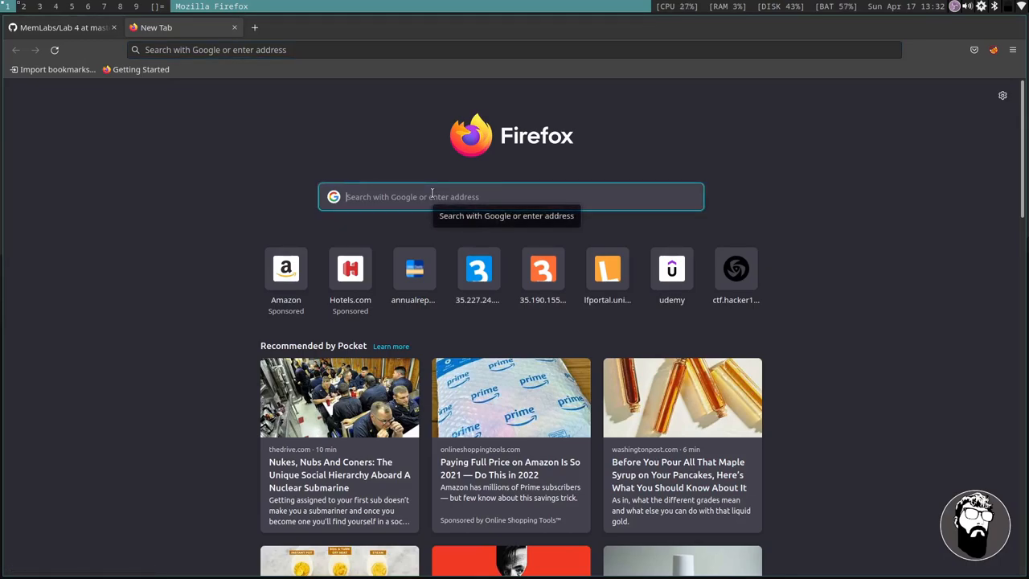
{"action": "type", "text": "mft table"}
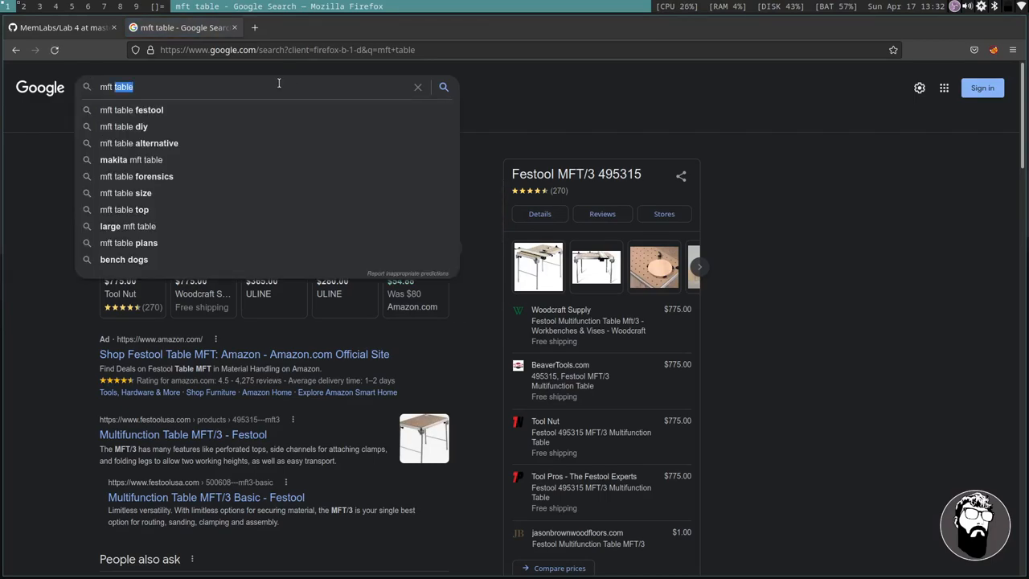
{"action": "type", "text": "win"}
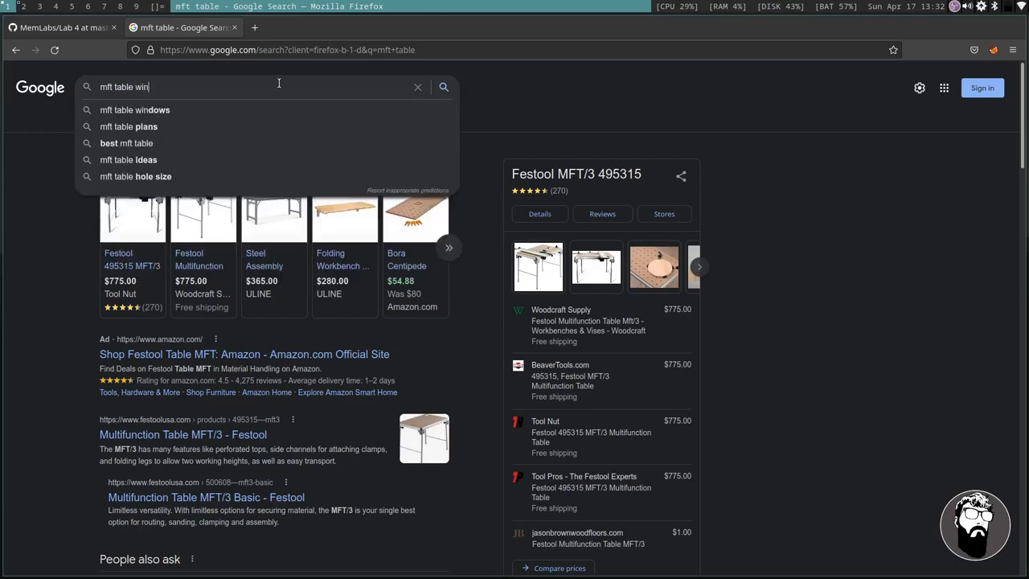
{"action": "left_click", "coordinate": [134, 109]}
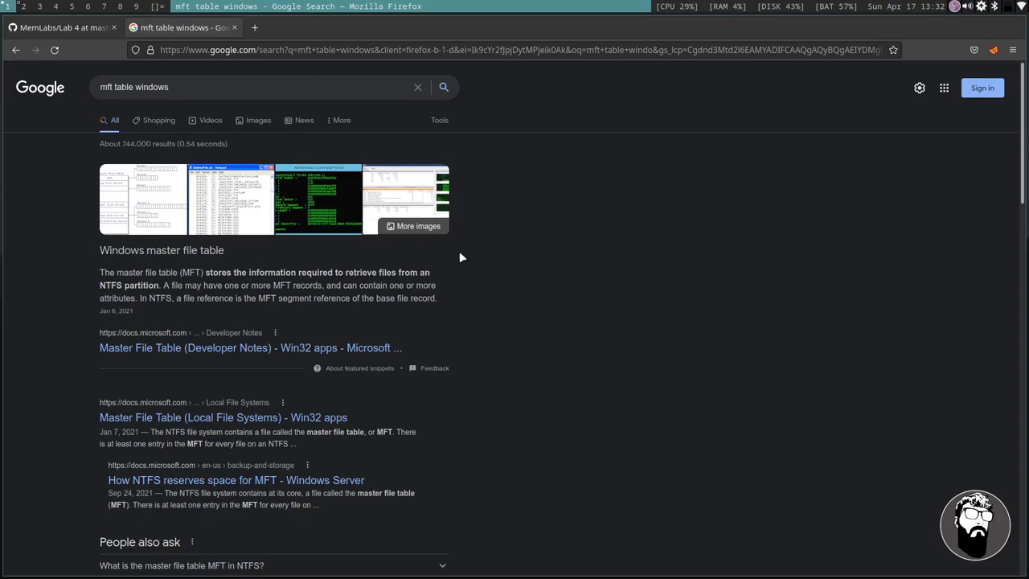
{"action": "mouse_move", "coordinate": [275, 277]}
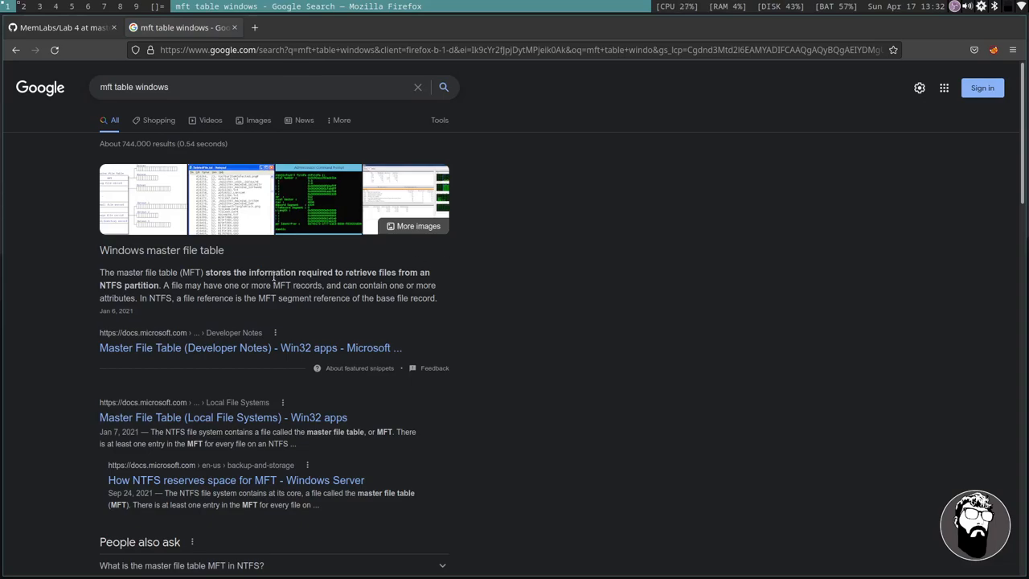
Highlight the featured snippet's lines on what the master file table stores.
{"action": "double_click", "coordinate": [152, 272]}
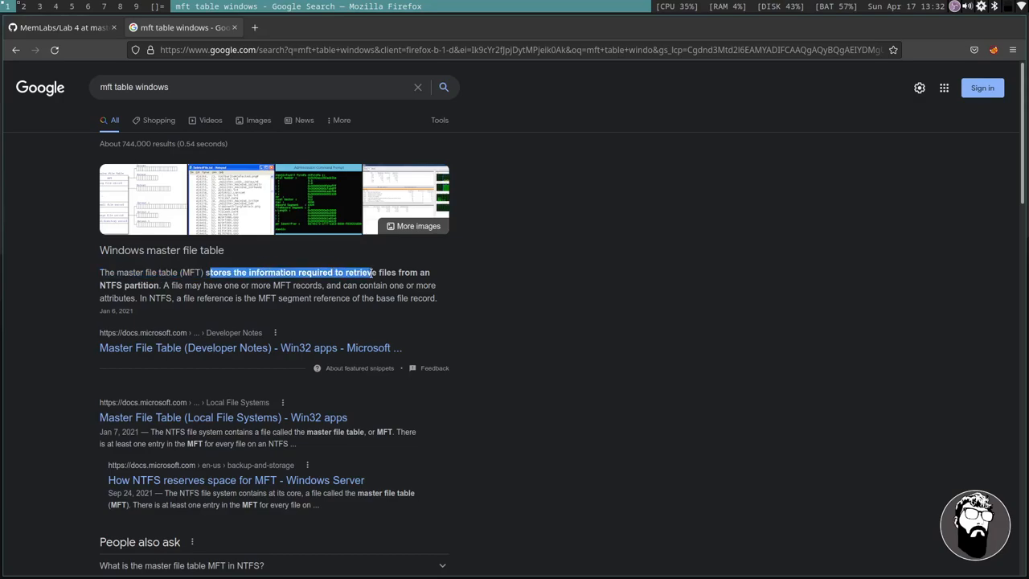
{"action": "left_click_drag", "start_coordinate": [370, 272], "coordinate": [418, 272]}
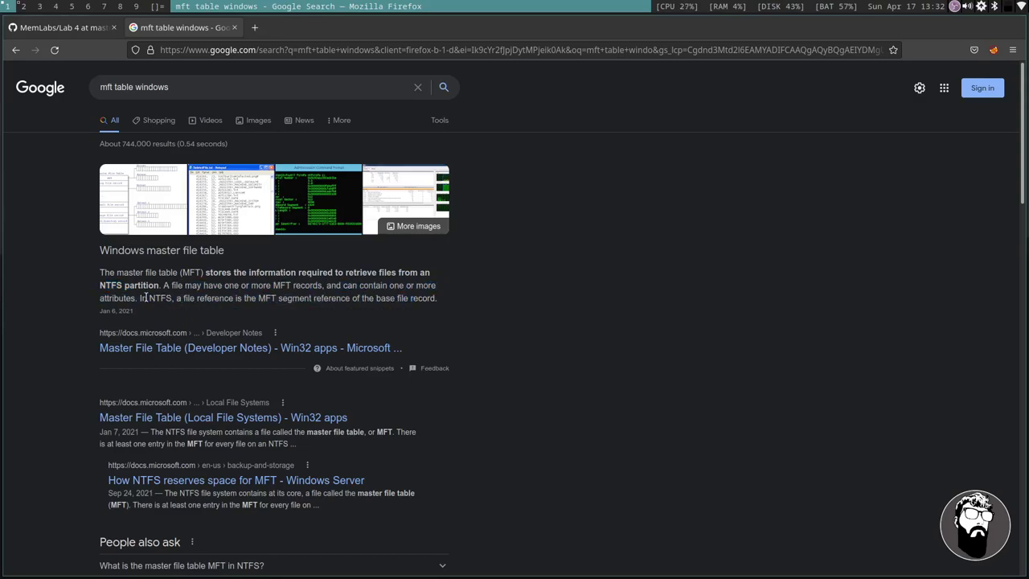
{"action": "left_click_drag", "start_coordinate": [148, 297], "coordinate": [273, 297]}
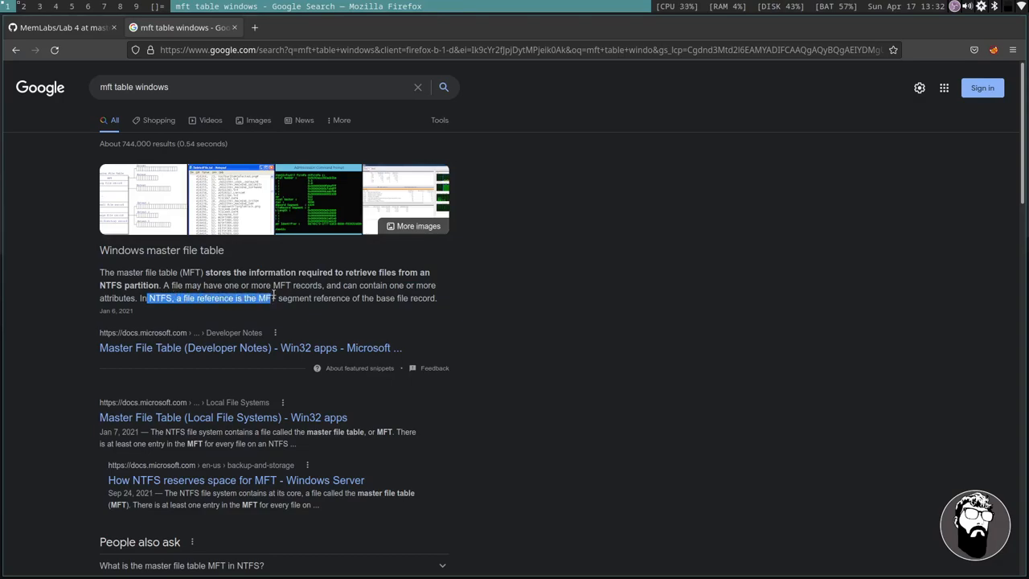
{"action": "left_click_drag", "start_coordinate": [273, 298], "coordinate": [406, 297]}
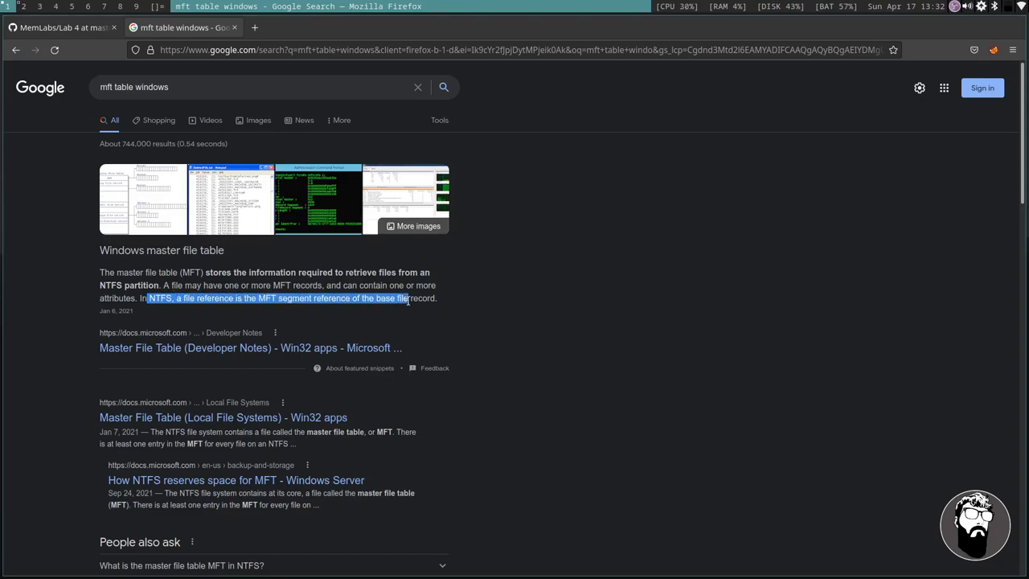
{"action": "left_click", "coordinate": [408, 297]}
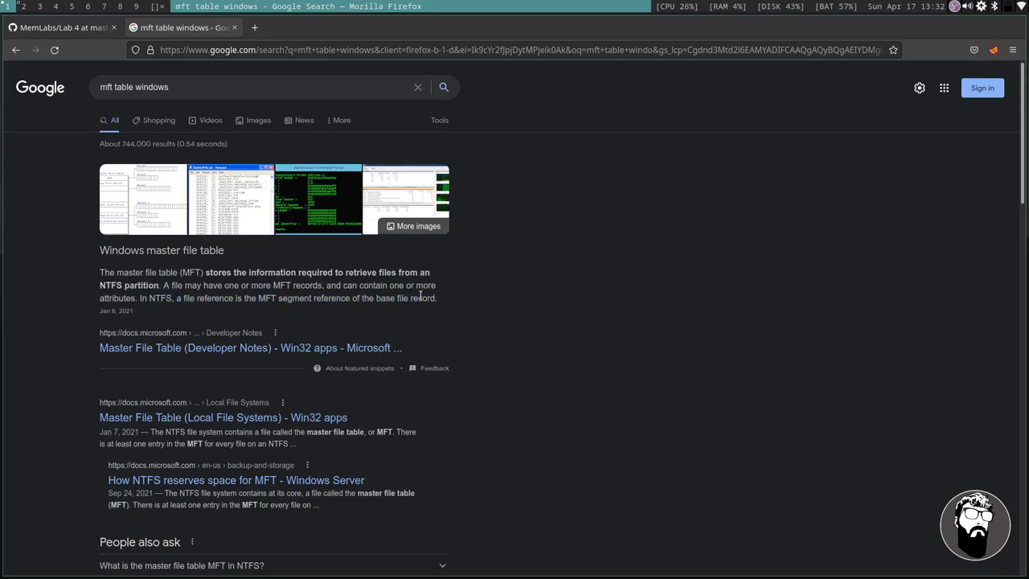
{"action": "mouse_move", "coordinate": [416, 282]}
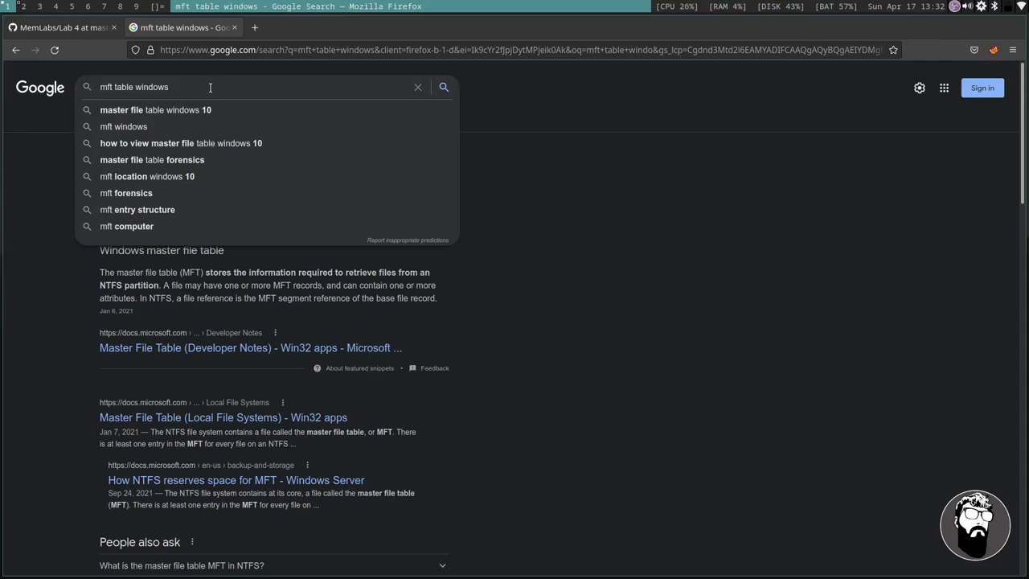
Search 'master file table forensics' and highlight the snippet about live drive clusters.
{"action": "left_click", "coordinate": [152, 160]}
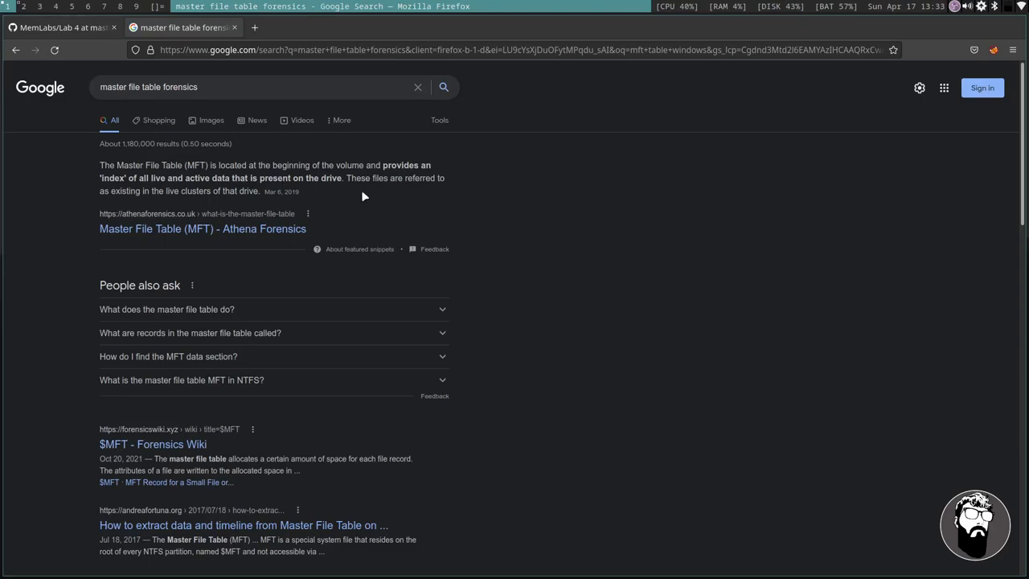
{"action": "mouse_move", "coordinate": [223, 175]}
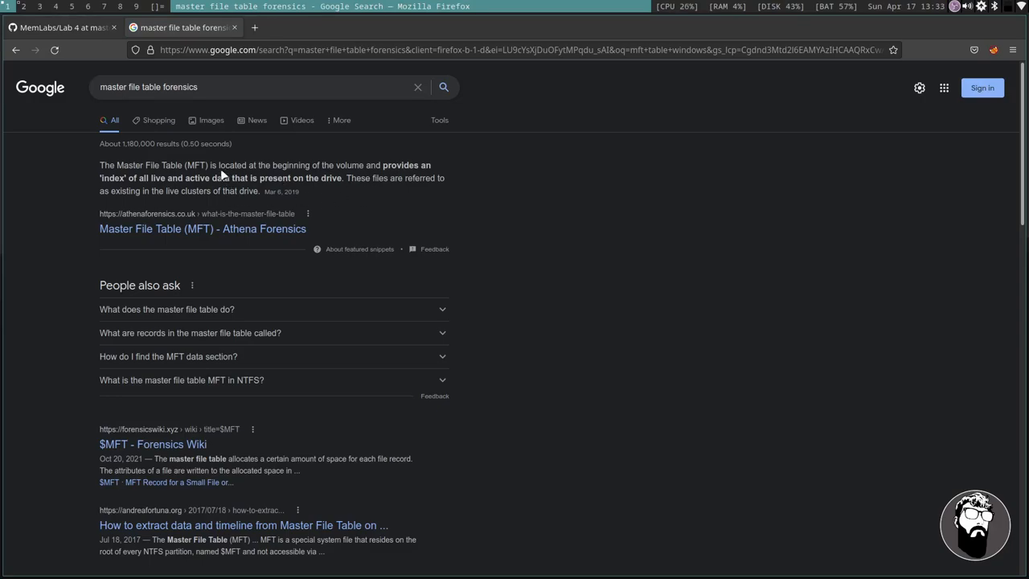
{"action": "double_click", "coordinate": [233, 165]}
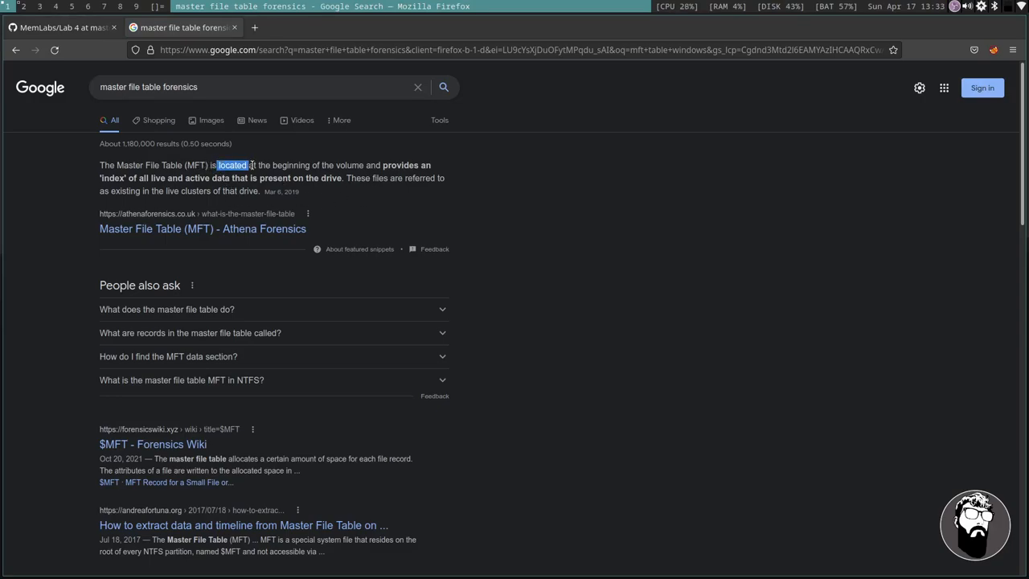
{"action": "left_click_drag", "start_coordinate": [217, 165], "coordinate": [413, 165]}
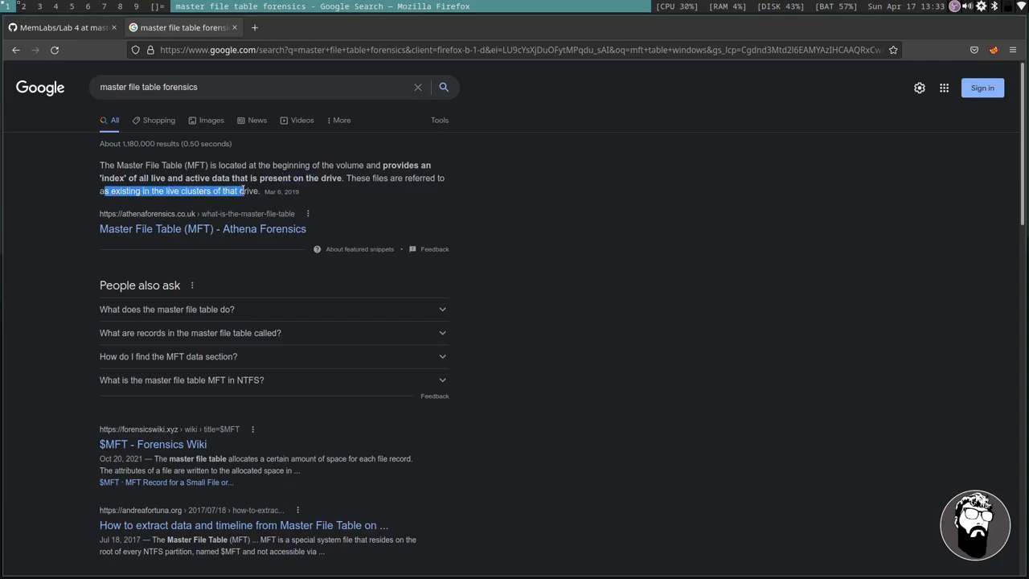
{"action": "left_click", "coordinate": [571, 194]}
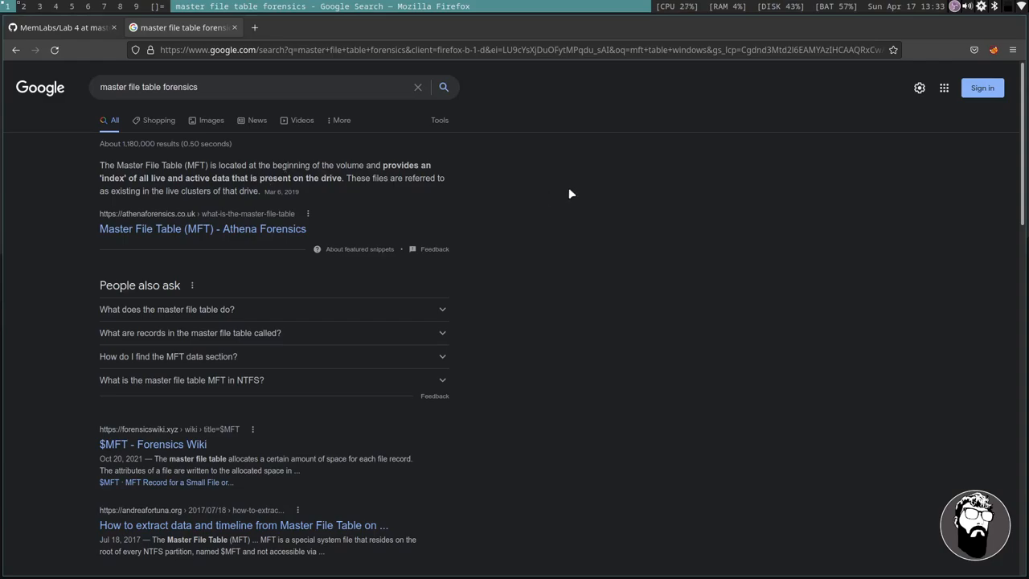
{"action": "mouse_move", "coordinate": [576, 183]}
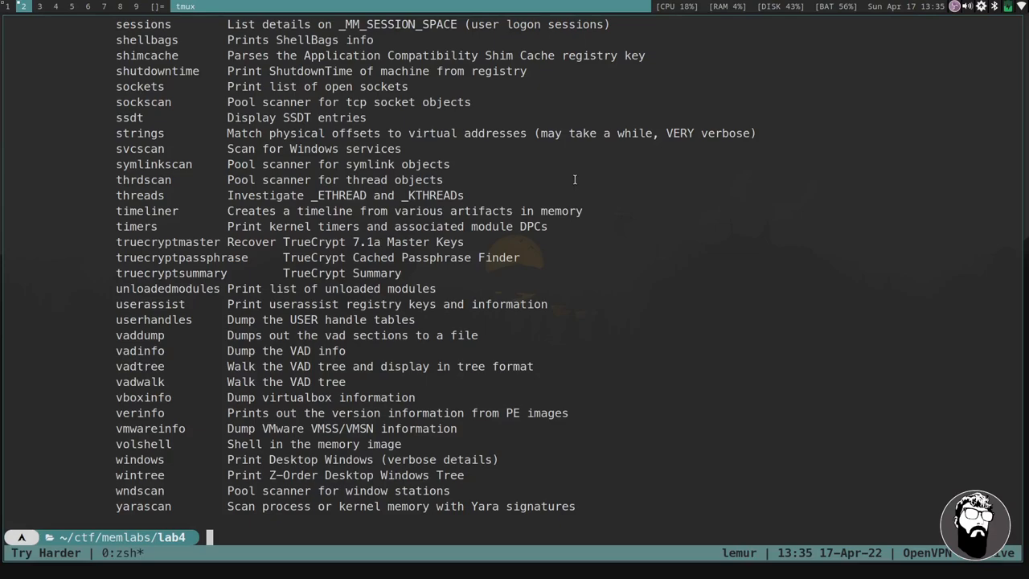
Save volatility mftparser output for MemoryDump_Lab4.raw to a file named mftparser and list it.
{"action": "type", "text": "volatility -f MemoryDump_Lab4.raw --profile=Win7SP1x64 dumpfiles -D . -Q 0x000000003fc398d0 -n"}
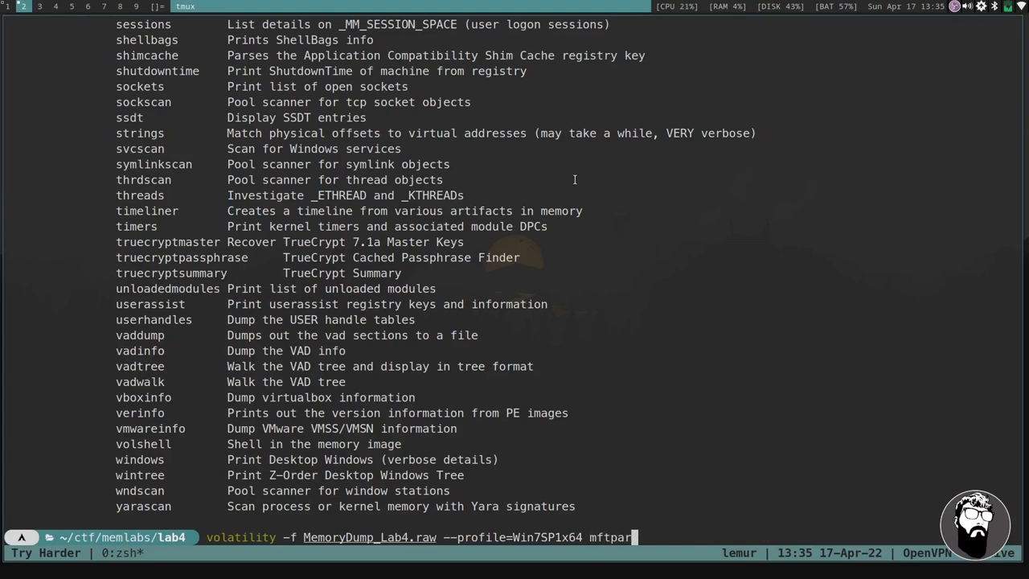
{"action": "type", "text": "ser >"}
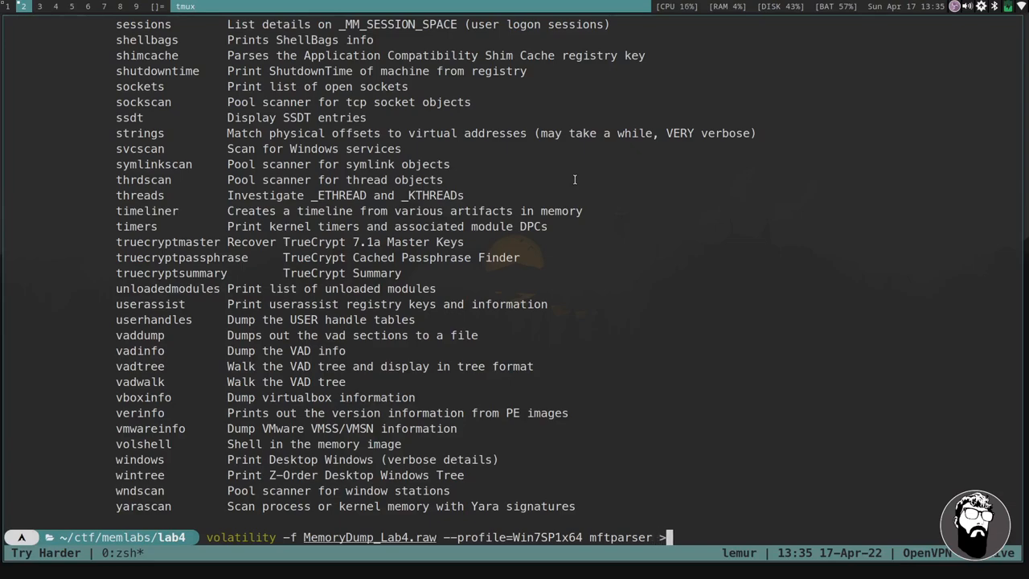
{"action": "type", "text": "mftpa"}
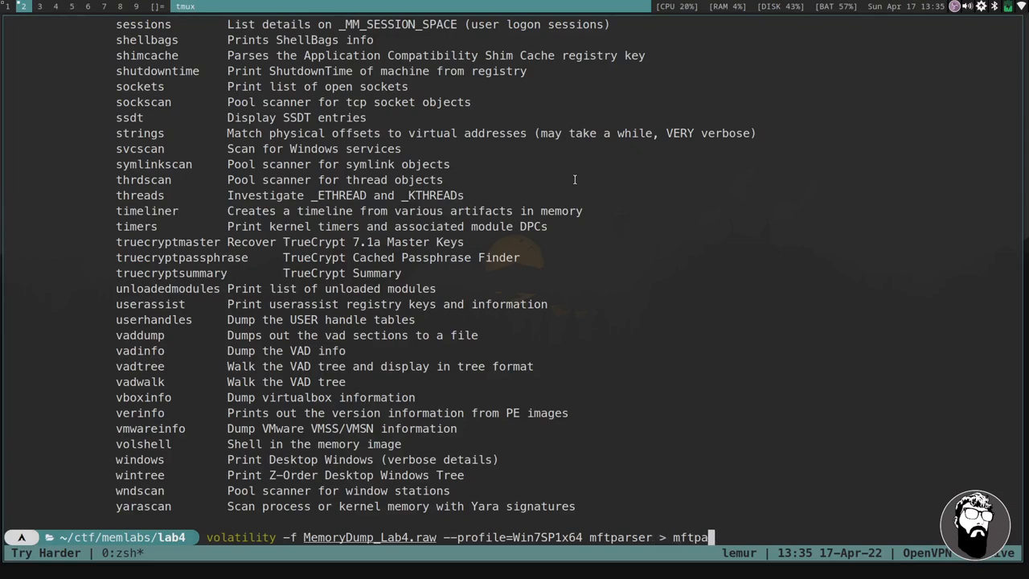
{"action": "type", "text": "rser"}
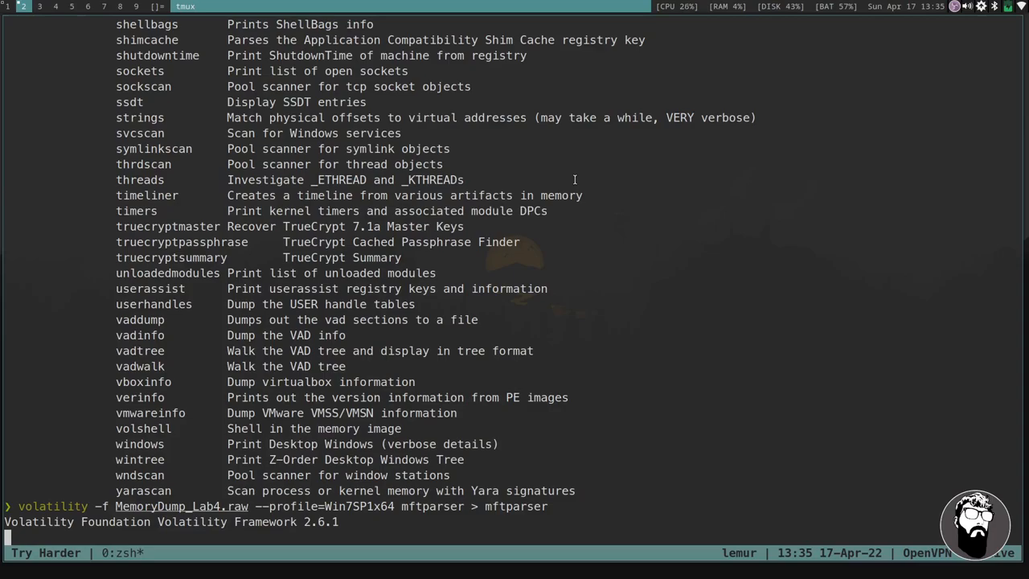
{"action": "type", "text": "la"}
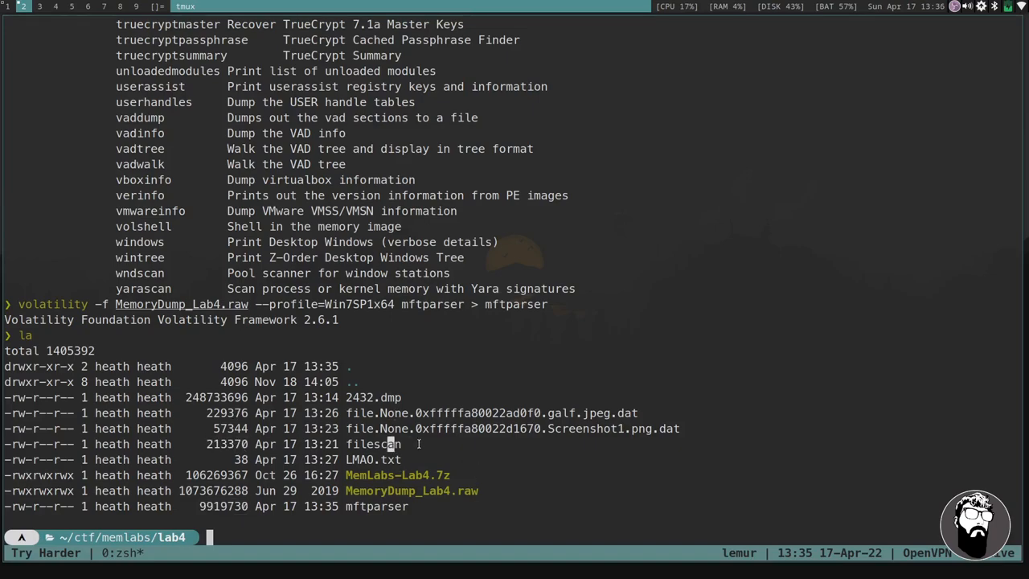
{"action": "mouse_move", "coordinate": [468, 450]}
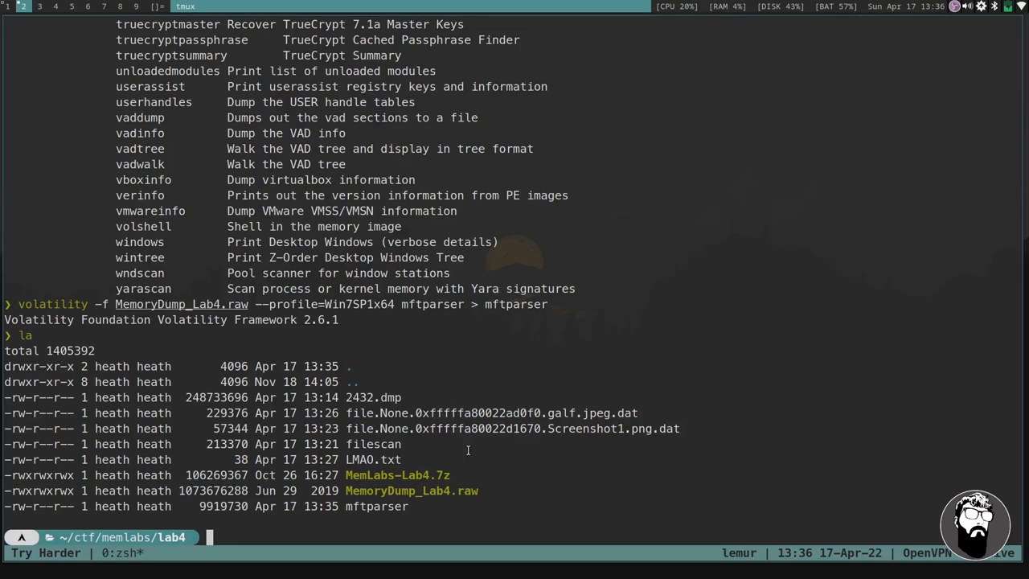
Grep mftparser for Important to find Important.lnk and Important.txt records.
{"action": "type", "text": "grep I"}
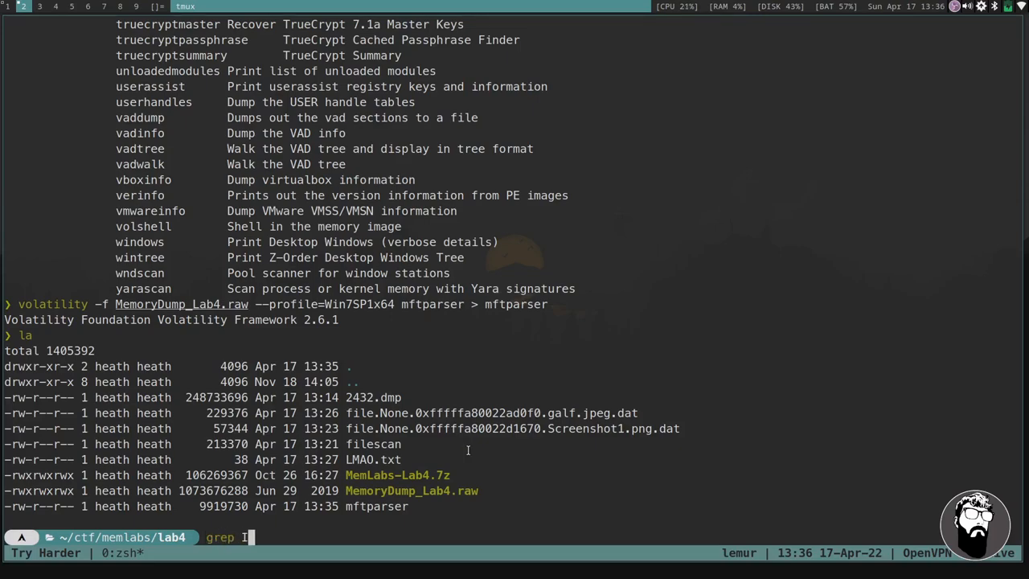
{"action": "type", "text": "mportant mft"}
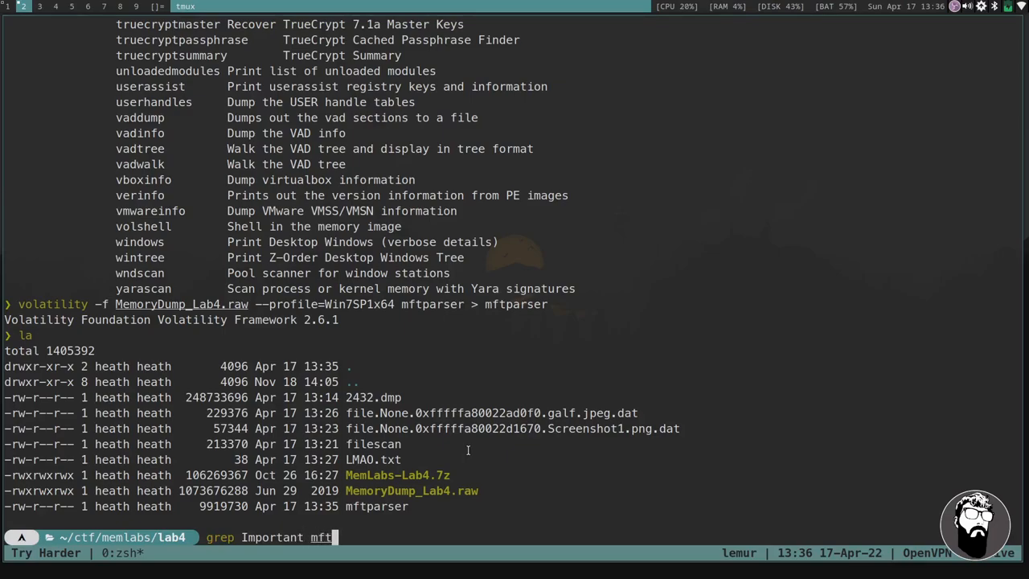
{"action": "type", "text": "parser"}
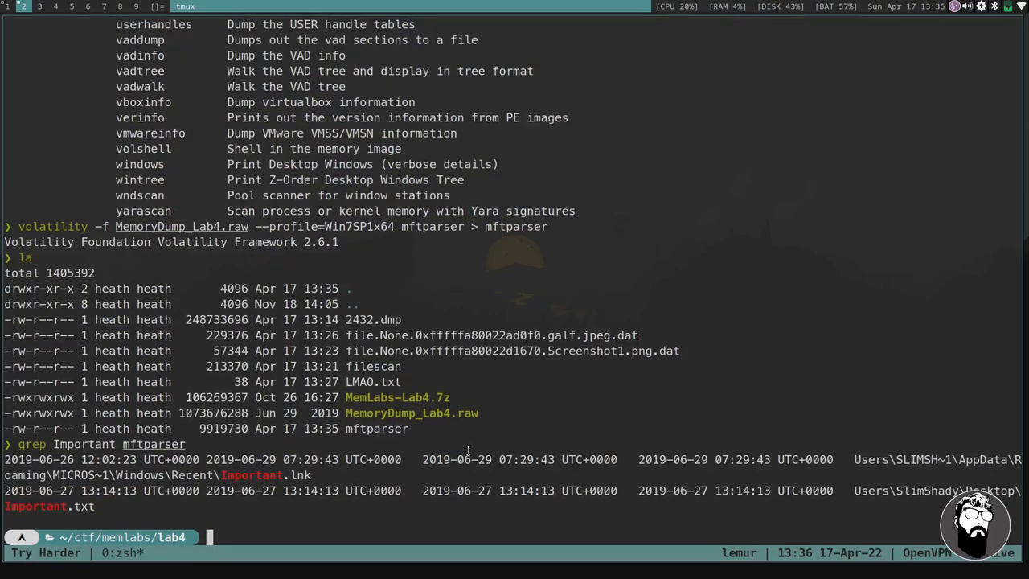
{"action": "type", "text": "less"}
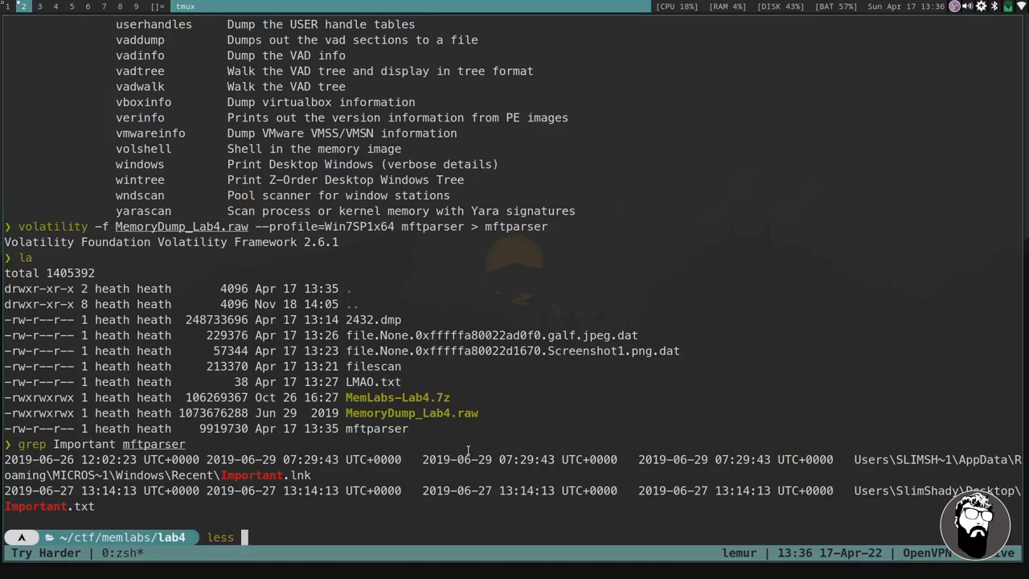
Page mftparser in less to Important.txt's record showing flag fragments, then open a pane below.
{"action": "type", "text": "mftparser"}
{"action": "type", "text": "/"}
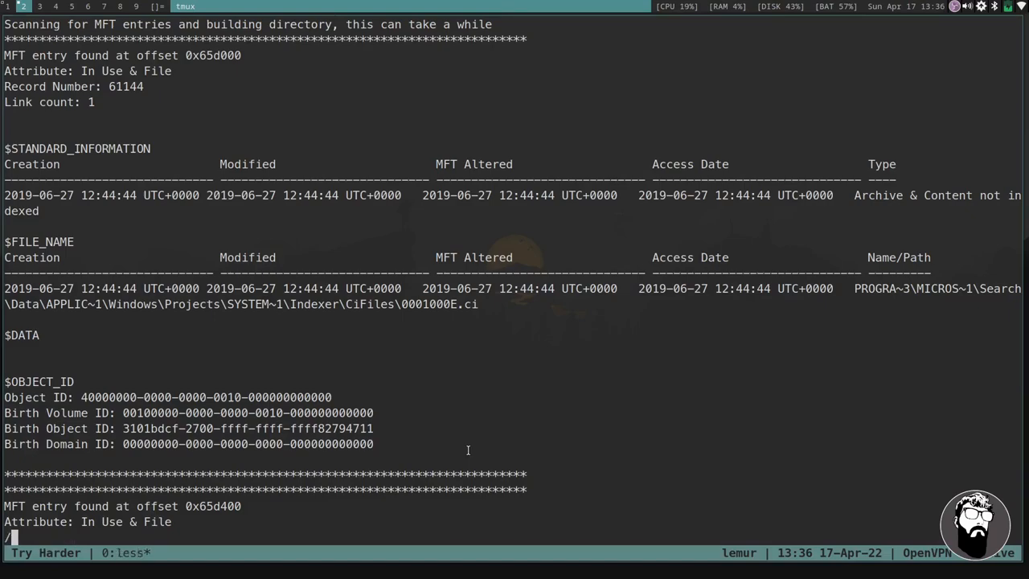
{"action": "type", "text": "Import"}
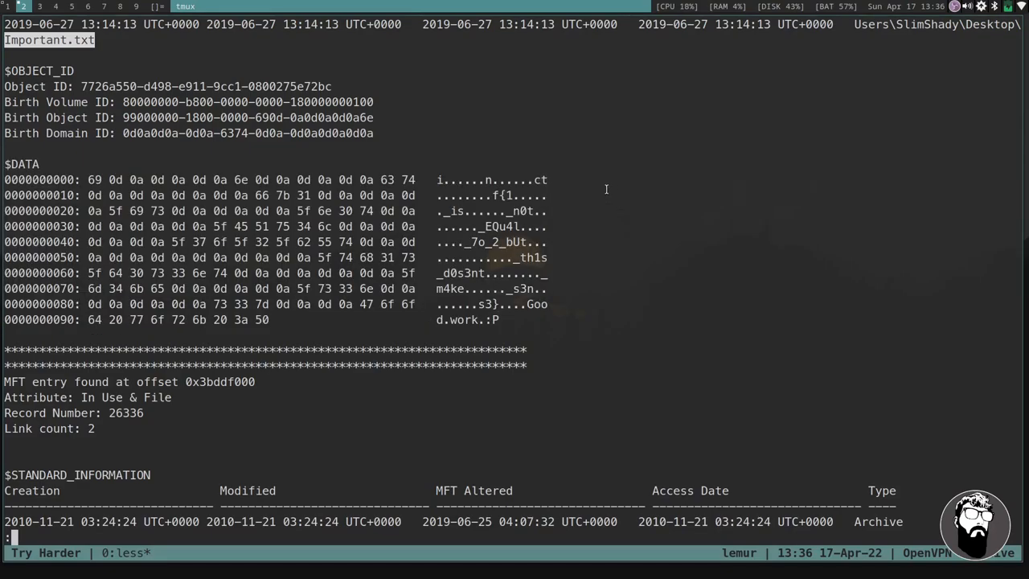
{"action": "key", "text": "q"}
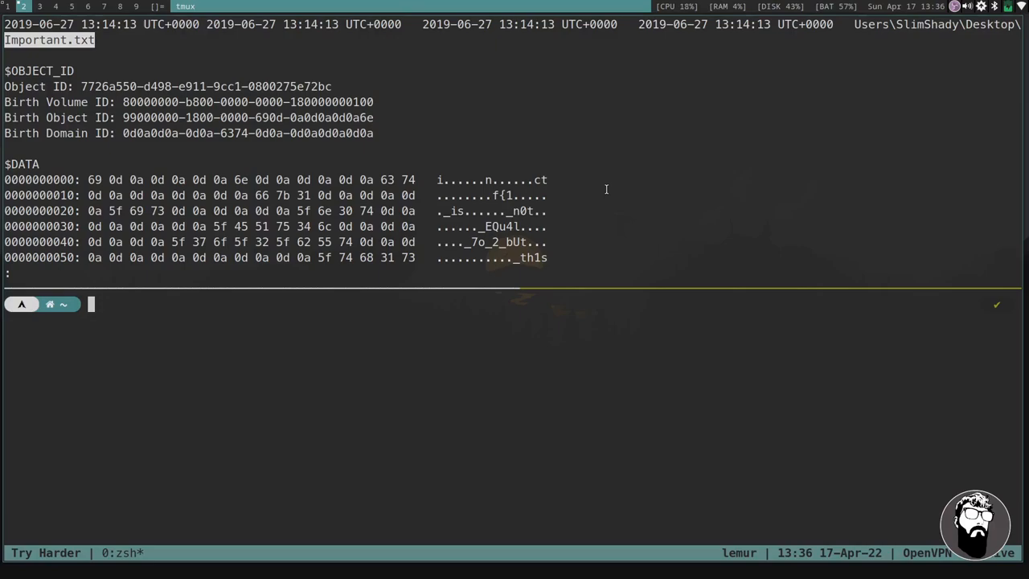
Change into ctf/memlabs/lab4 and open flag.txt in nvim.
{"action": "type", "text": "cd ctf/"}
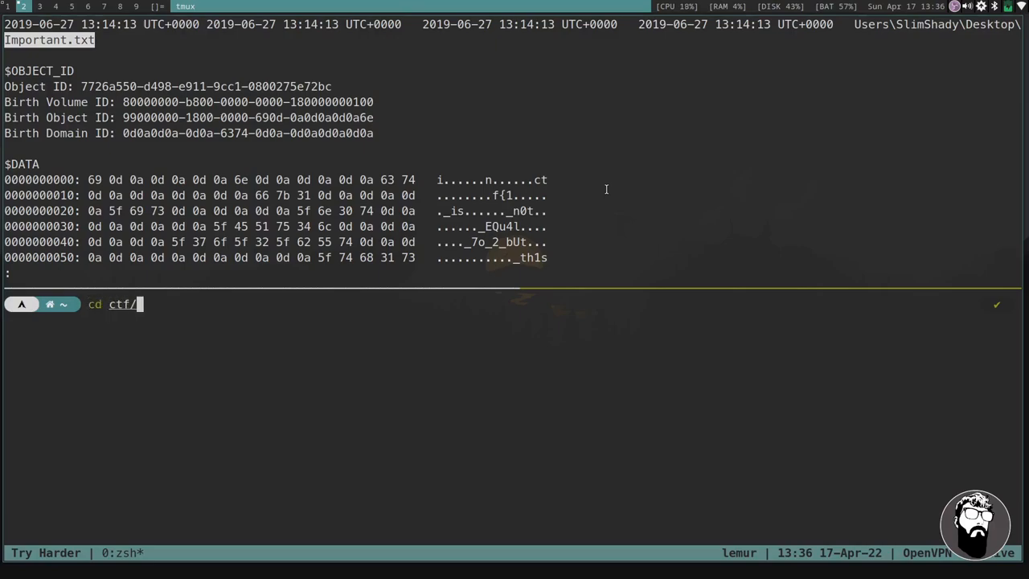
{"action": "type", "text": "memlabs/"}
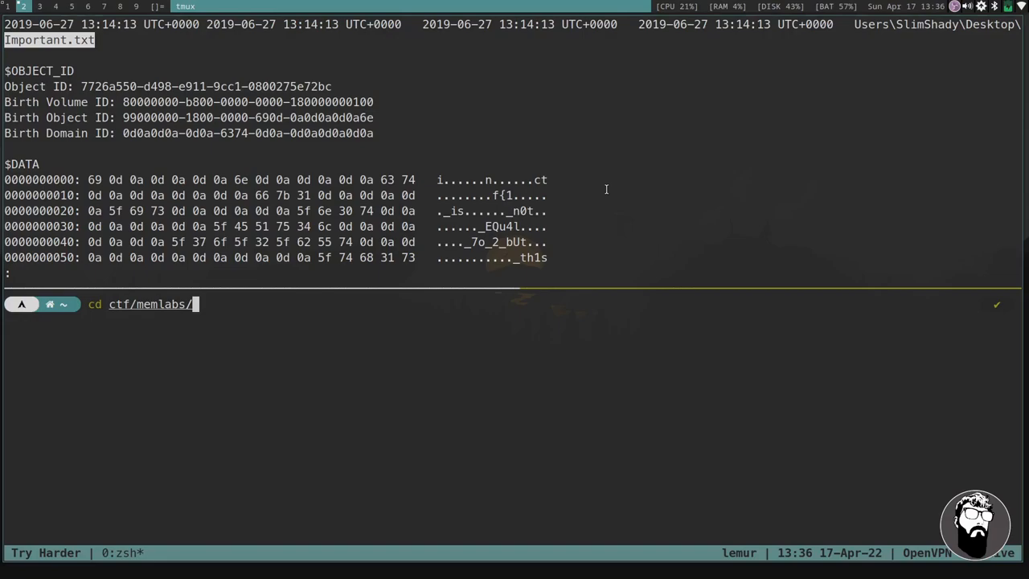
{"action": "type", "text": "lab4"}
{"action": "type", "text": "nvim"}
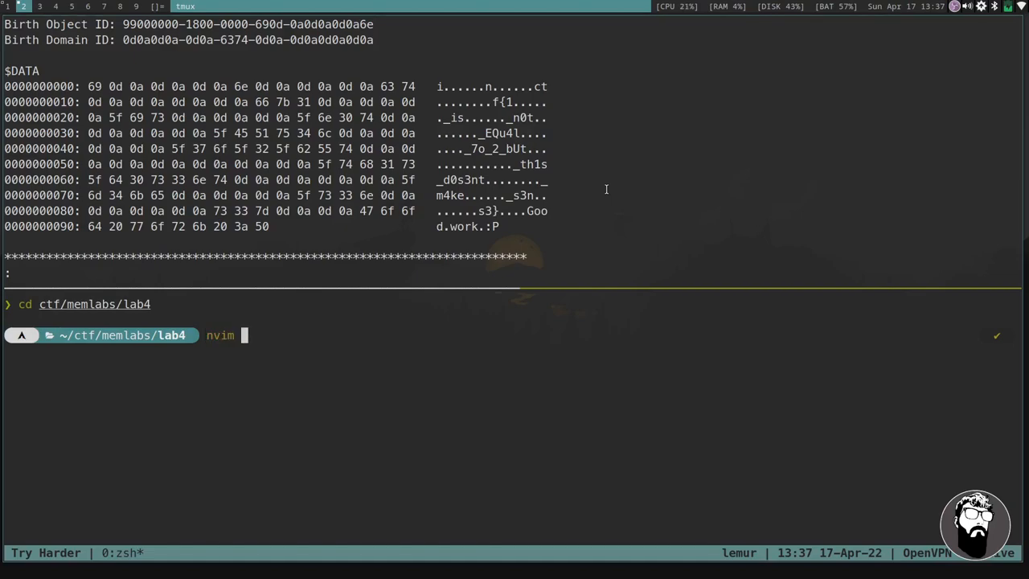
{"action": "type", "text": "flag.txt"}
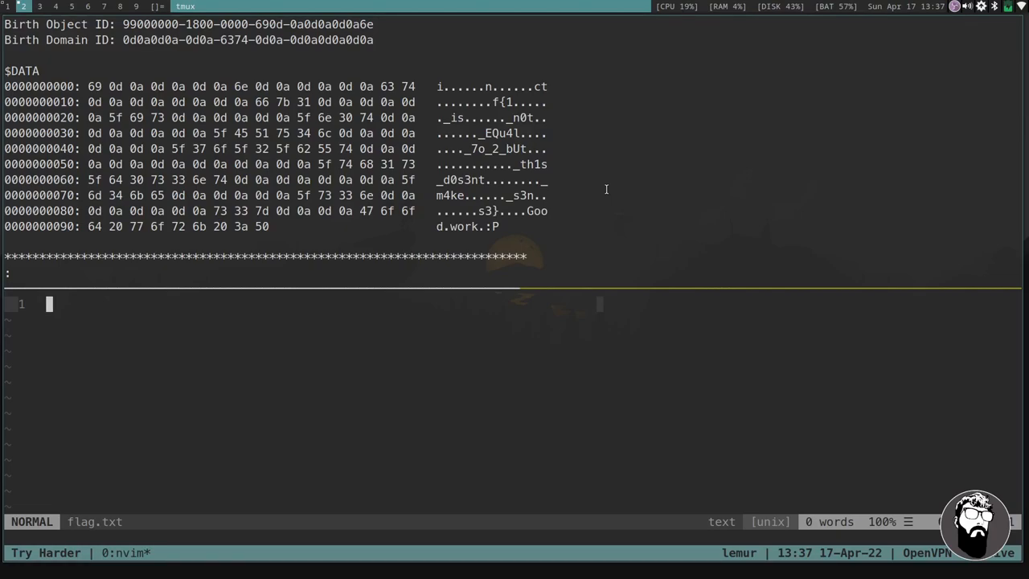
{"action": "type", "text": "nctf{}"}
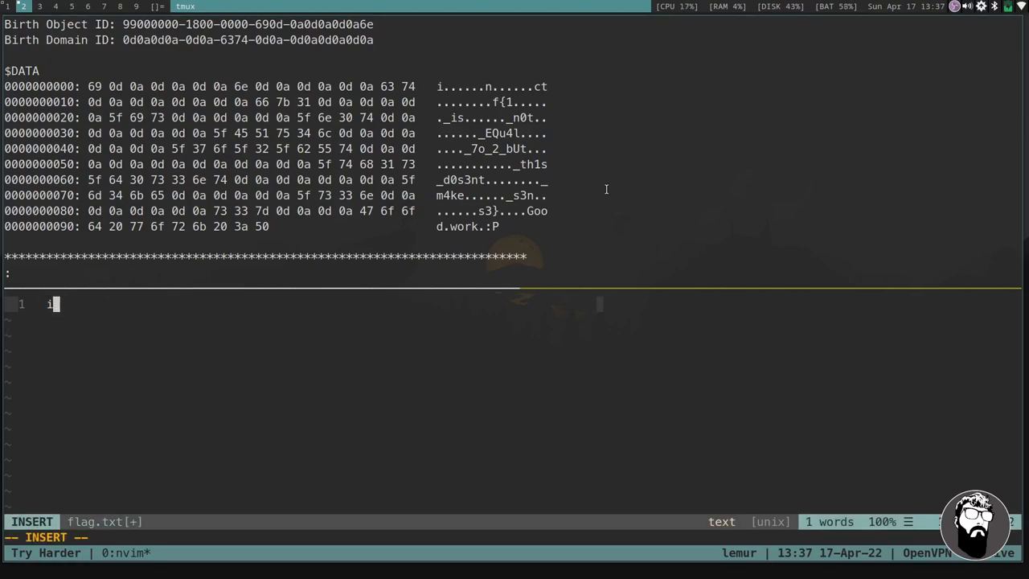
{"action": "type", "text": "nctf"}
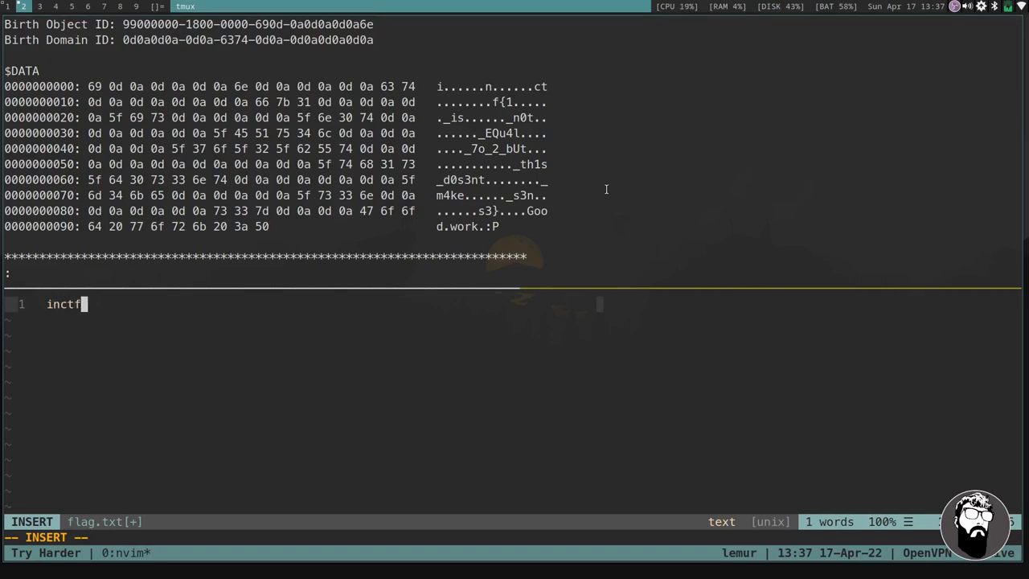
{"action": "type", "text": "{"}
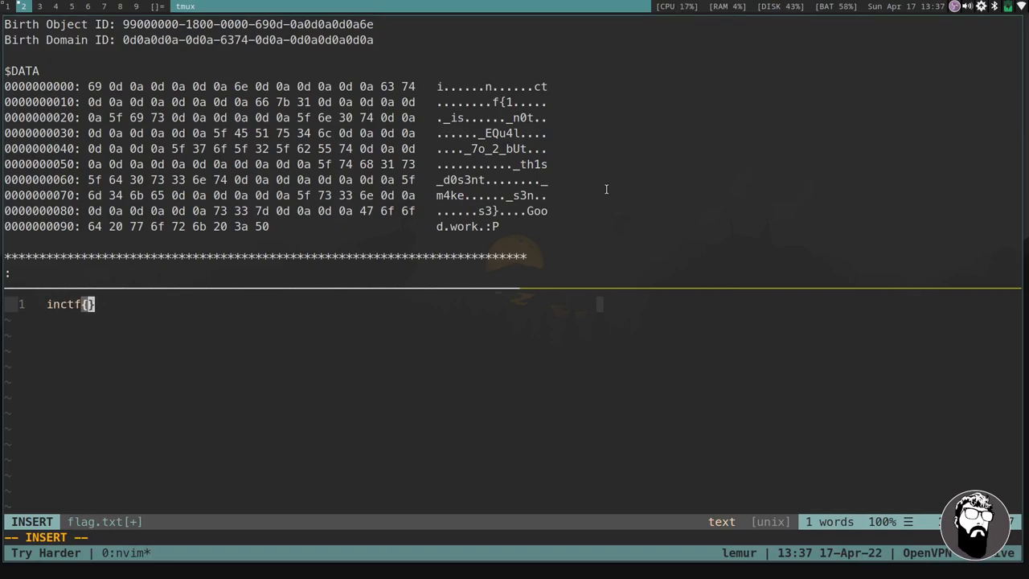
{"action": "type", "text": "1_"}
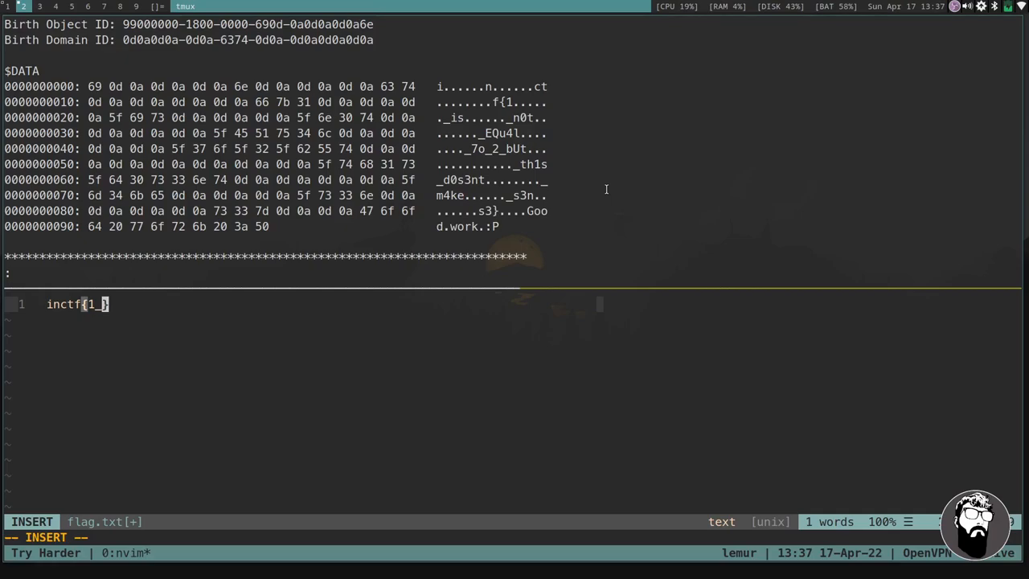
{"action": "type", "text": "_is_n"}
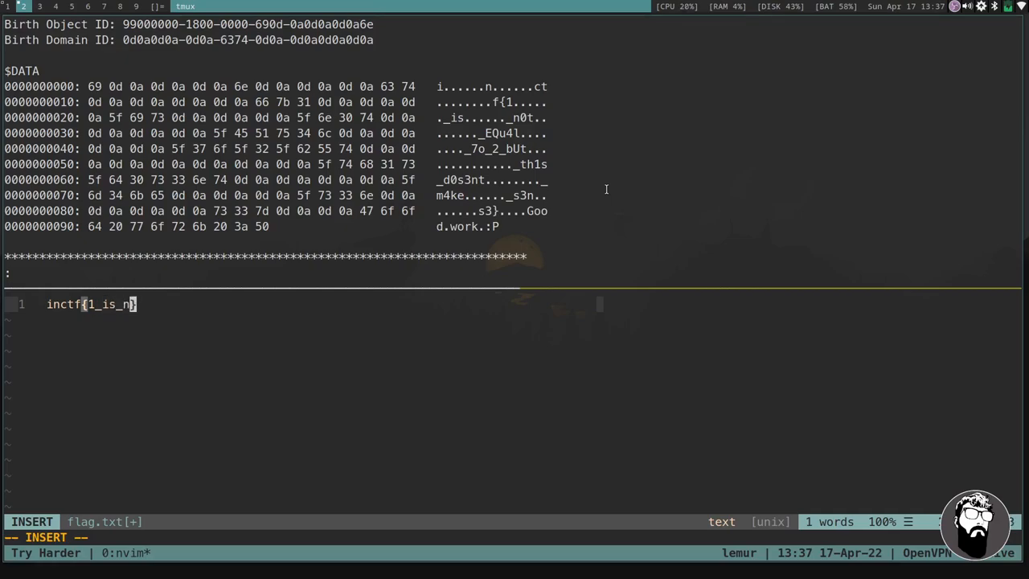
{"action": "type", "text": "0t_"}
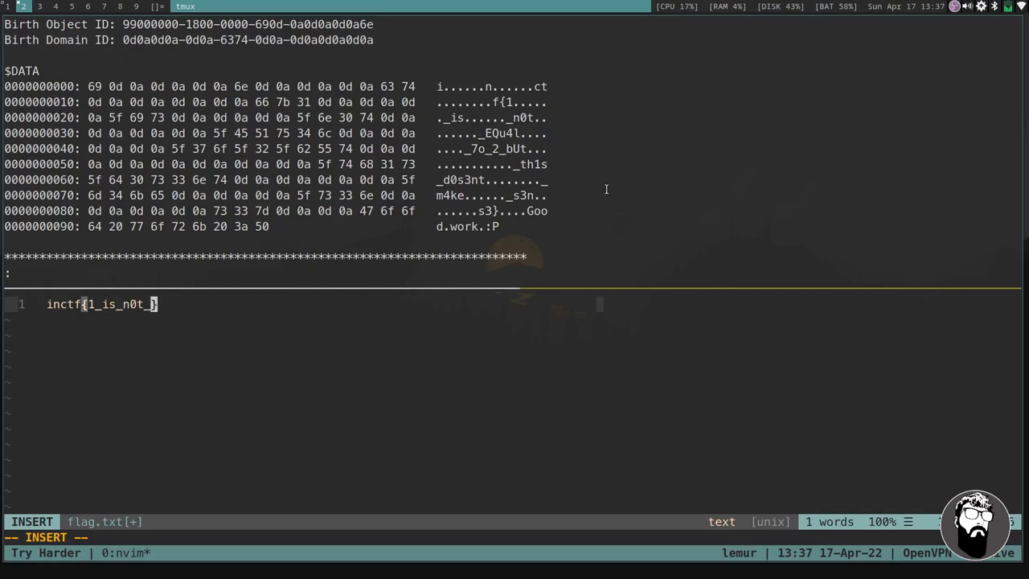
{"action": "type", "text": "EQu4l_"}
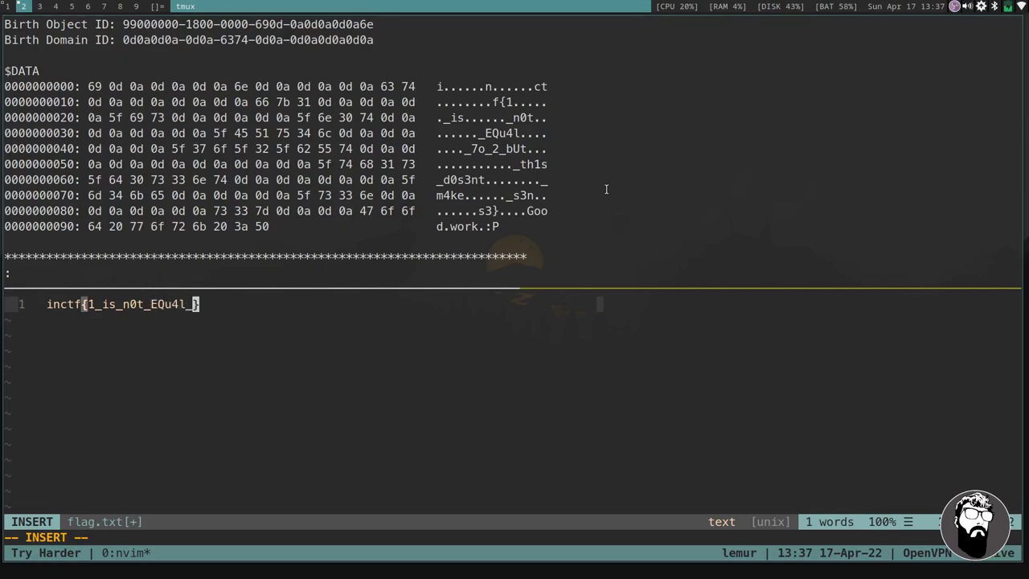
{"action": "type", "text": "70"}
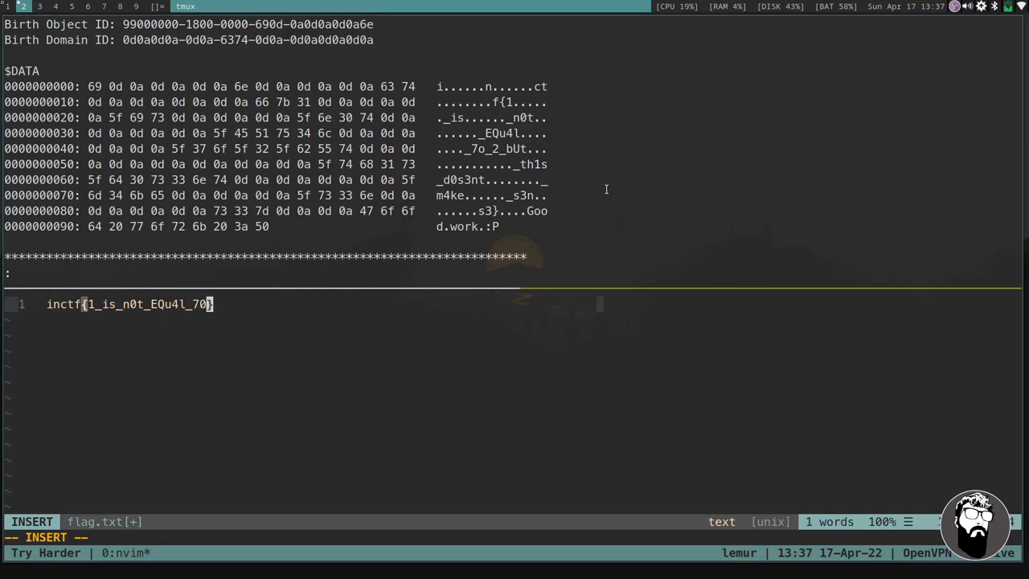
{"action": "type", "text": "o_"}
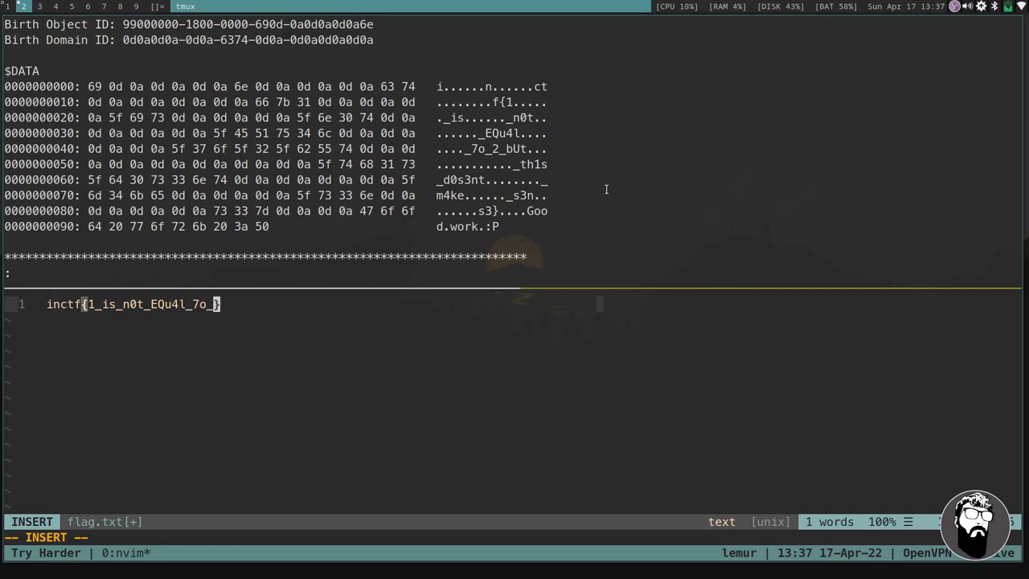
{"action": "type", "text": "2_"}
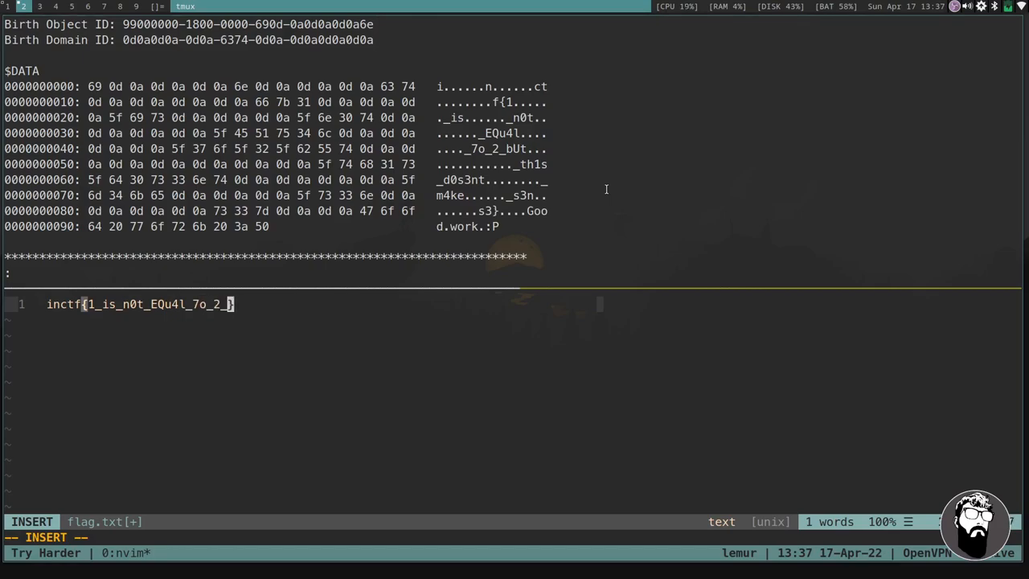
{"action": "type", "text": "bUt_t"}
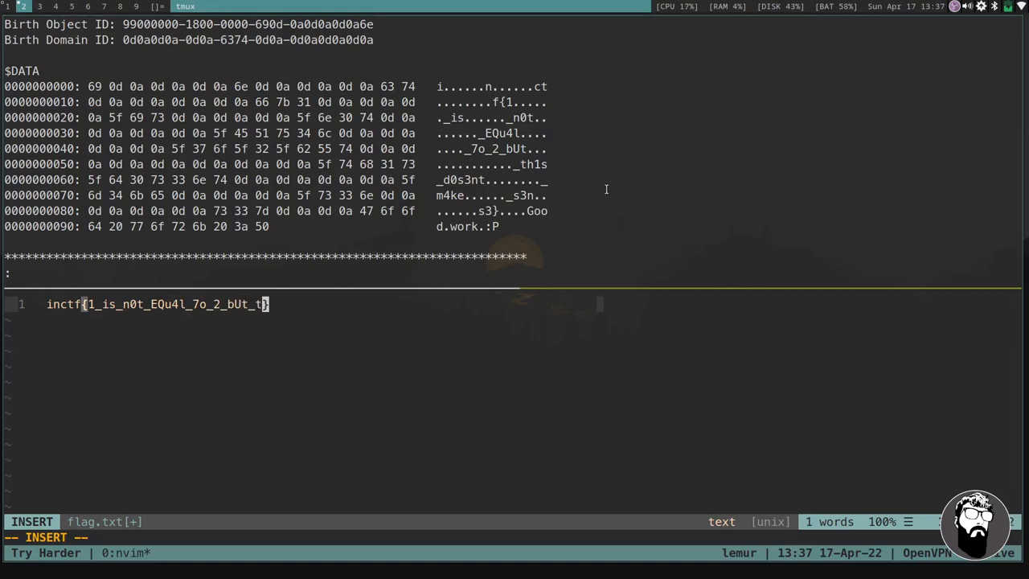
{"action": "type", "text": "h1s"}
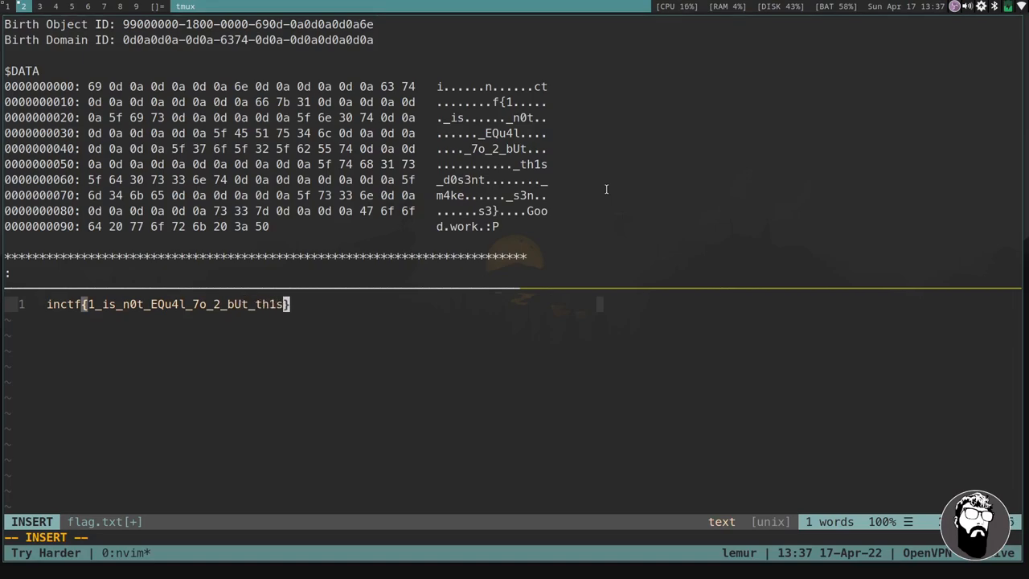
{"action": "type", "text": "_d0"}
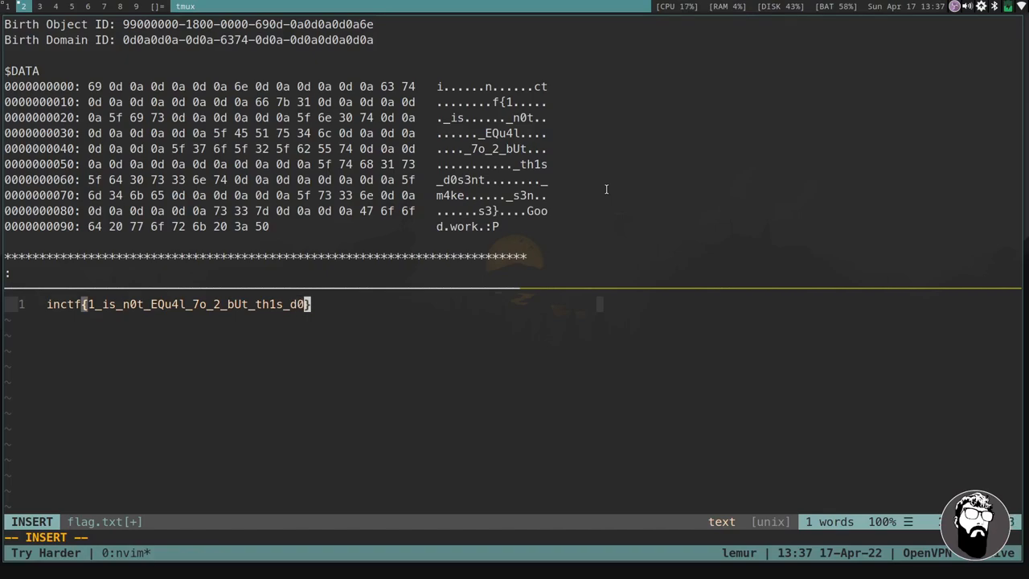
{"action": "type", "text": "3n"}
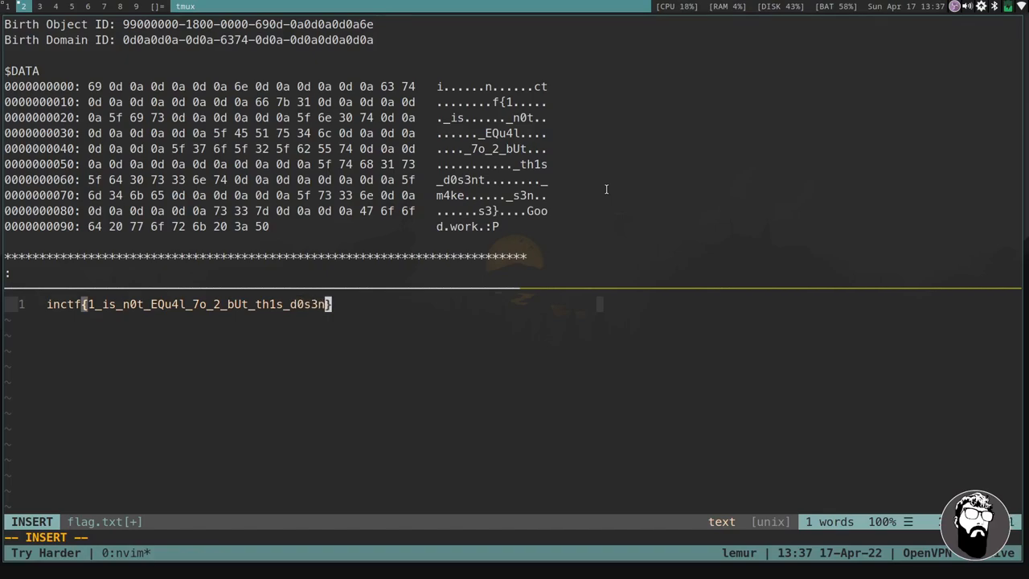
{"action": "type", "text": "_ma"}
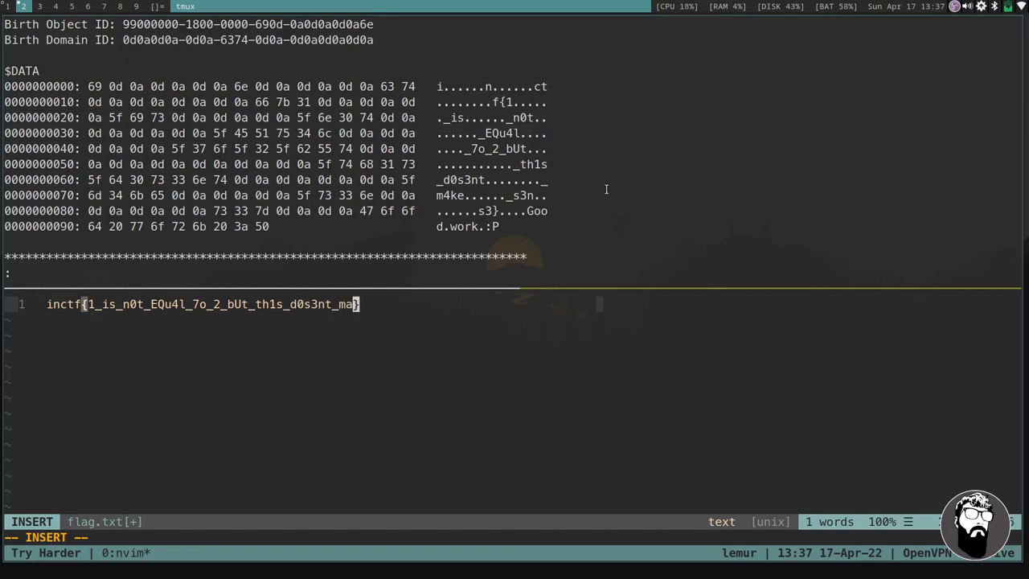
{"action": "type", "text": "4k"}
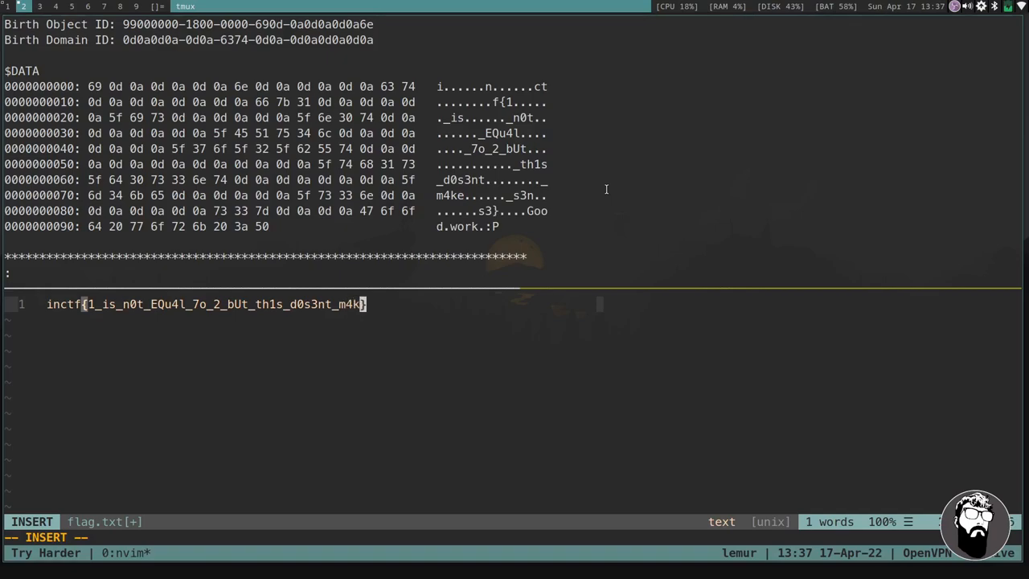
{"action": "type", "text": "e_"}
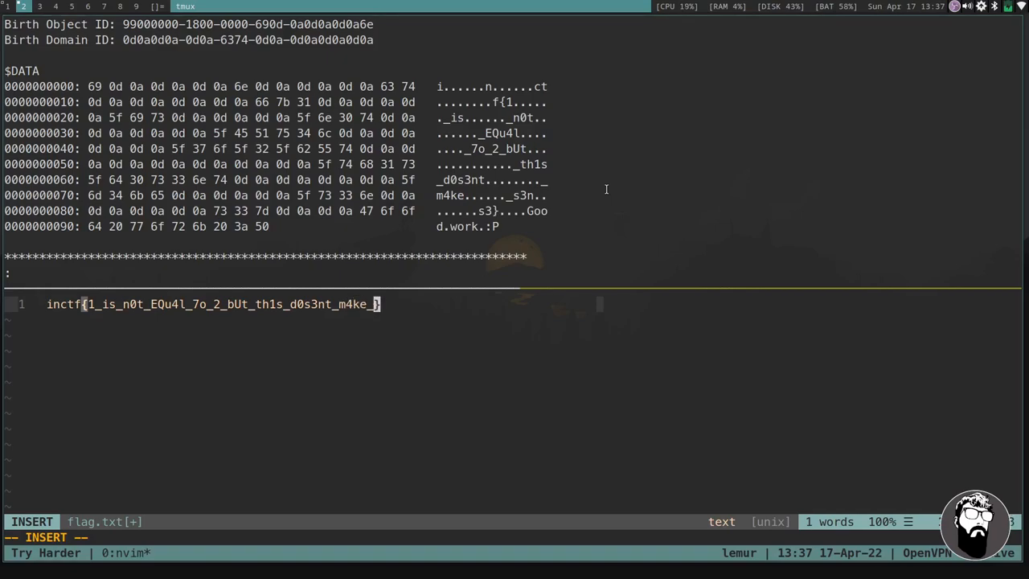
{"action": "type", "text": "s3ns"}
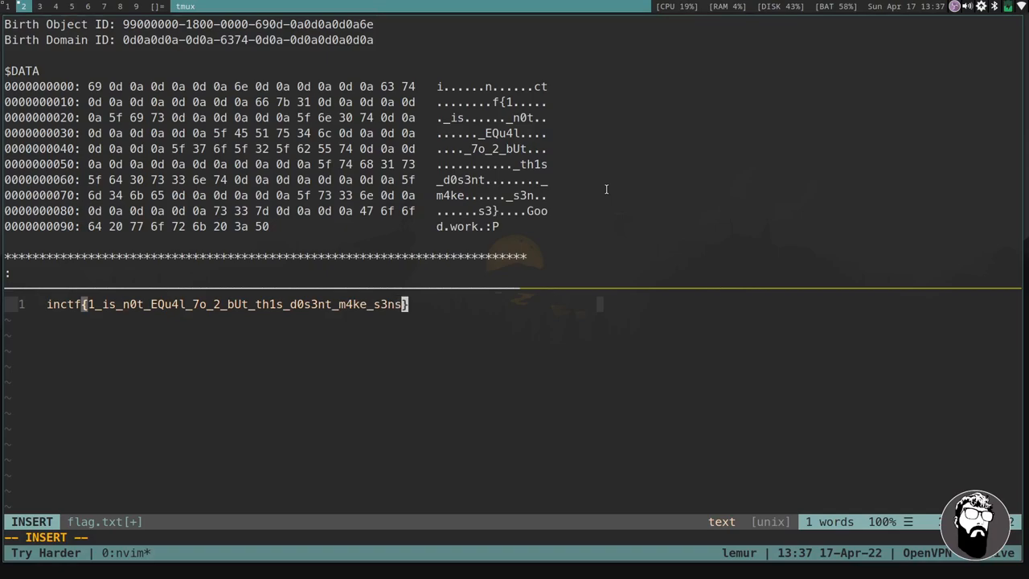
{"action": "type", "text": "3"}
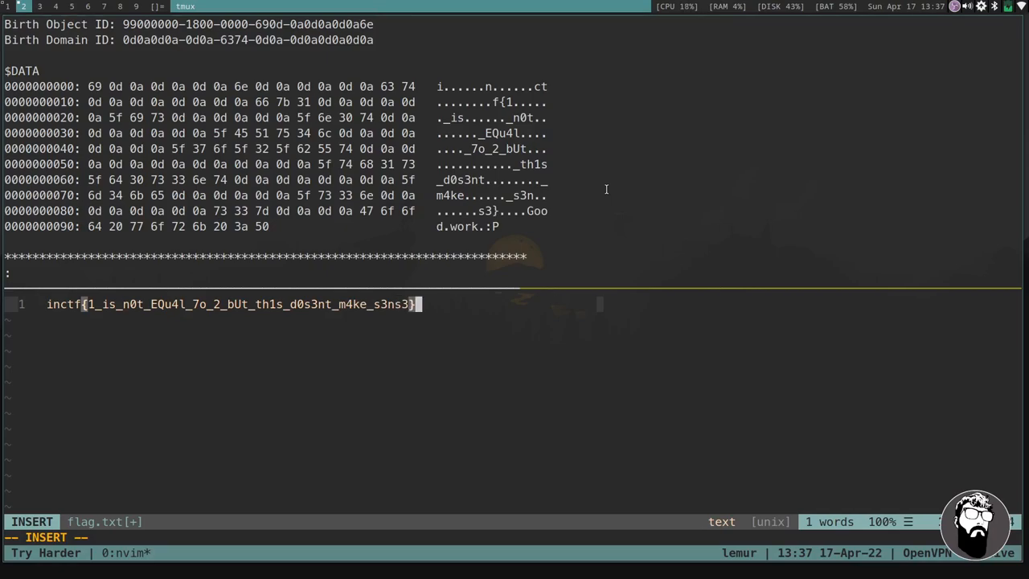
{"action": "mouse_move", "coordinate": [595, 188]}
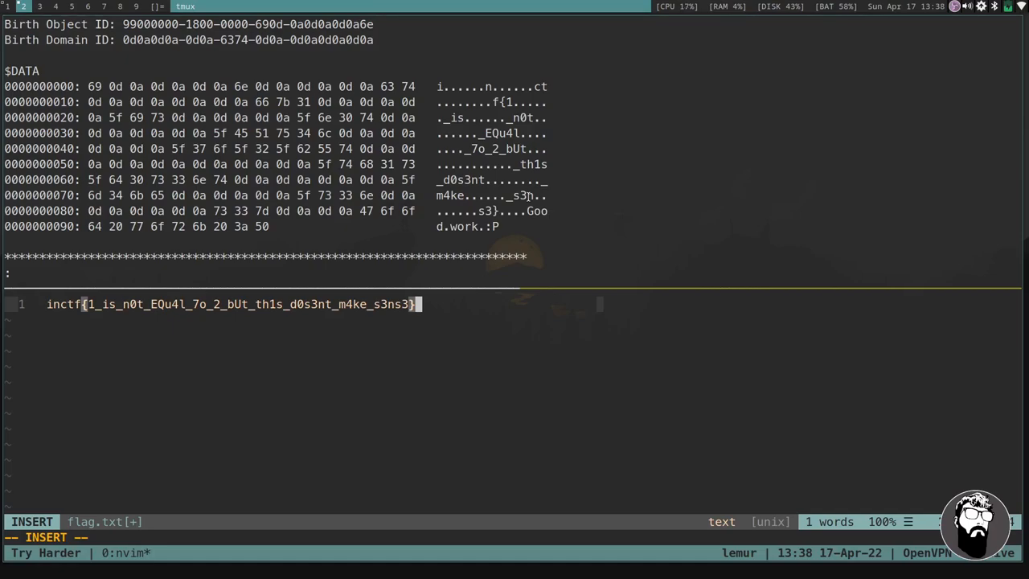
{"action": "key", "text": "Escape"}
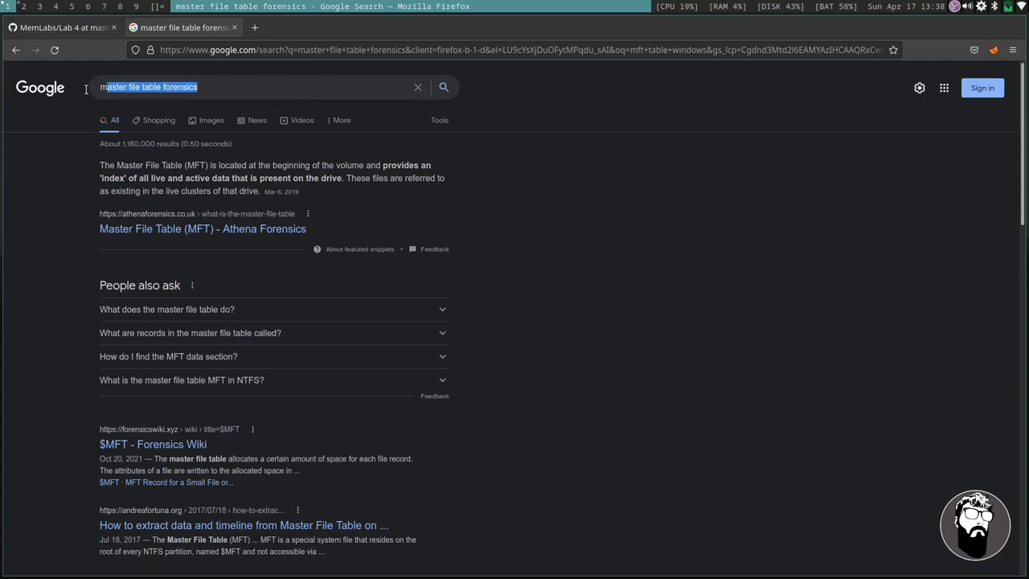
Search Google for volatility clipboard dumping and open 'MoVP 3.4: Recovering tagCLIPDATA' in a new tab.
{"action": "left_click", "coordinate": [255, 87]}
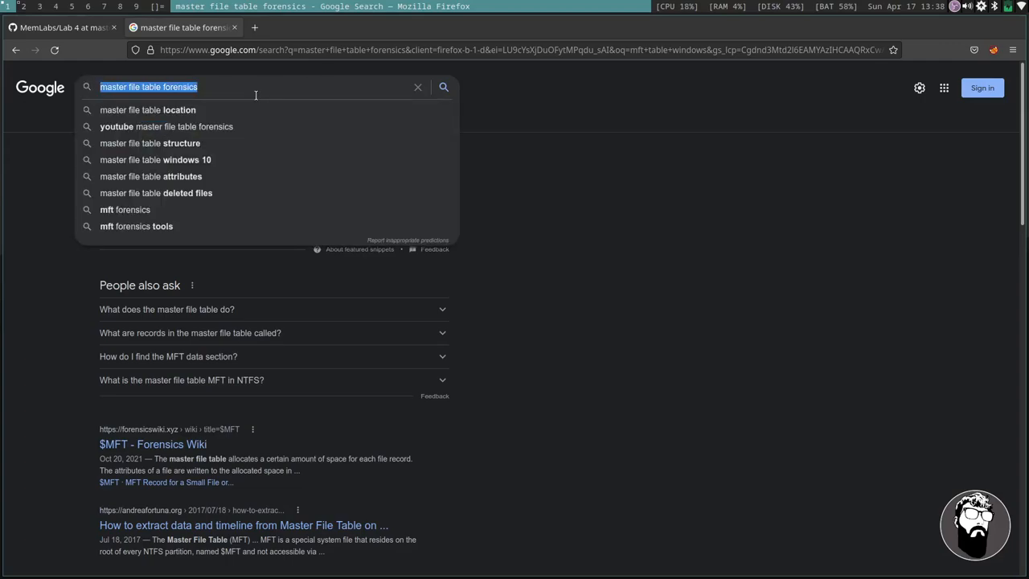
{"action": "type", "text": "voatility"}
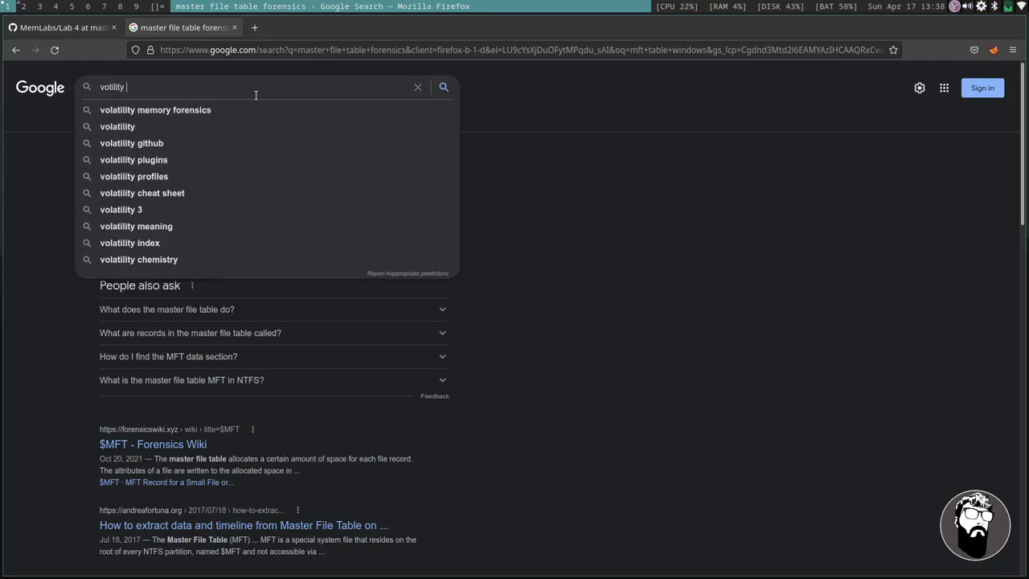
{"action": "type", "text": "clip"}
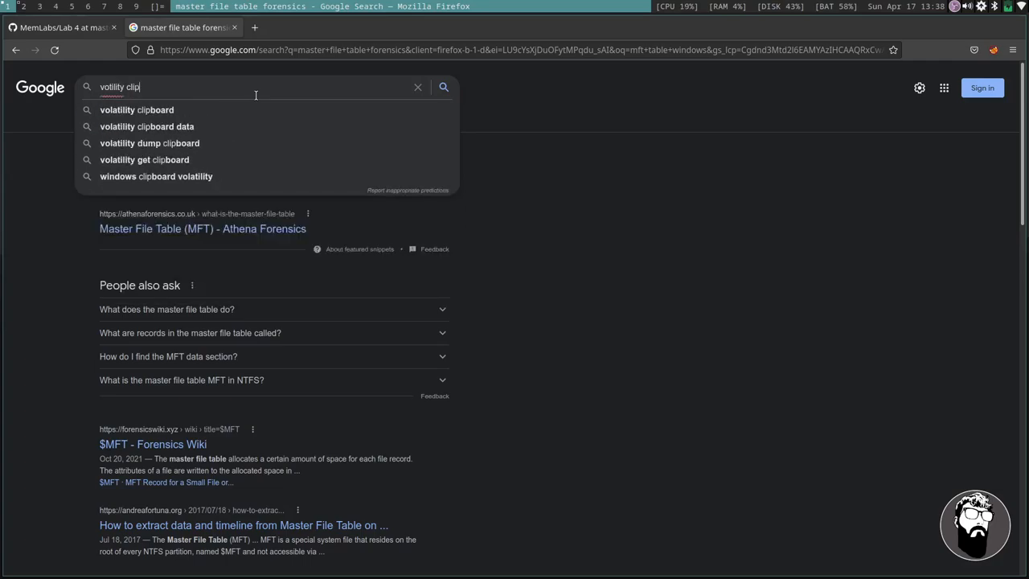
{"action": "left_click", "coordinate": [150, 143]}
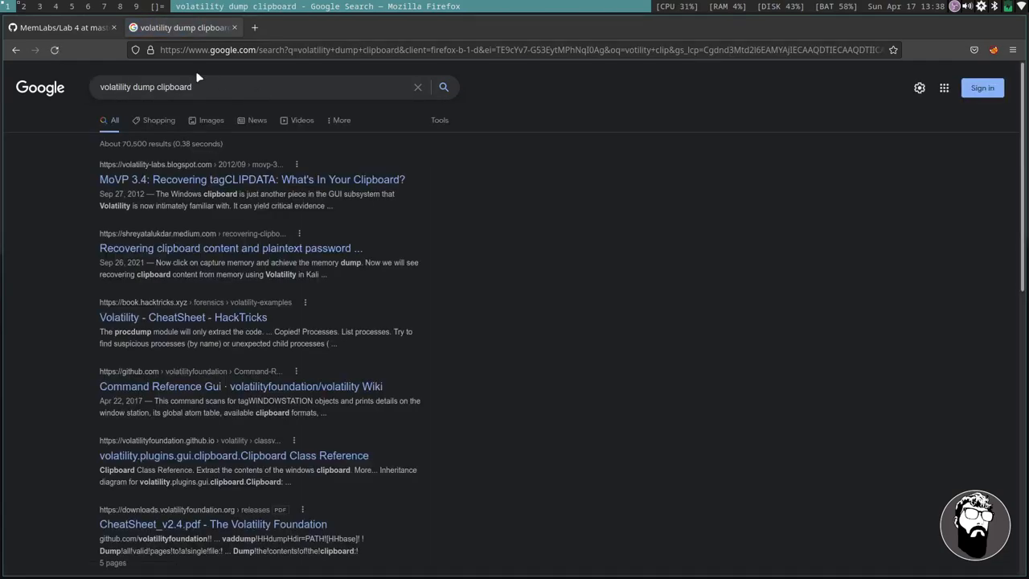
{"action": "mouse_move", "coordinate": [401, 220]}
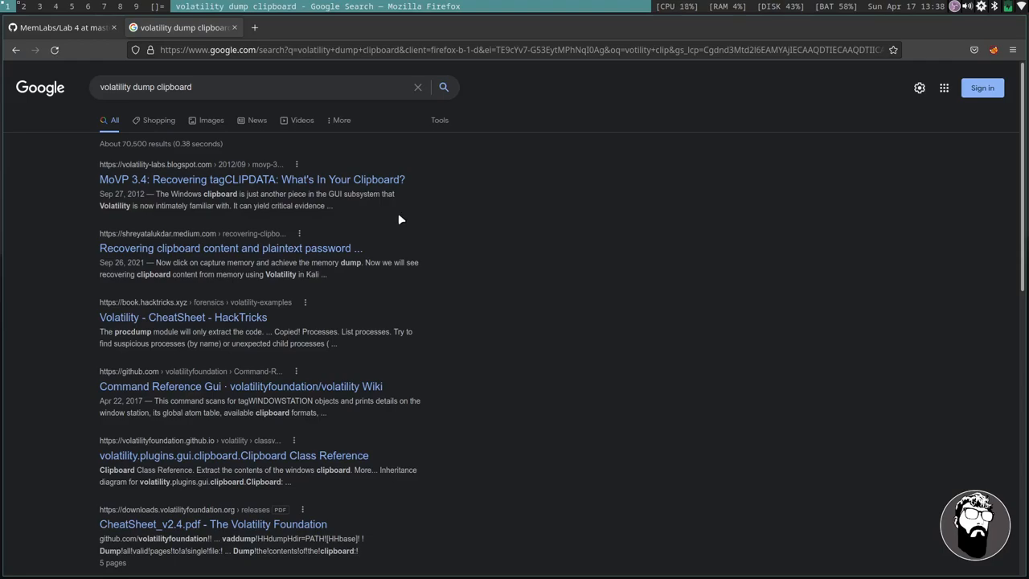
{"action": "right_click", "coordinate": [252, 180]}
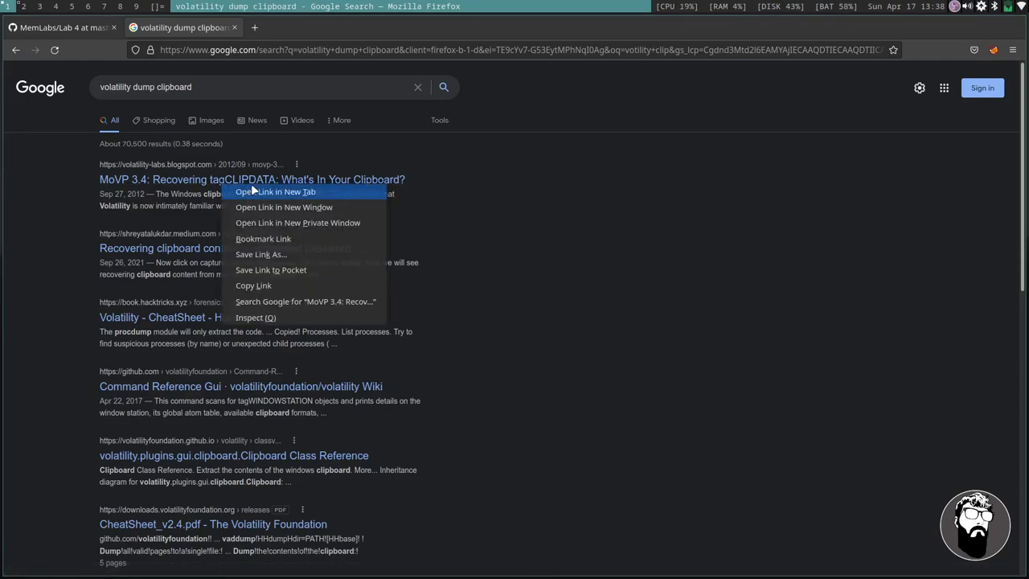
{"action": "left_click", "coordinate": [277, 191]}
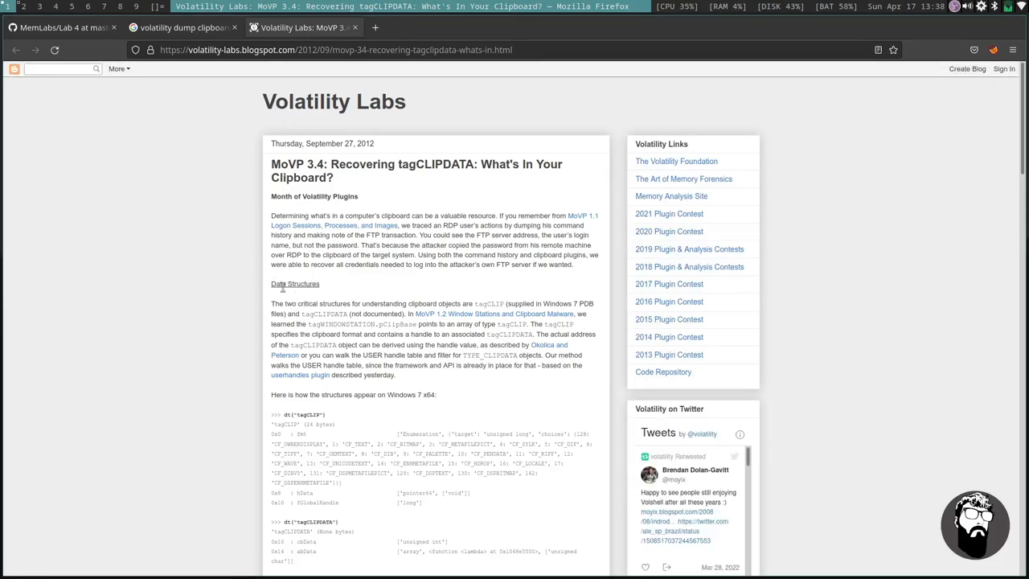
Zoom in on the tagCLIPDATA article and highlight the session 0\WinSta0 phrase.
{"action": "key", "text": "ctrl+plus"}
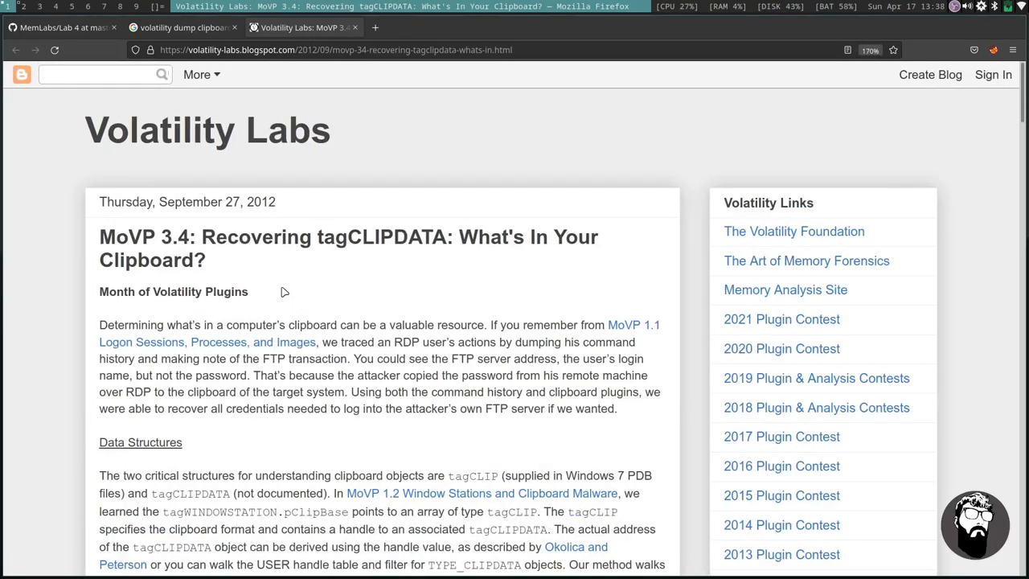
{"action": "scroll", "scroll_direction": "down", "scroll_amount": 3}
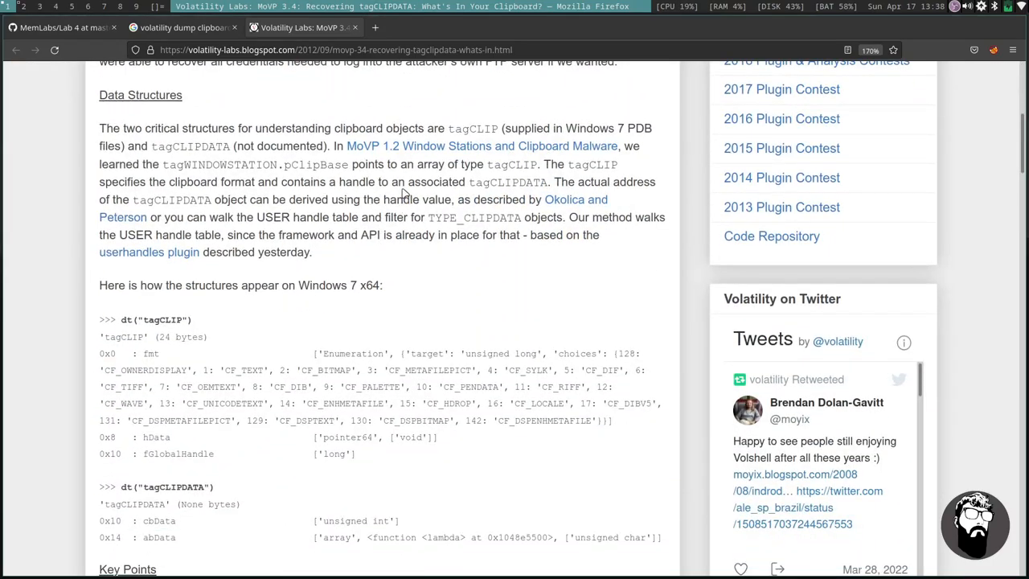
{"action": "scroll", "scroll_direction": "up", "scroll_amount": 3}
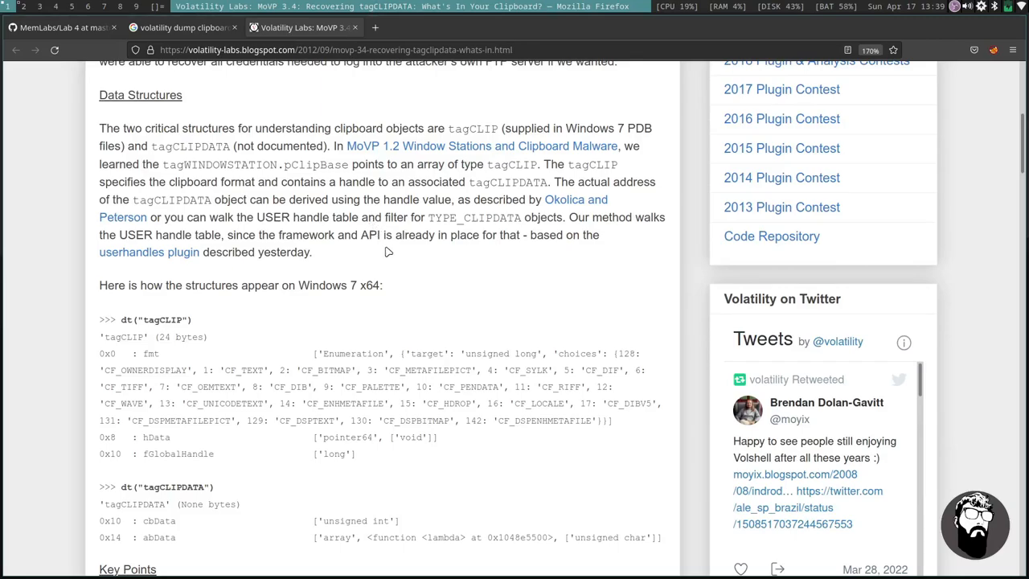
{"action": "mouse_move", "coordinate": [341, 254]}
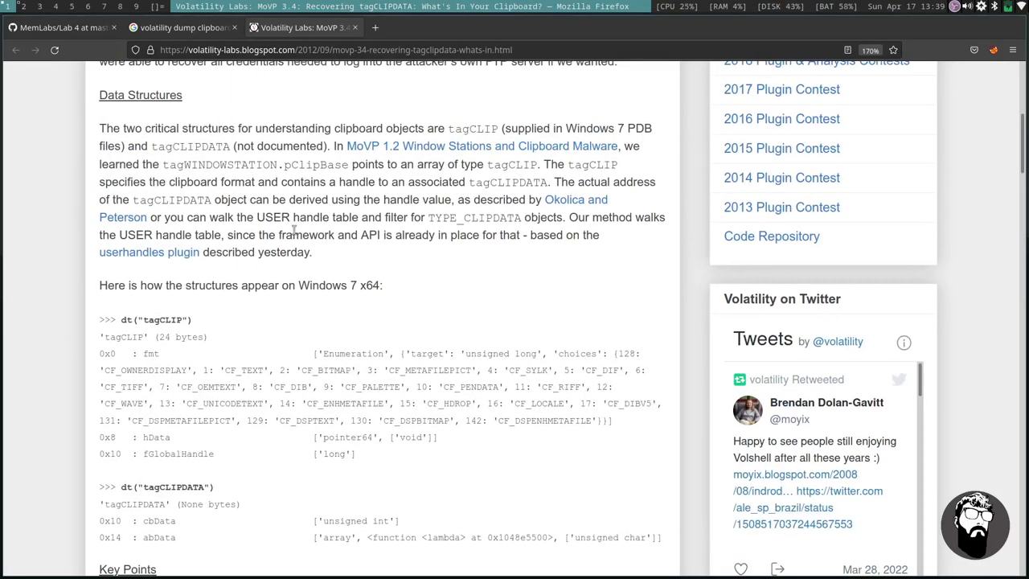
{"action": "mouse_move", "coordinate": [340, 242]}
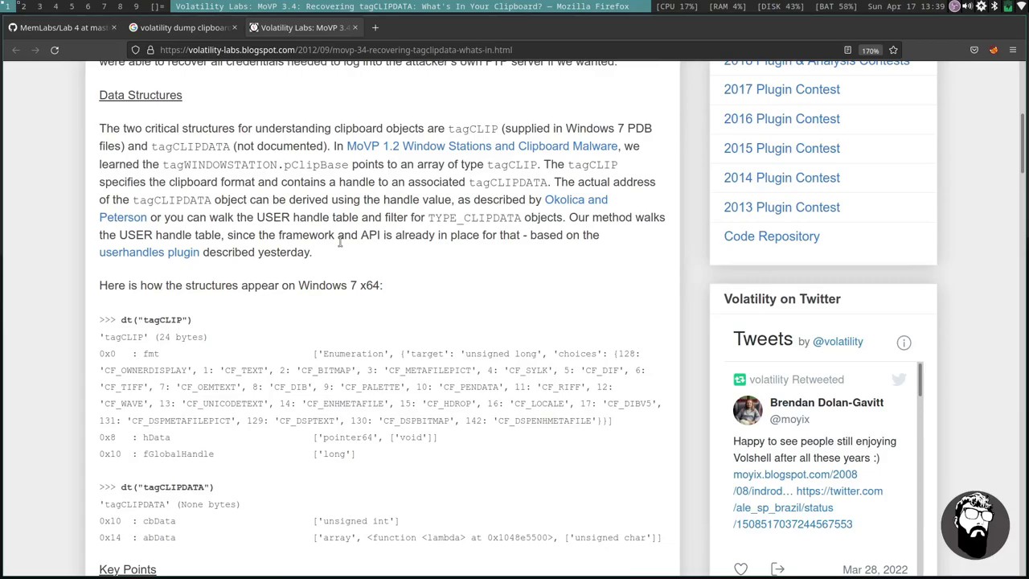
{"action": "scroll", "scroll_direction": "down", "scroll_amount": 3}
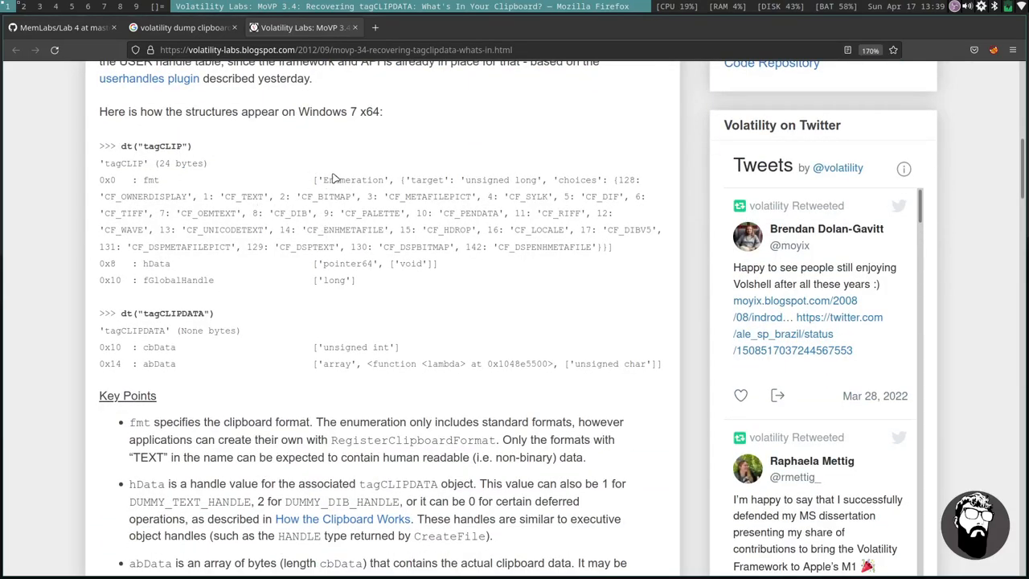
{"action": "scroll", "scroll_direction": "down", "scroll_amount": 3}
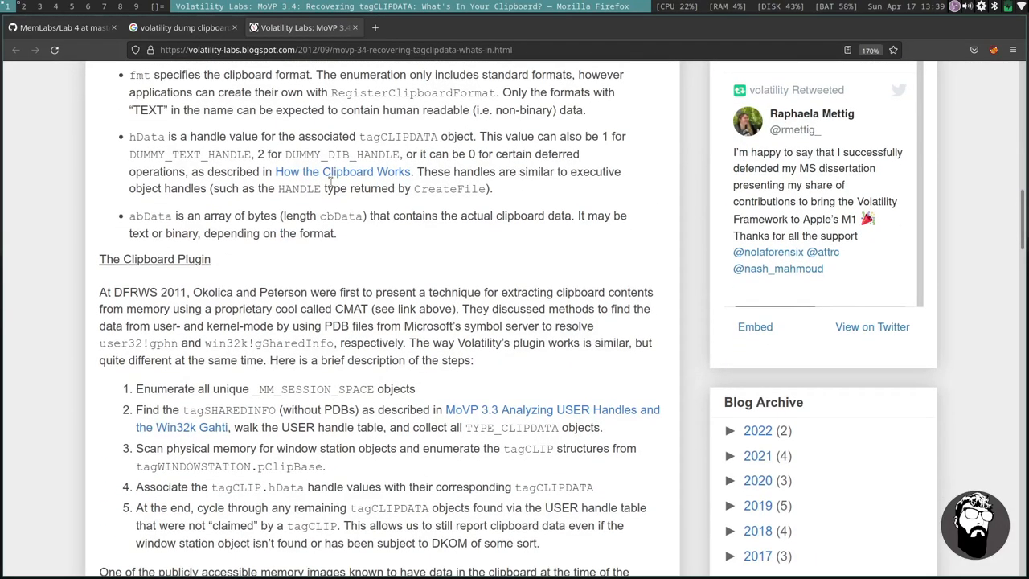
{"action": "scroll", "scroll_direction": "down", "scroll_amount": 3}
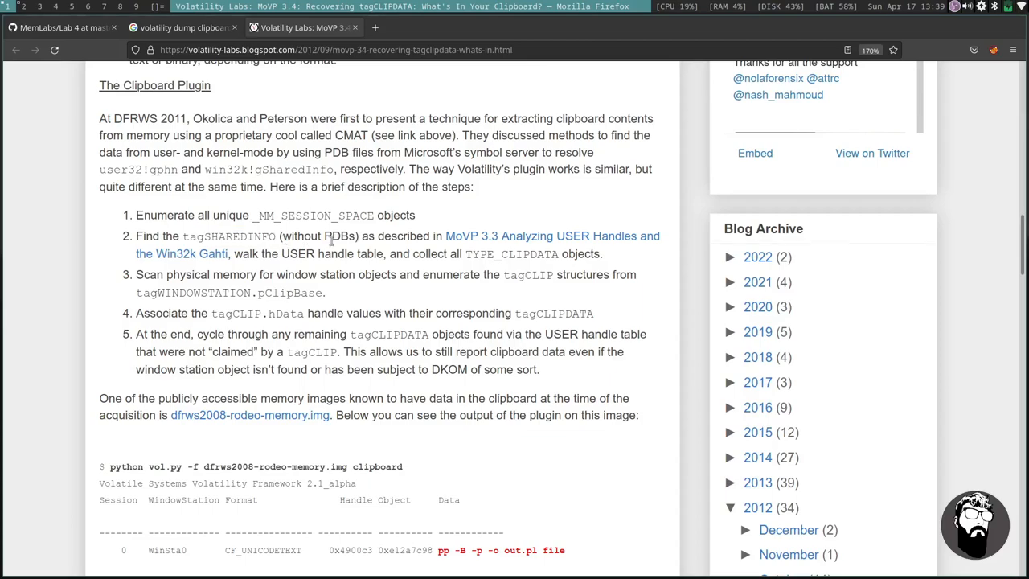
{"action": "scroll", "scroll_direction": "down", "scroll_amount": 3}
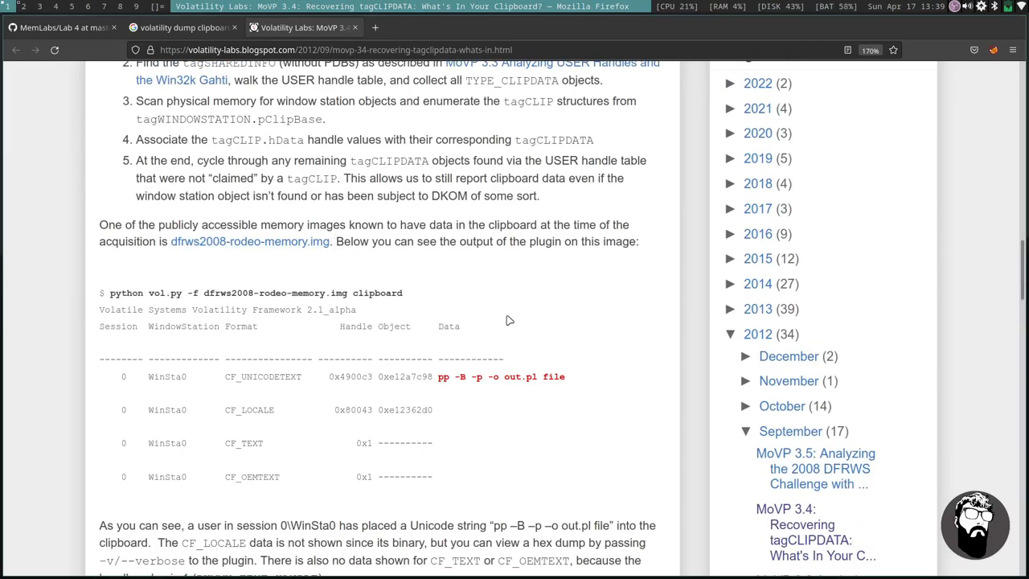
{"action": "mouse_move", "coordinate": [450, 312]}
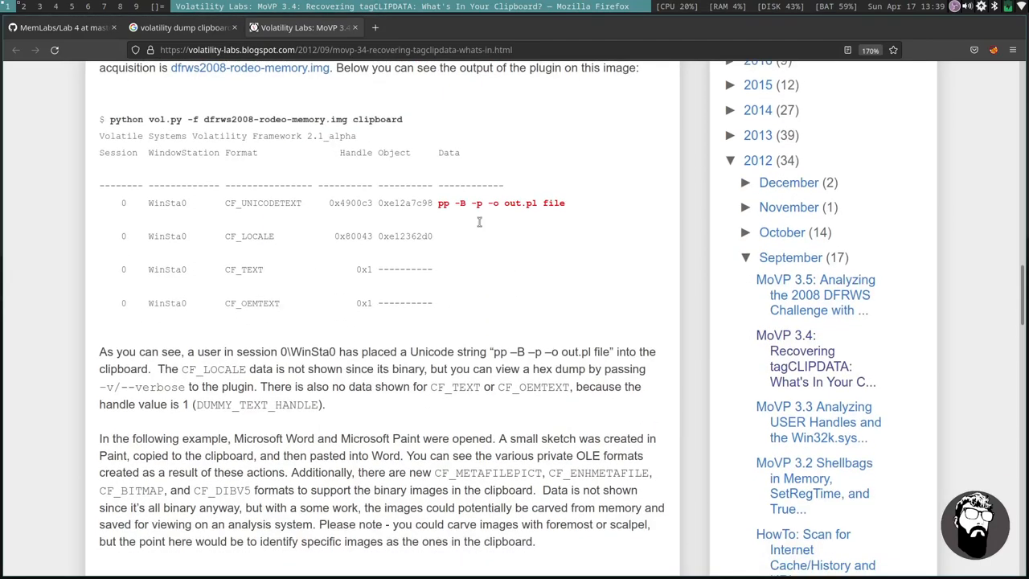
{"action": "left_click_drag", "start_coordinate": [438, 203], "coordinate": [562, 203]}
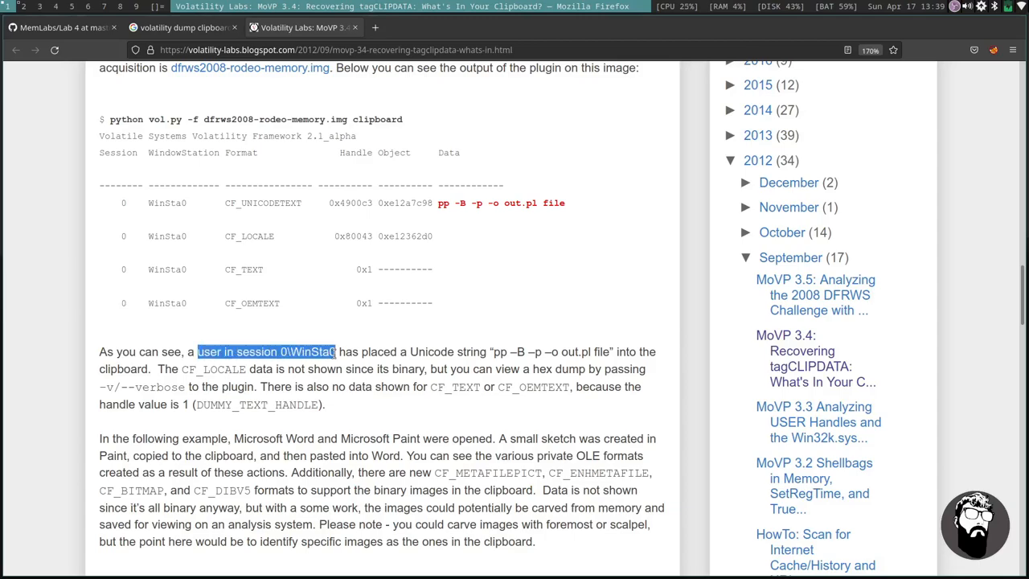
Highlight the CF_LOCALE note and copied-file-path text while scrolling to the CF_HDROP example.
{"action": "left_click_drag", "start_coordinate": [336, 351], "coordinate": [488, 352]}
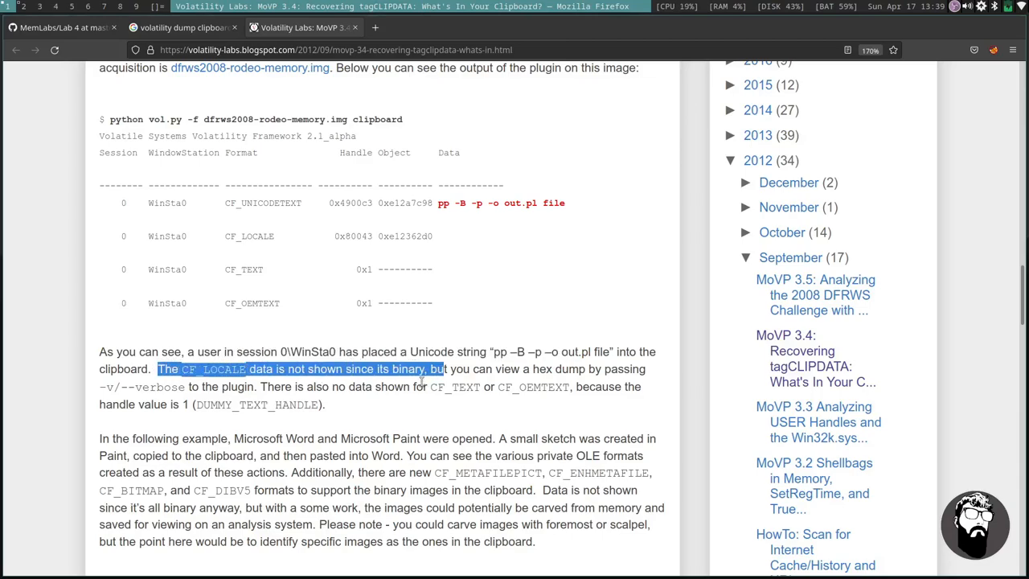
{"action": "scroll", "scroll_direction": "down", "scroll_amount": 3}
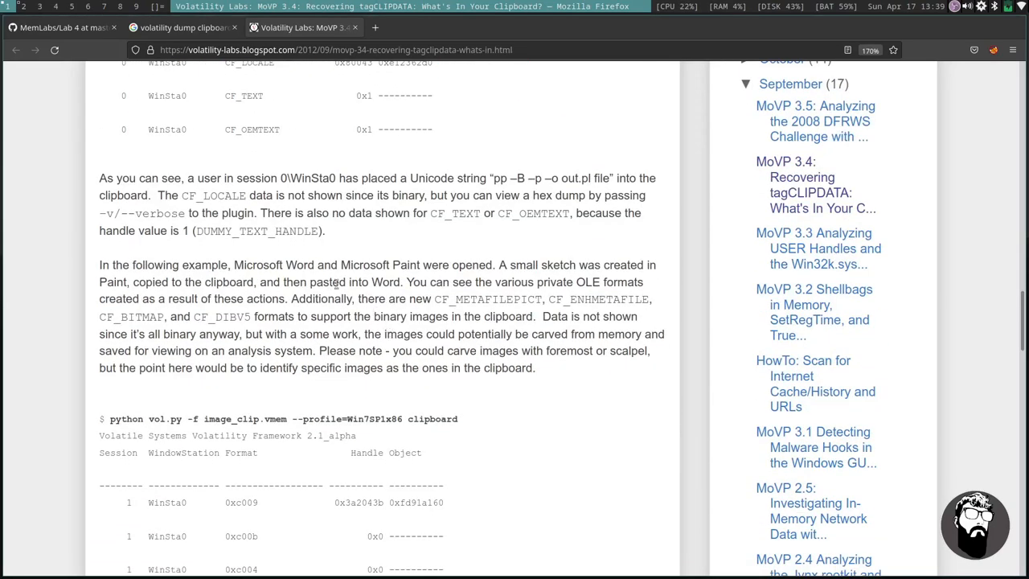
{"action": "scroll", "scroll_direction": "down", "scroll_amount": 3}
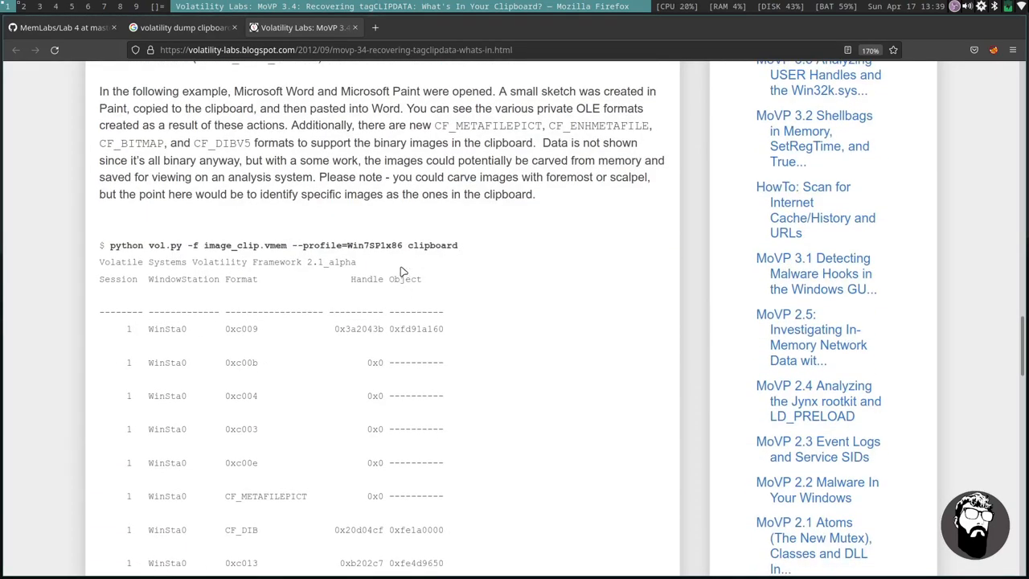
{"action": "mouse_move", "coordinate": [403, 262]}
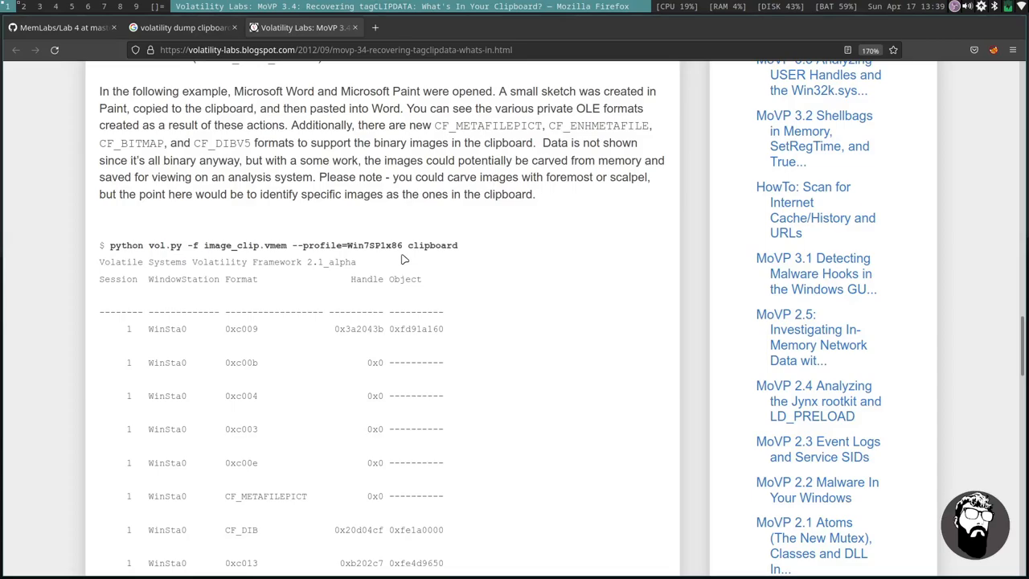
{"action": "mouse_move", "coordinate": [364, 143]}
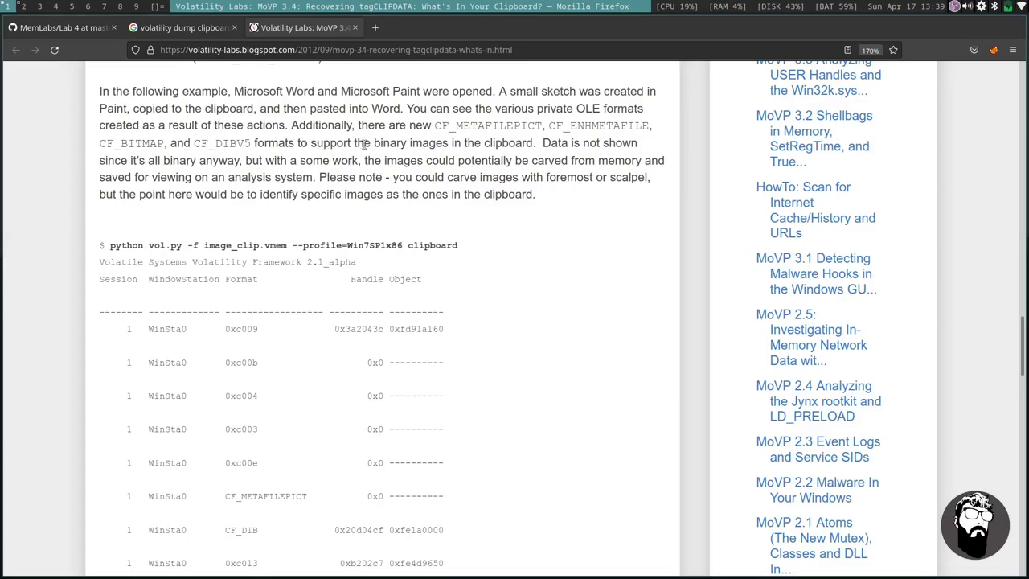
{"action": "mouse_move", "coordinate": [503, 172]}
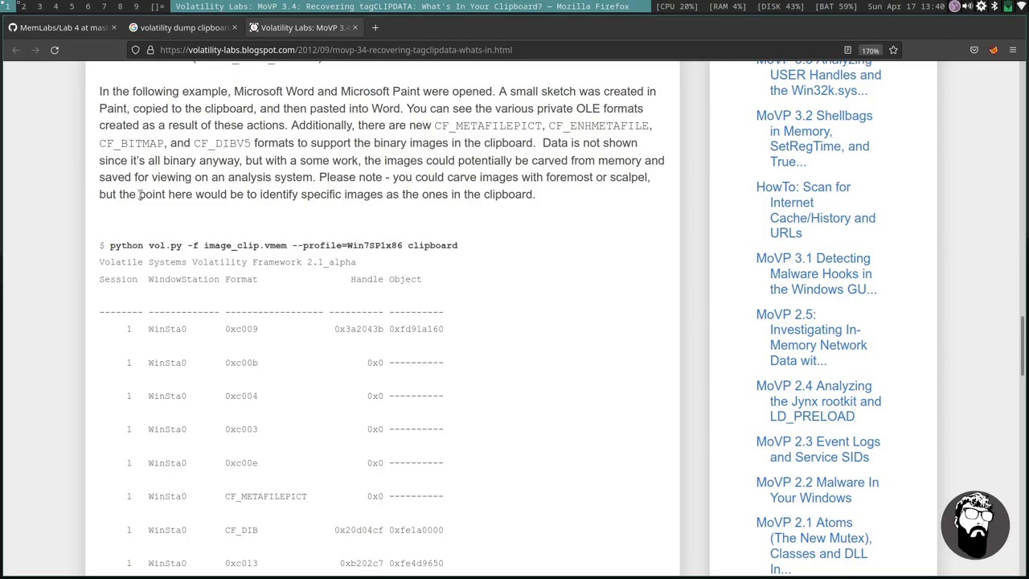
{"action": "scroll", "scroll_direction": "down", "scroll_amount": 3}
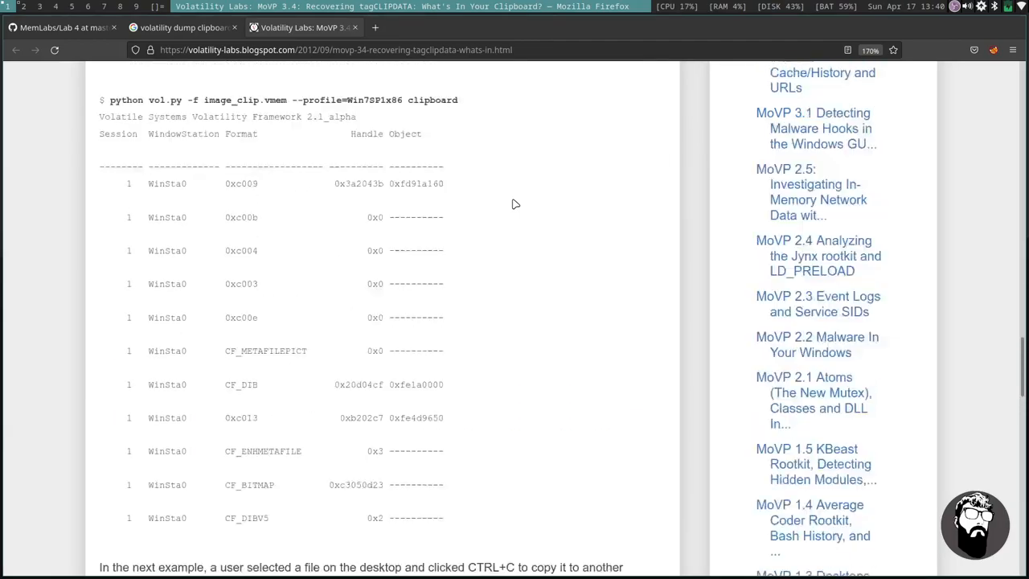
{"action": "scroll", "scroll_direction": "down", "scroll_amount": 3}
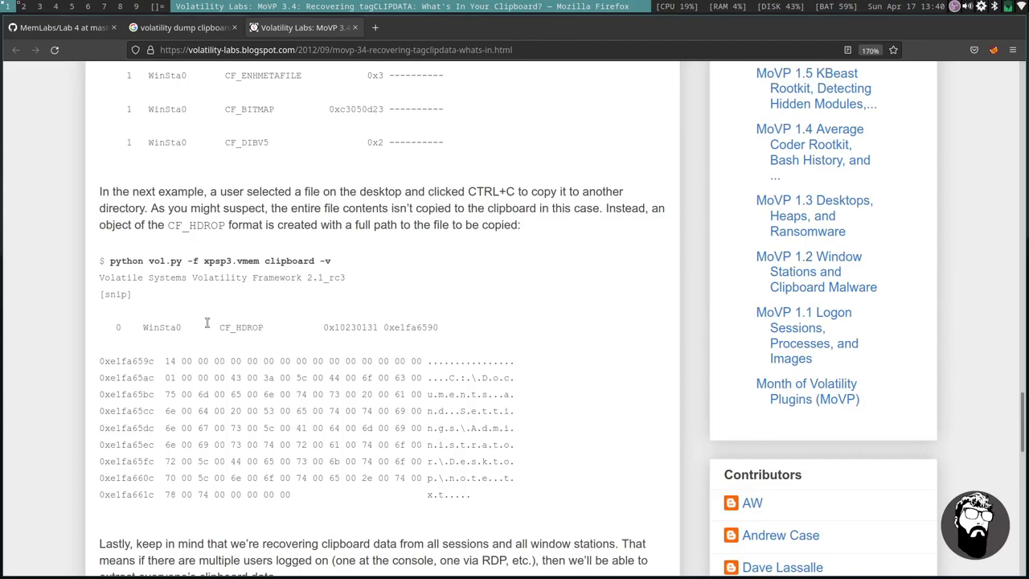
{"action": "mouse_move", "coordinate": [425, 283]}
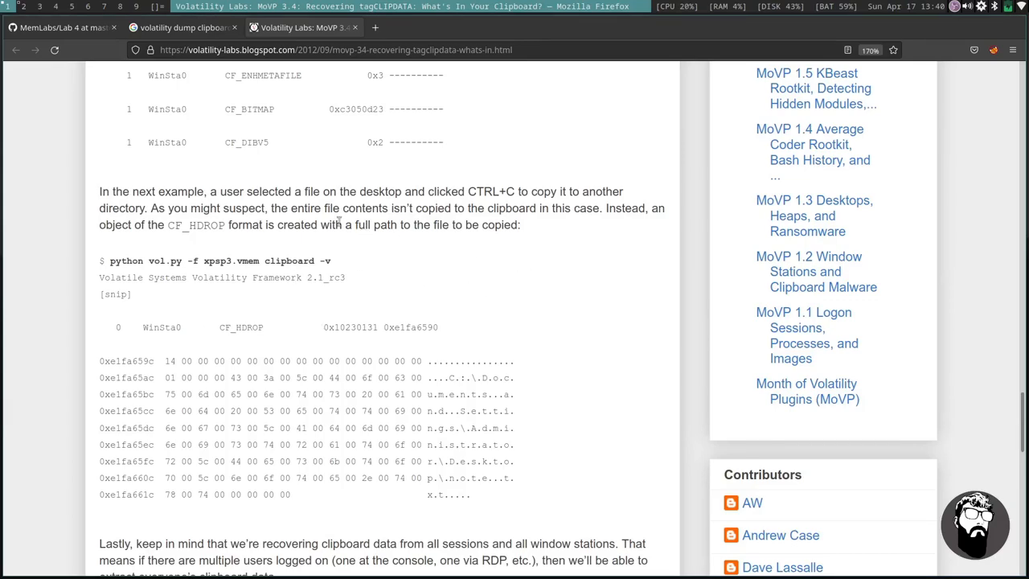
{"action": "left_click_drag", "start_coordinate": [238, 225], "coordinate": [438, 224]}
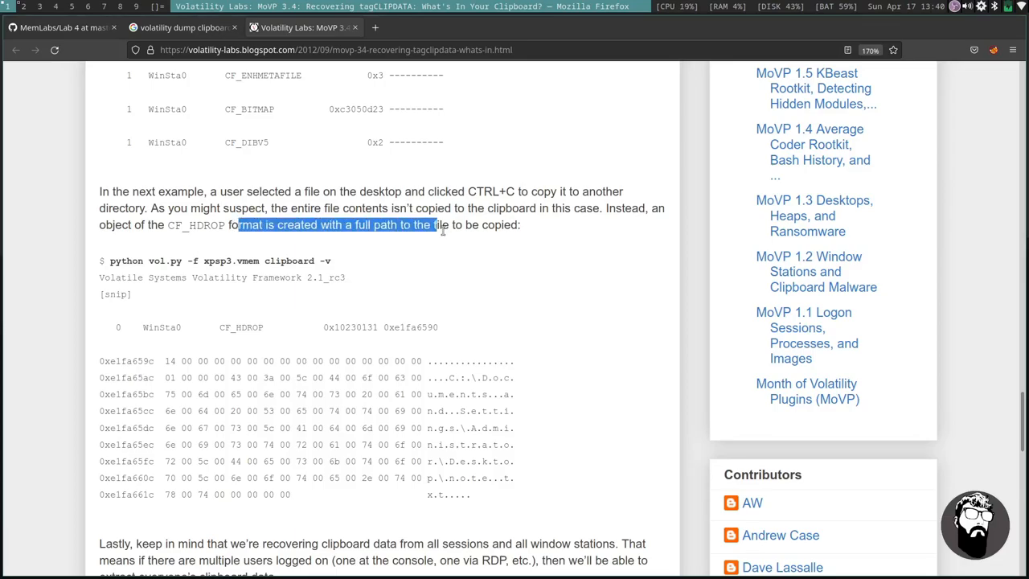
{"action": "left_click", "coordinate": [542, 245]}
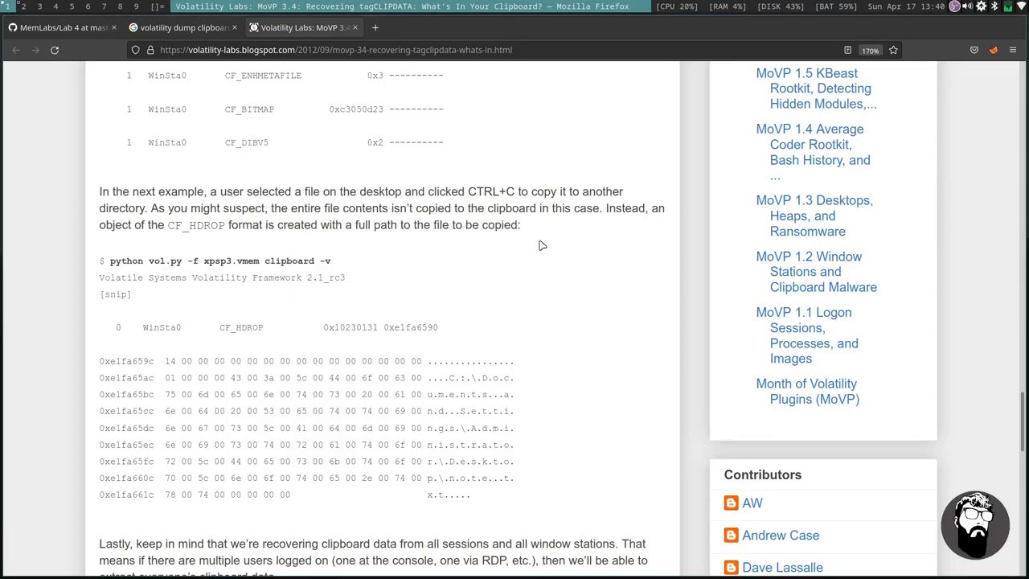
{"action": "scroll", "scroll_direction": "down", "scroll_amount": 3}
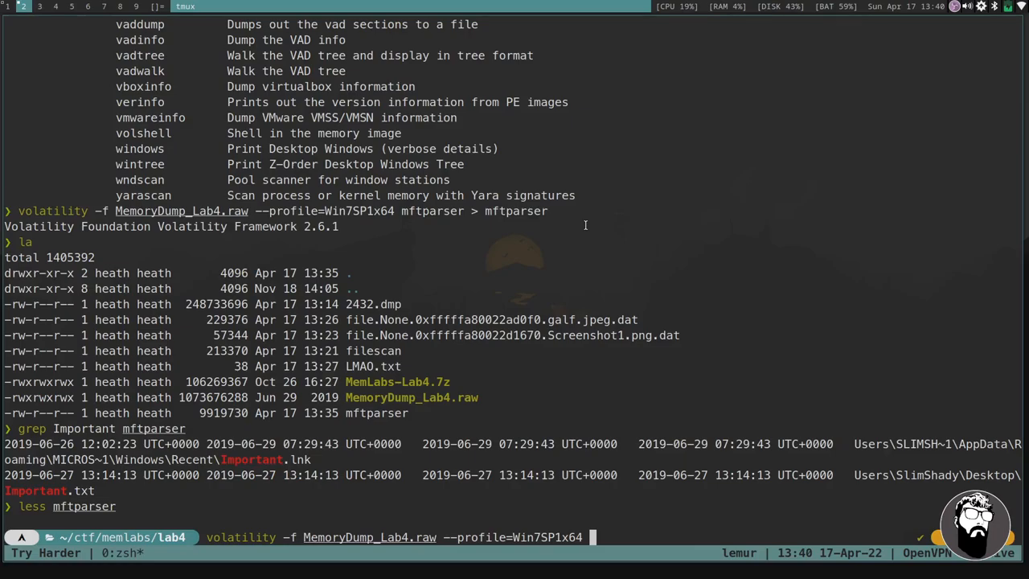
Run volatility clipboard -v on MemoryDump_Lab4.raw, then begin a cat command.
{"action": "type", "text": "c"}
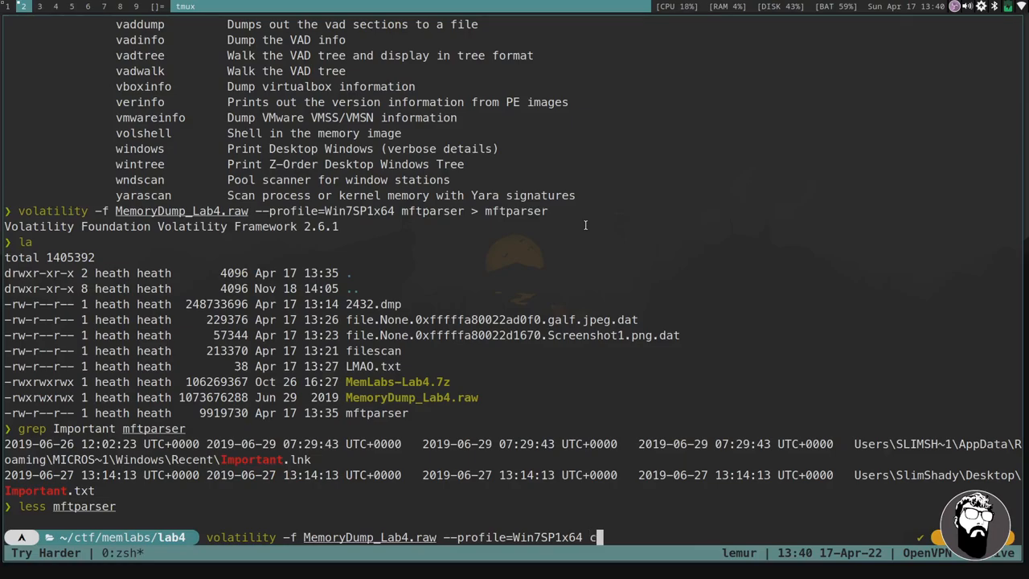
{"action": "type", "text": "lipboard"}
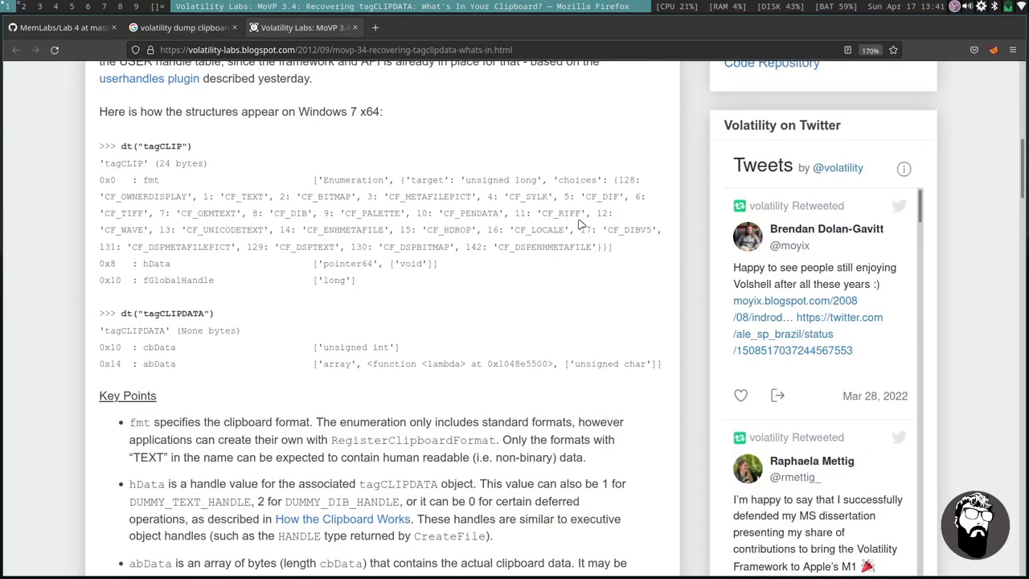
{"action": "mouse_move", "coordinate": [586, 286]}
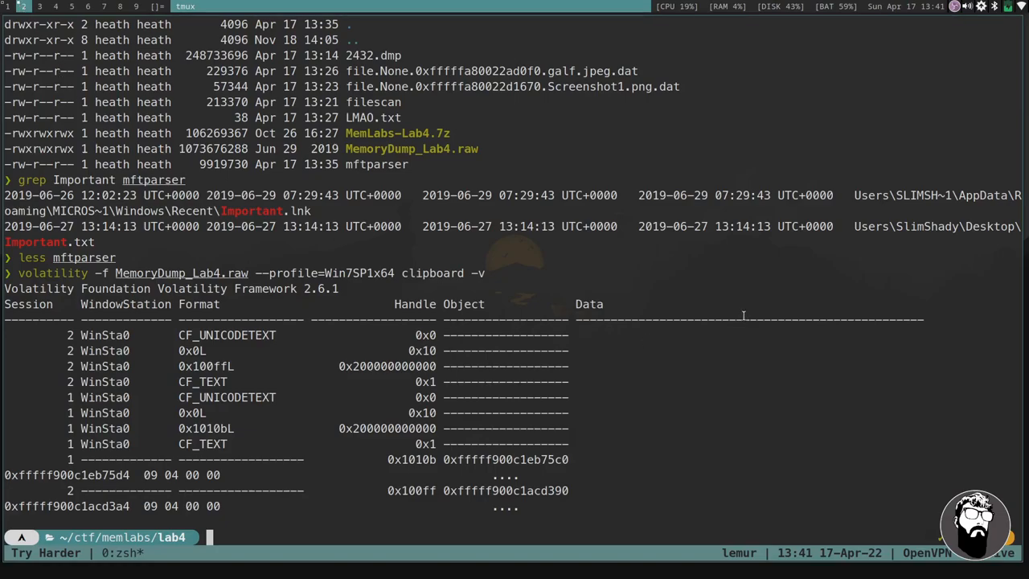
{"action": "mouse_move", "coordinate": [728, 276]}
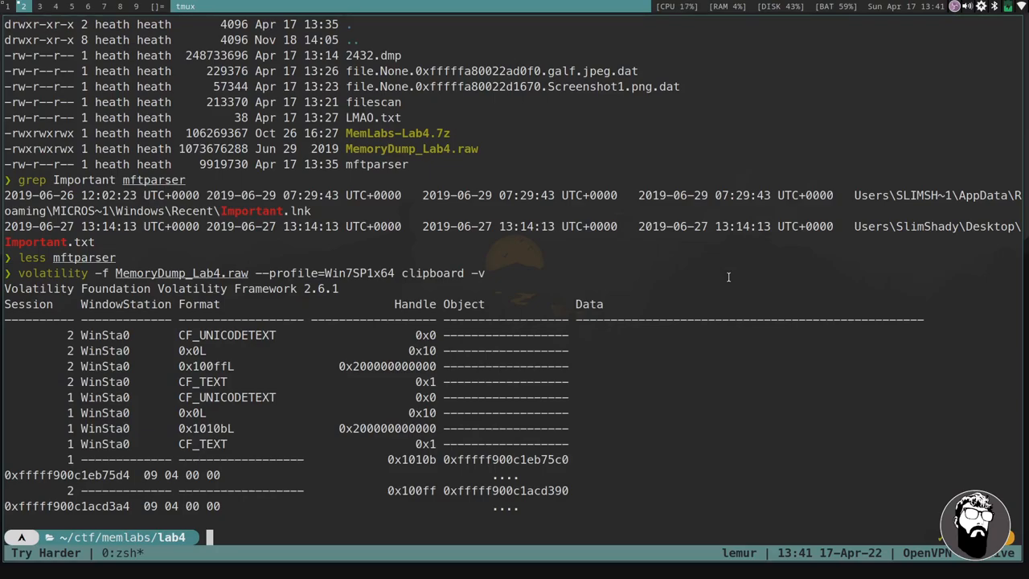
{"action": "type", "text": "cat"}
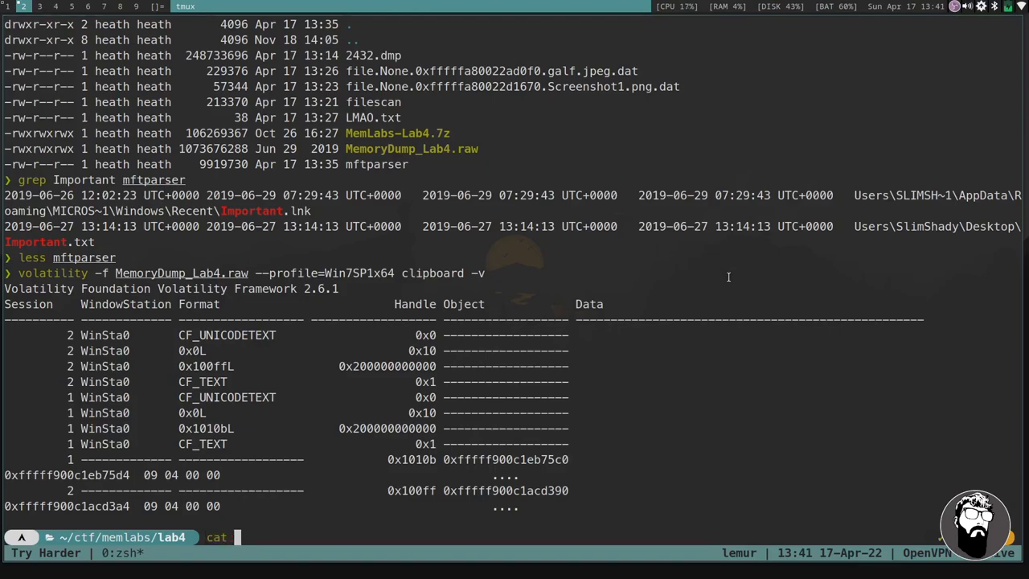